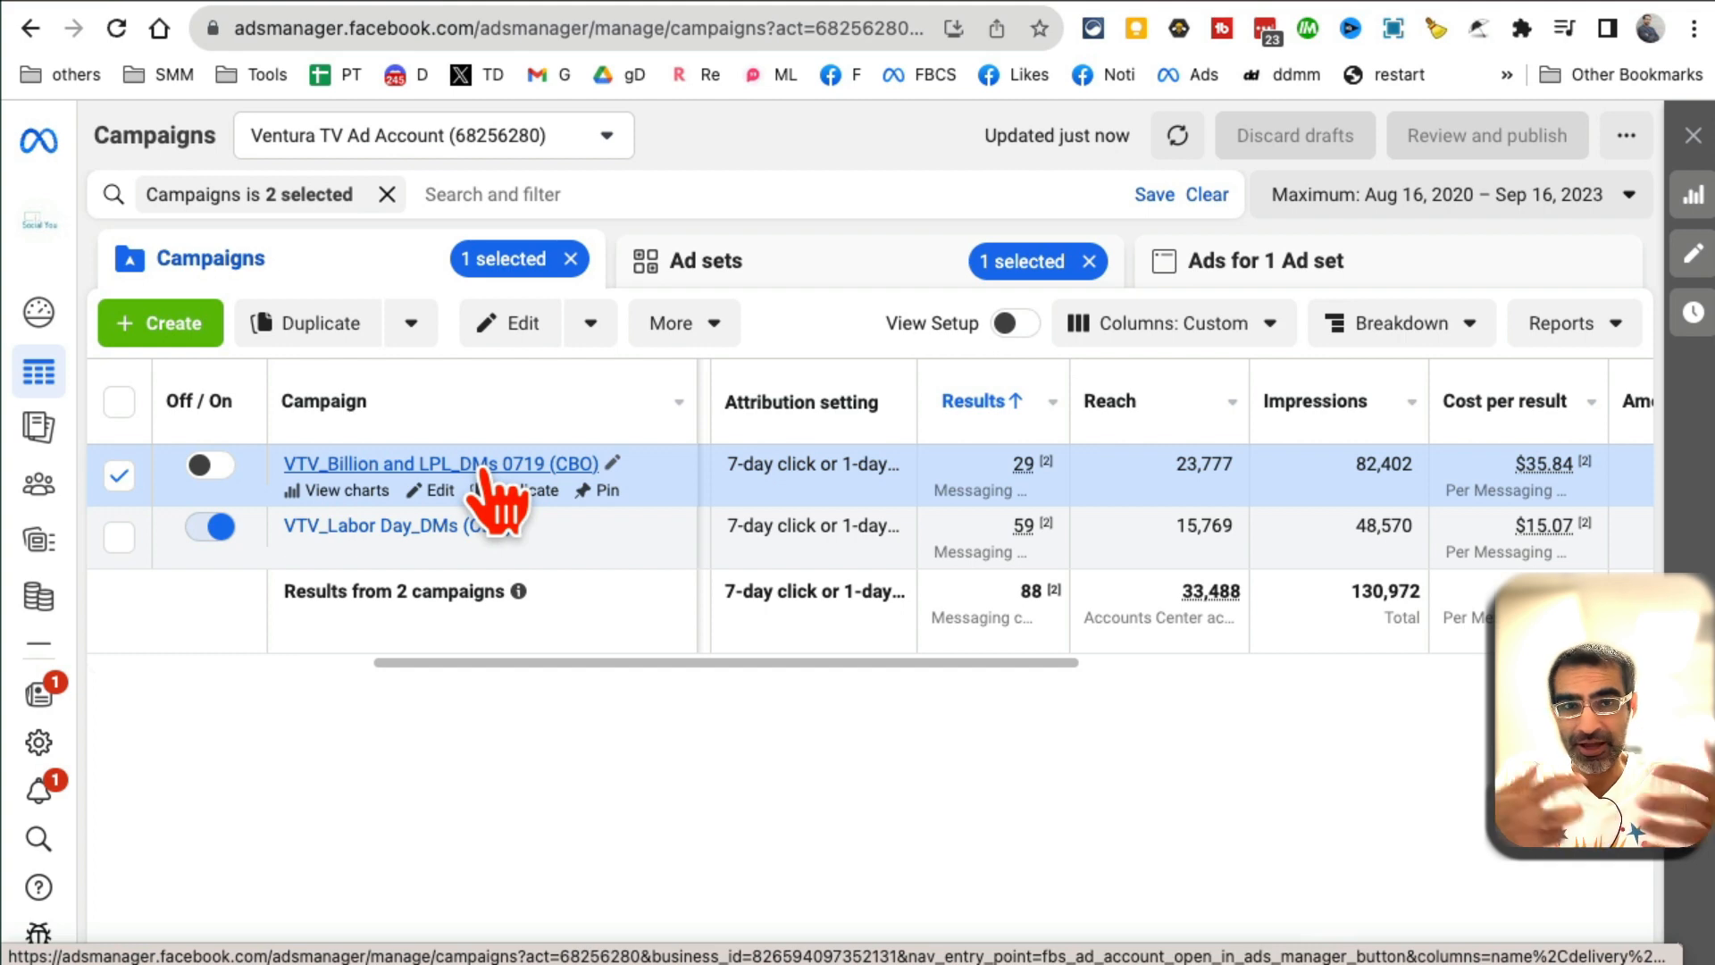
mouse_move(1094, 547)
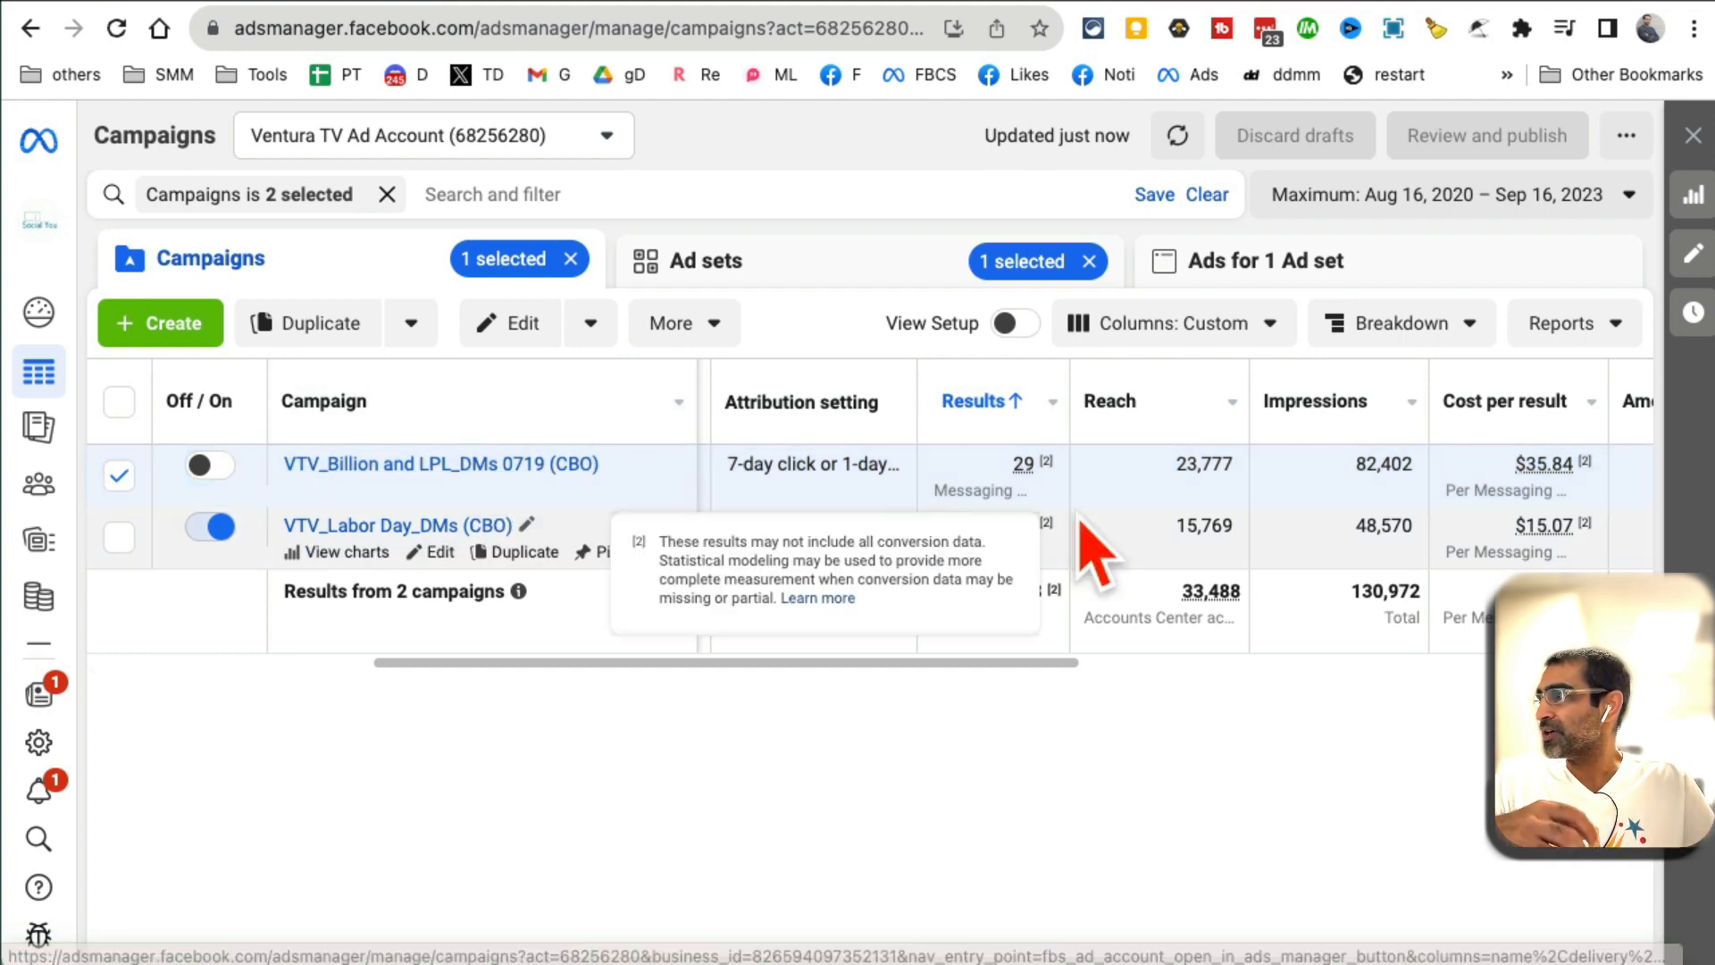
mouse_move(1016, 504)
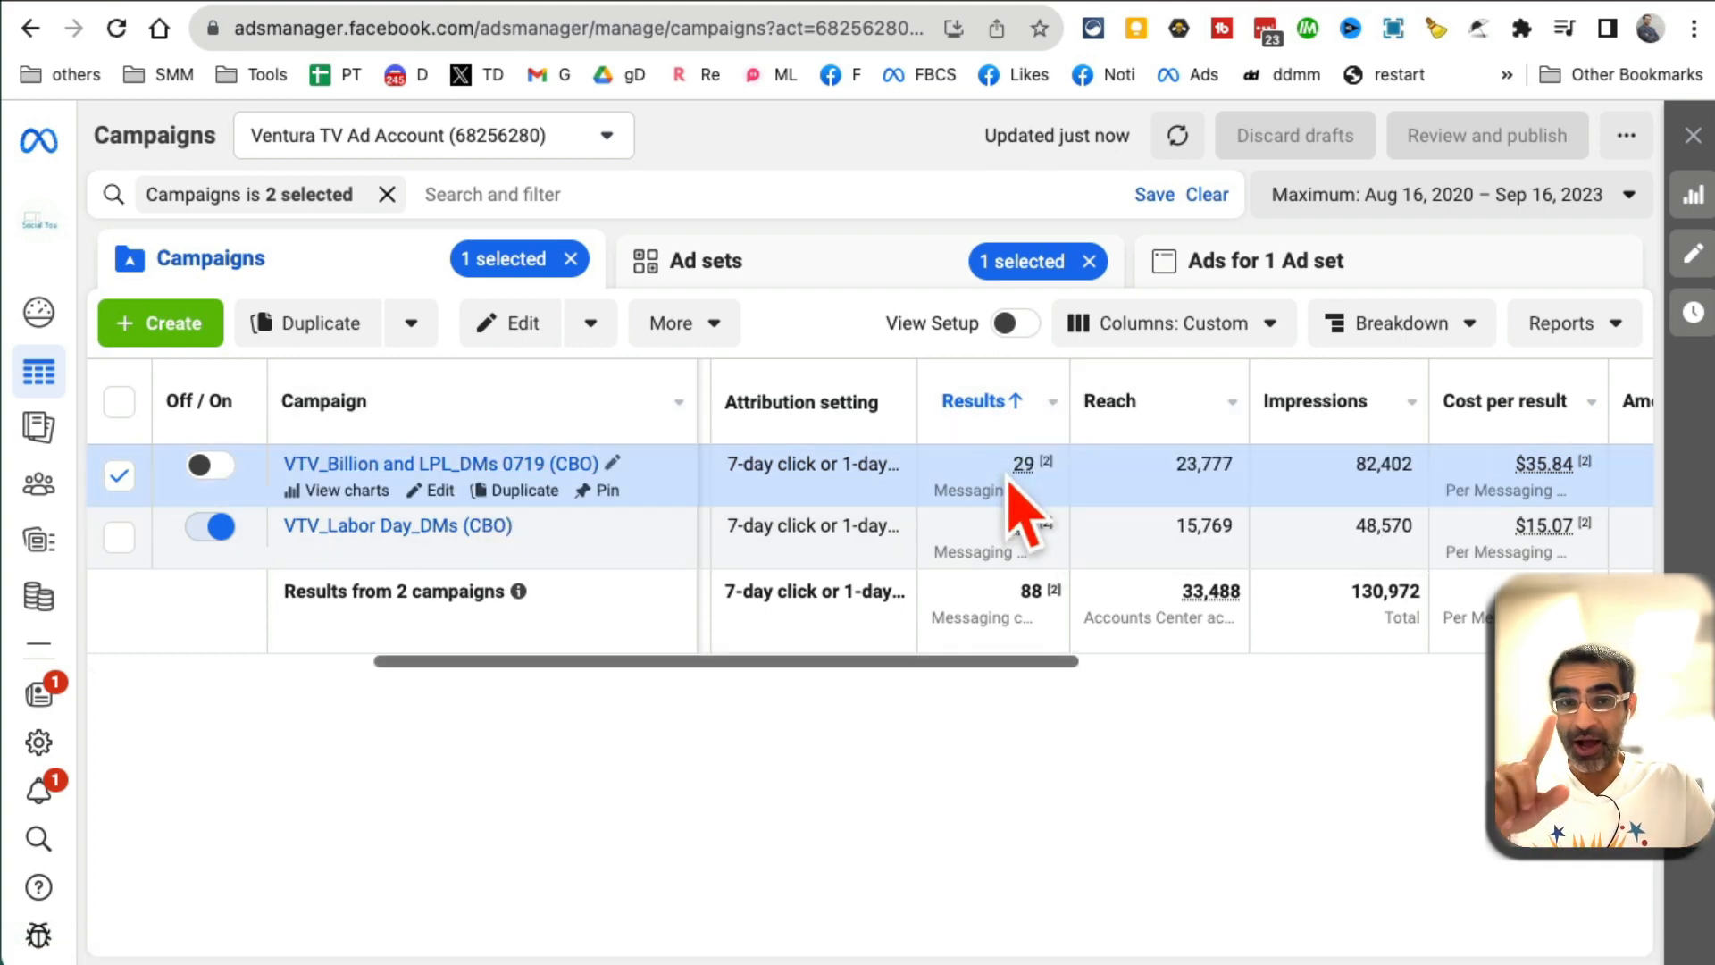
mouse_move(1489, 536)
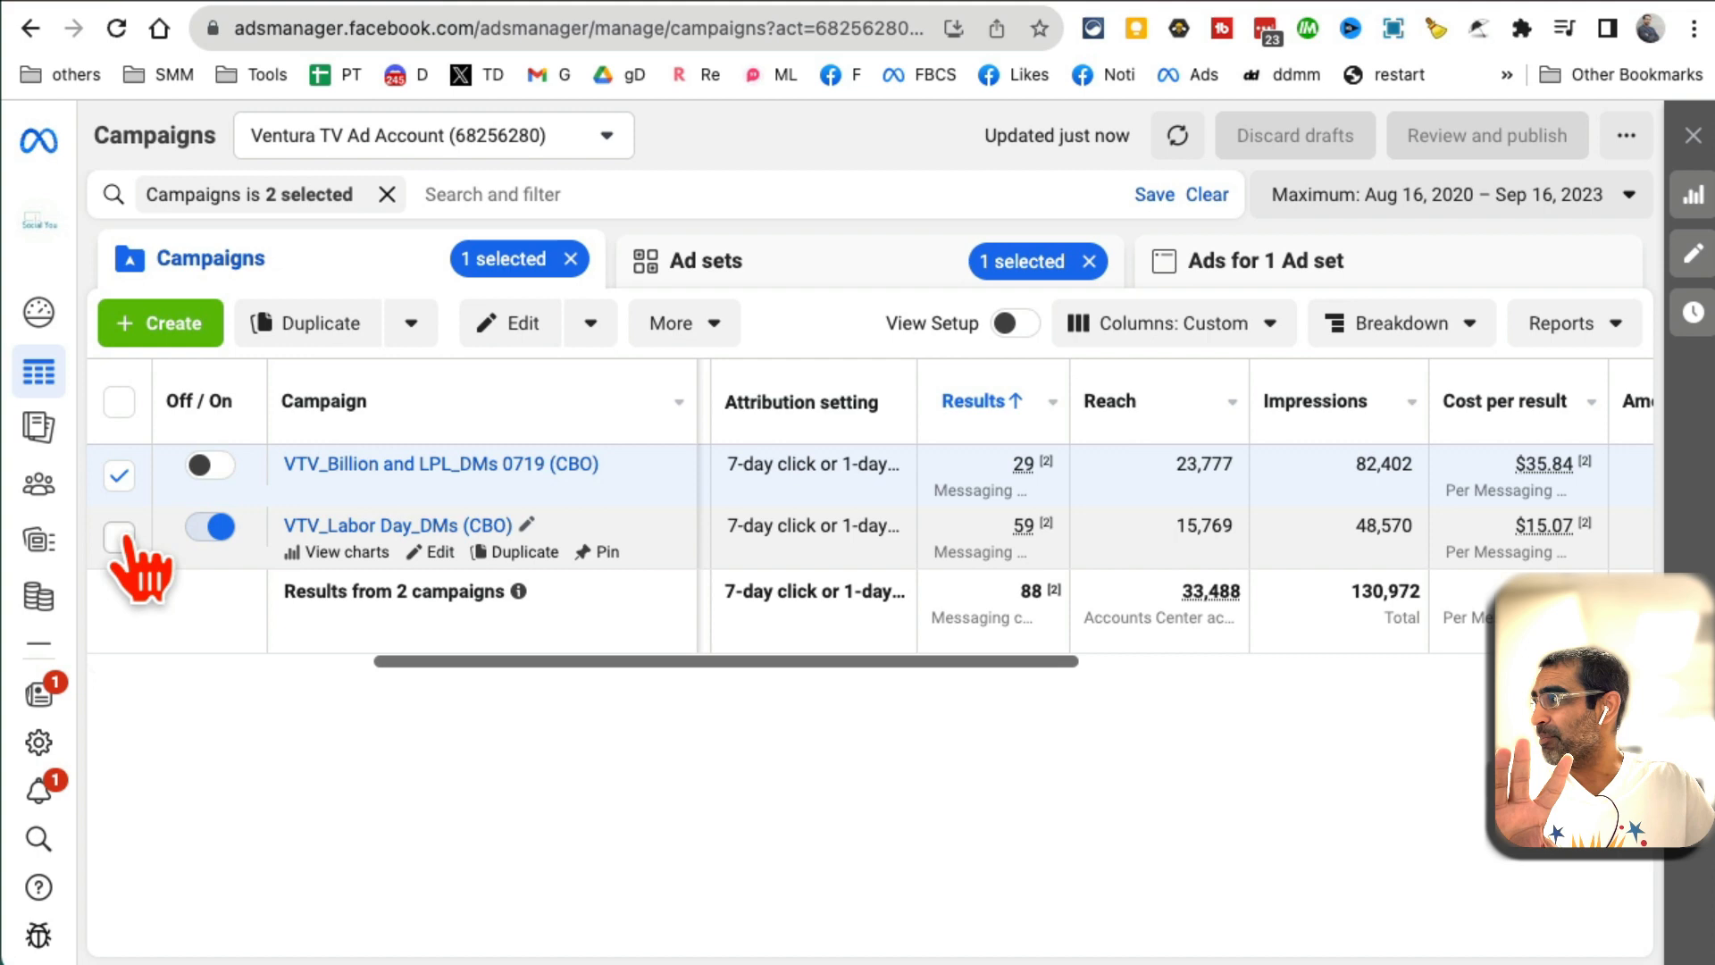
- Add VTV_Labor Day_DMs (CBO) to the selection alongside VTV_Billion and LPL_DMs 0719
click(118, 537)
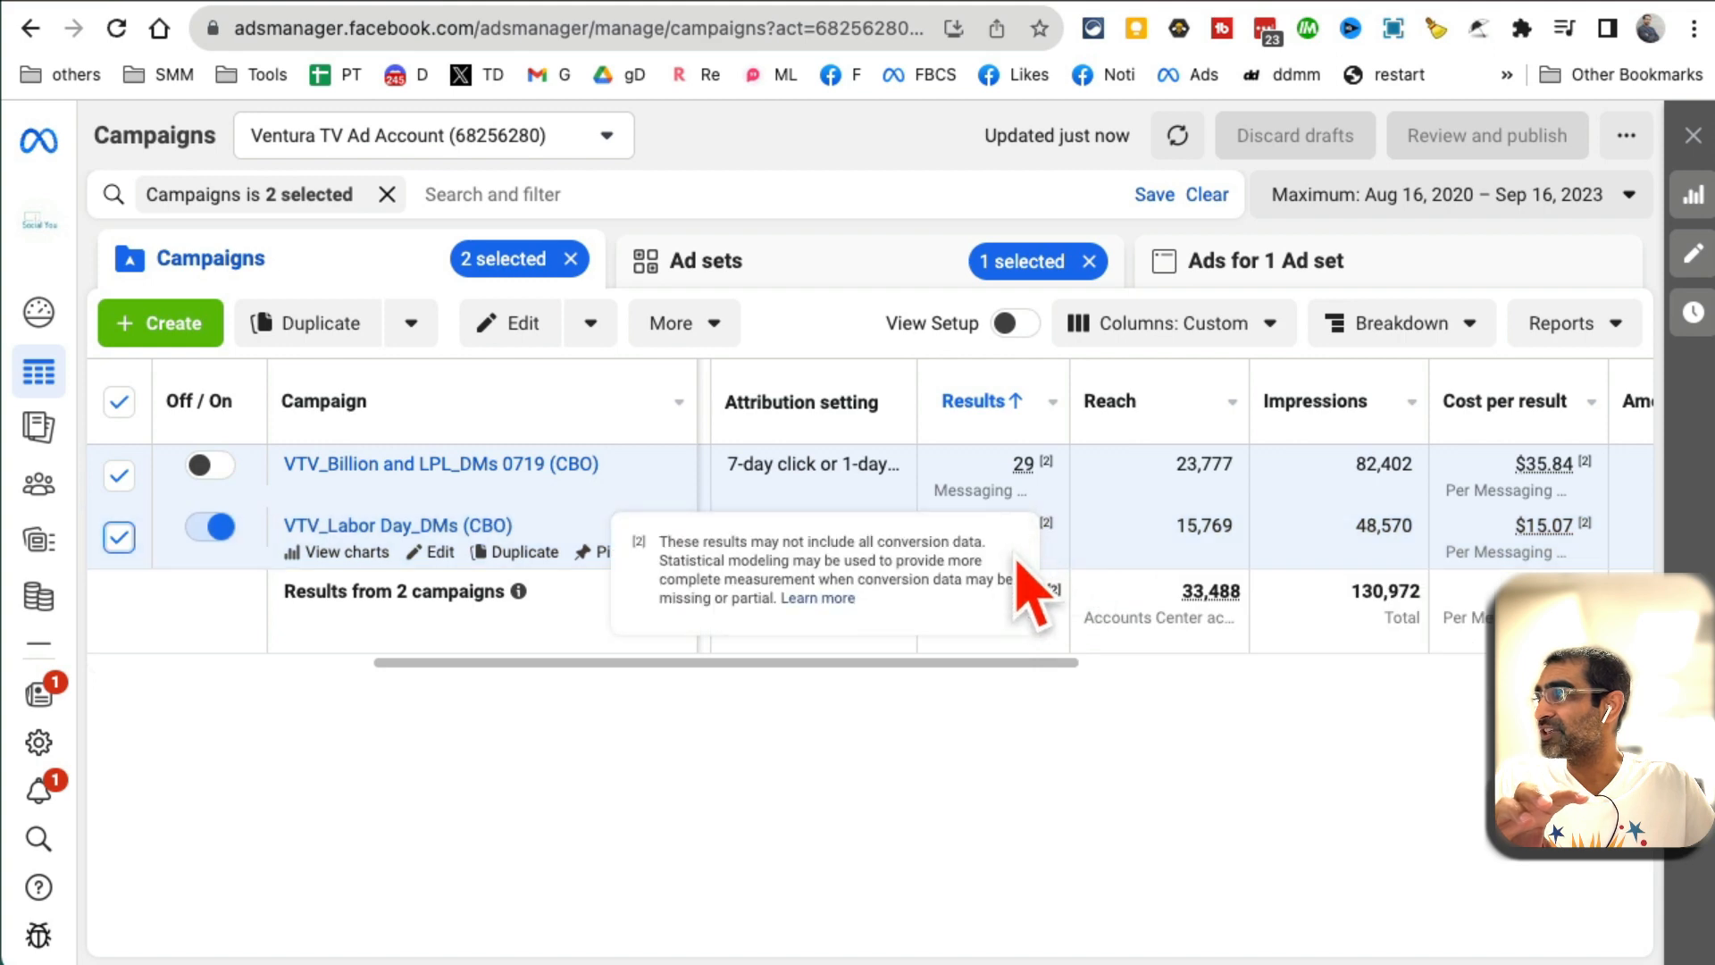
mouse_move(965, 815)
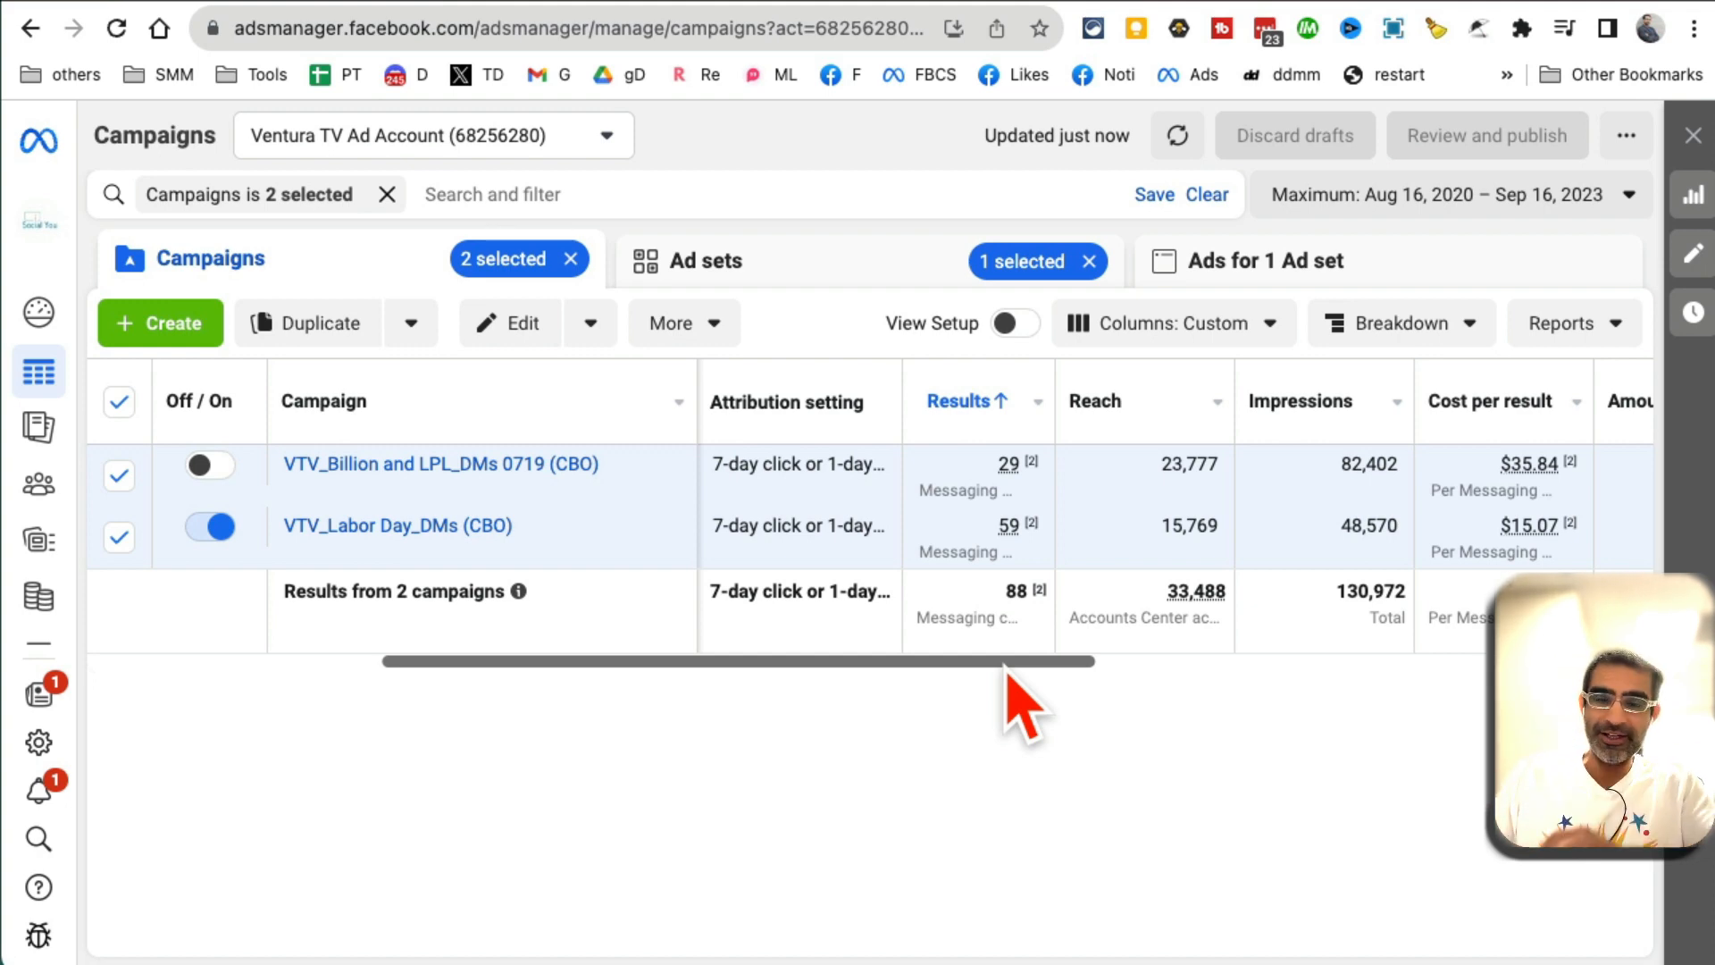
mouse_move(629, 727)
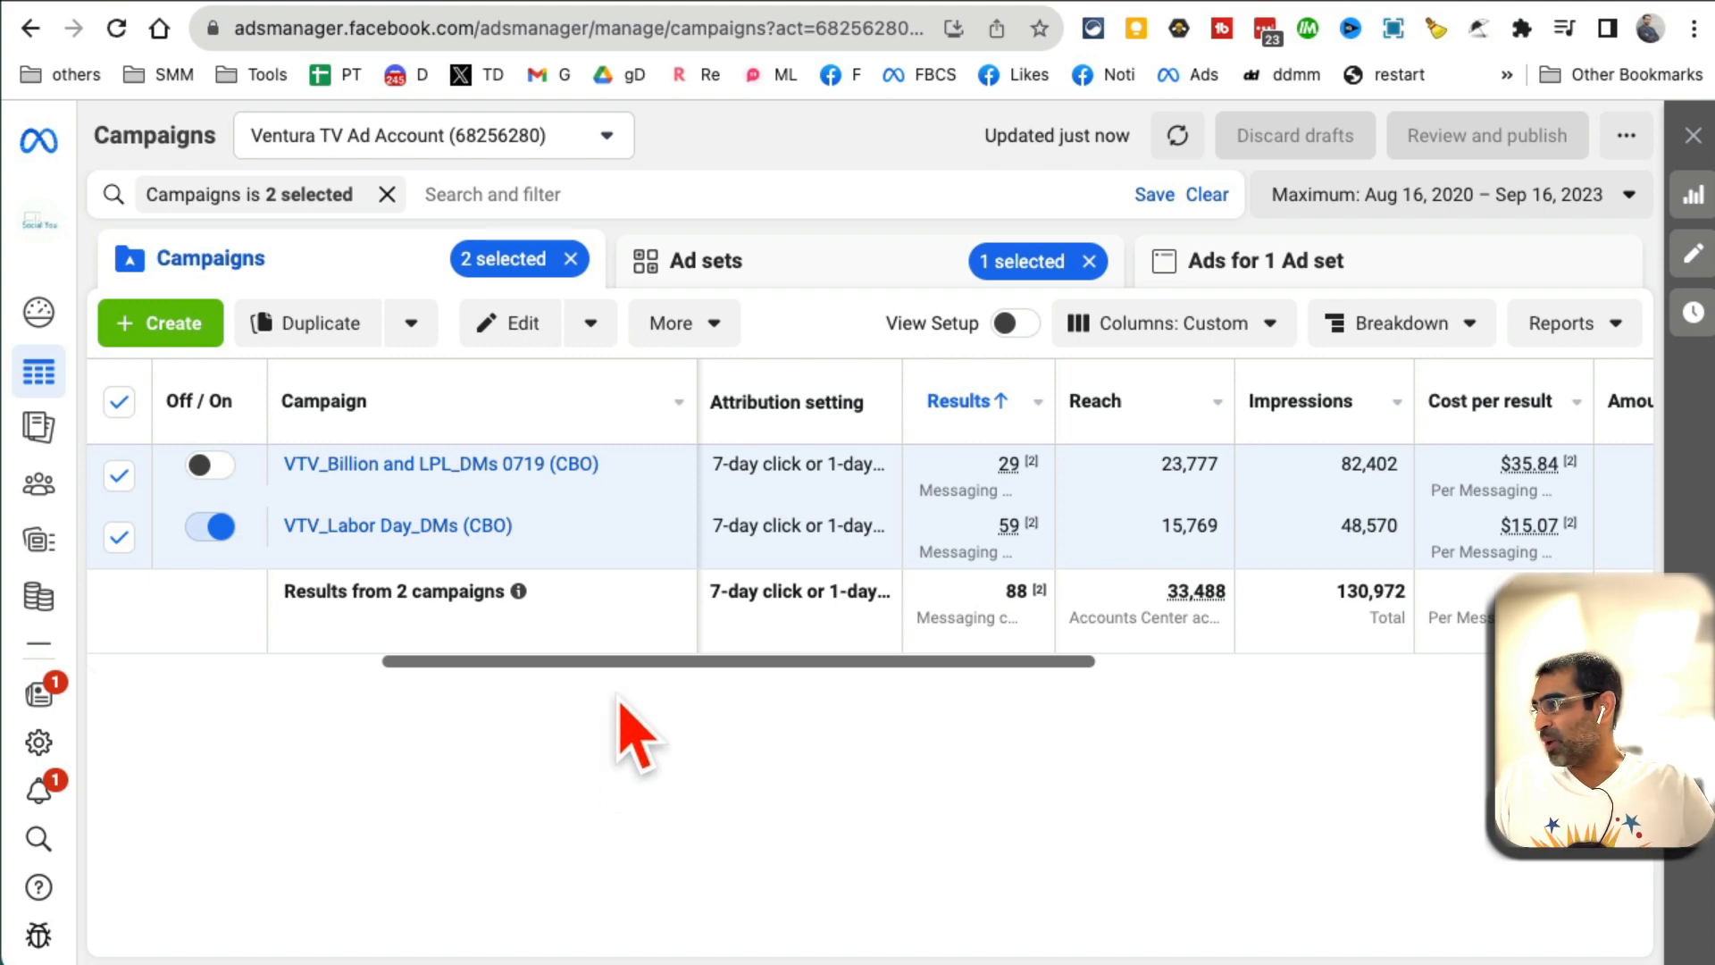
mouse_move(634, 722)
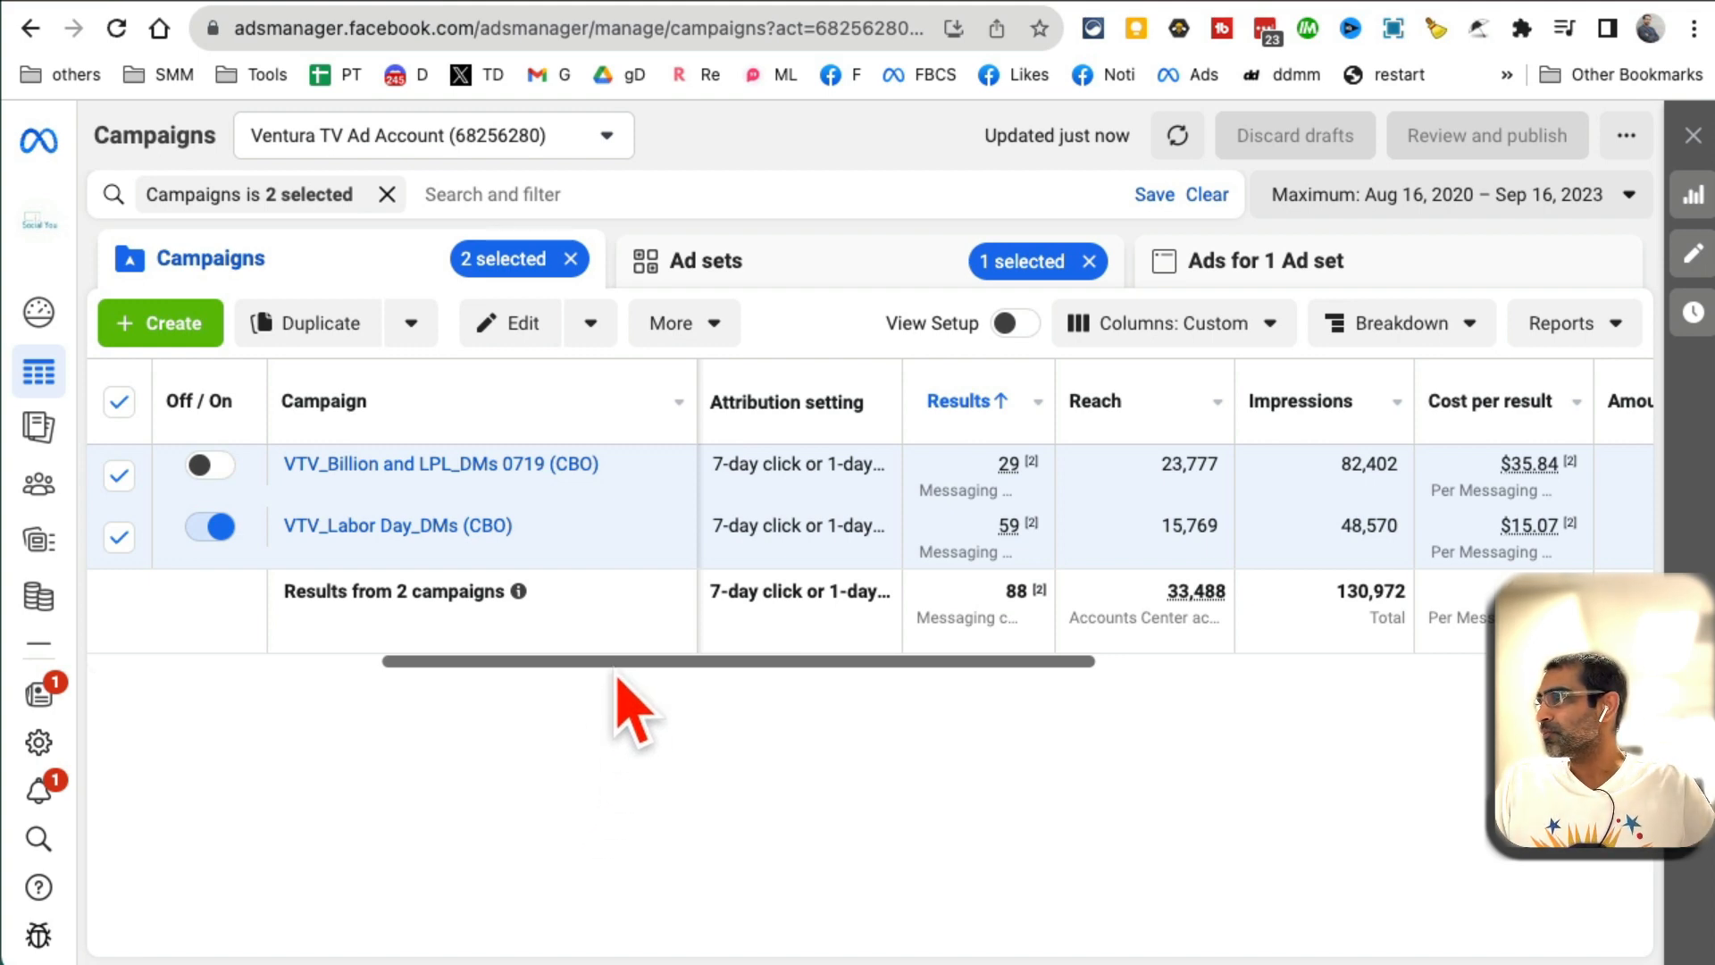
mouse_move(634, 700)
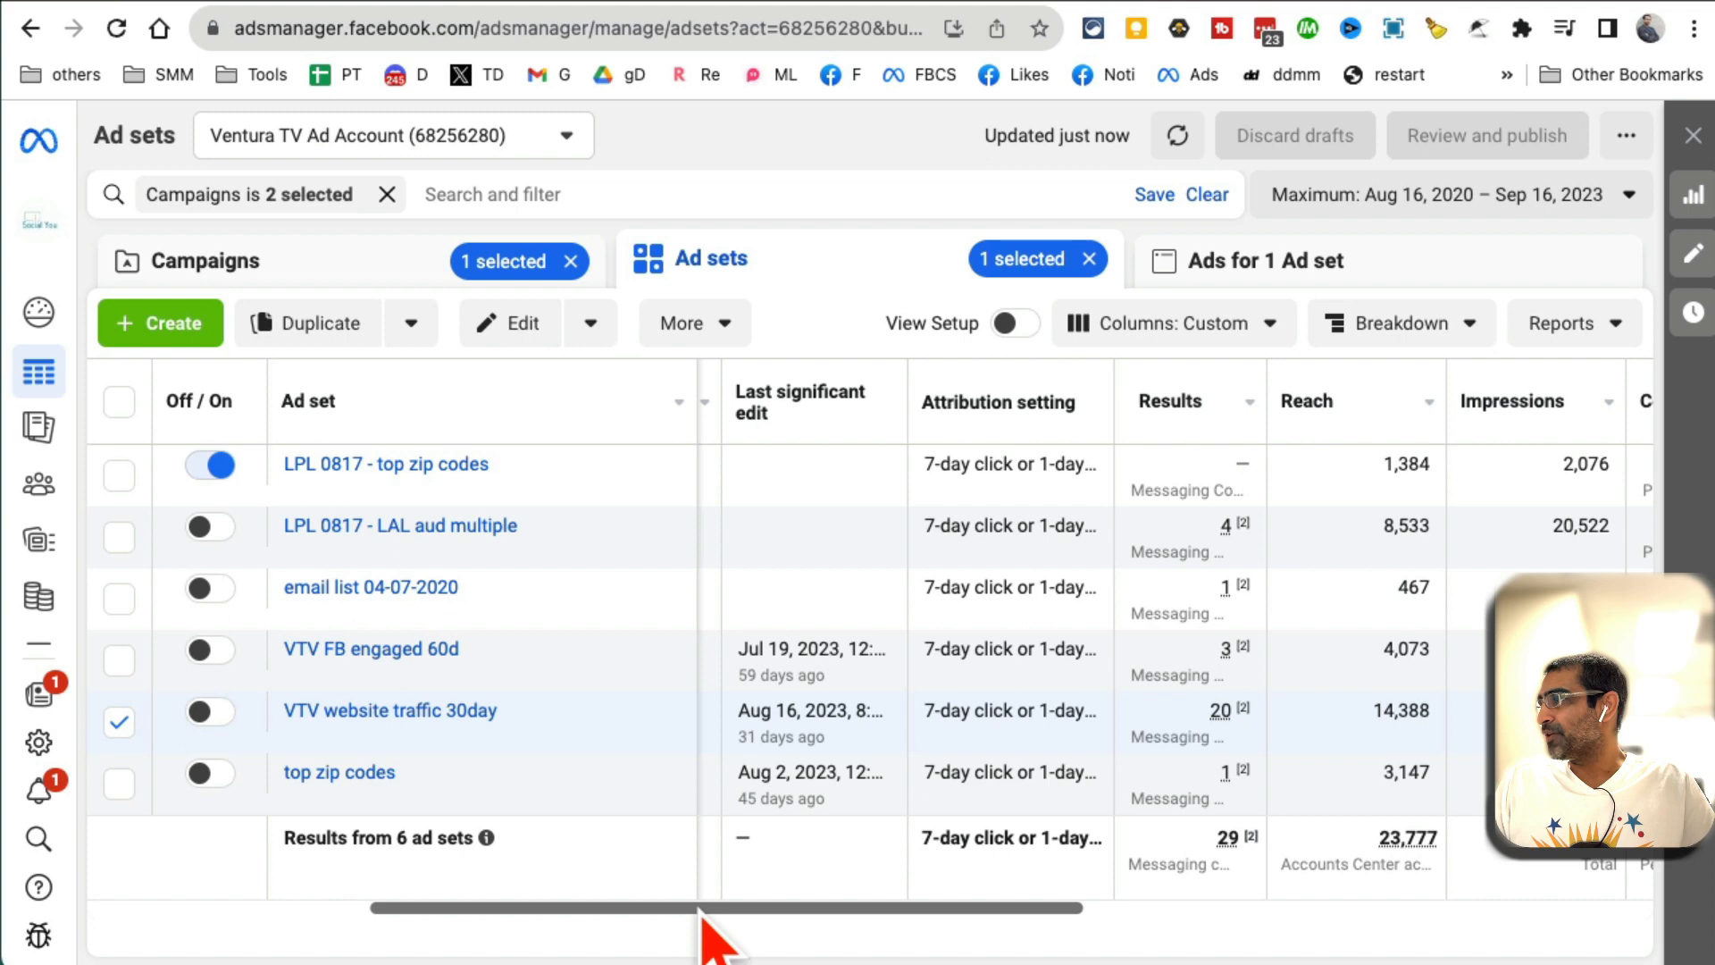
mouse_move(386, 463)
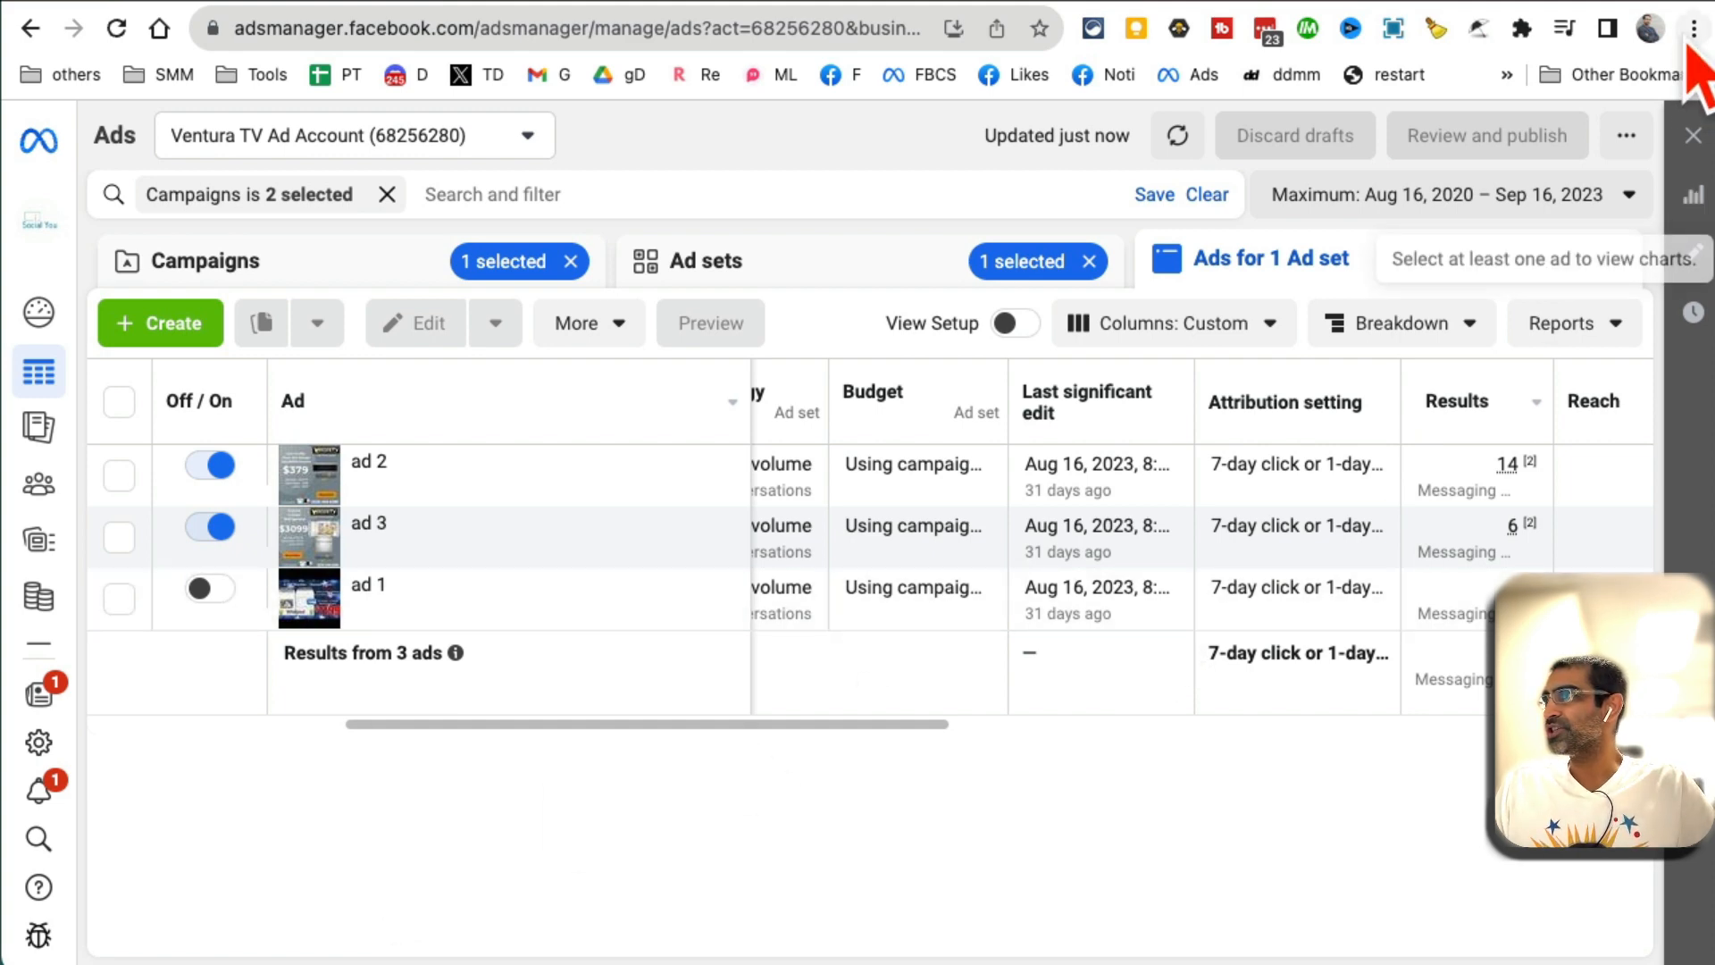
- Zoom the browser in so the ads of VTV website traffic 30day read easier
click(1693, 26)
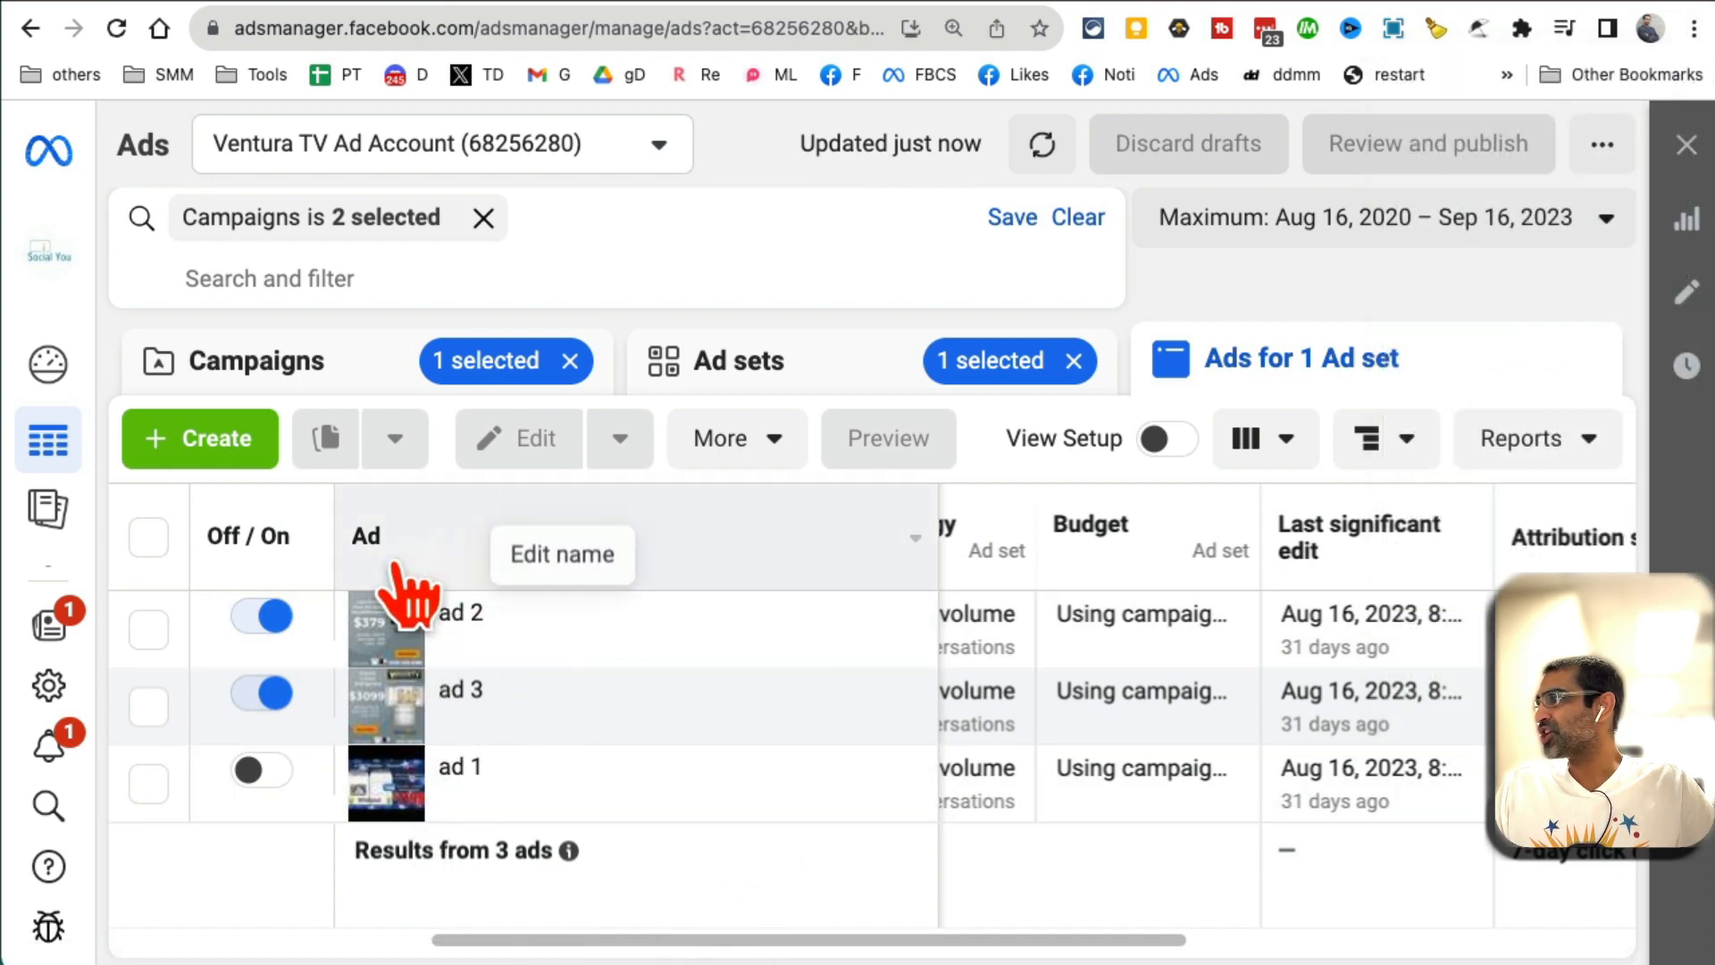
mouse_move(504, 716)
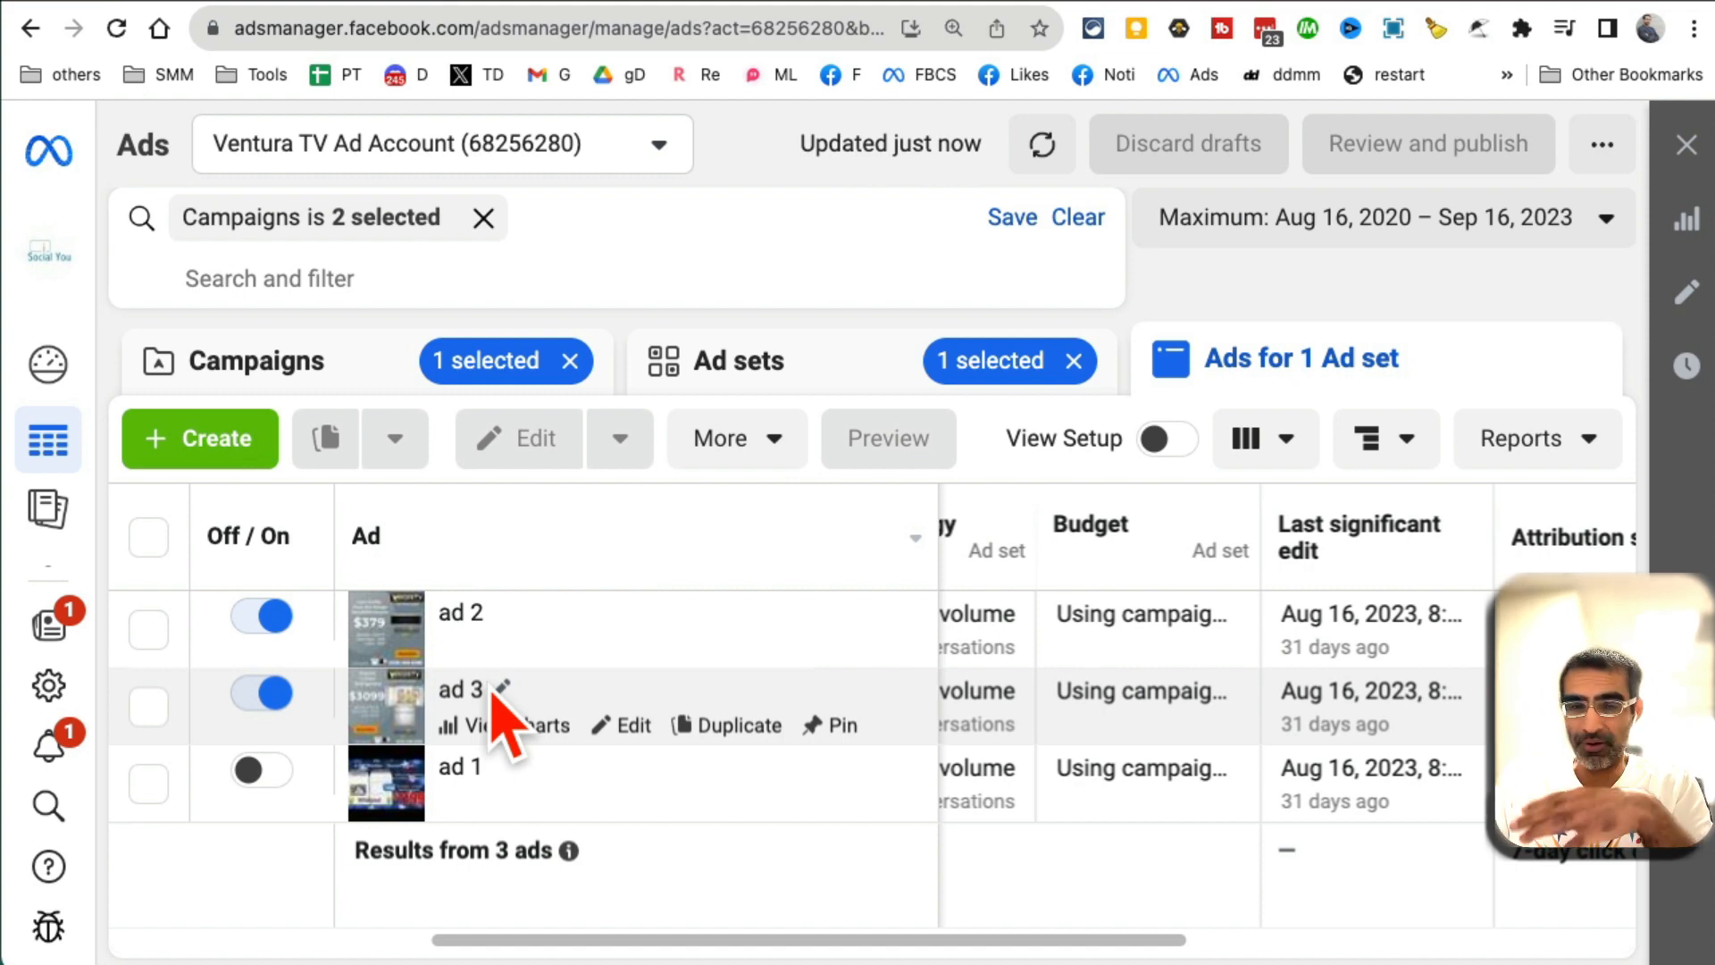
mouse_move(504, 611)
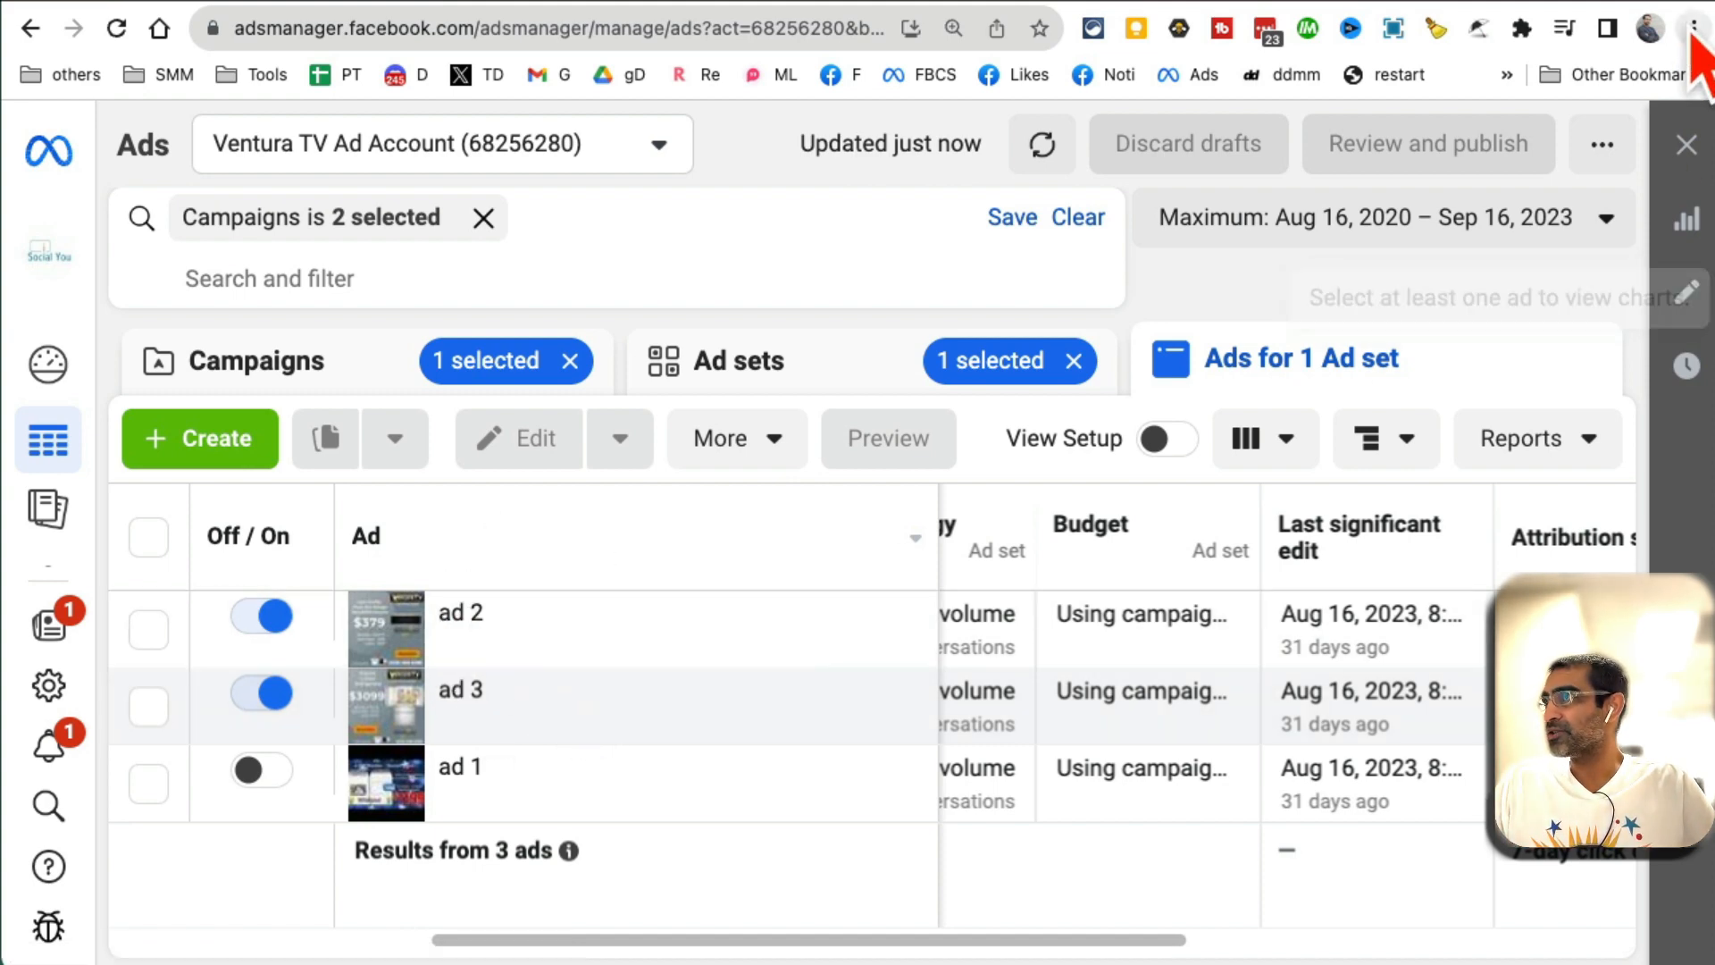
- Reset browser zoom and review ad 2's performance charts and preview
click(1694, 27)
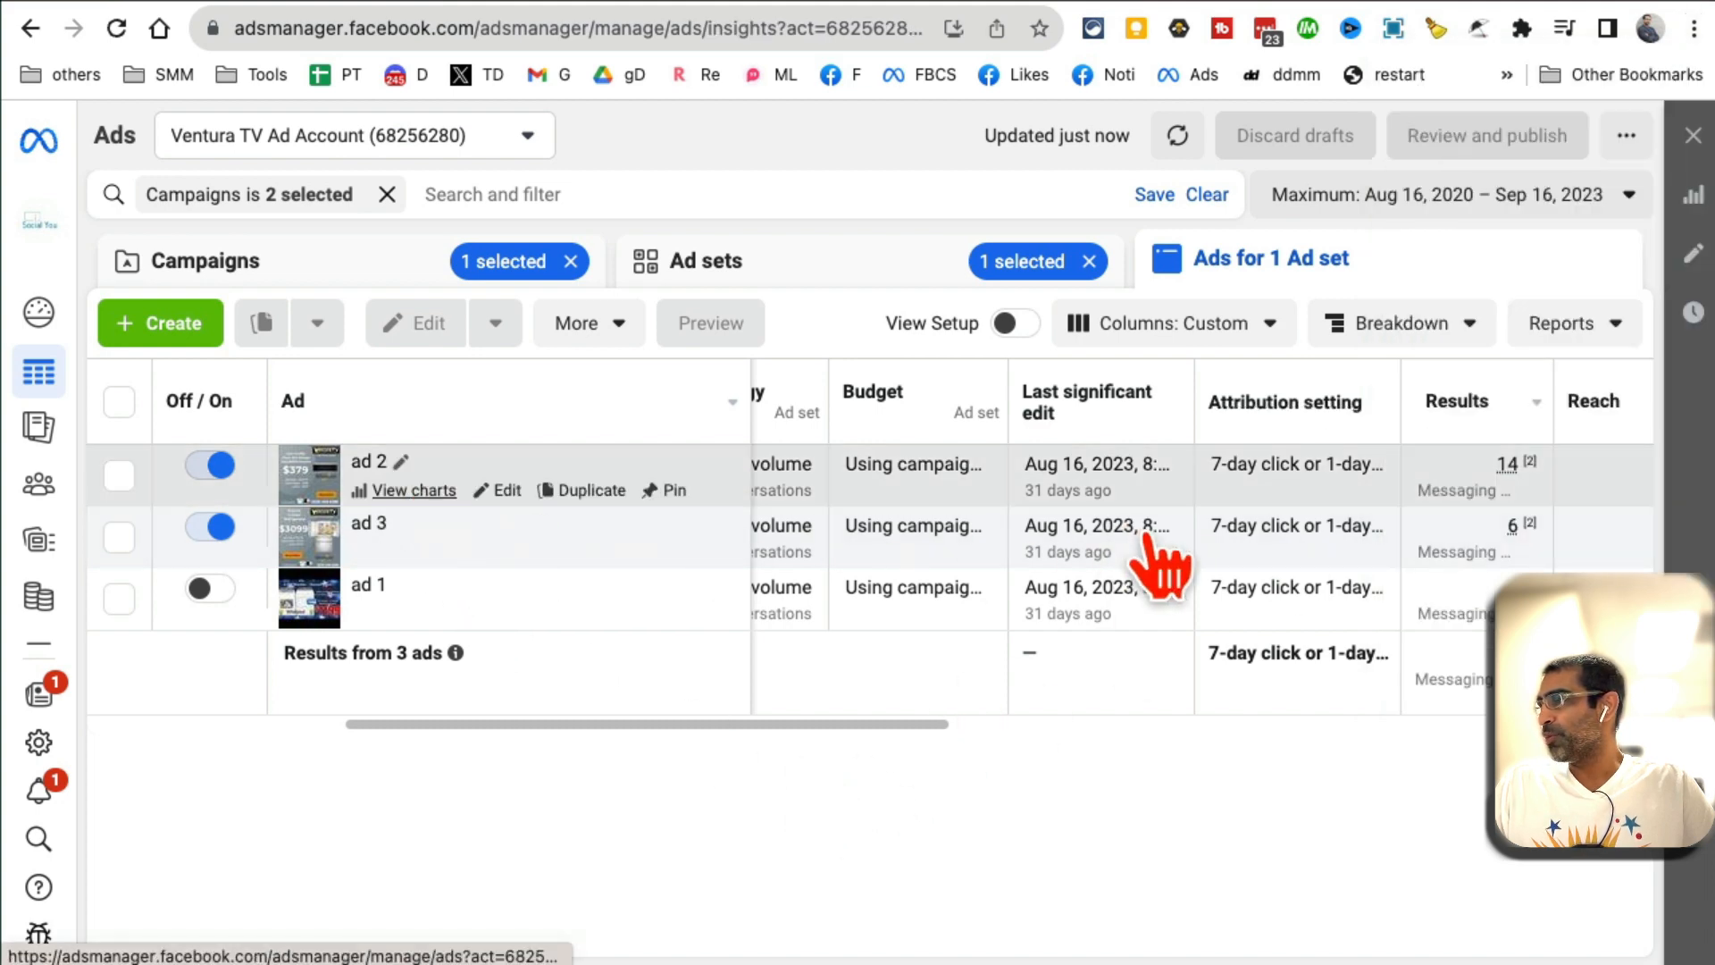
click(709, 324)
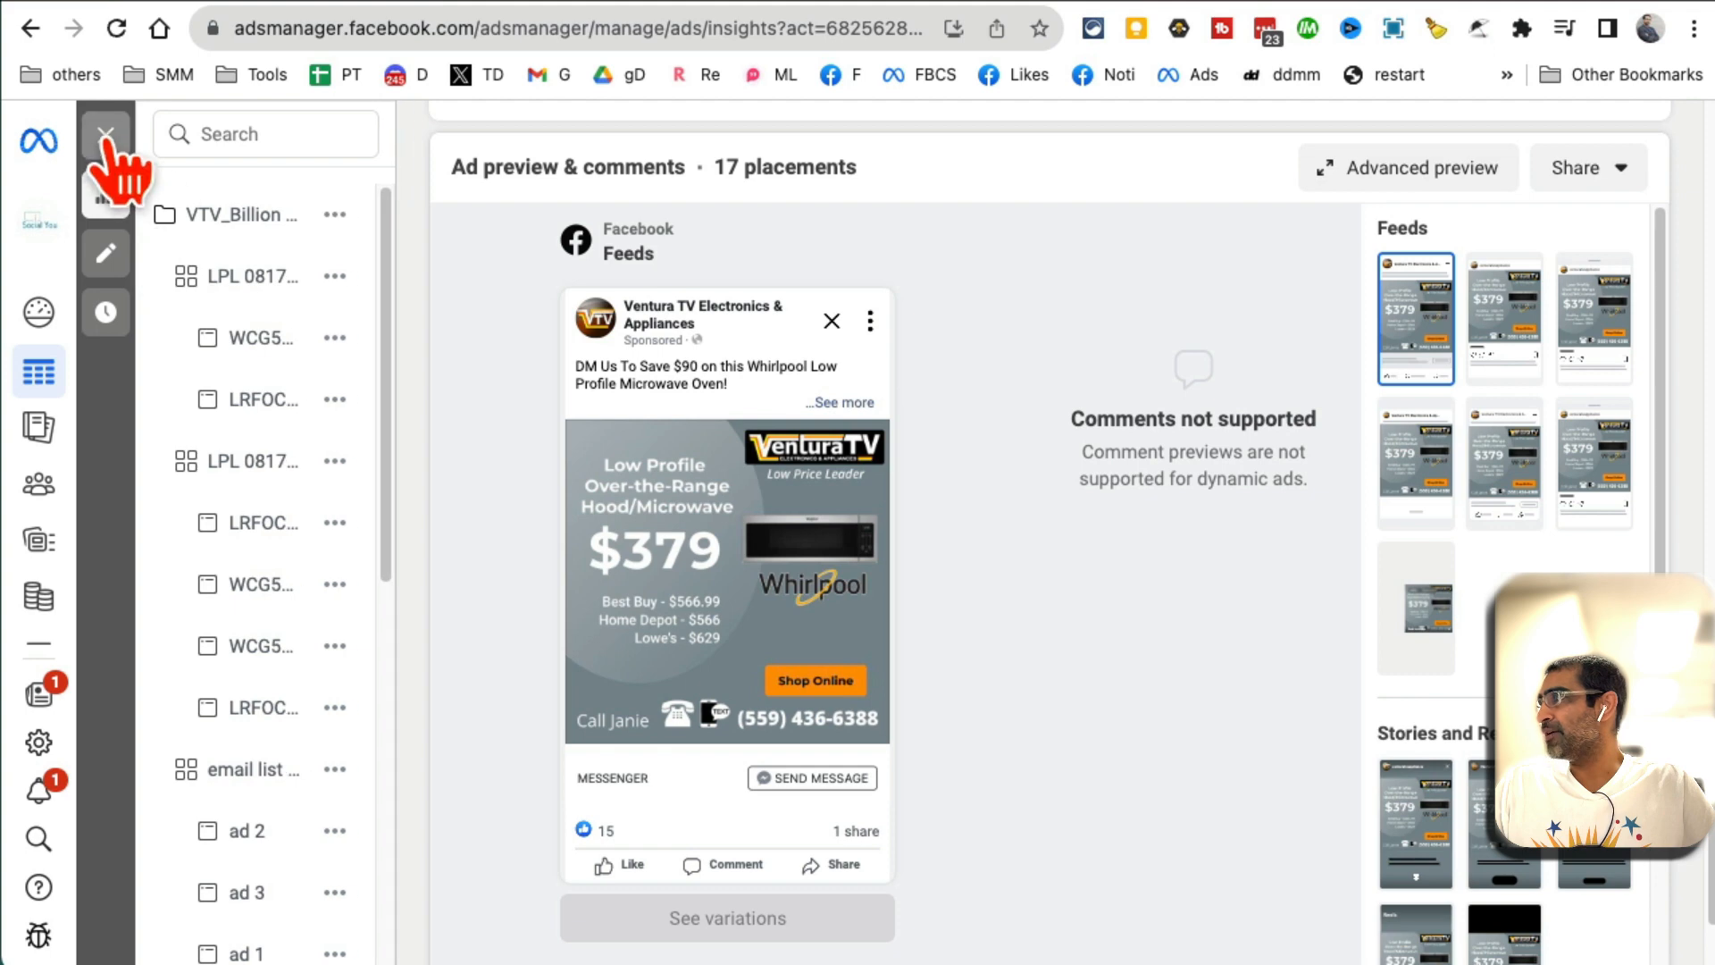
click(105, 134)
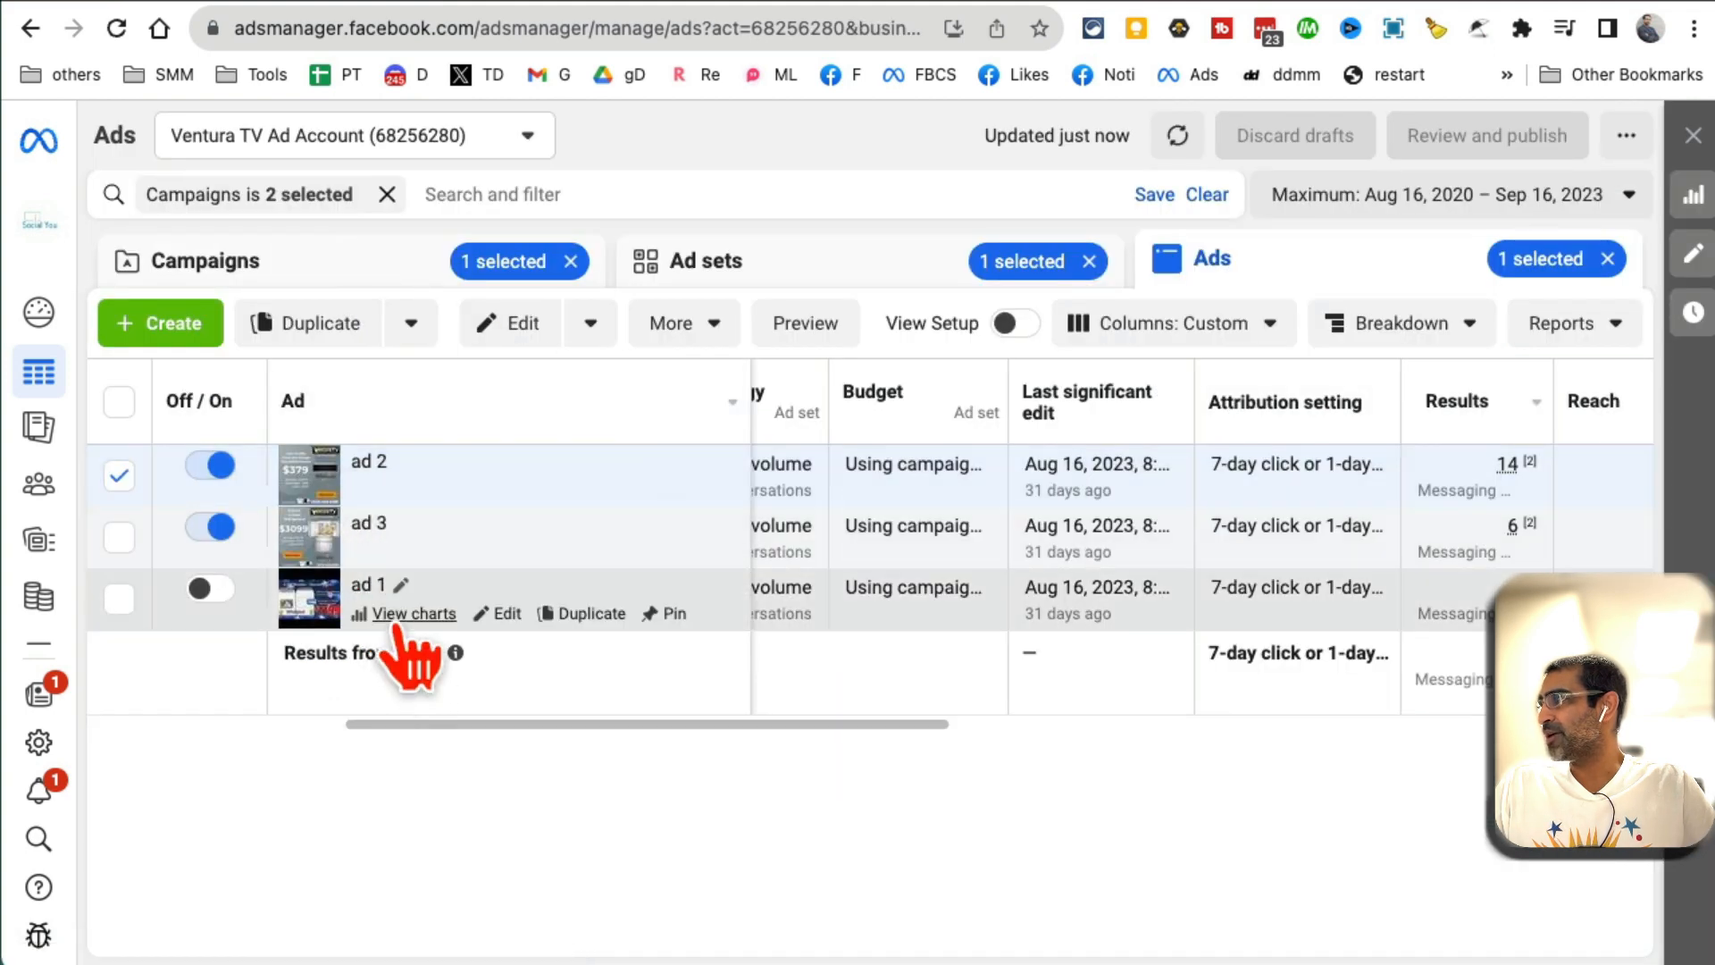
- Review ad 1's performance charts and scroll through its preview
click(412, 612)
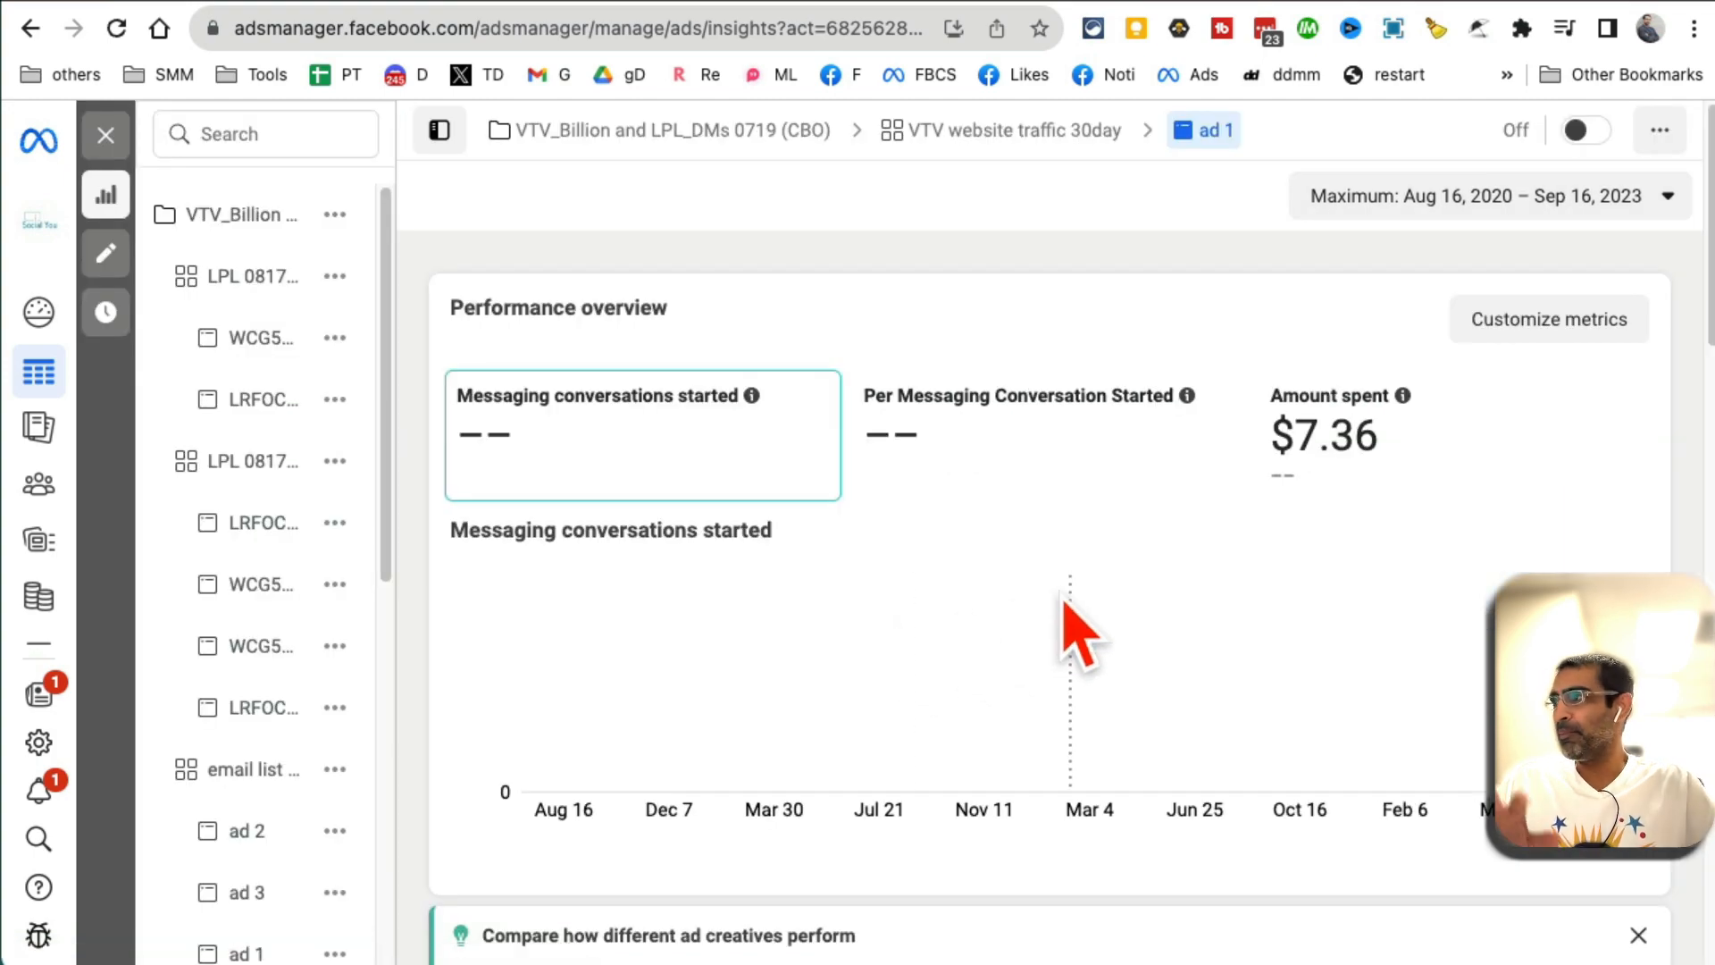
scroll(down, 3)
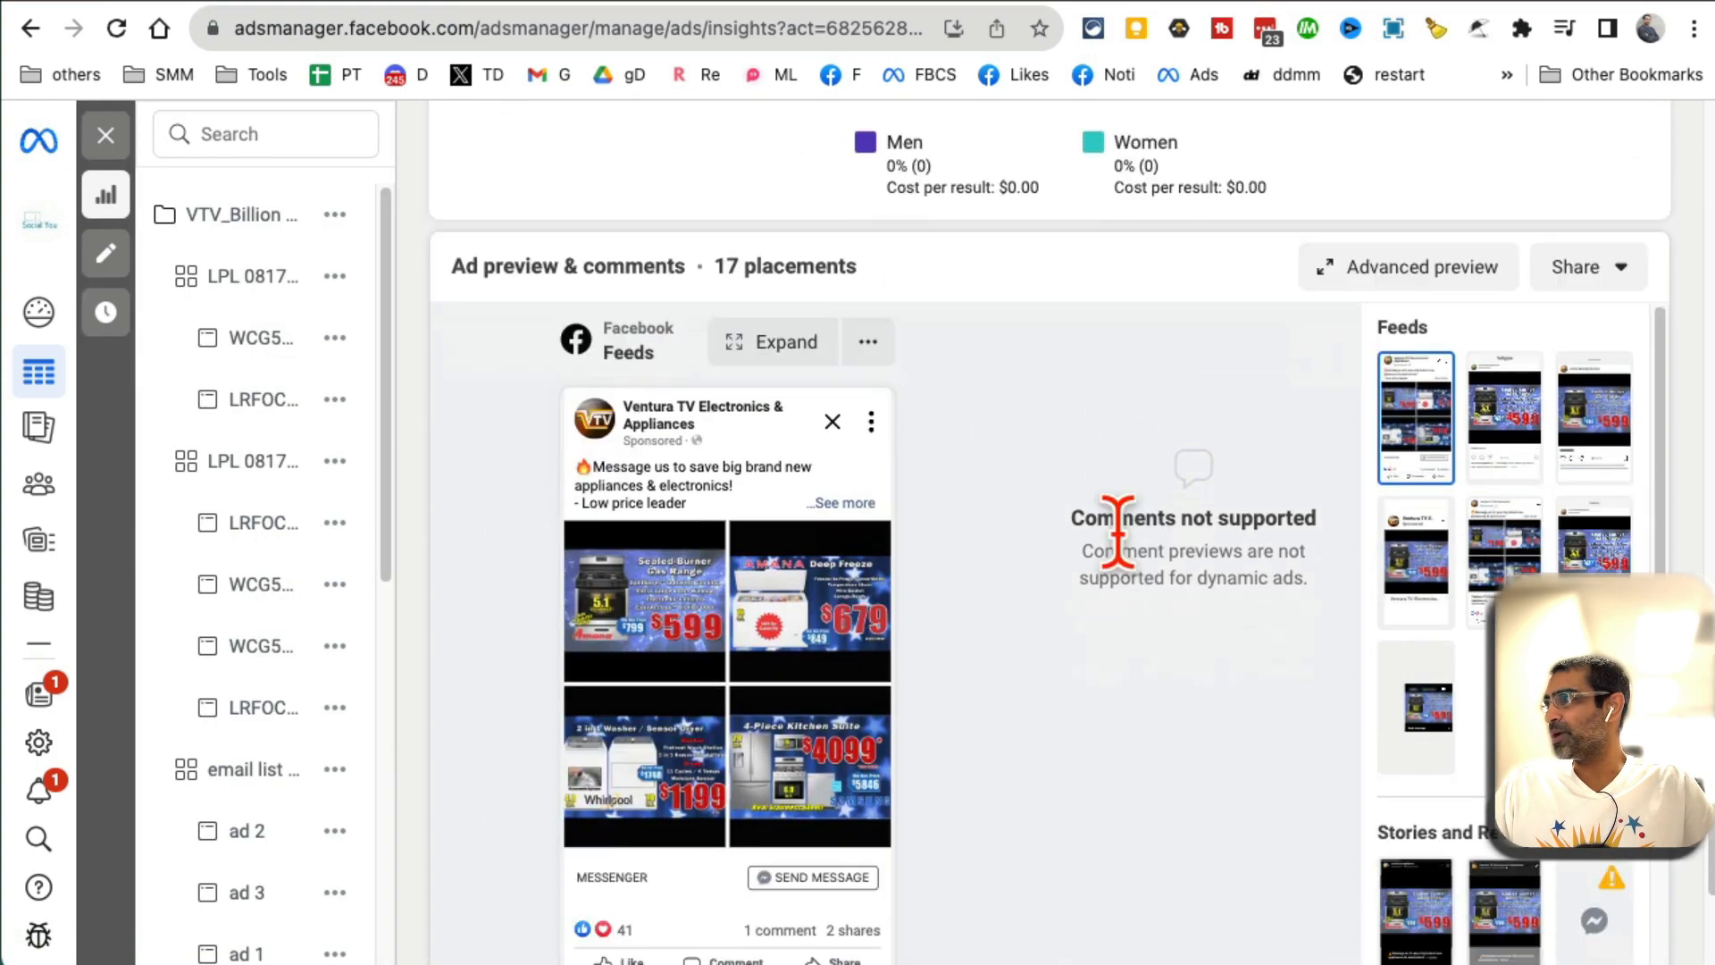
scroll(down, 3)
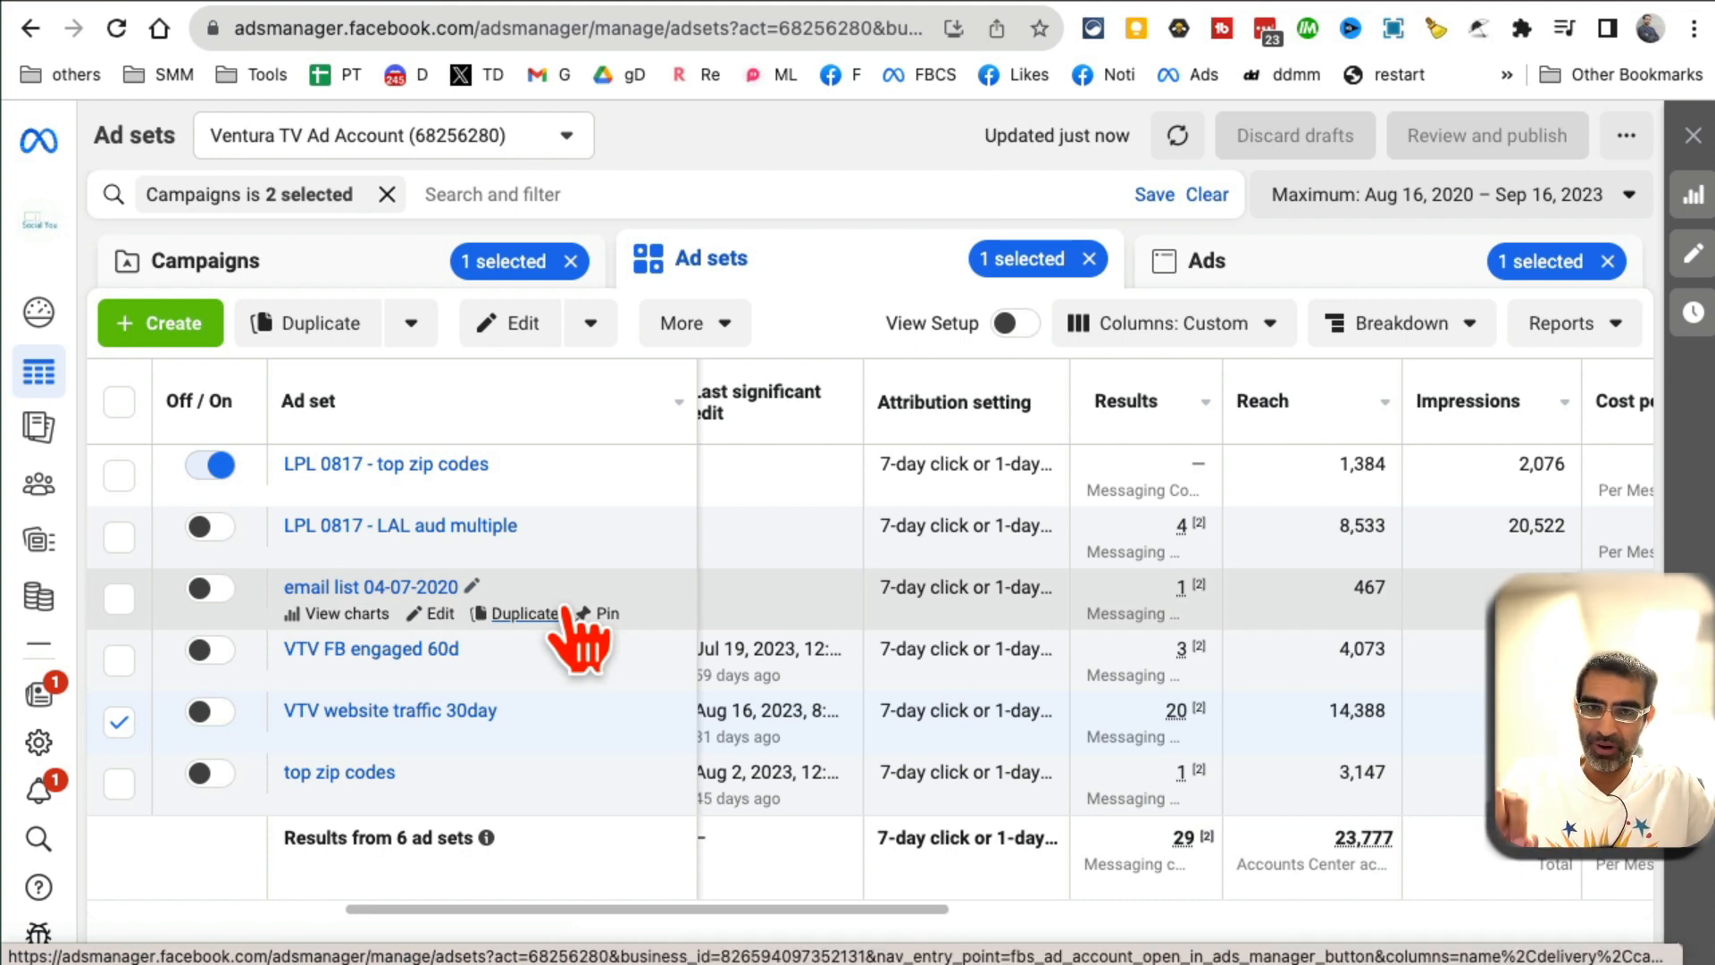
mouse_move(470, 666)
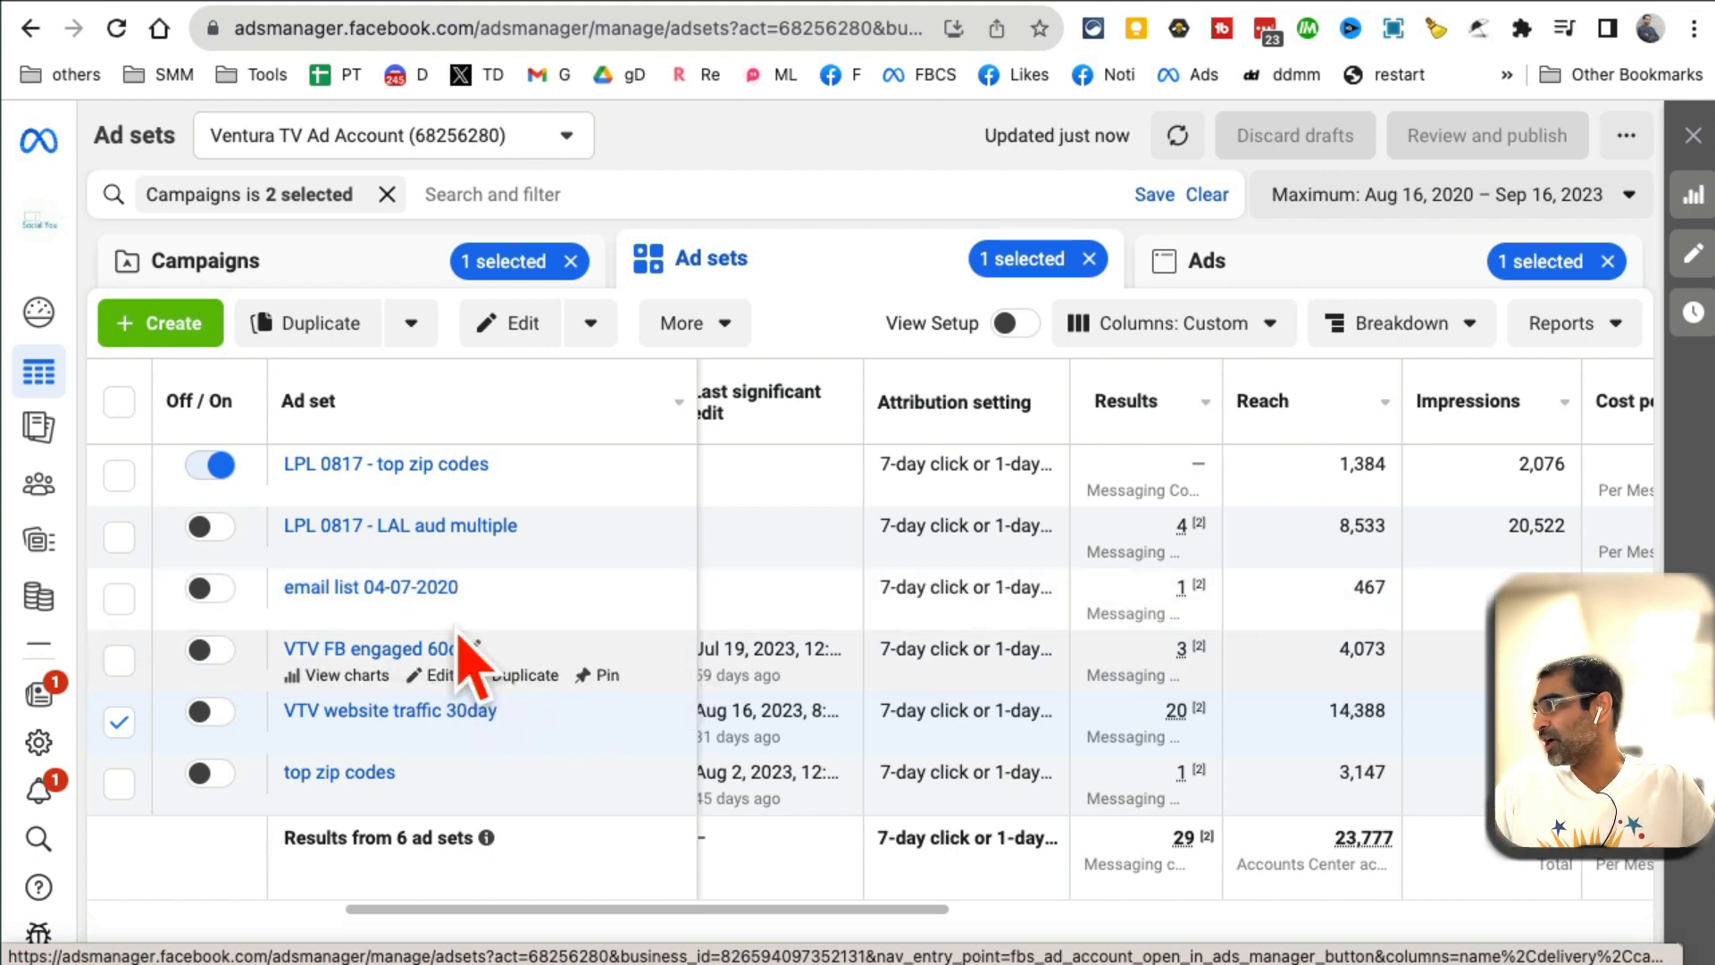
- View the VTV FB engaged 60d ads and preview the selected WCG55US6HS - video ad
click(1210, 261)
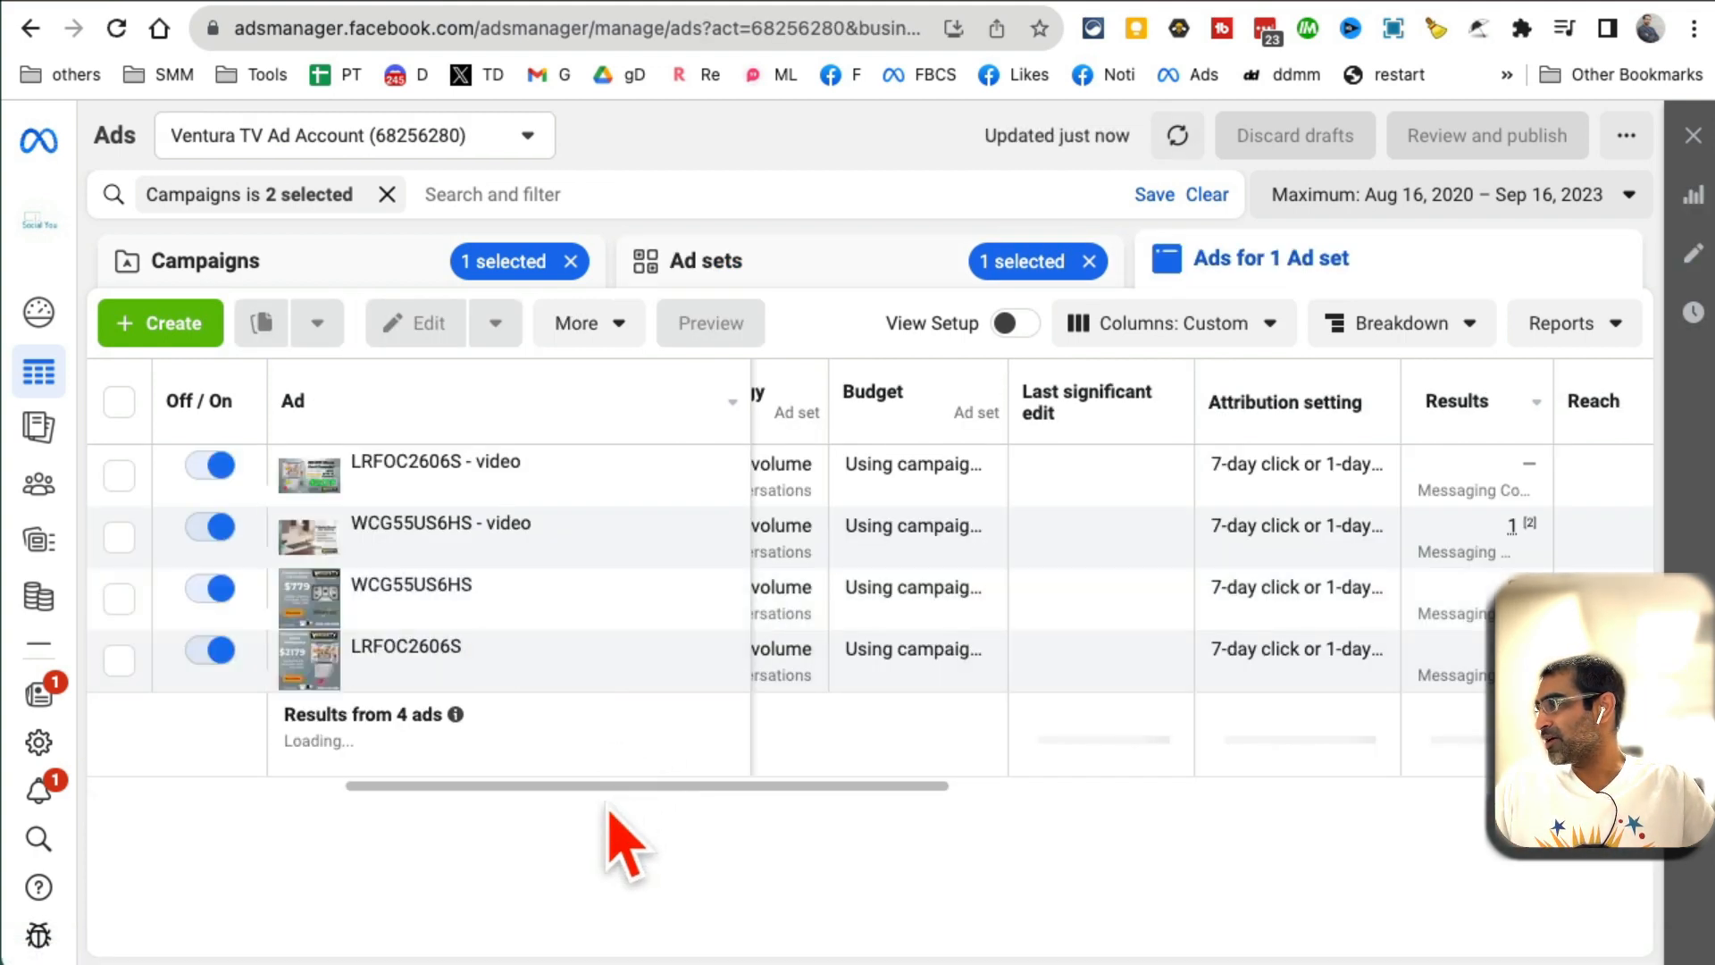
click(119, 538)
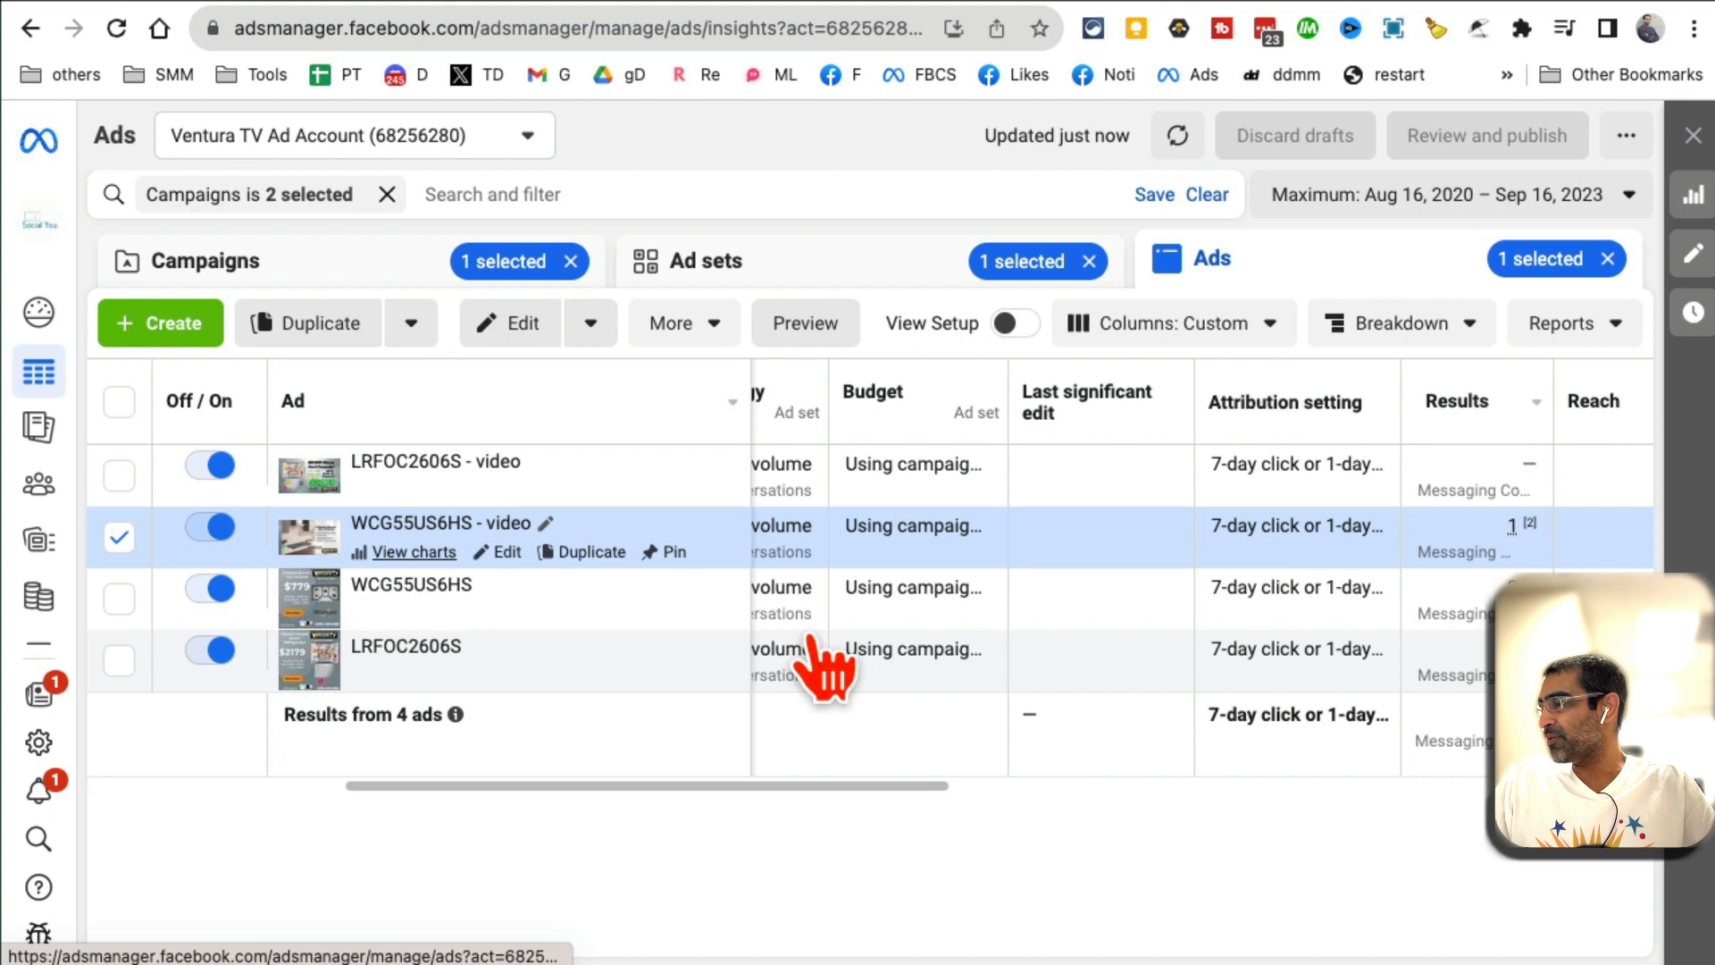
click(806, 323)
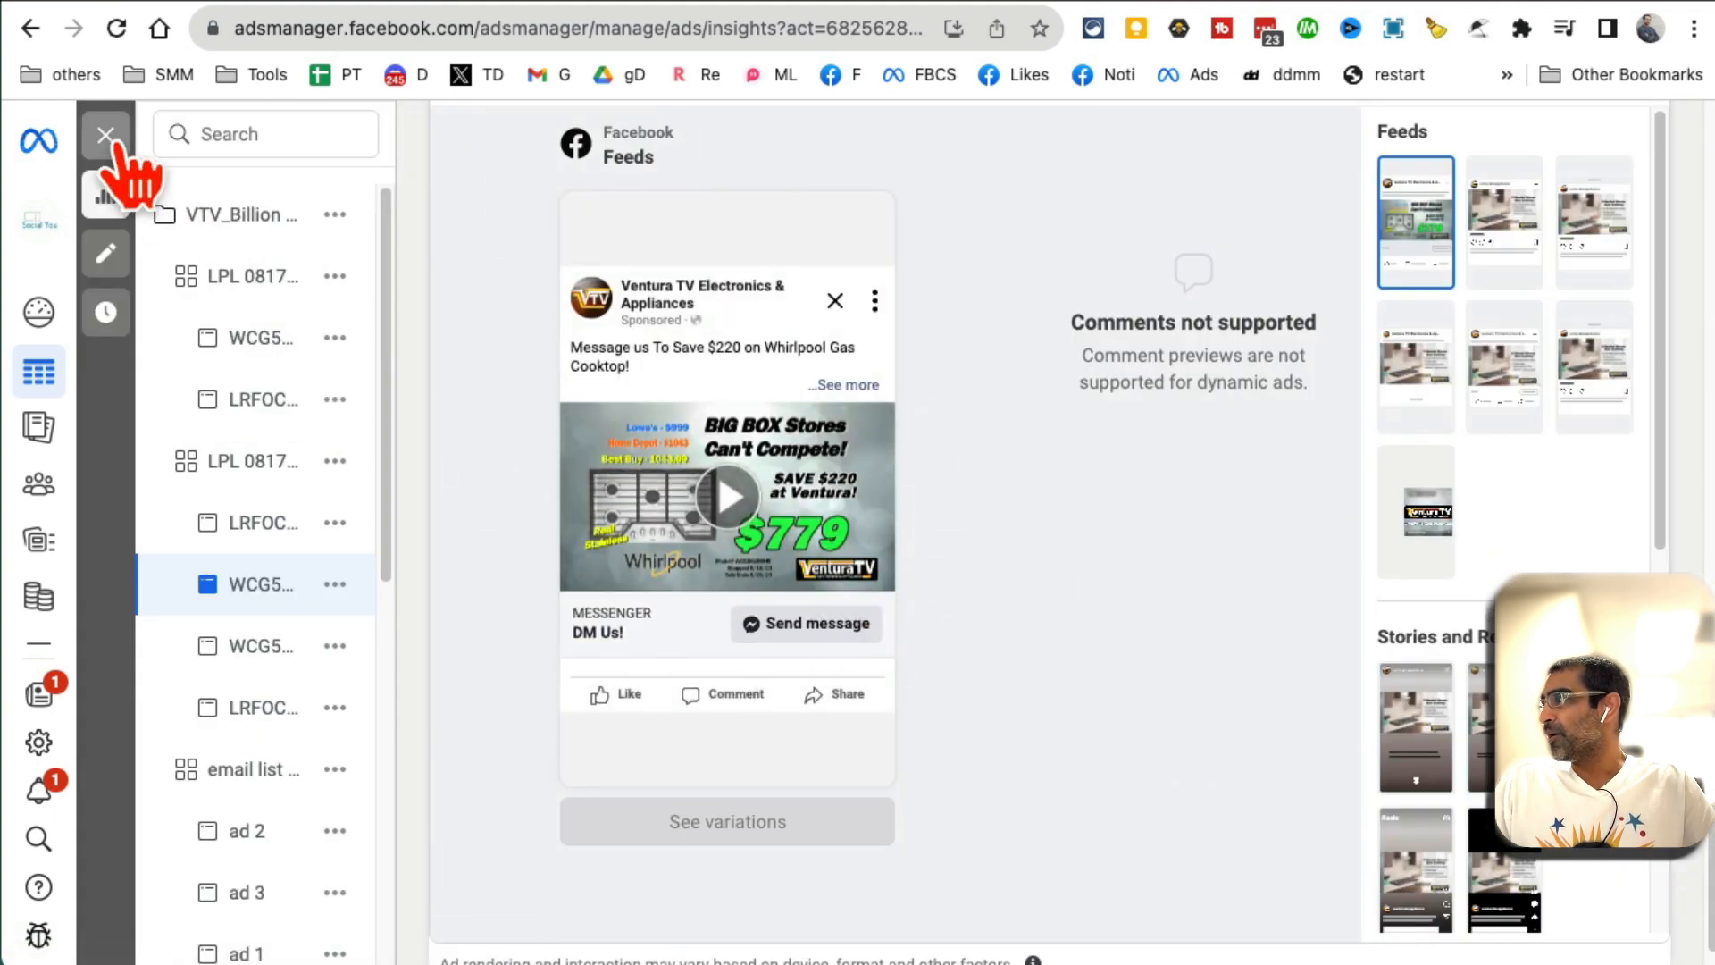
click(105, 136)
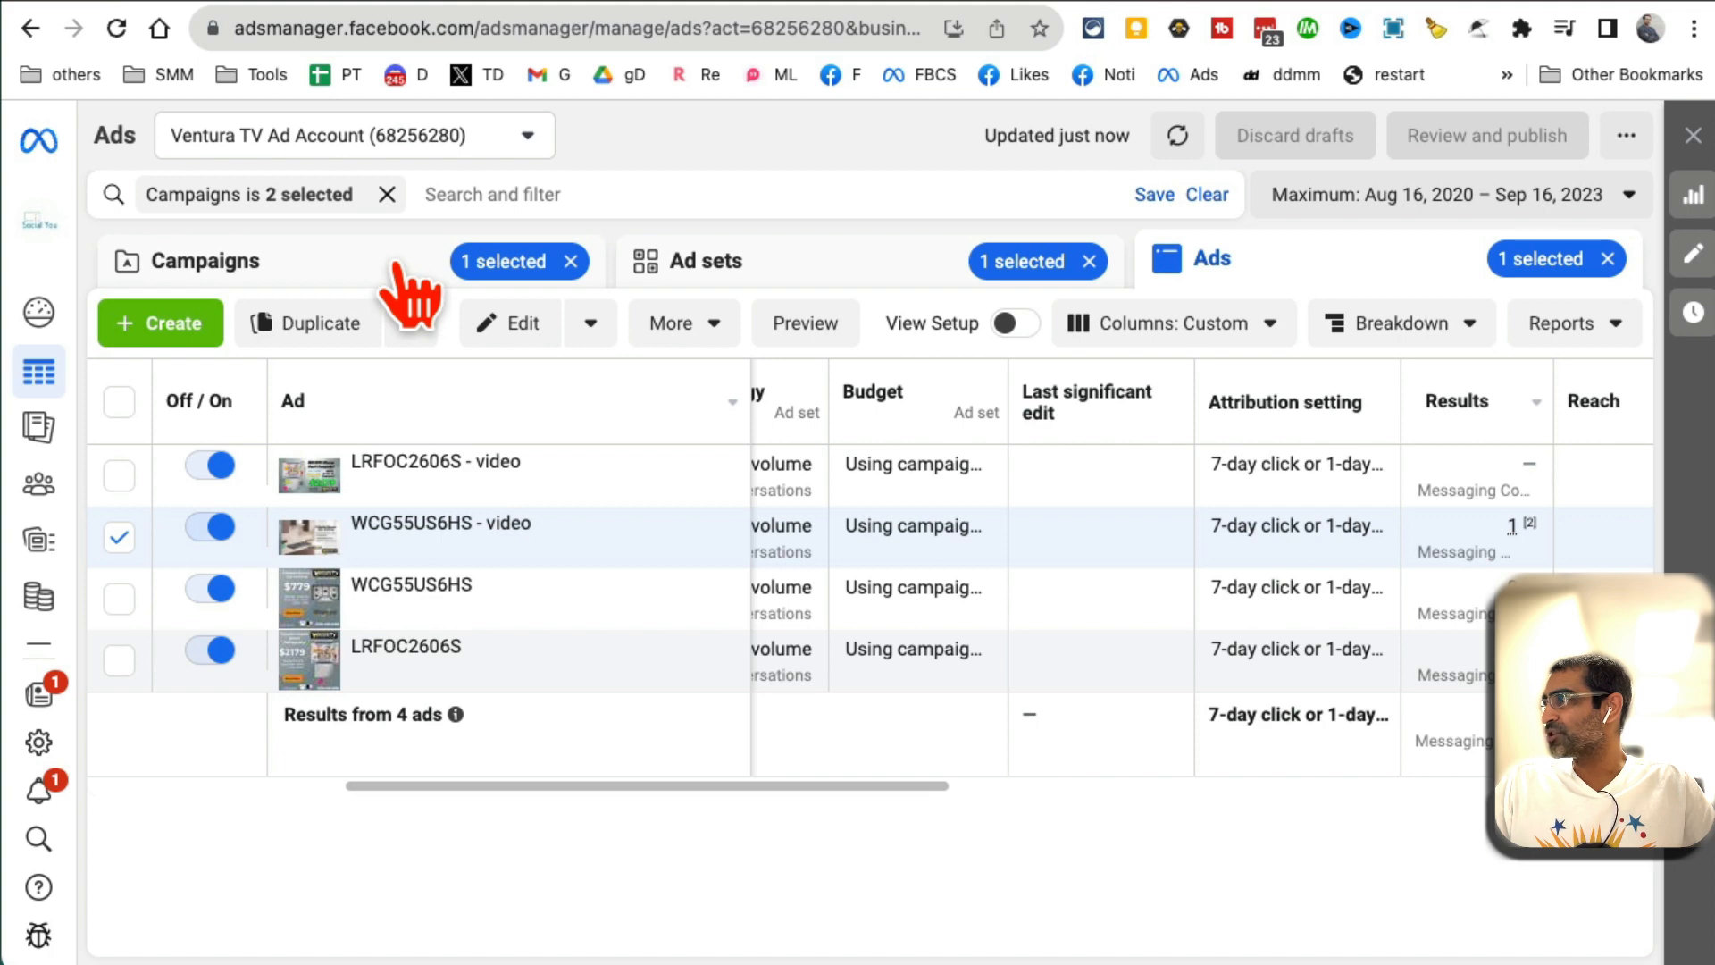
- Return to campaigns and view VTV_Labor Day_DMs (CBO)'s ad sets LAL - multiple and Top Zip Codes
click(207, 261)
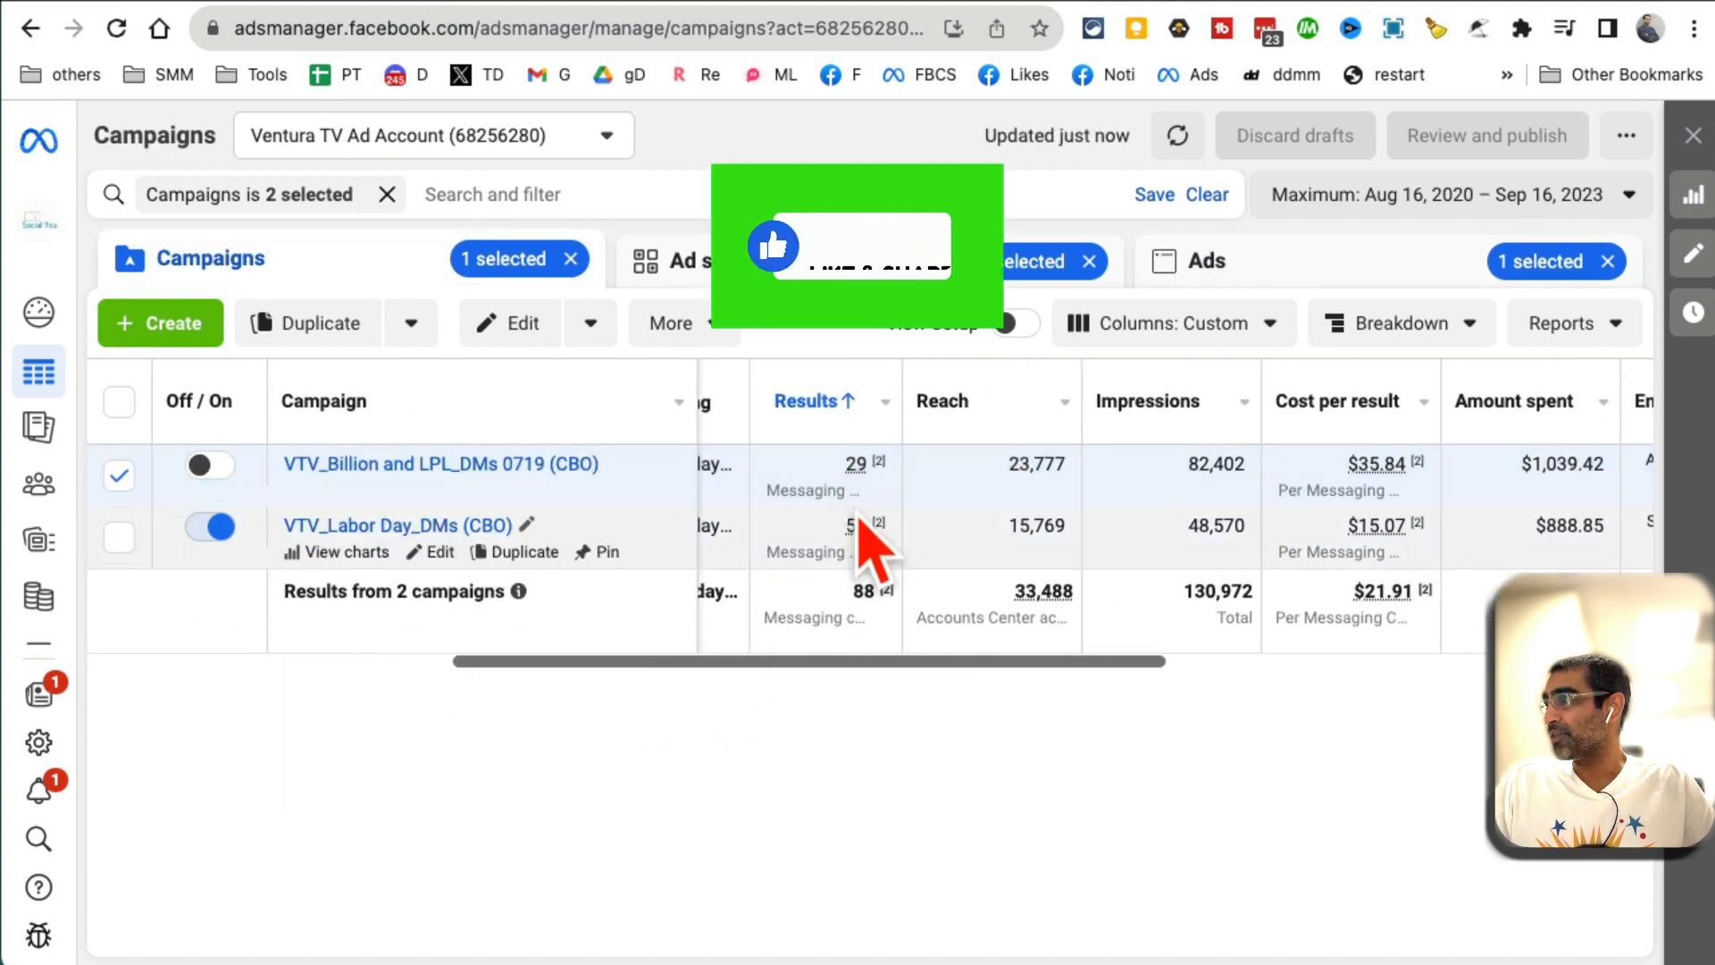
mouse_move(1433, 798)
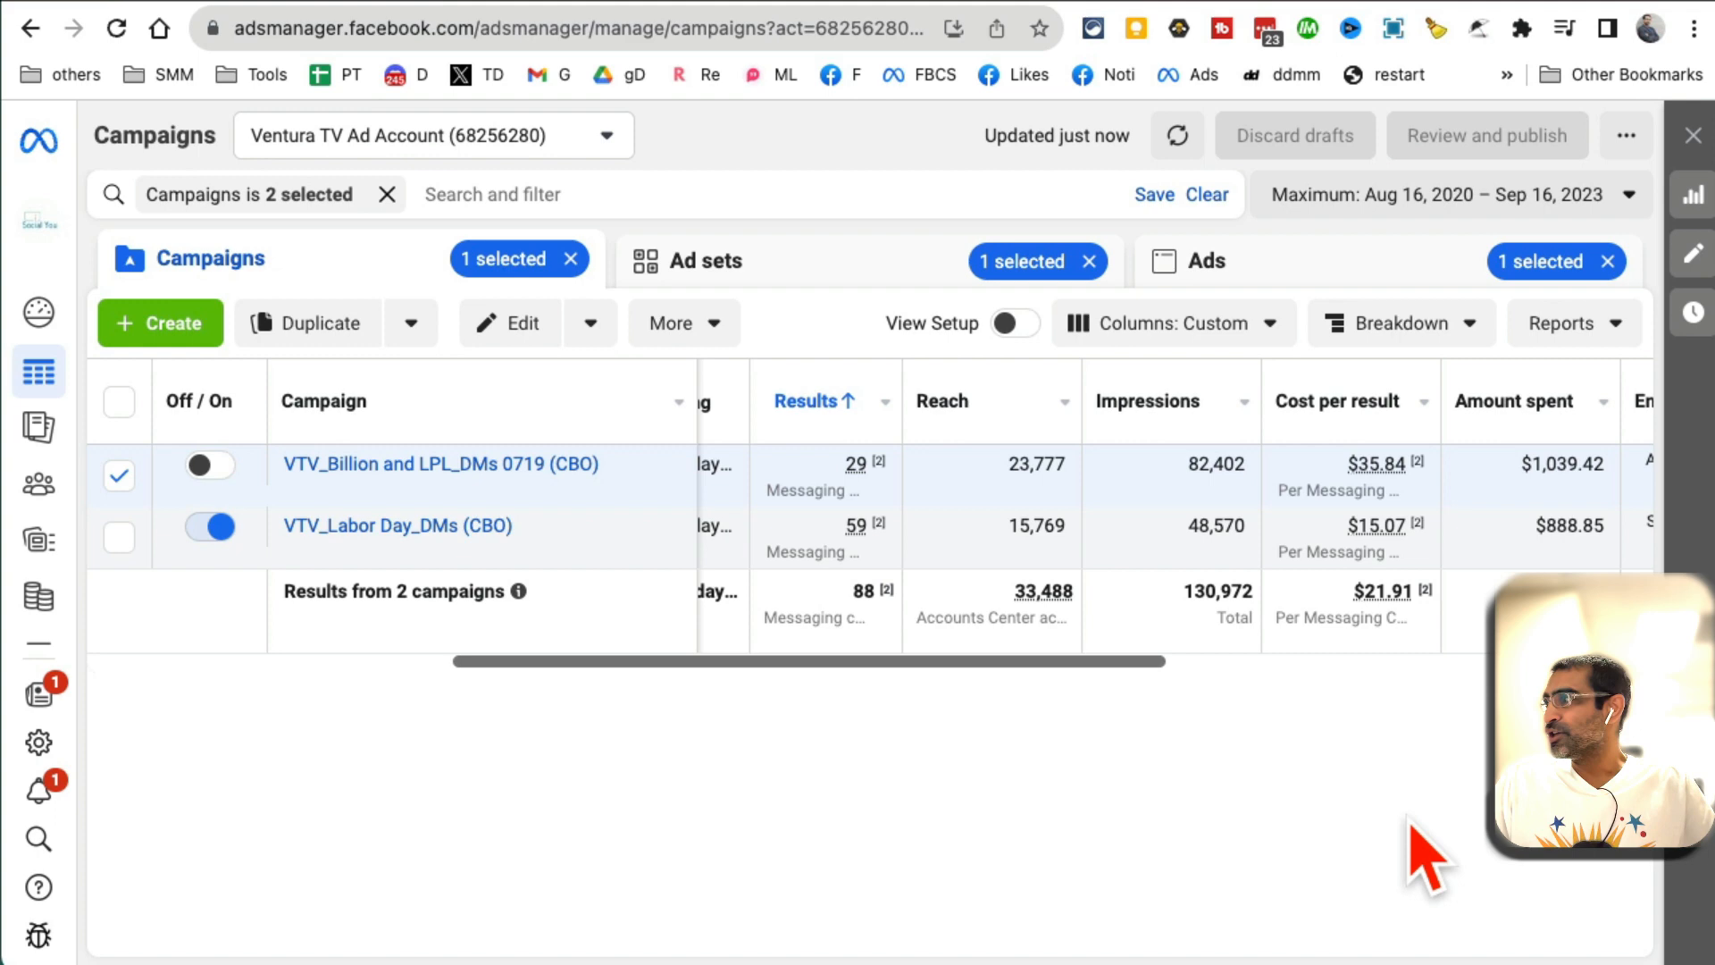
mouse_move(397, 526)
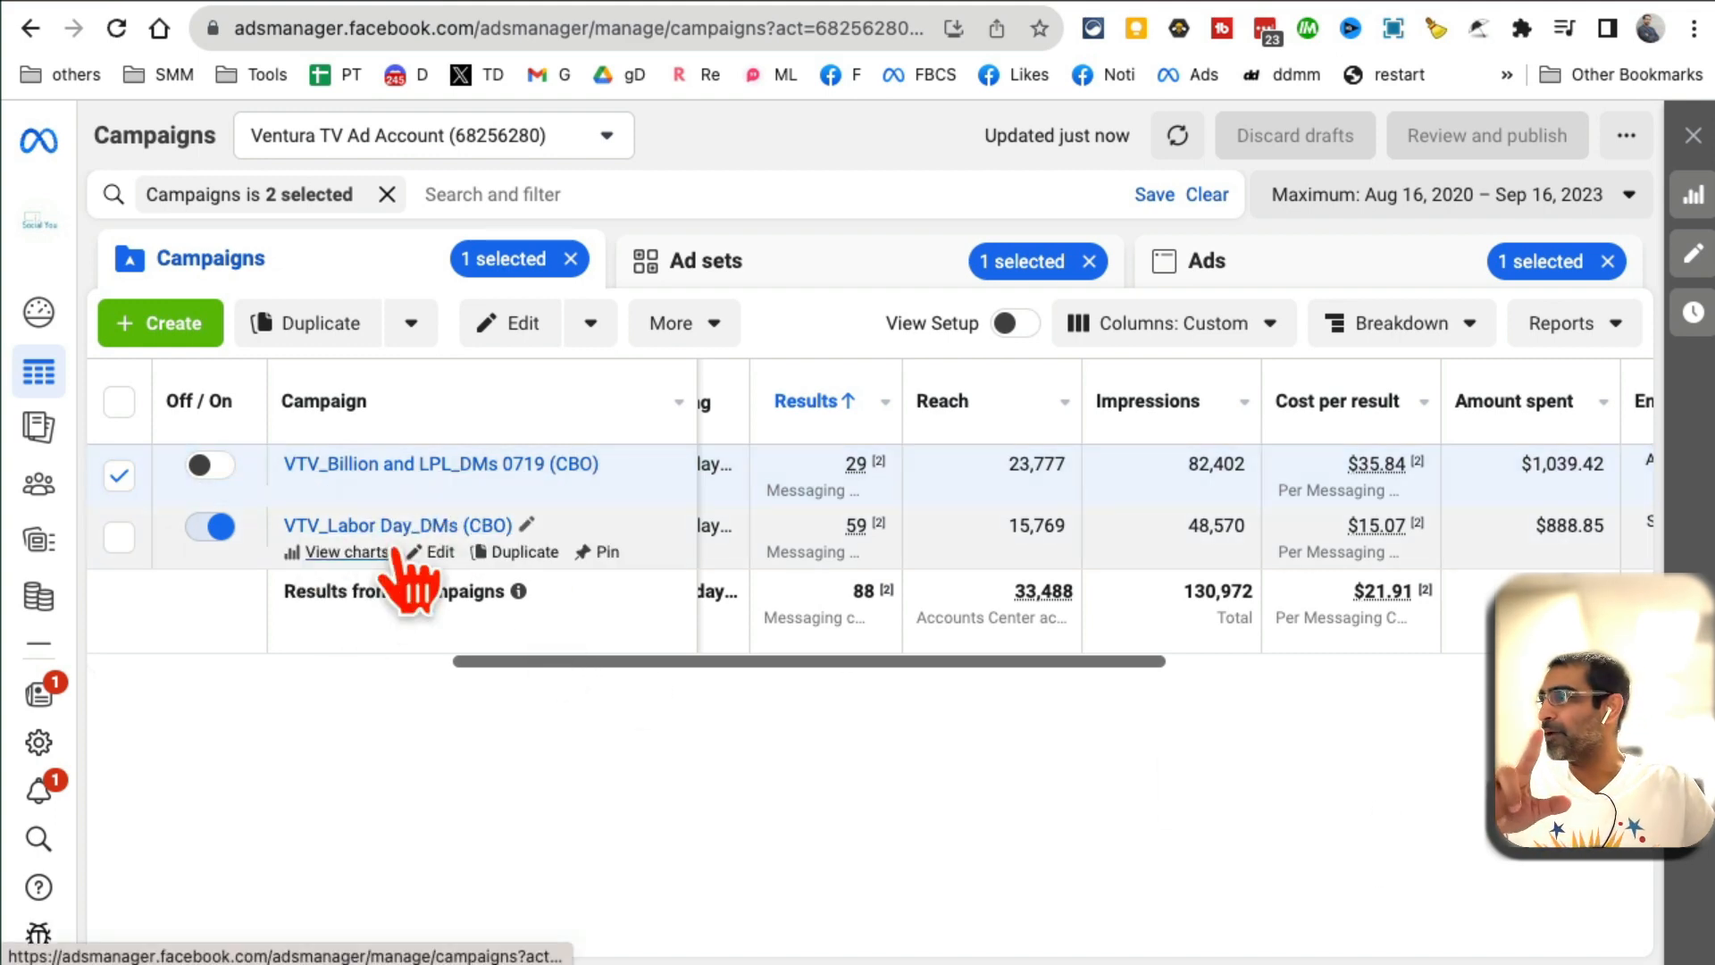
click(705, 260)
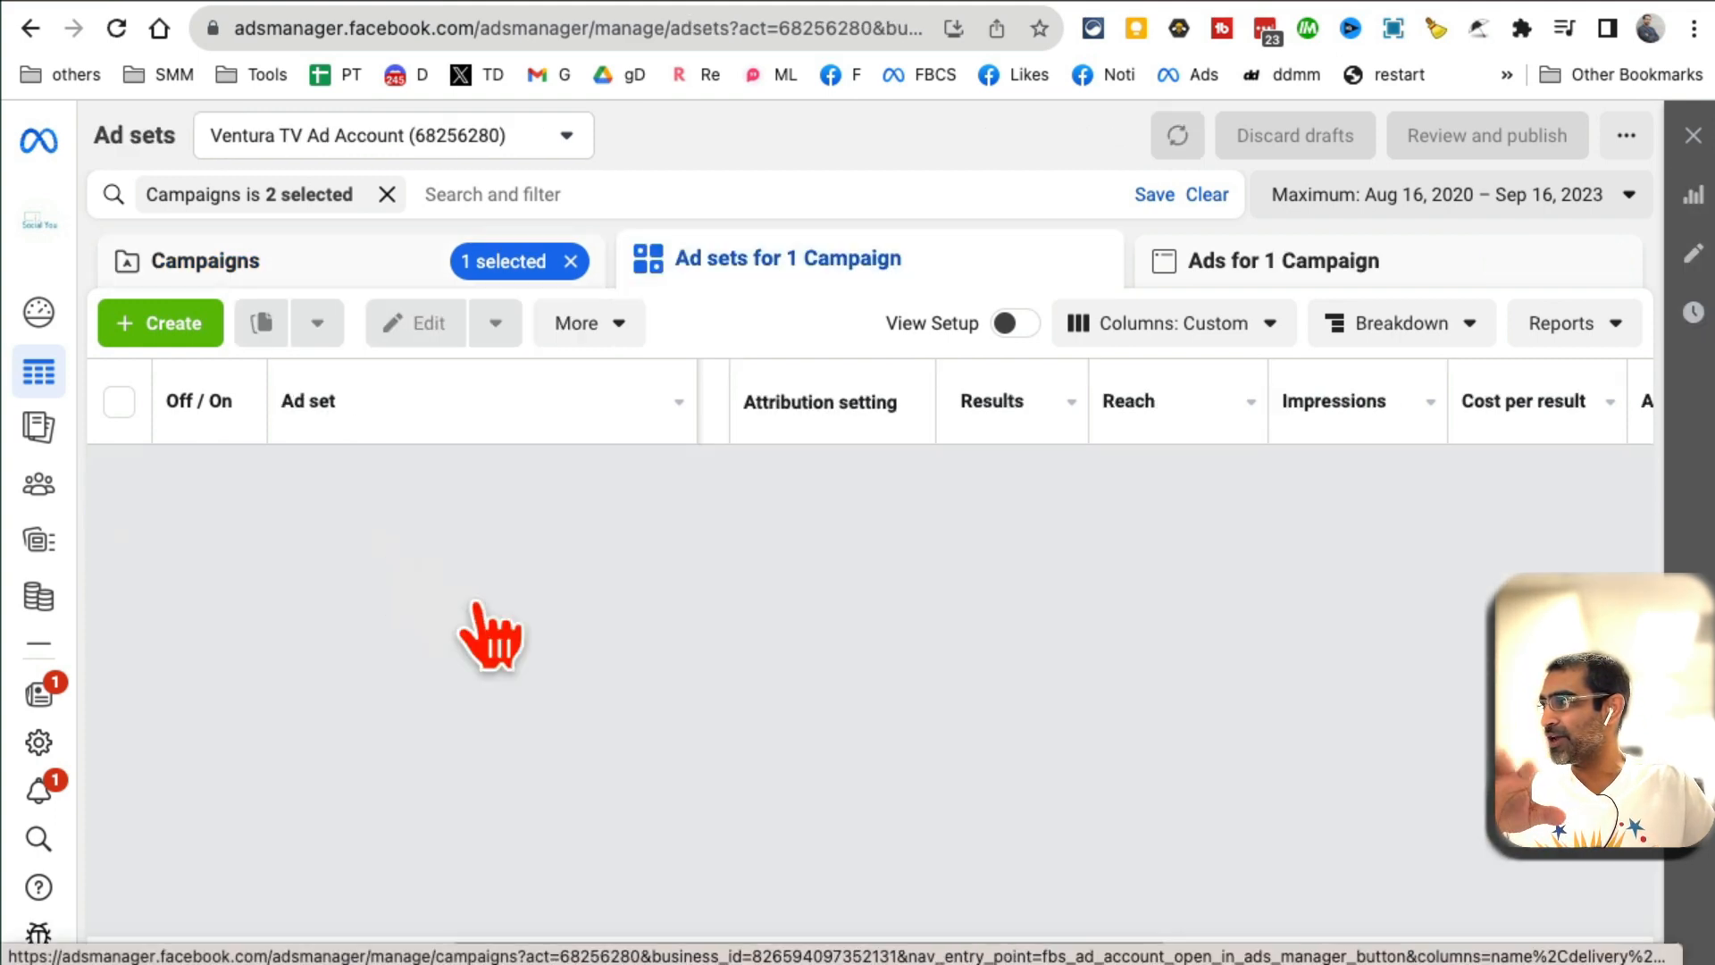
click(1175, 136)
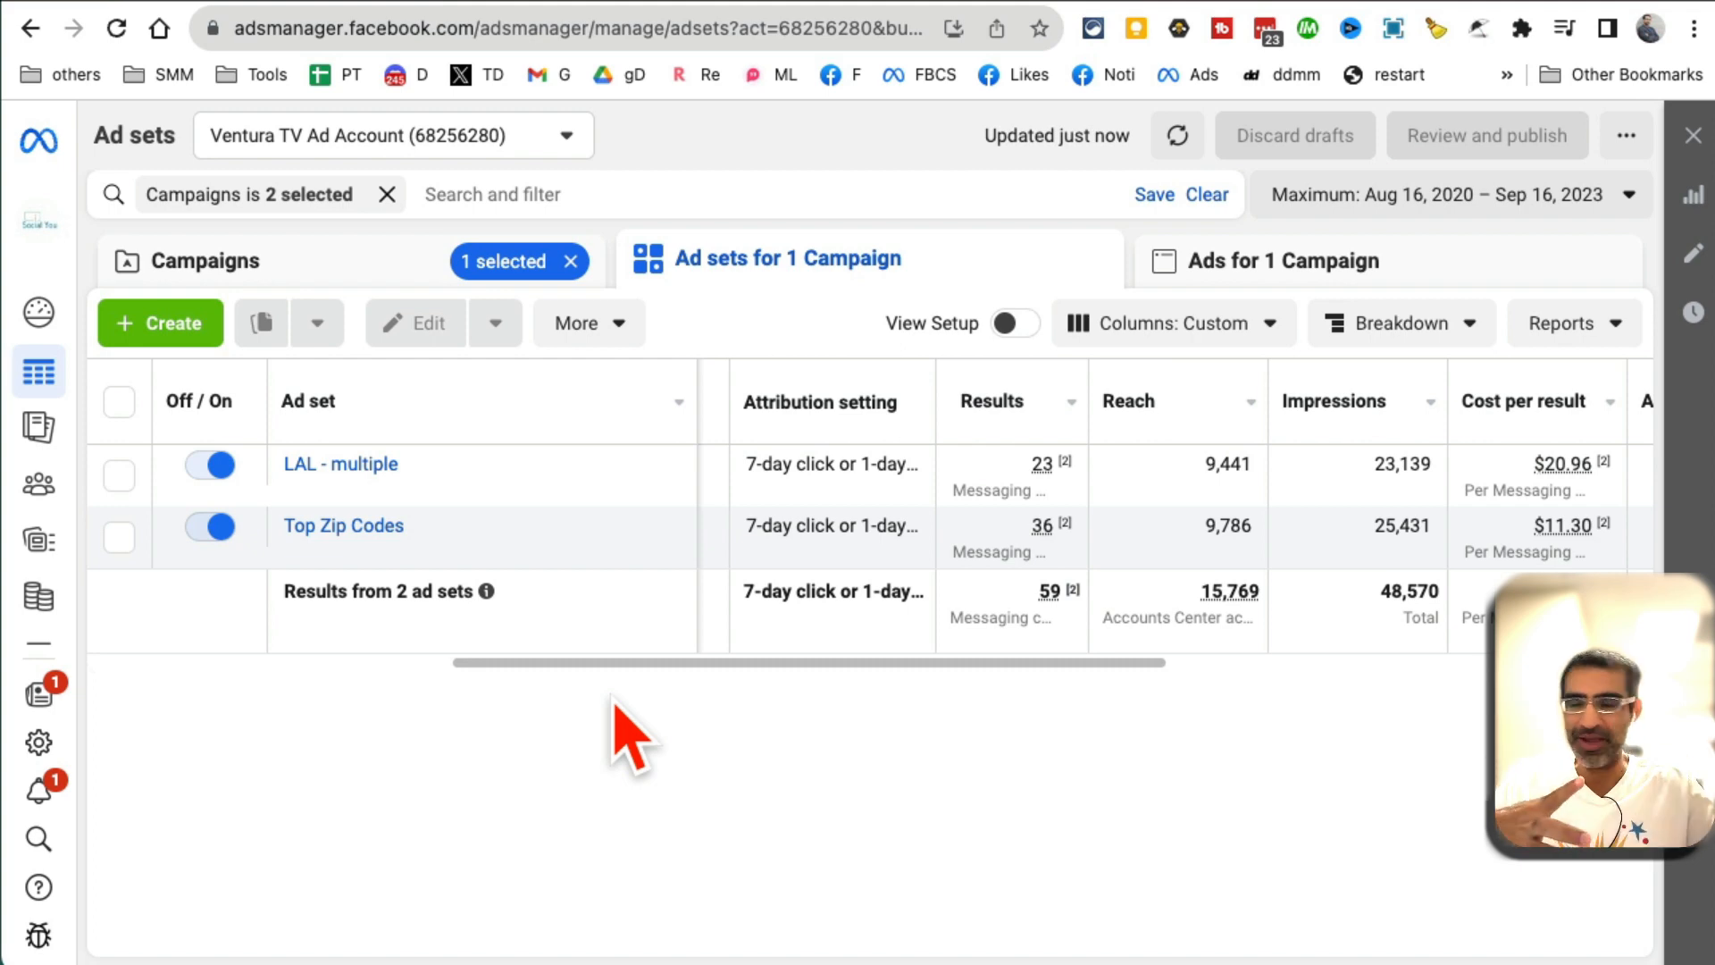
mouse_move(339, 465)
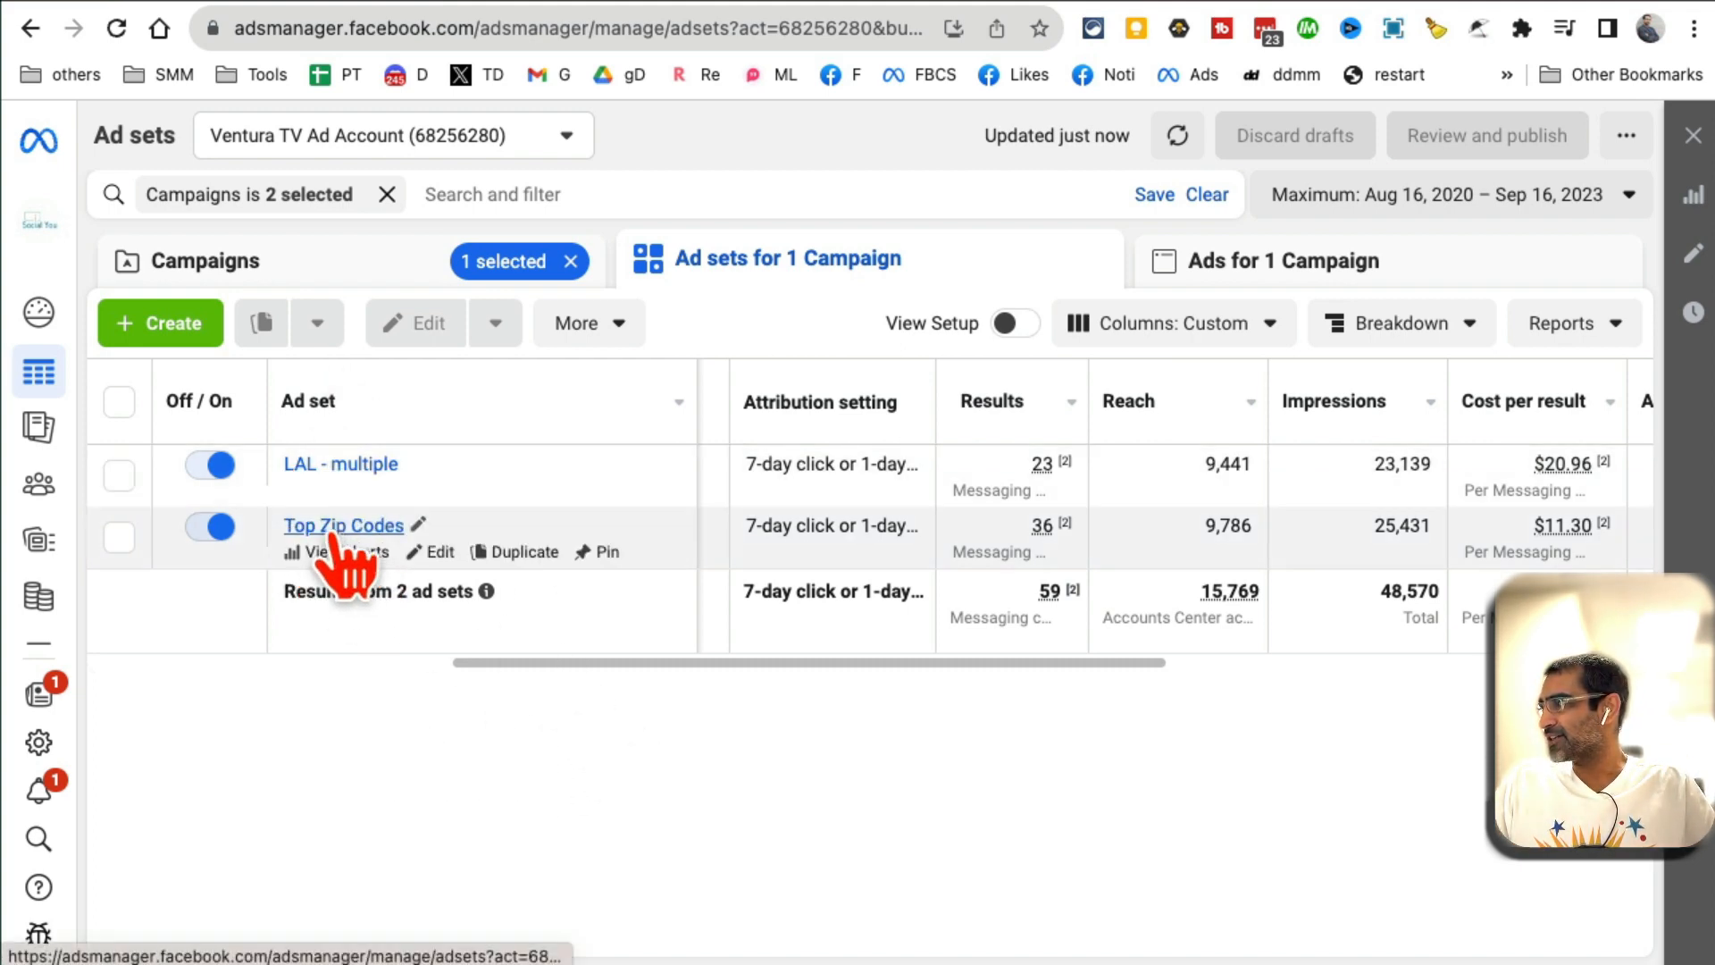
- View the Top Zip Codes ads, review pg post 1, then preview Ad post - Cs's carousel
click(343, 526)
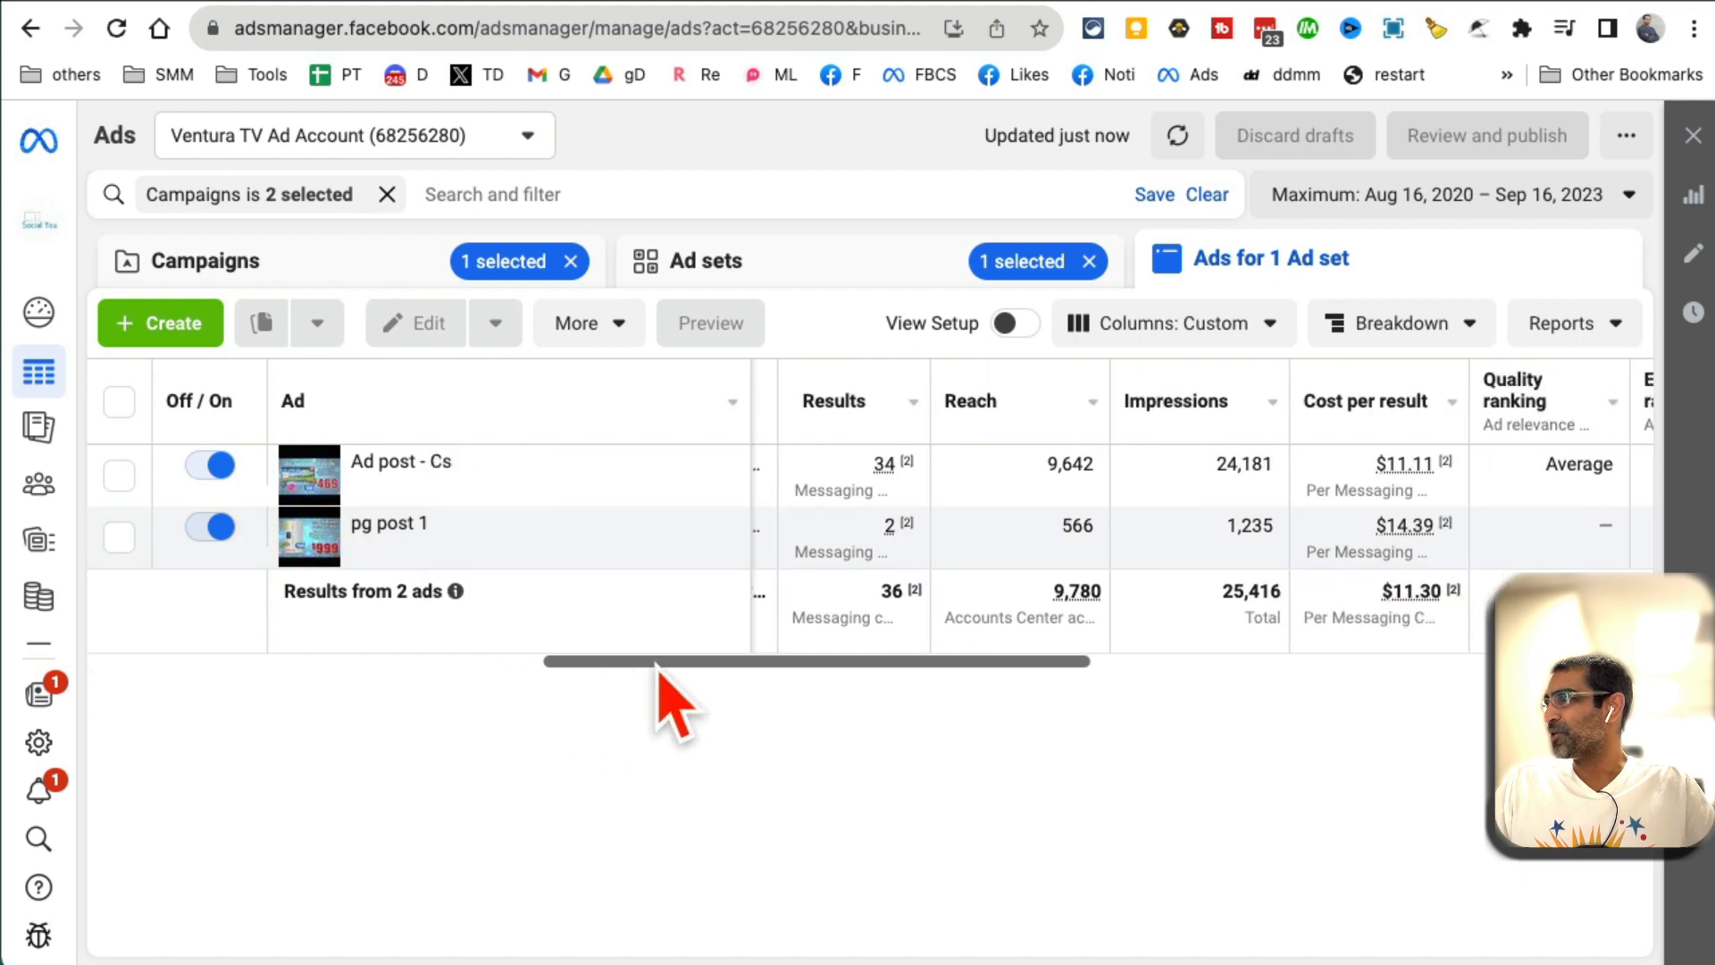
mouse_move(970, 401)
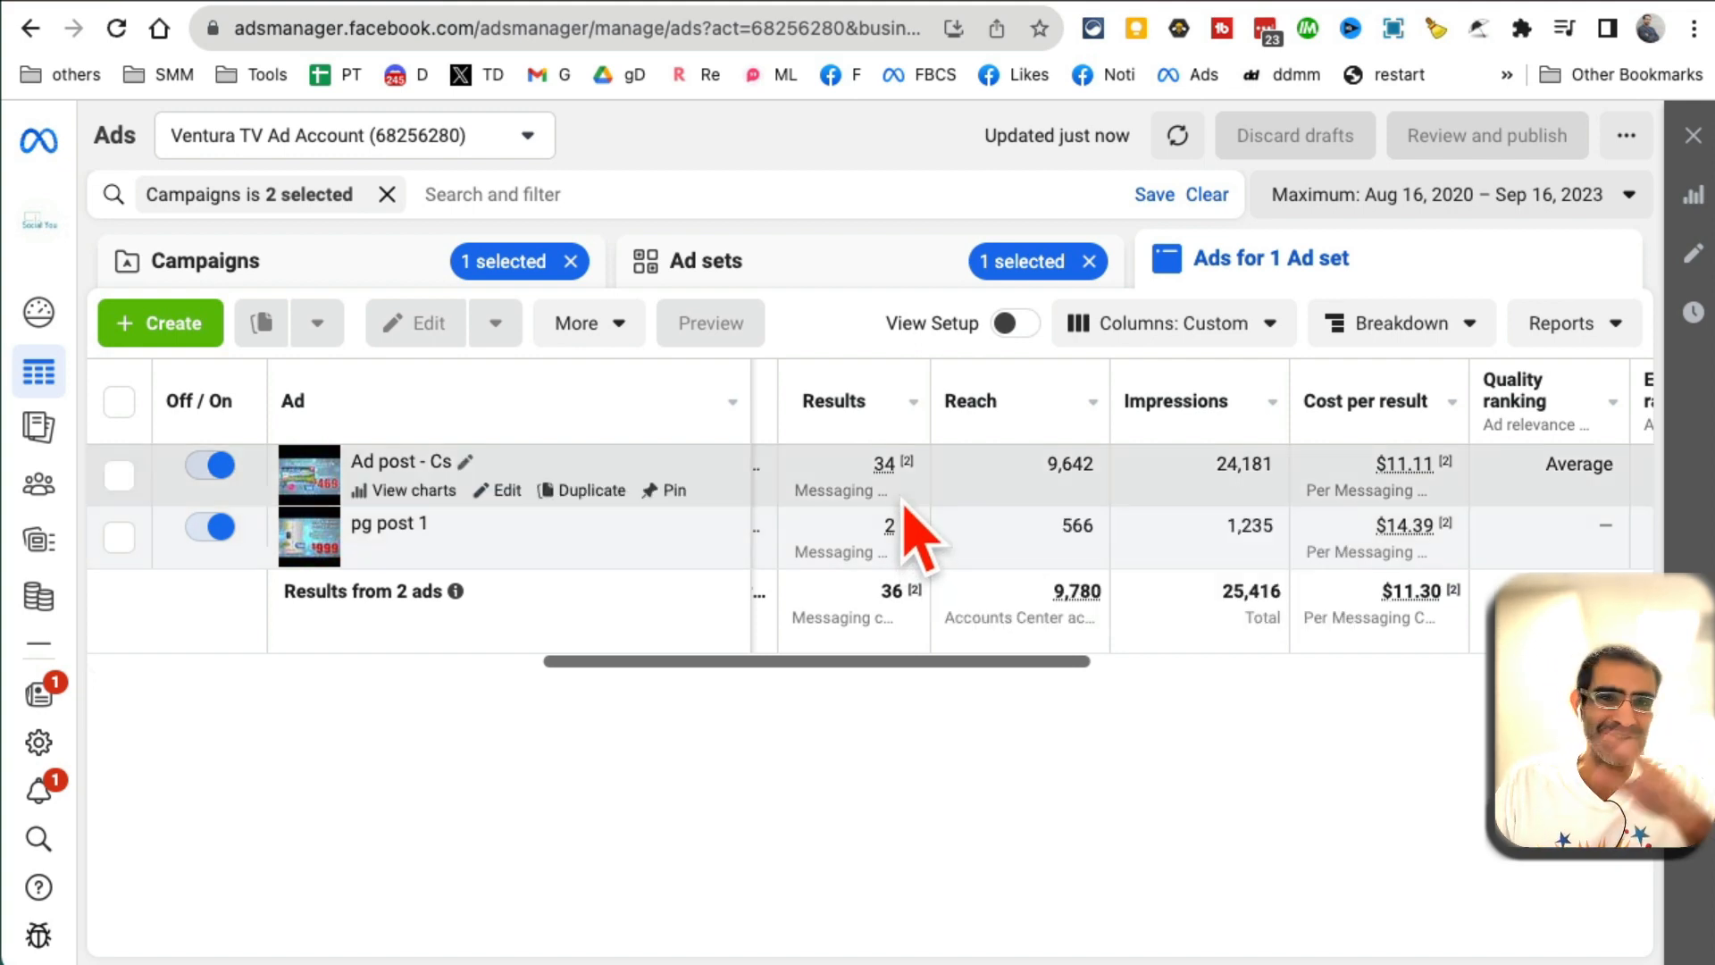
mouse_move(411, 552)
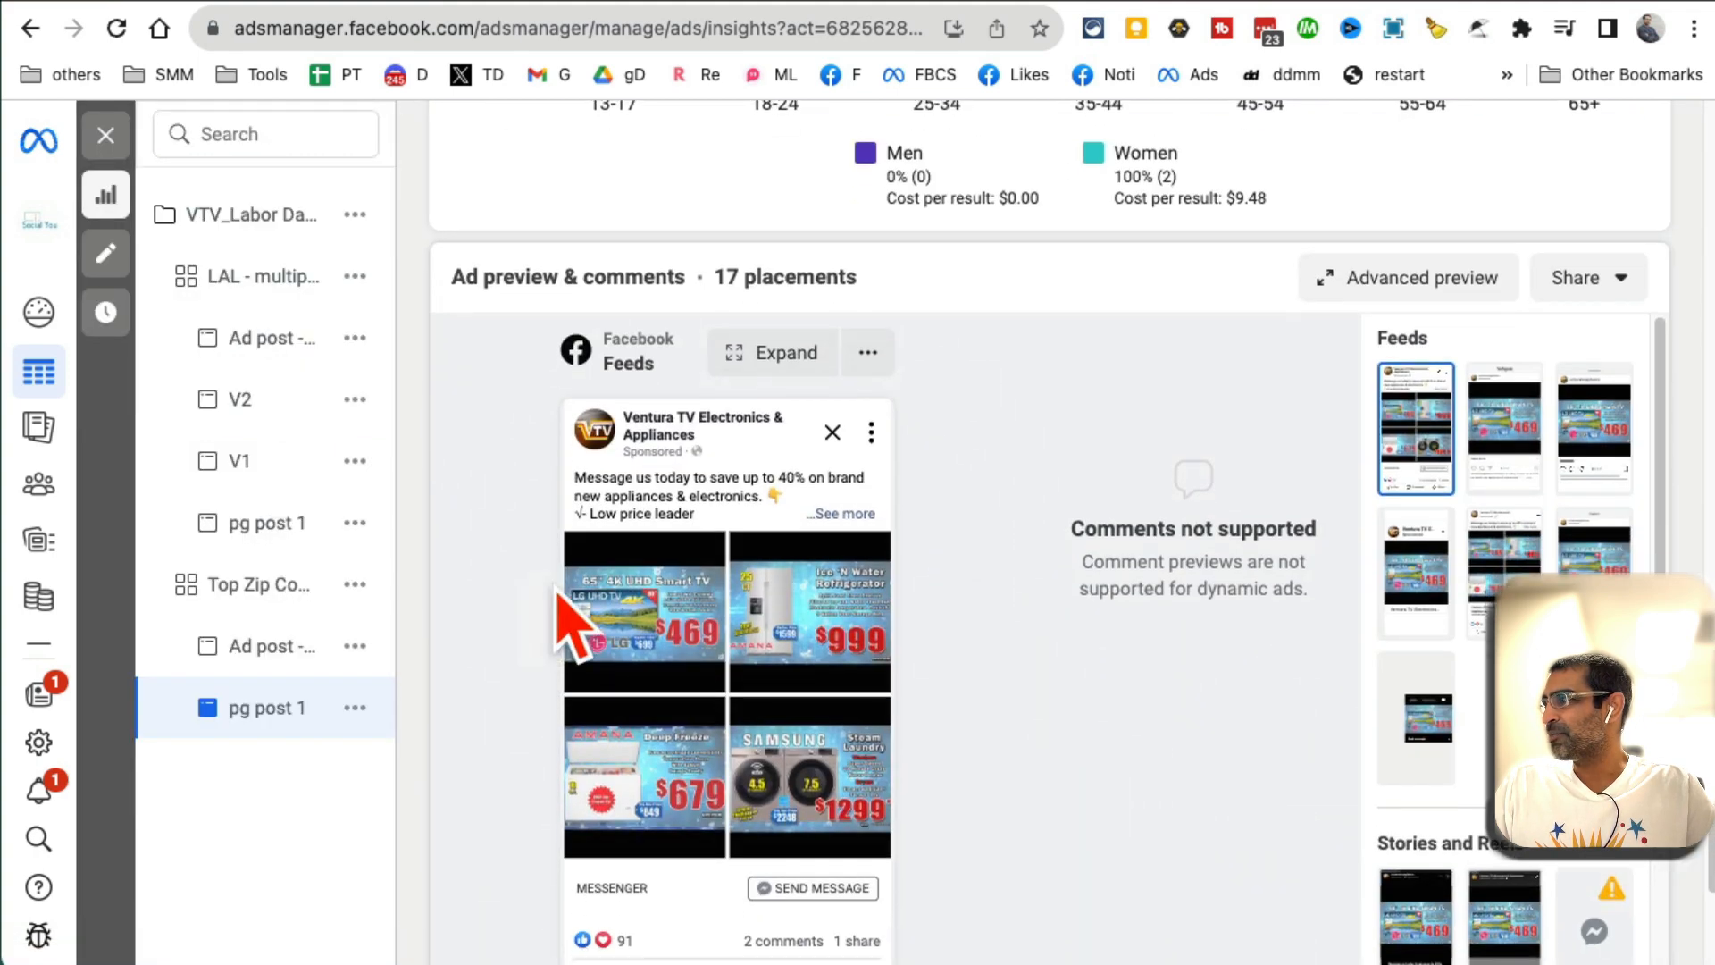
mouse_move(875, 743)
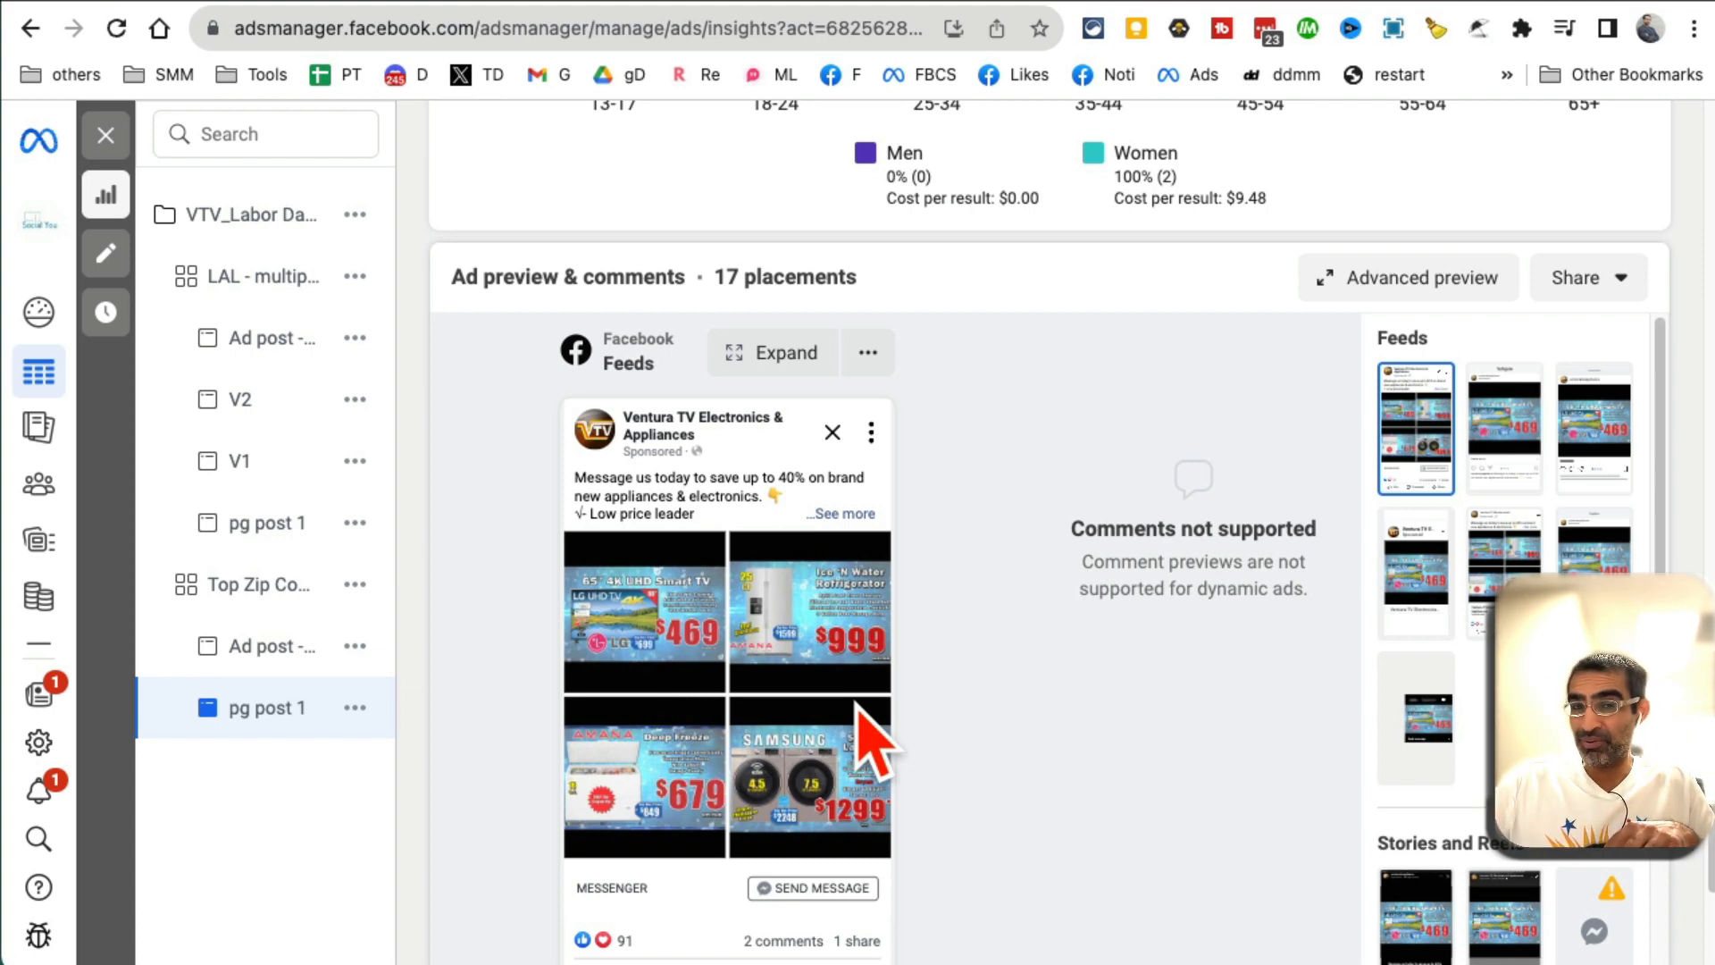
mouse_move(105, 136)
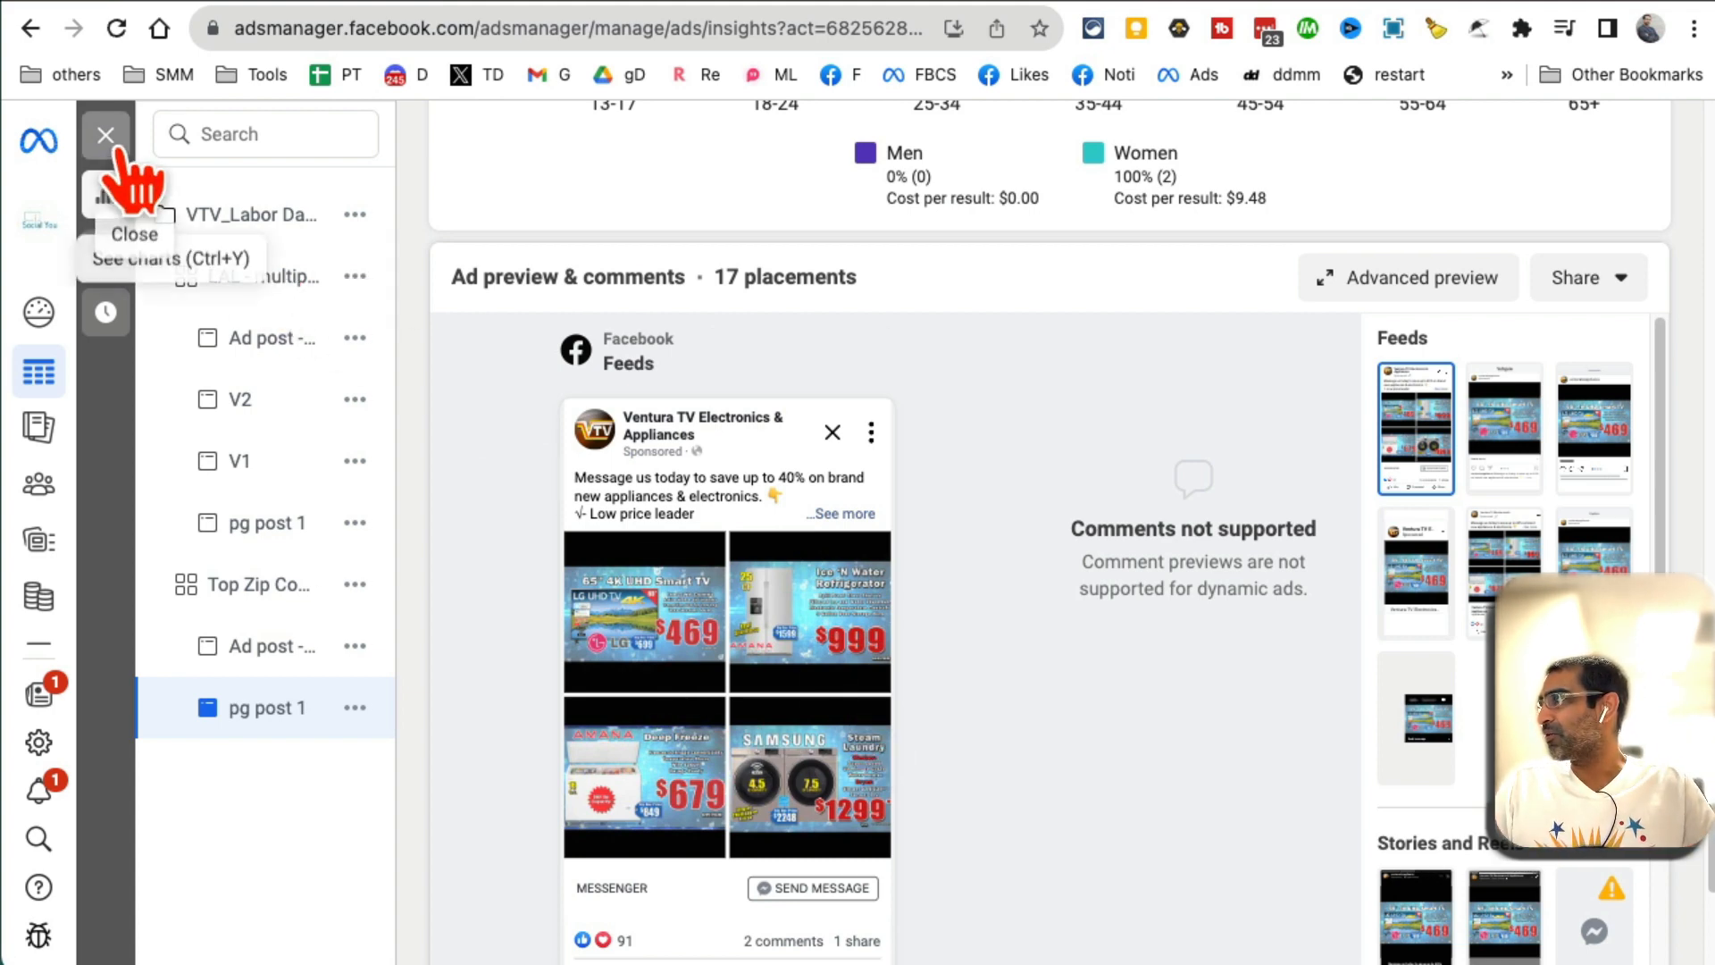
click(106, 134)
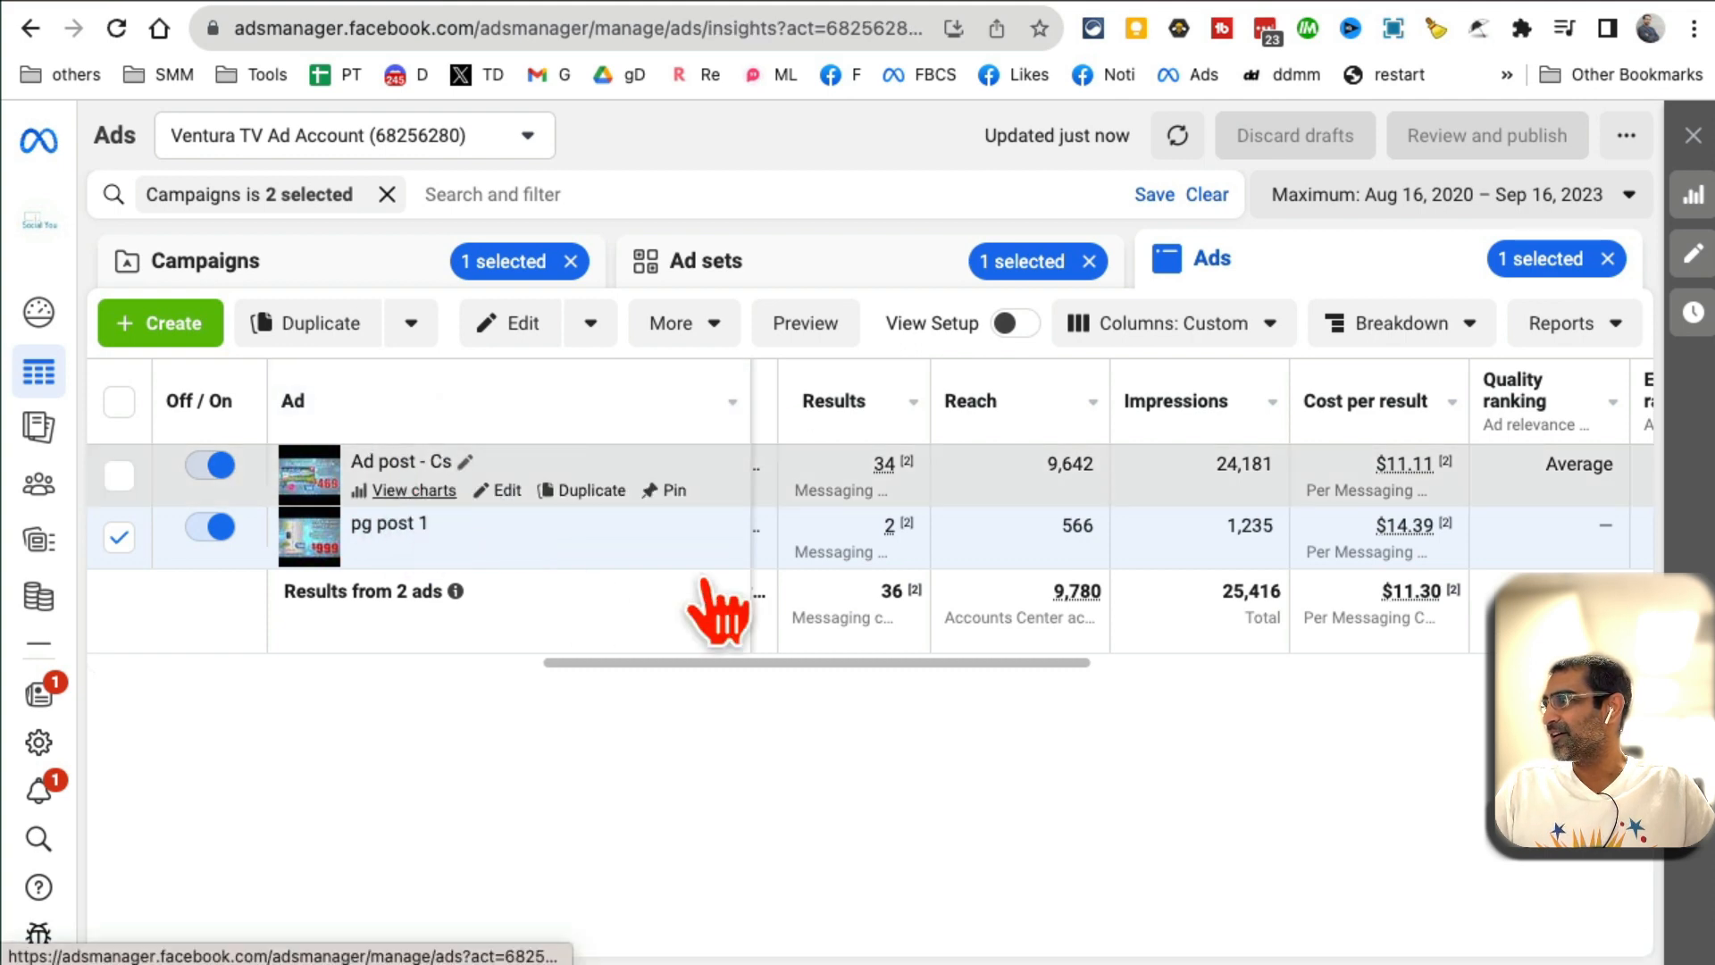
click(413, 489)
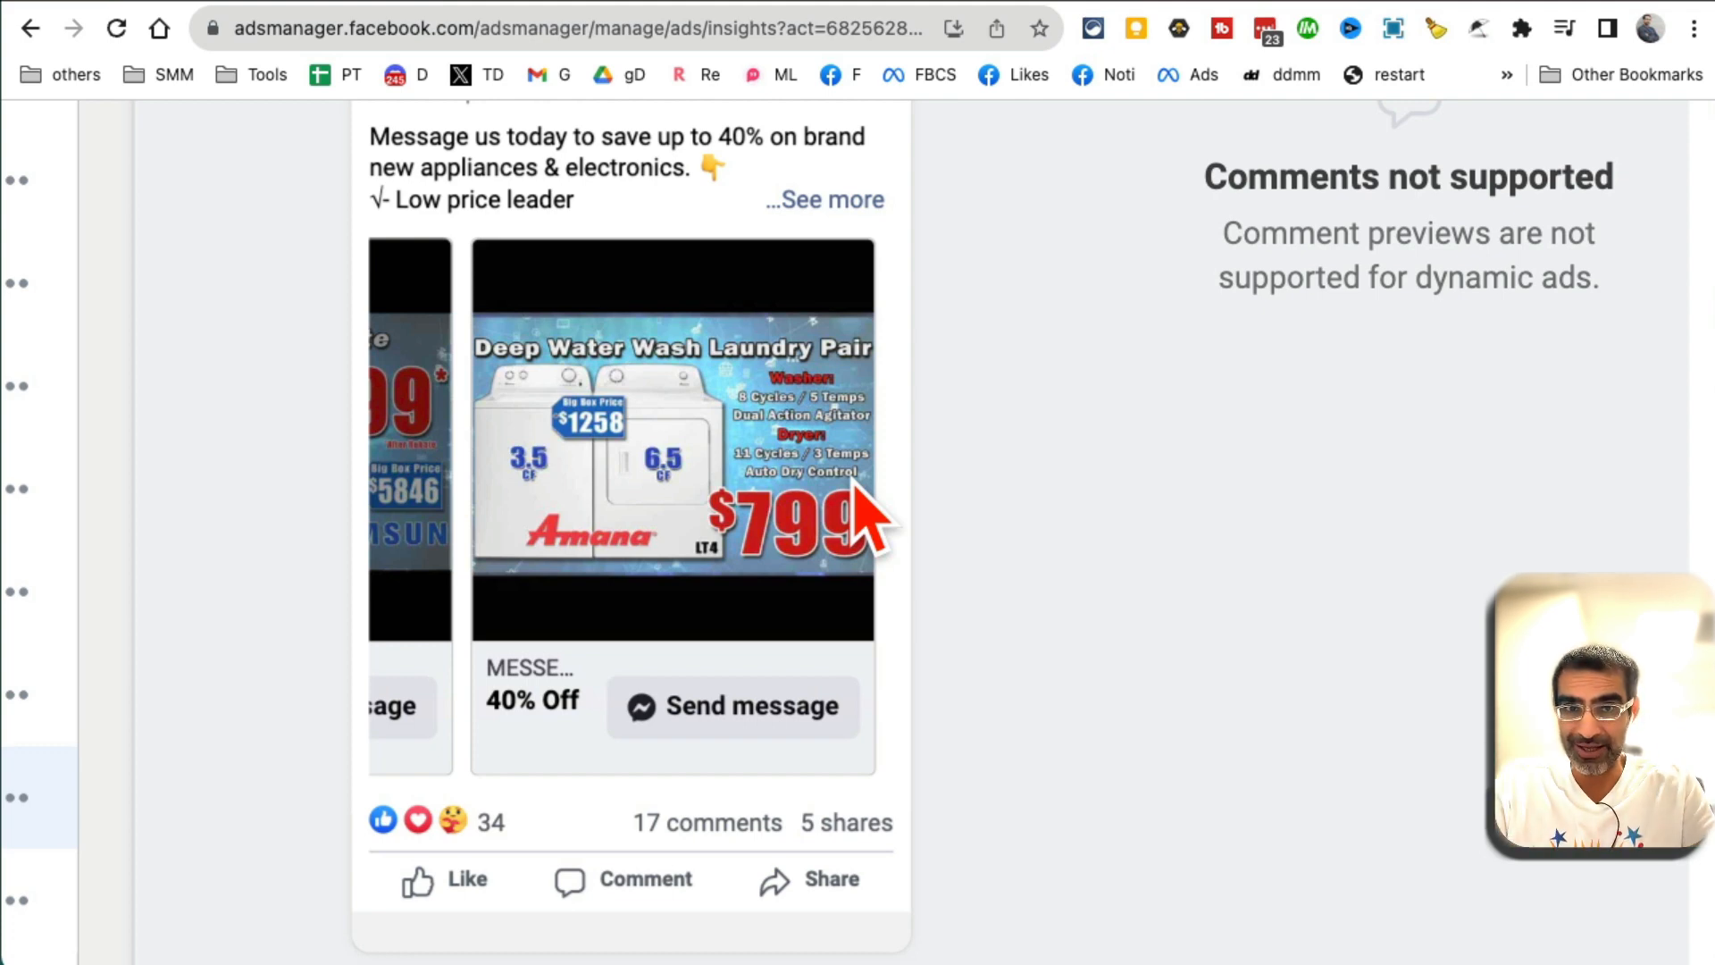
mouse_move(486, 536)
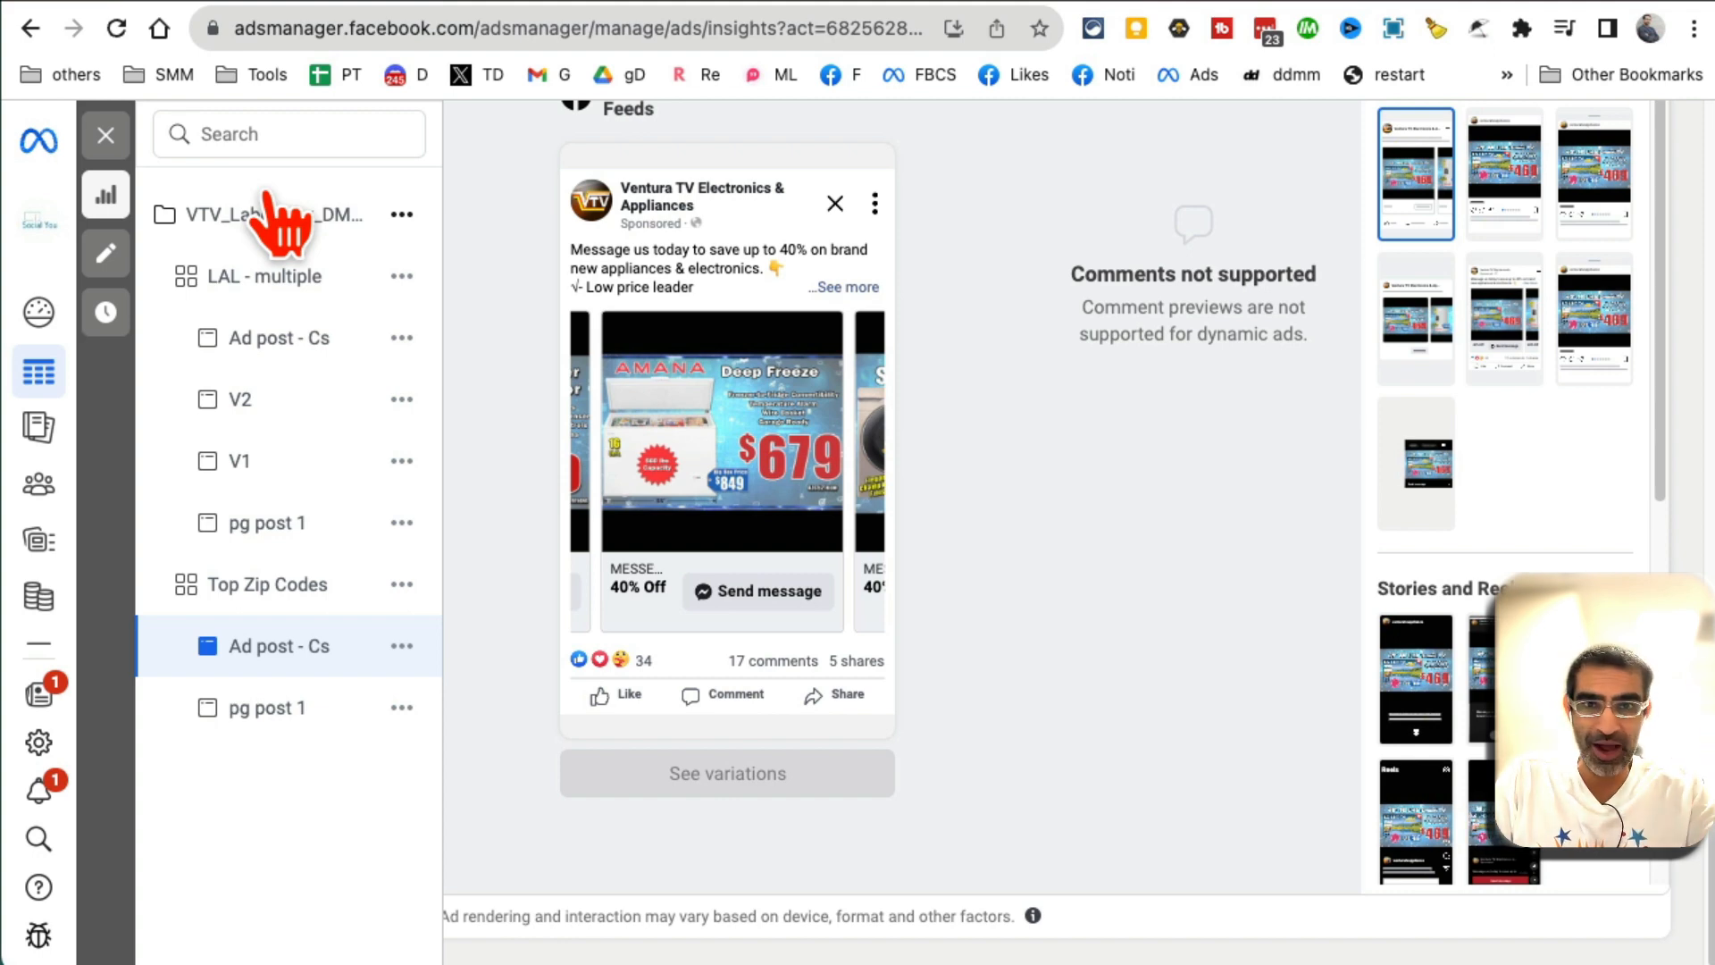
- Return to the ad sets and view the ads inside LAL - multiple
click(106, 134)
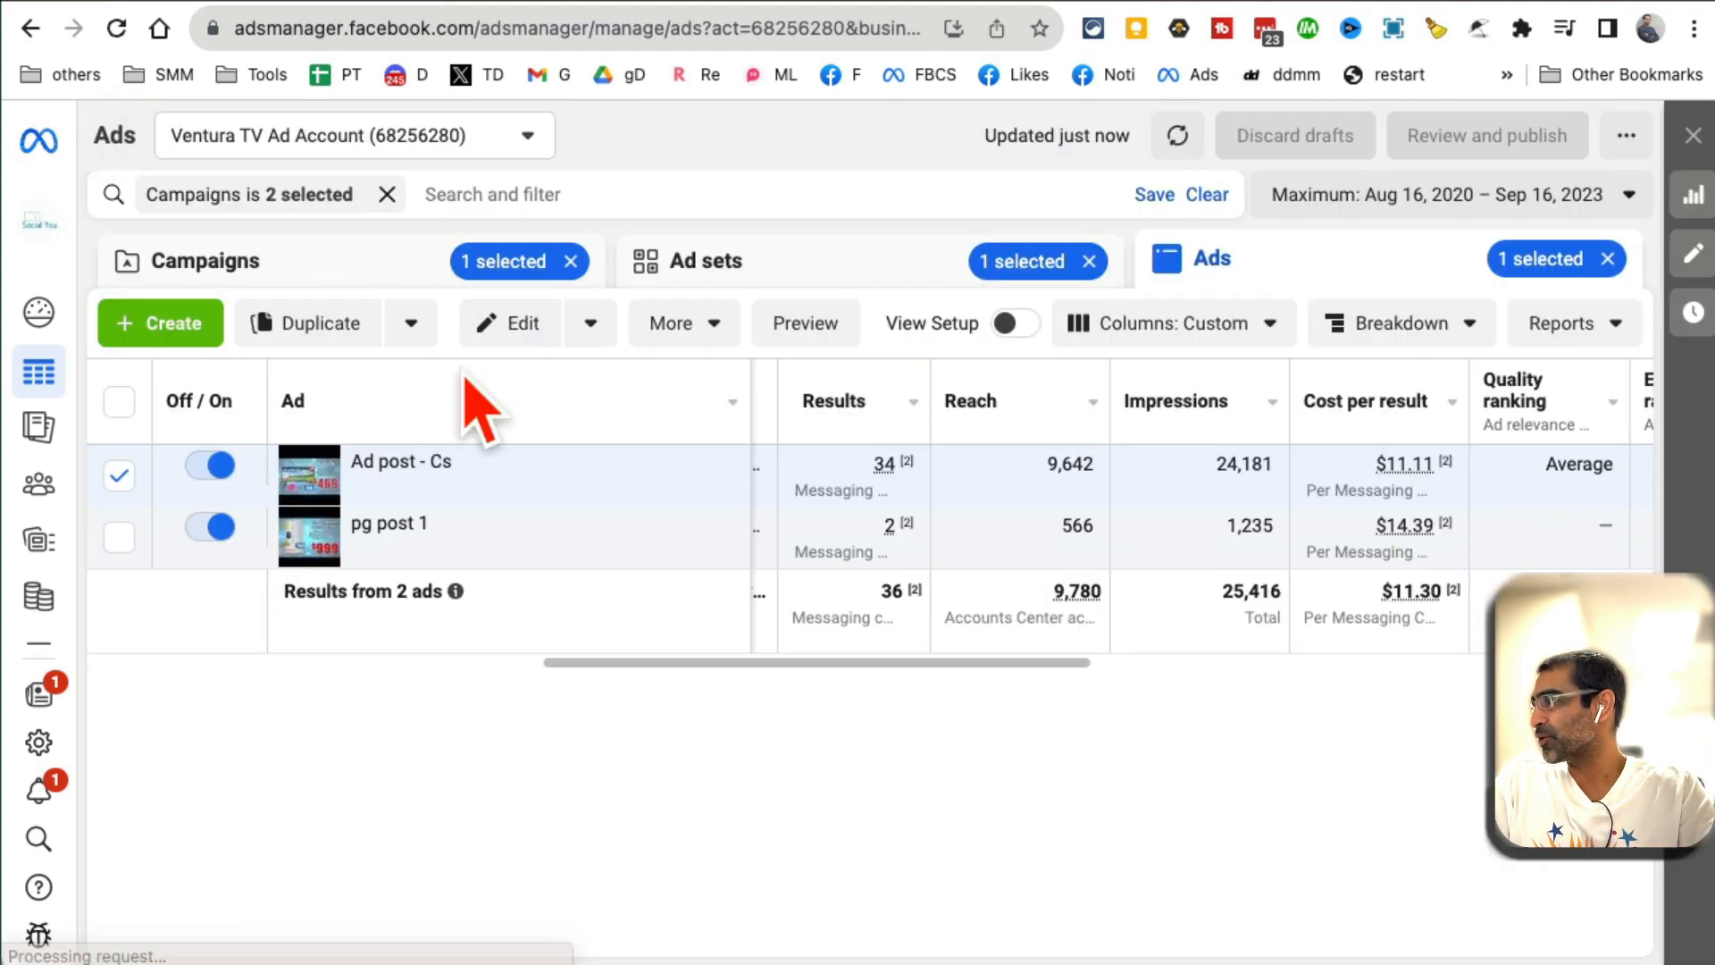
click(709, 261)
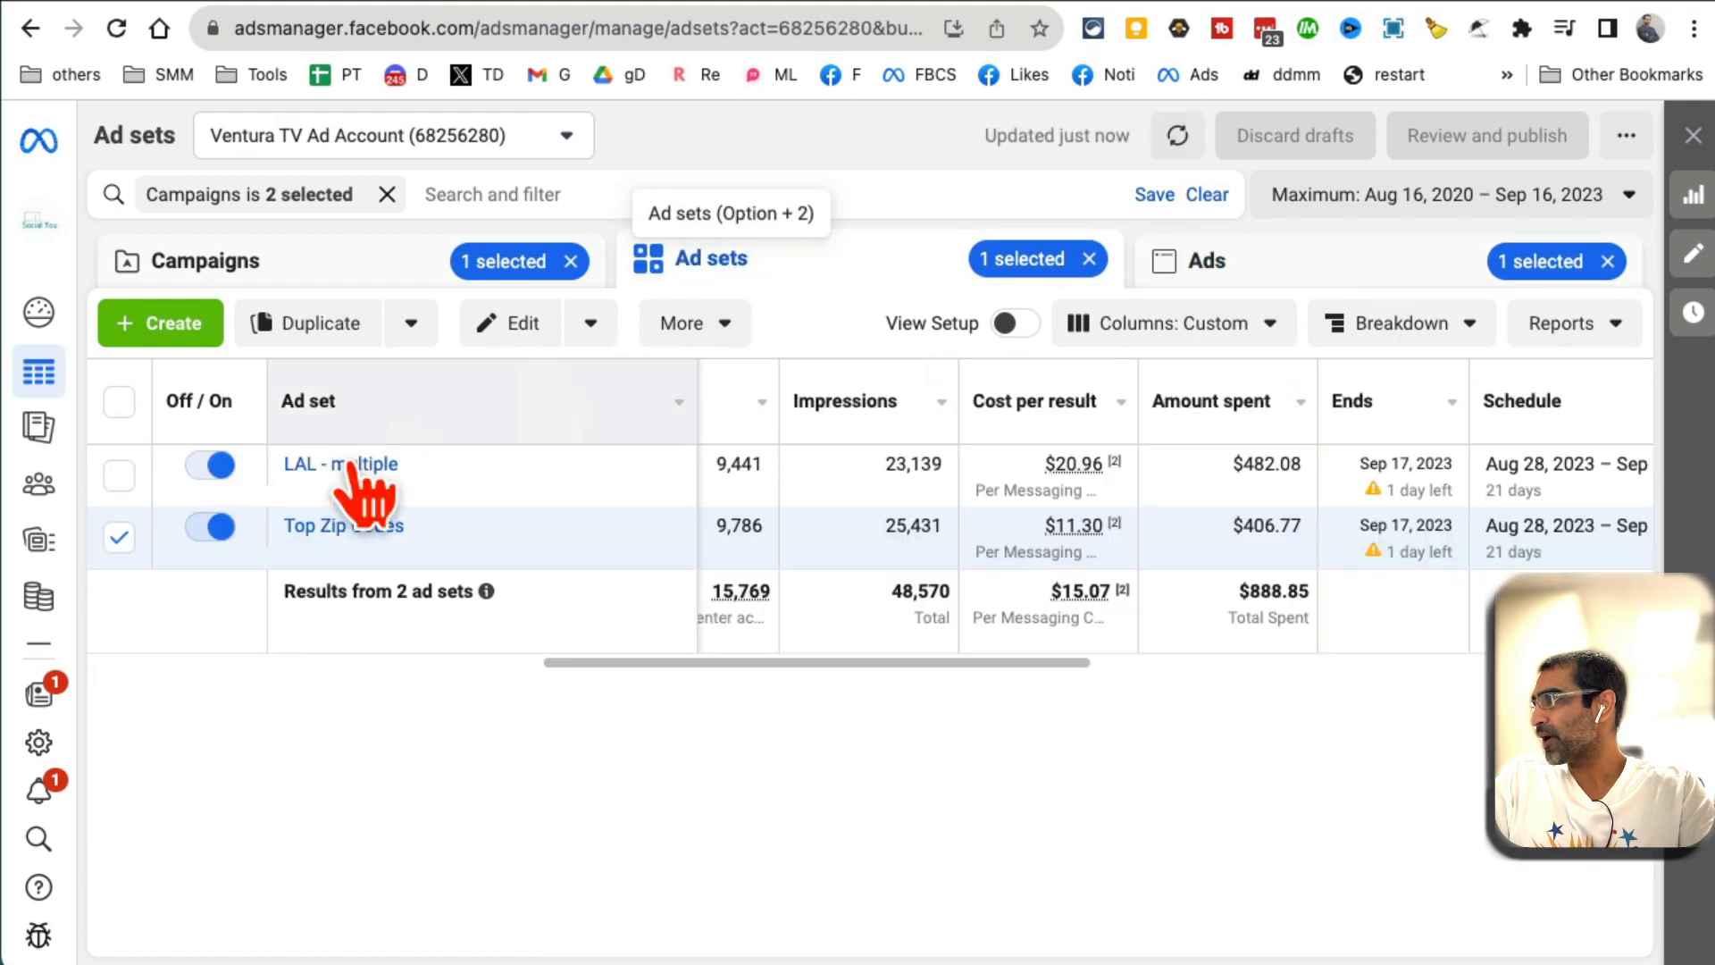
click(1204, 261)
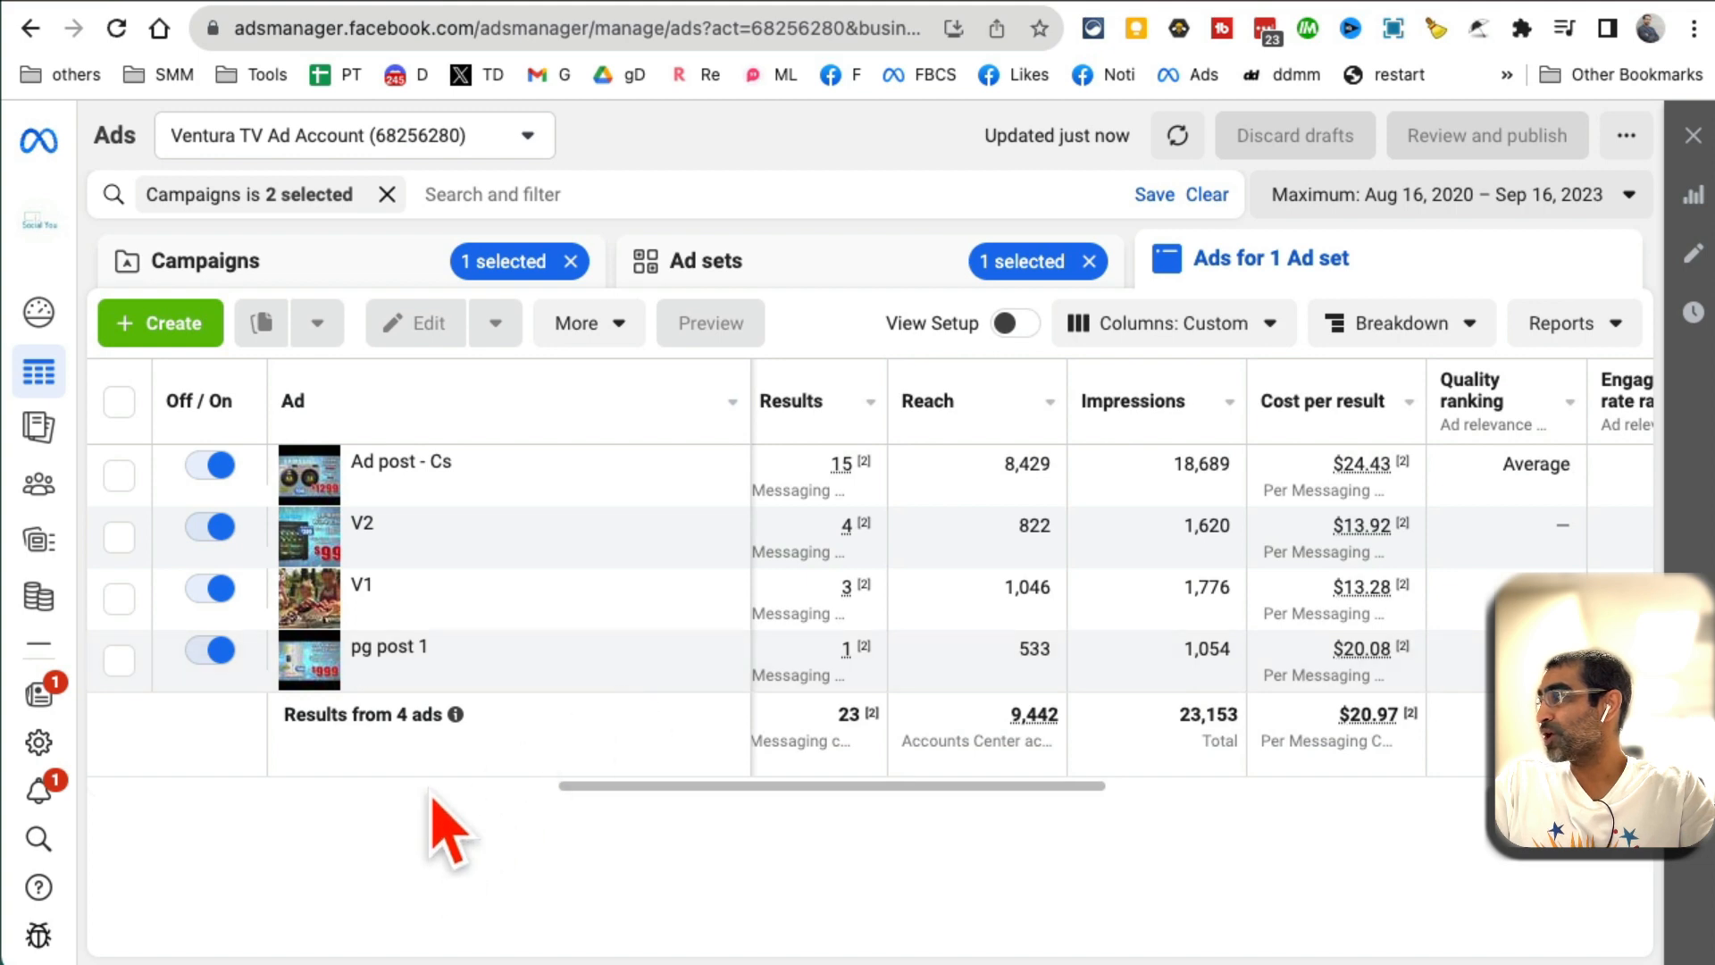
mouse_move(427, 656)
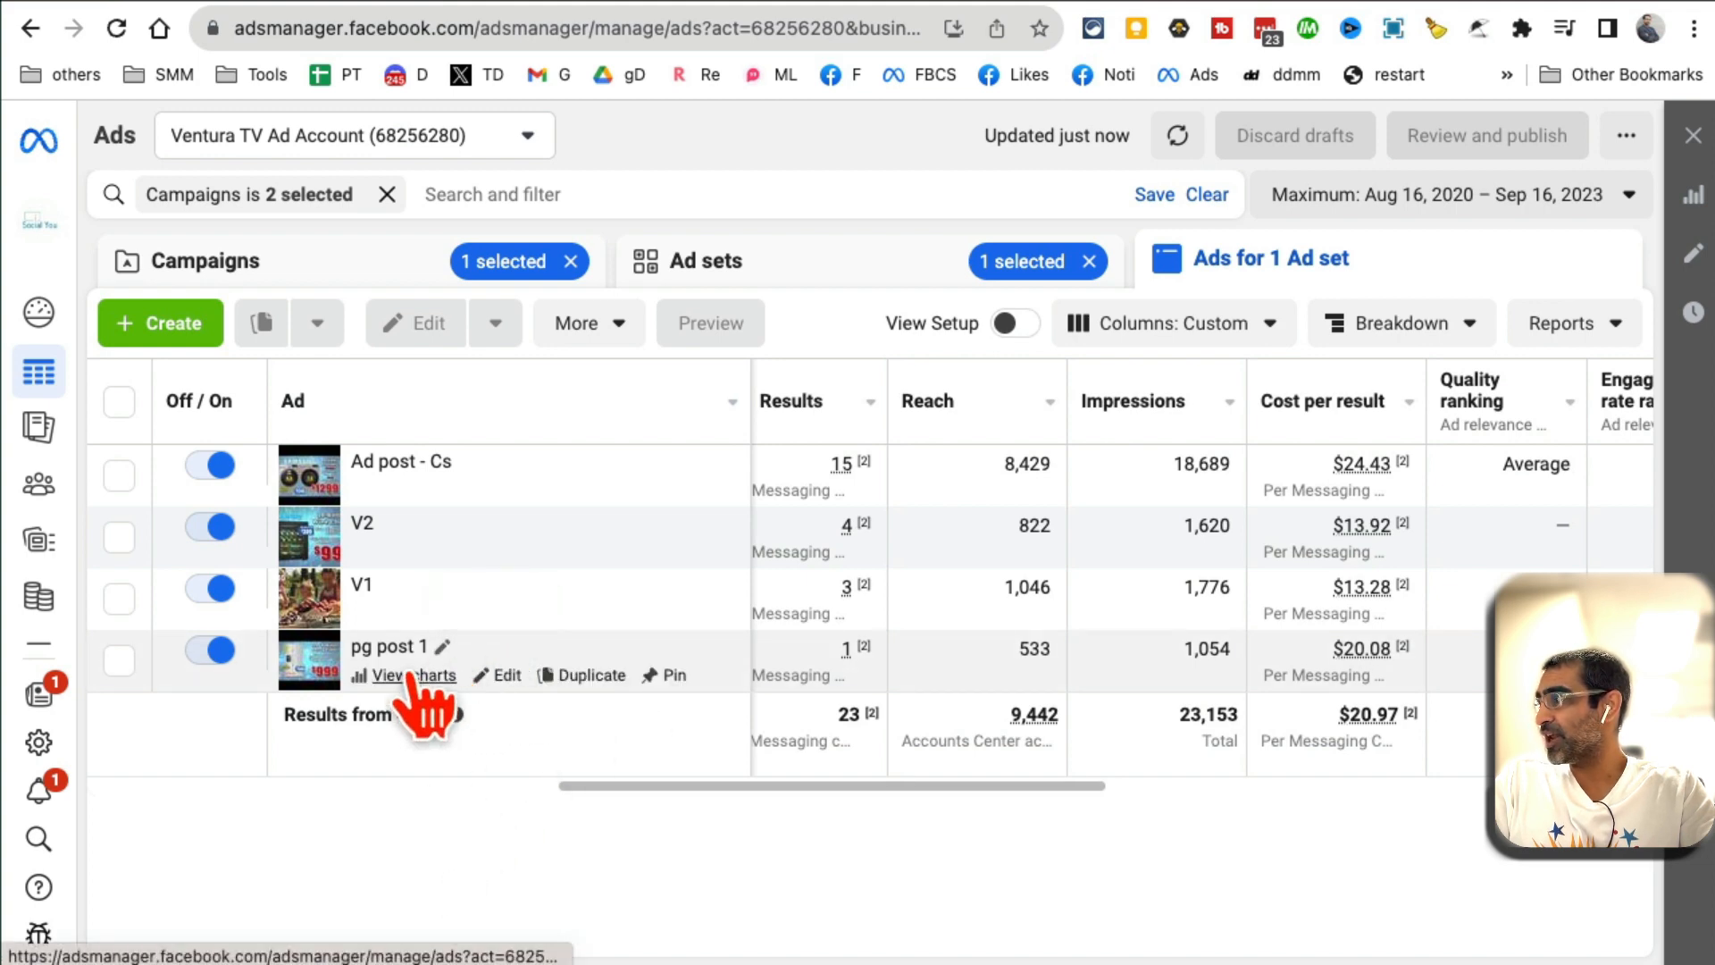
mouse_move(470, 520)
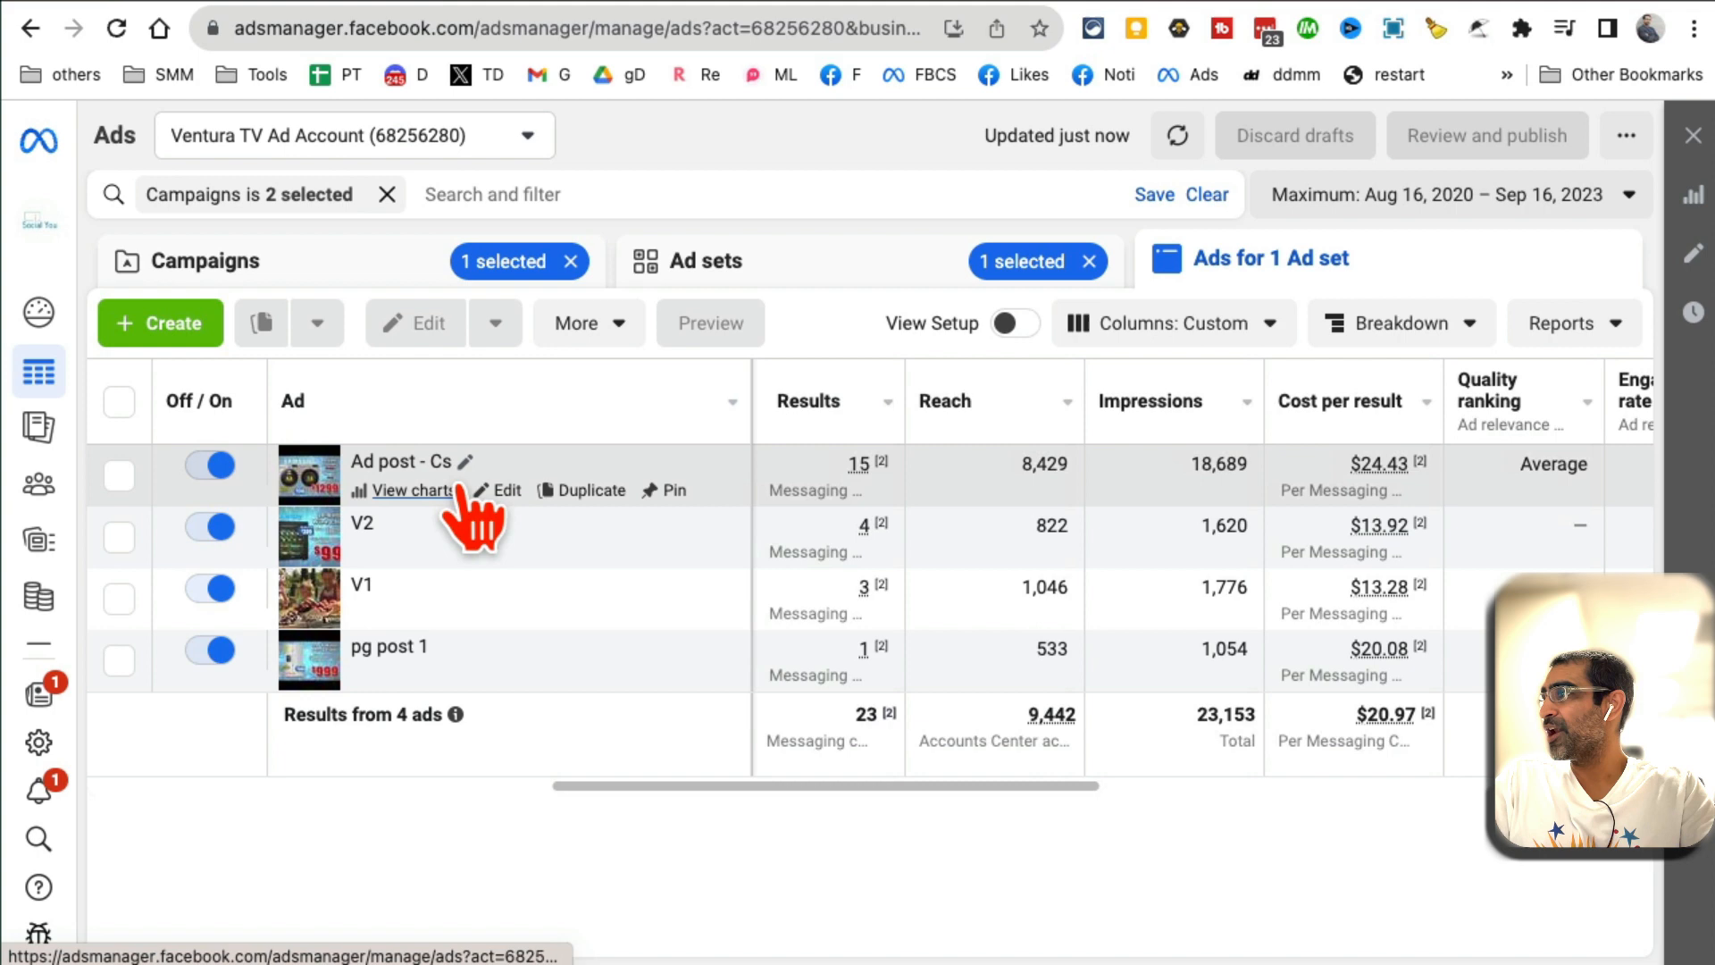
scroll(right, 3)
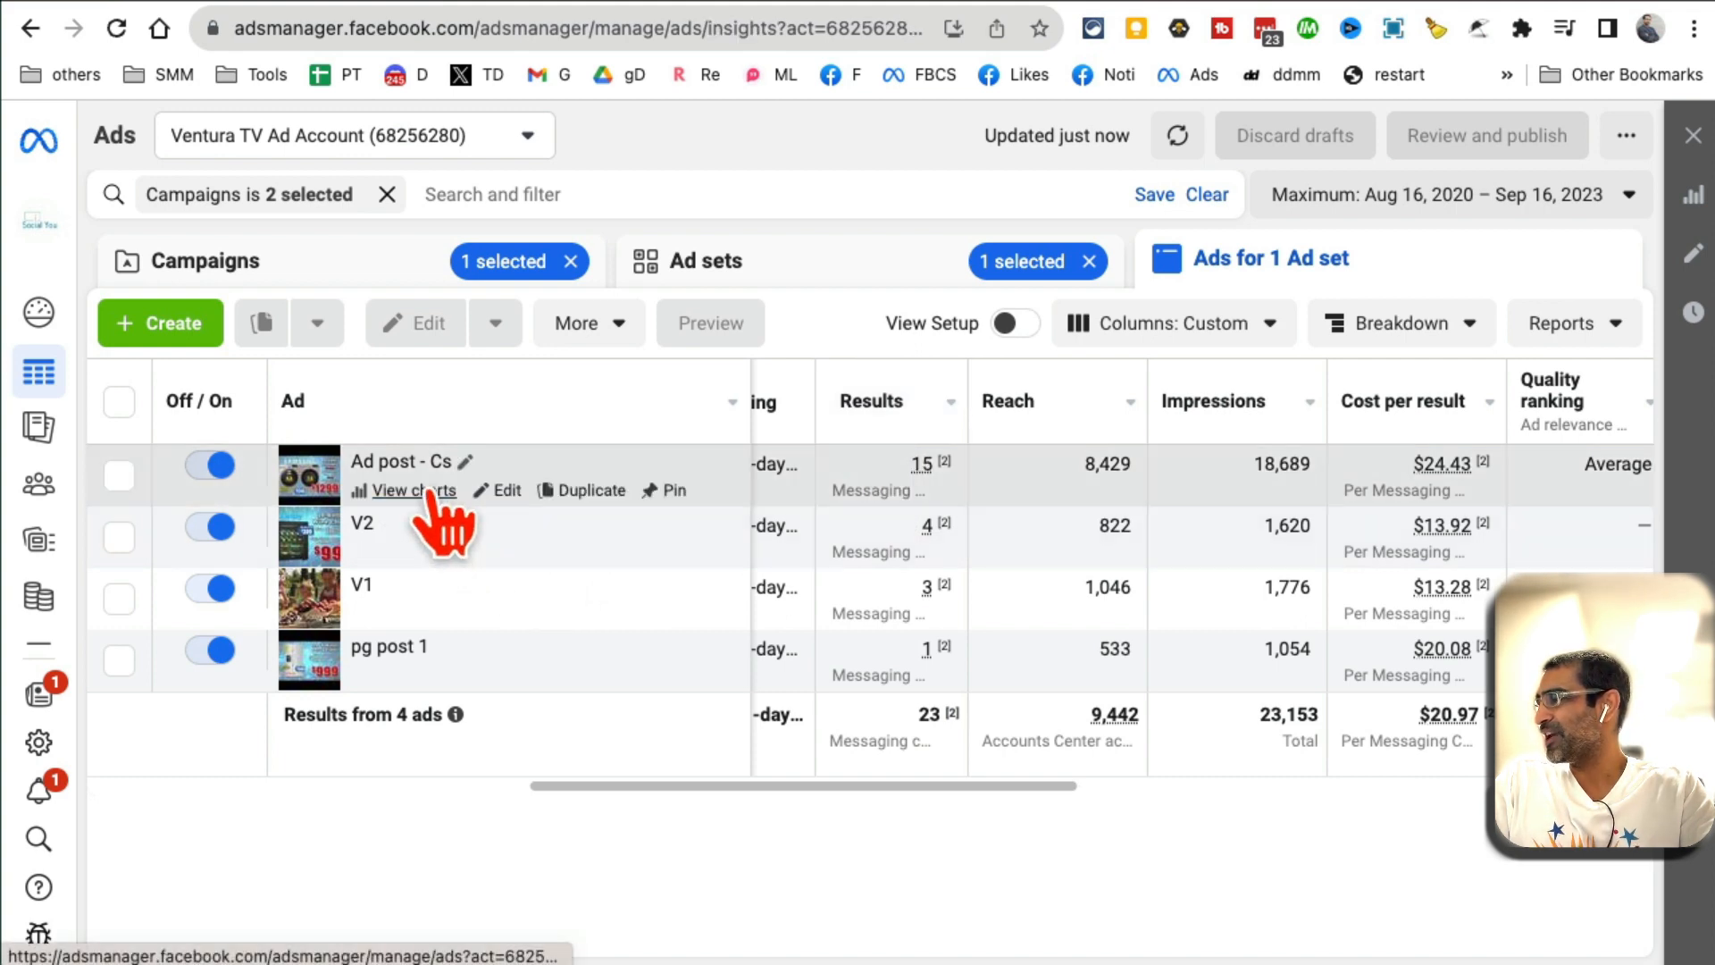
- Preview Ad post - Cs, then V2, V1 and pg post 1 from the sidebar tree
click(413, 489)
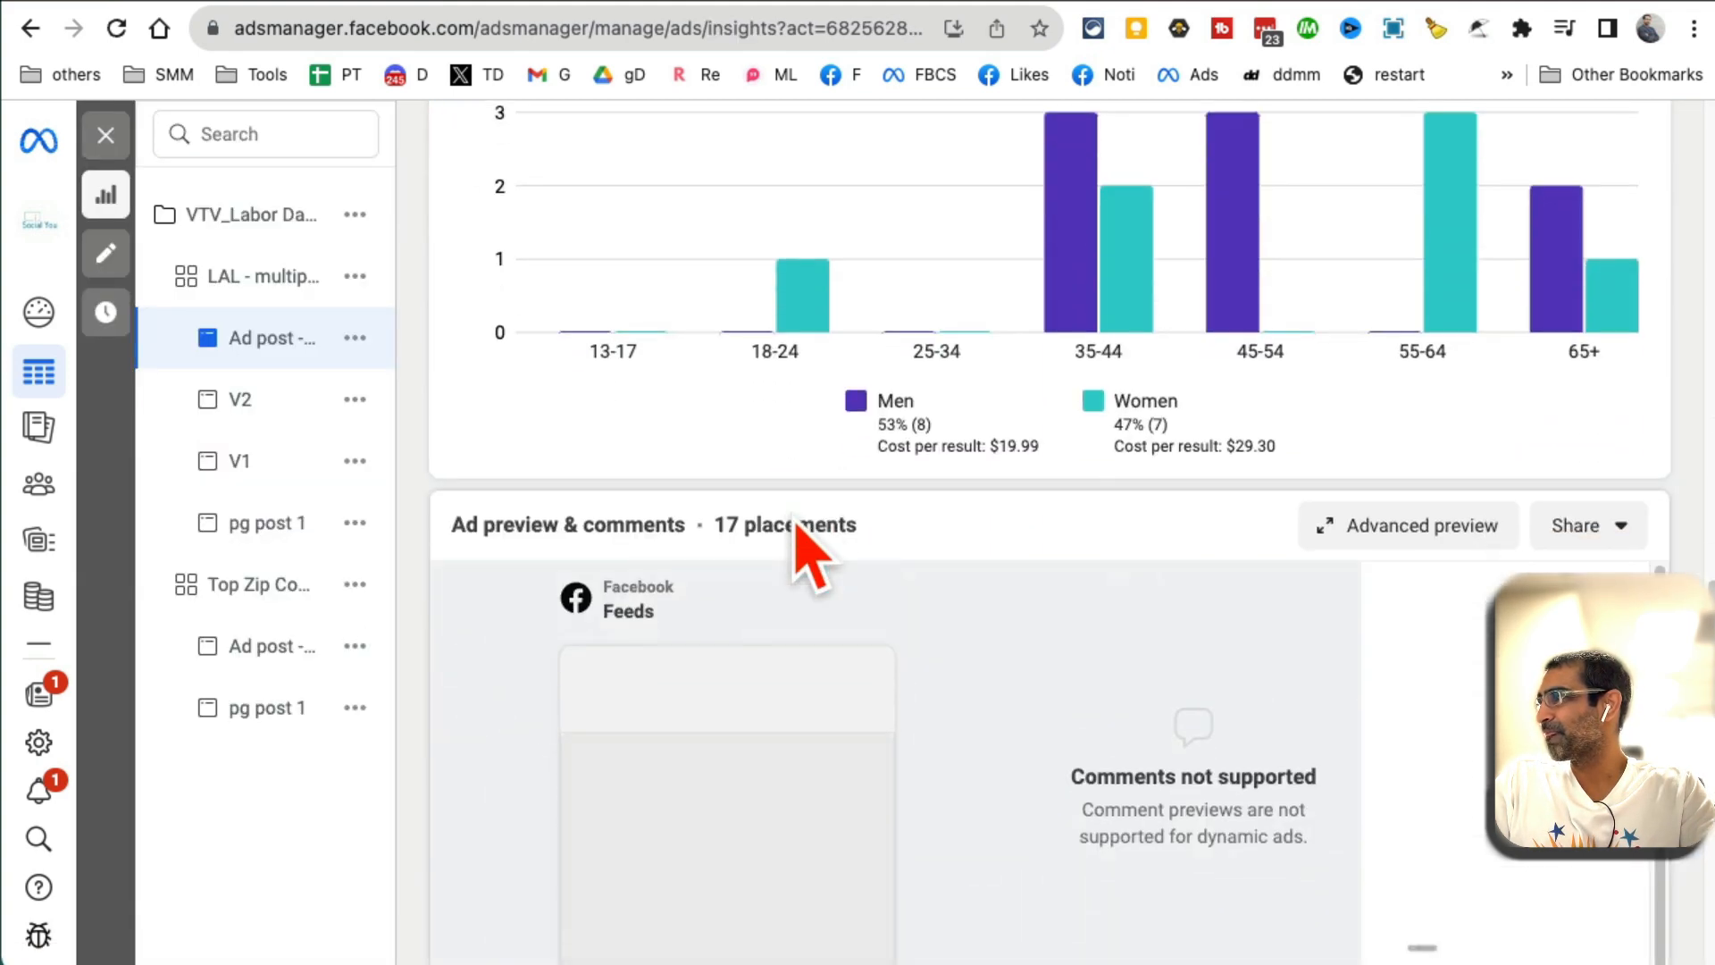
scroll(down, 3)
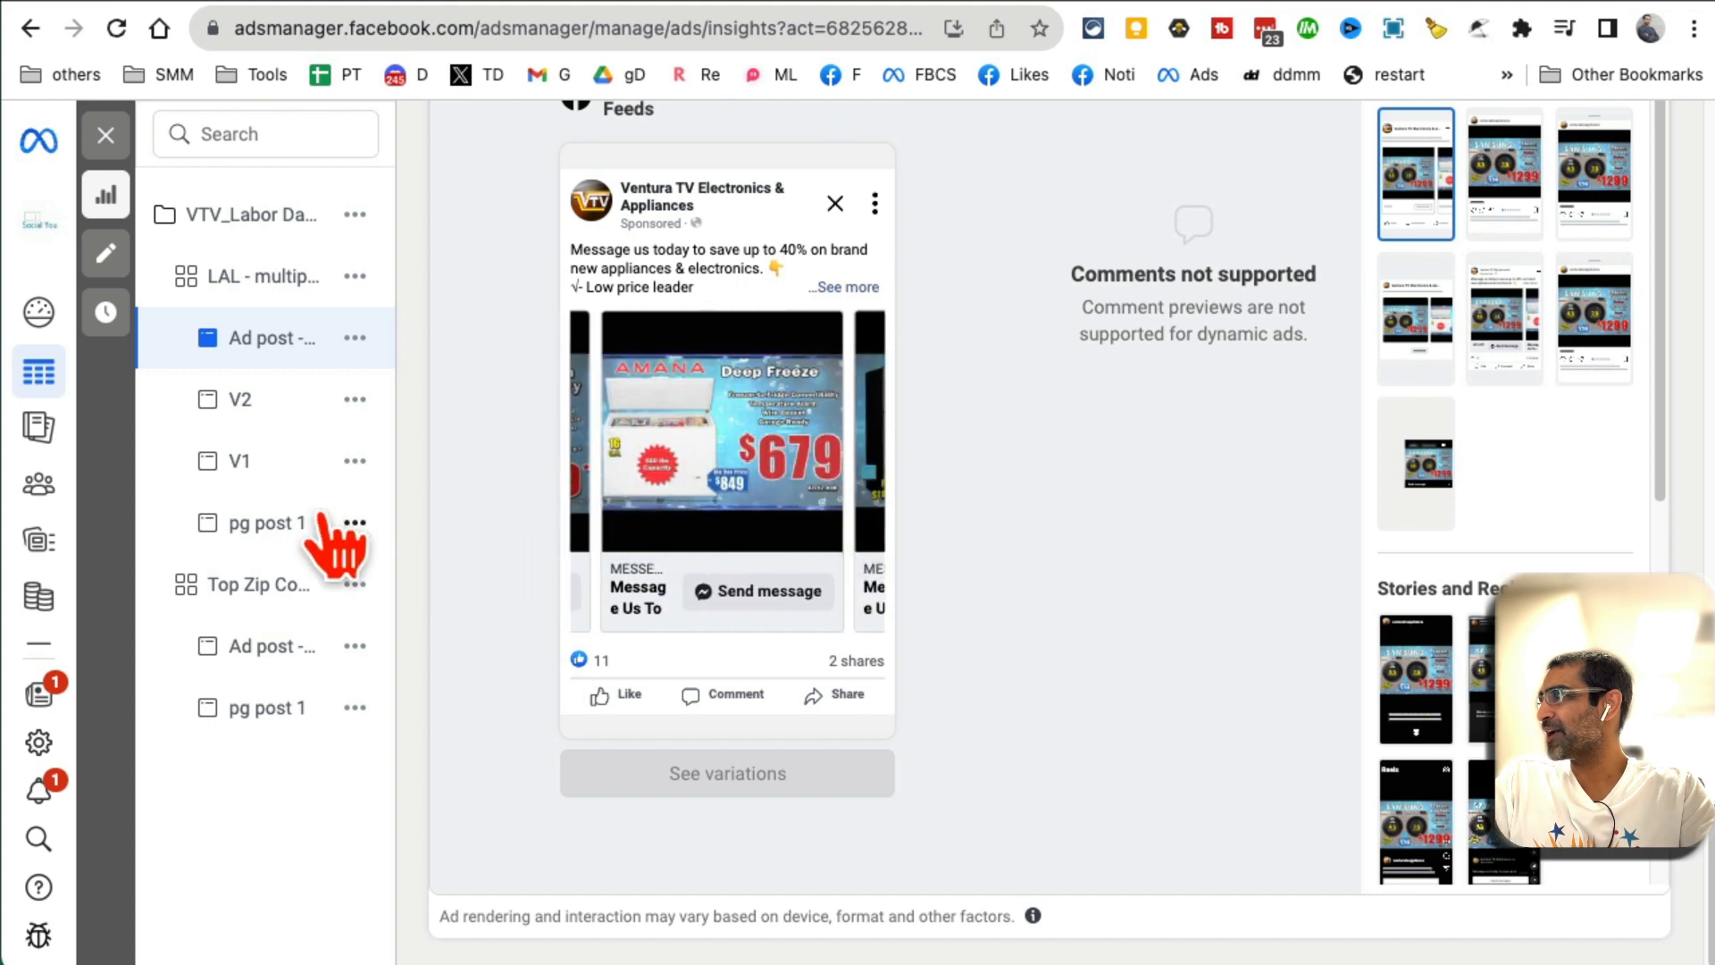
click(236, 398)
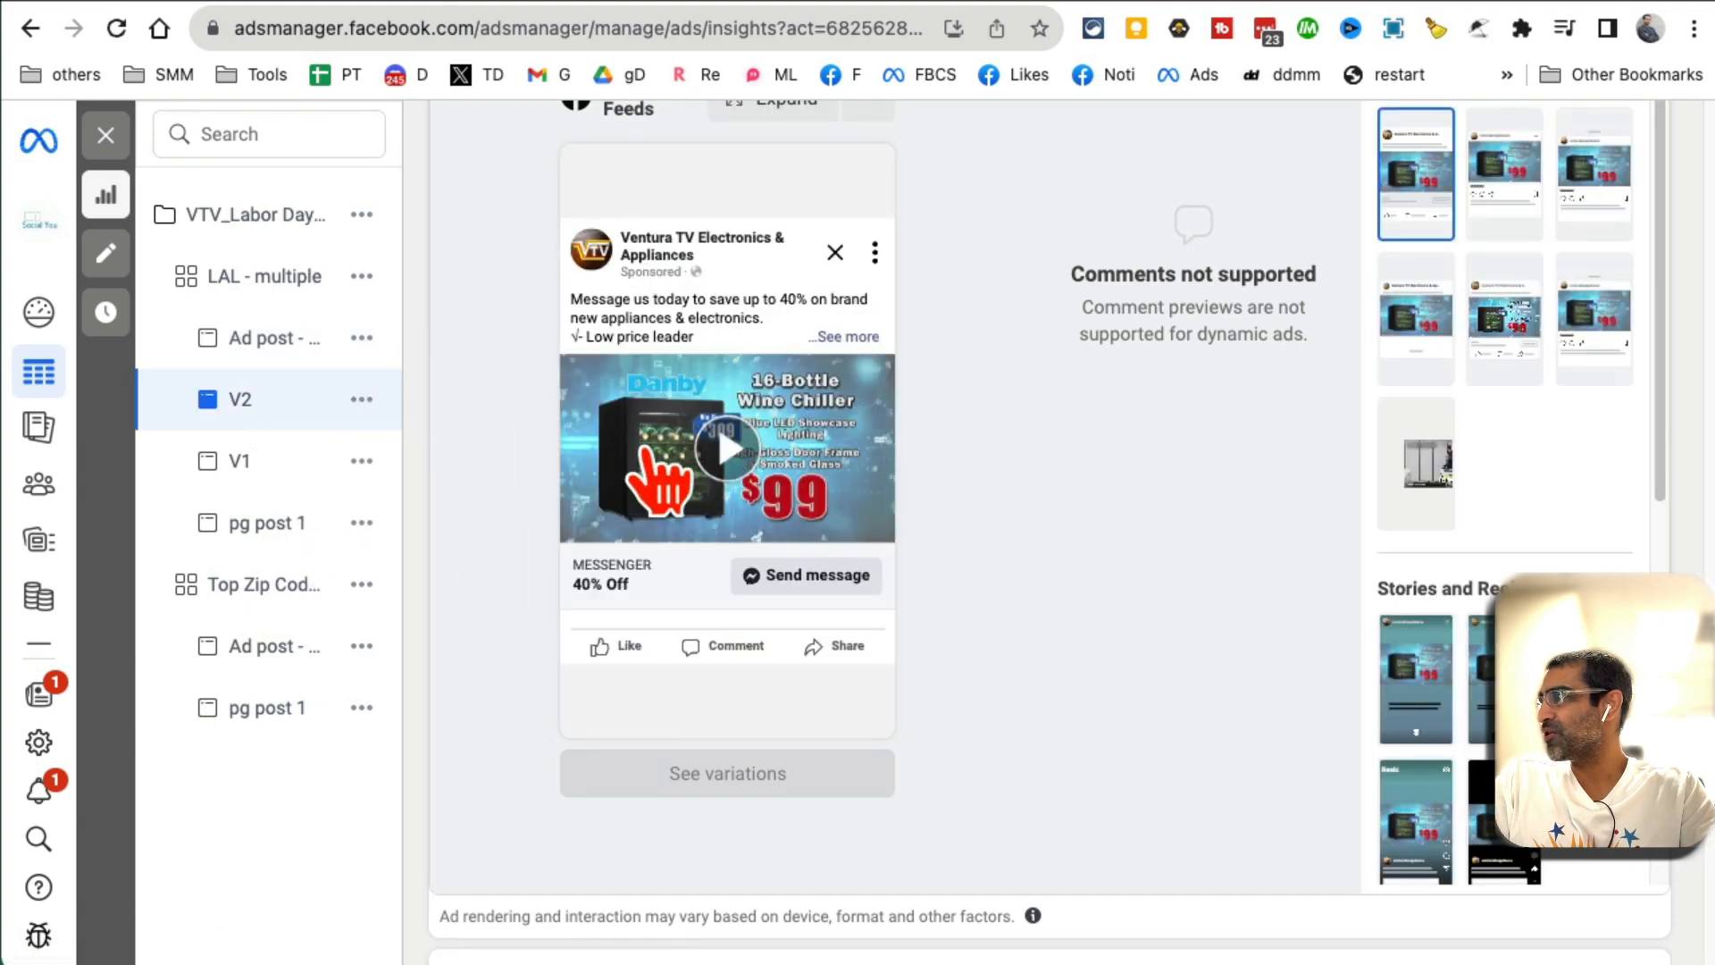
click(238, 461)
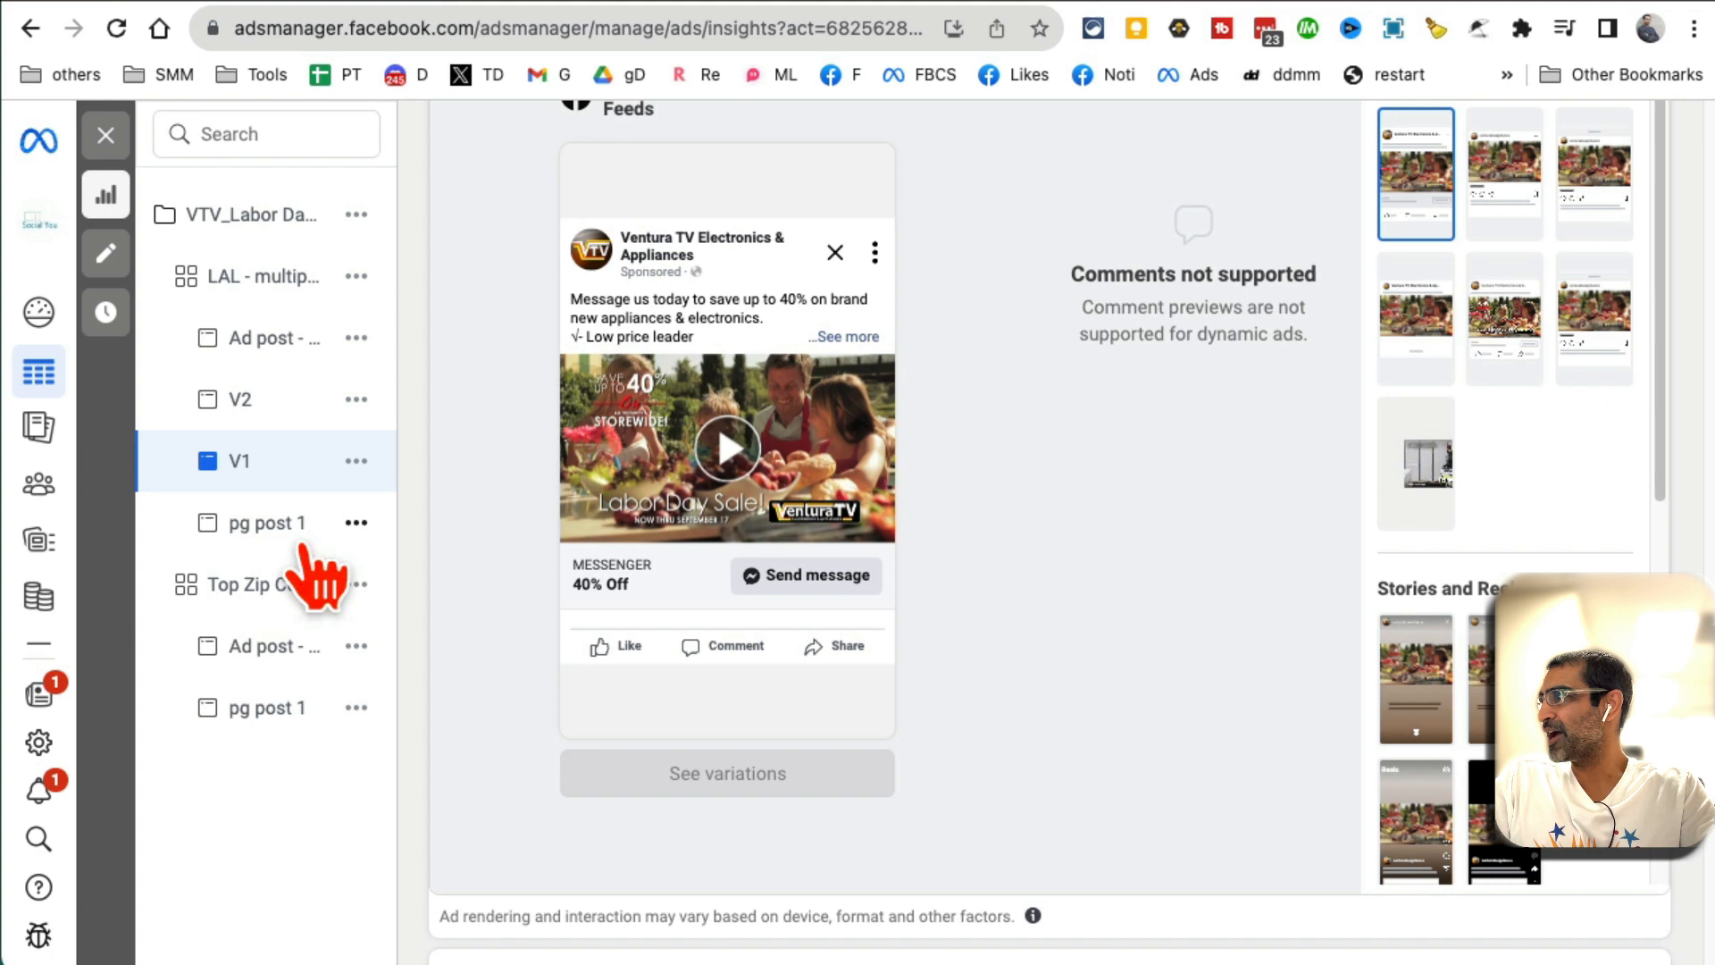
click(266, 521)
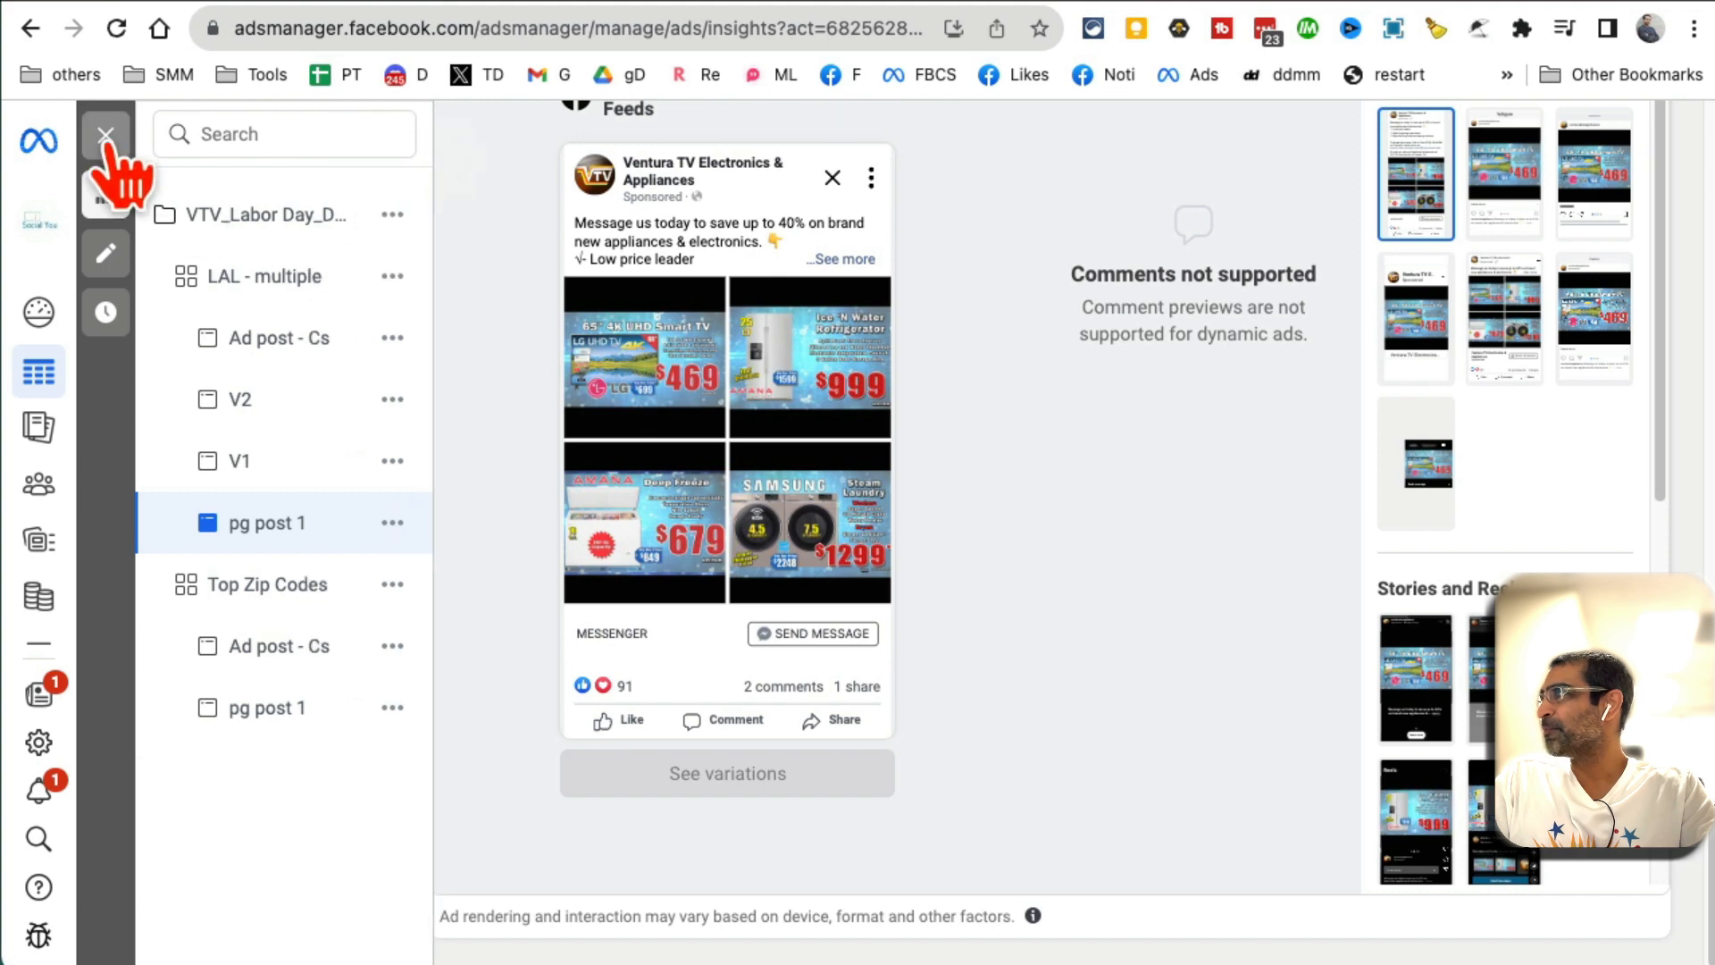
- Return to the campaigns list and begin creating a new campaign
click(106, 134)
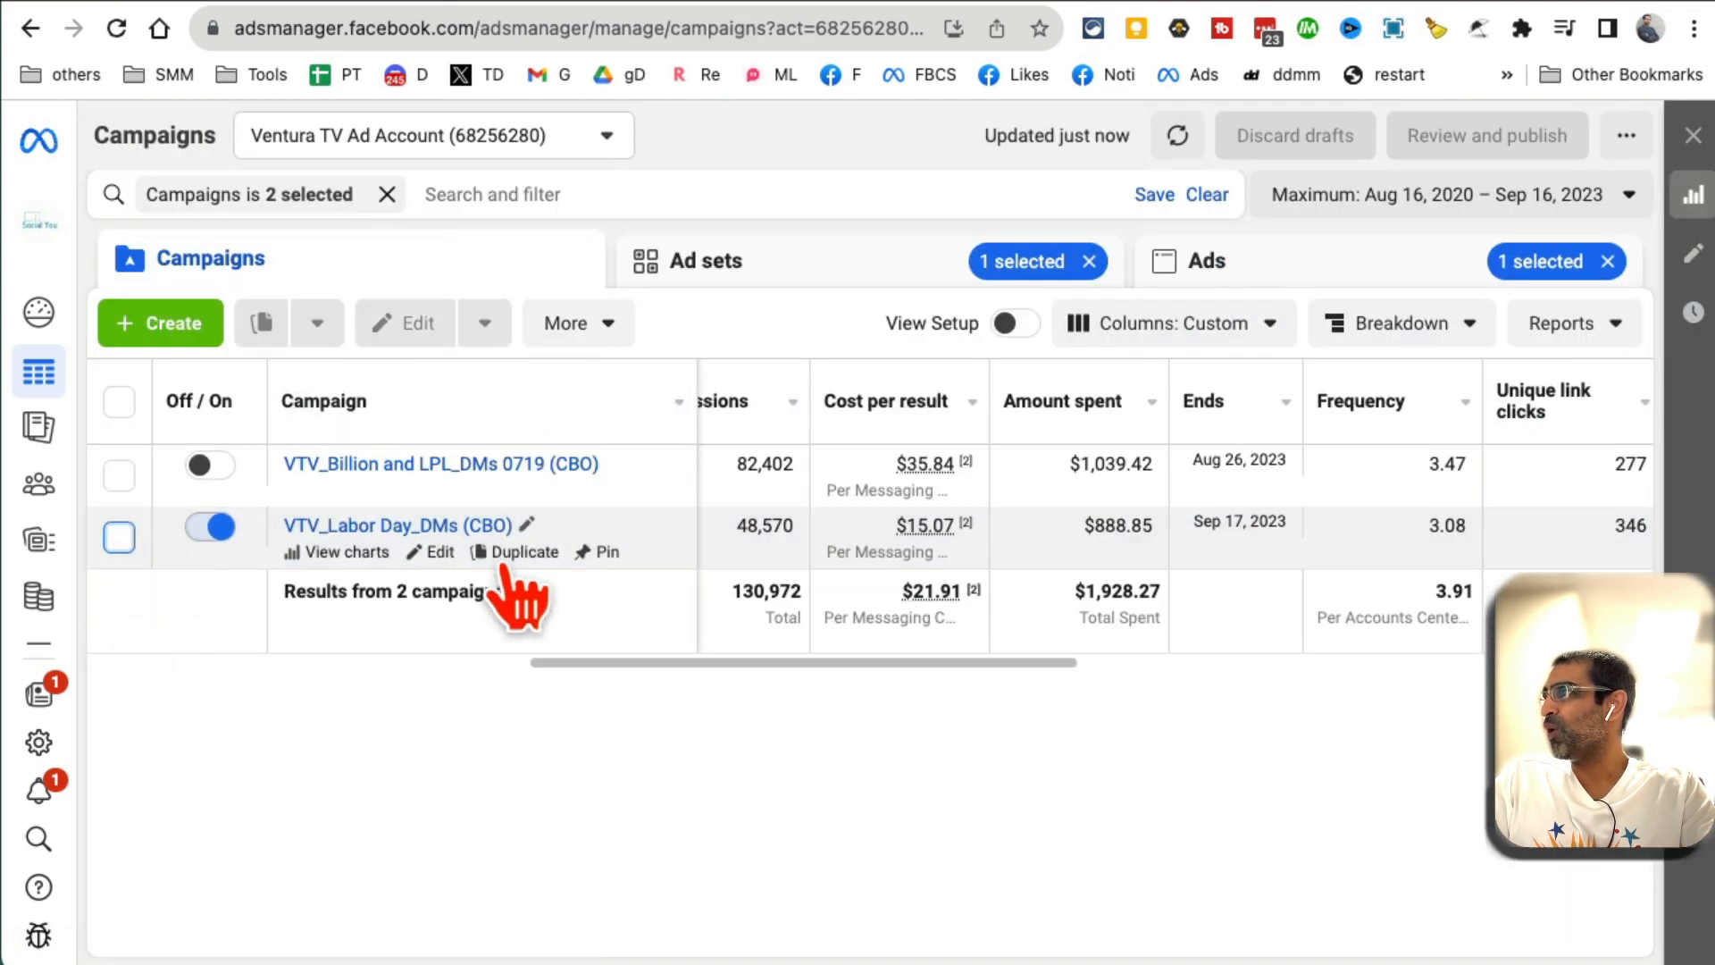
mouse_move(523, 552)
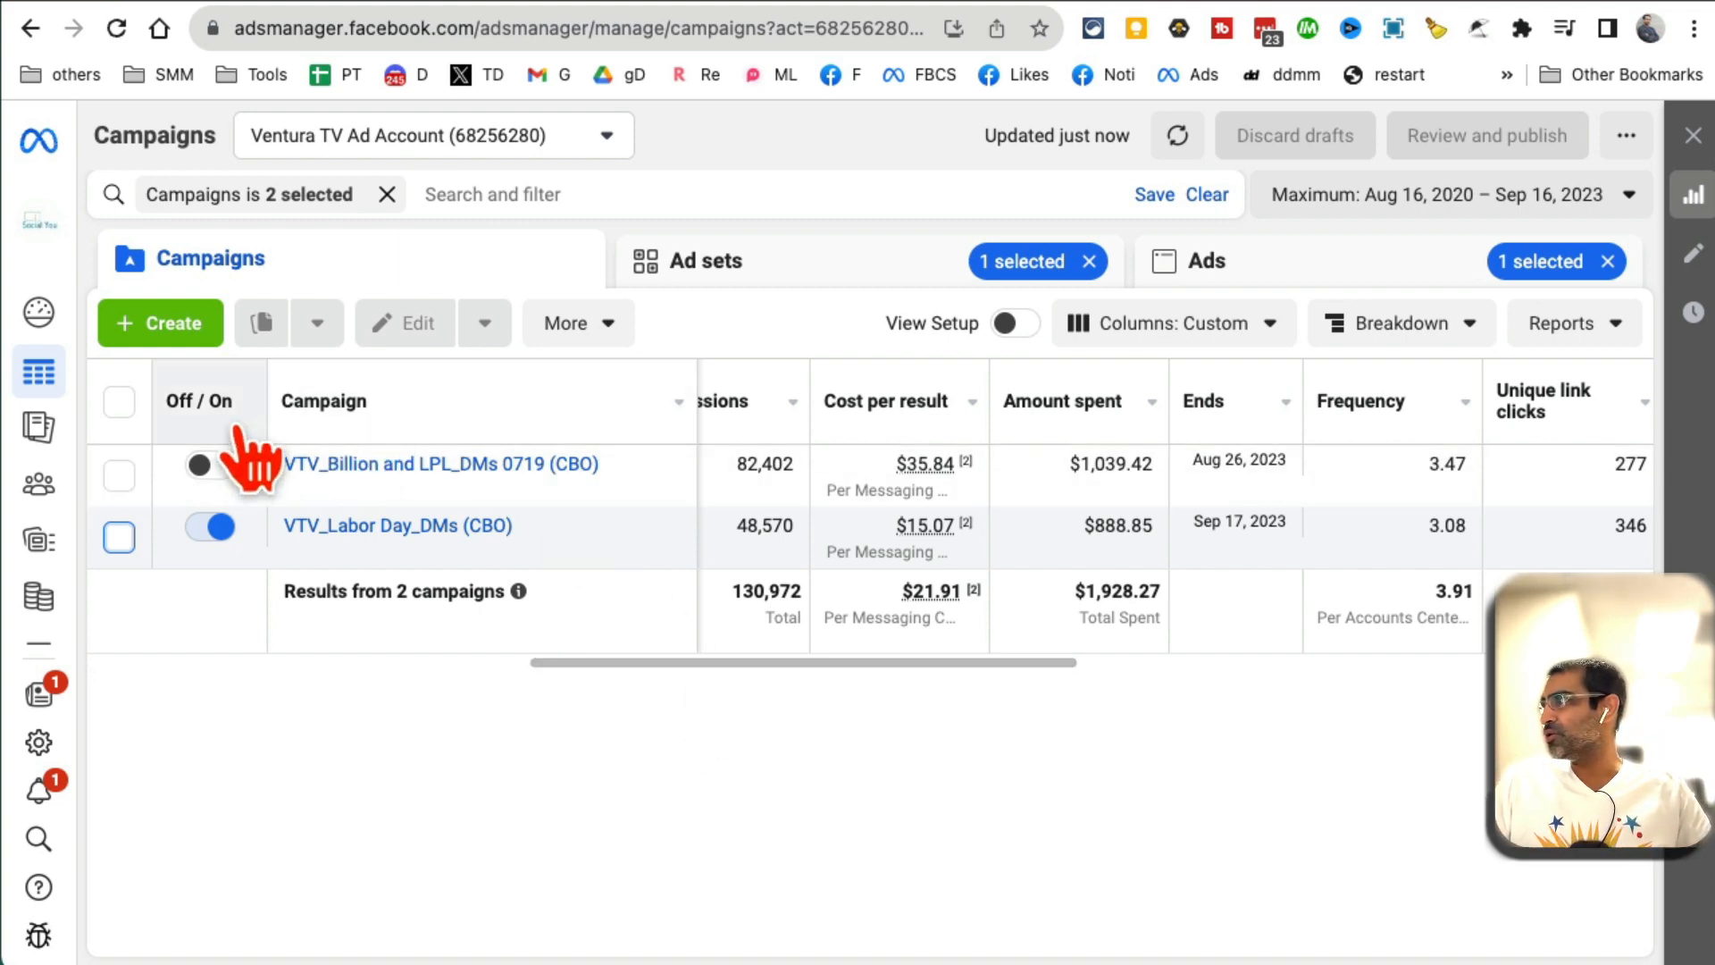
click(159, 324)
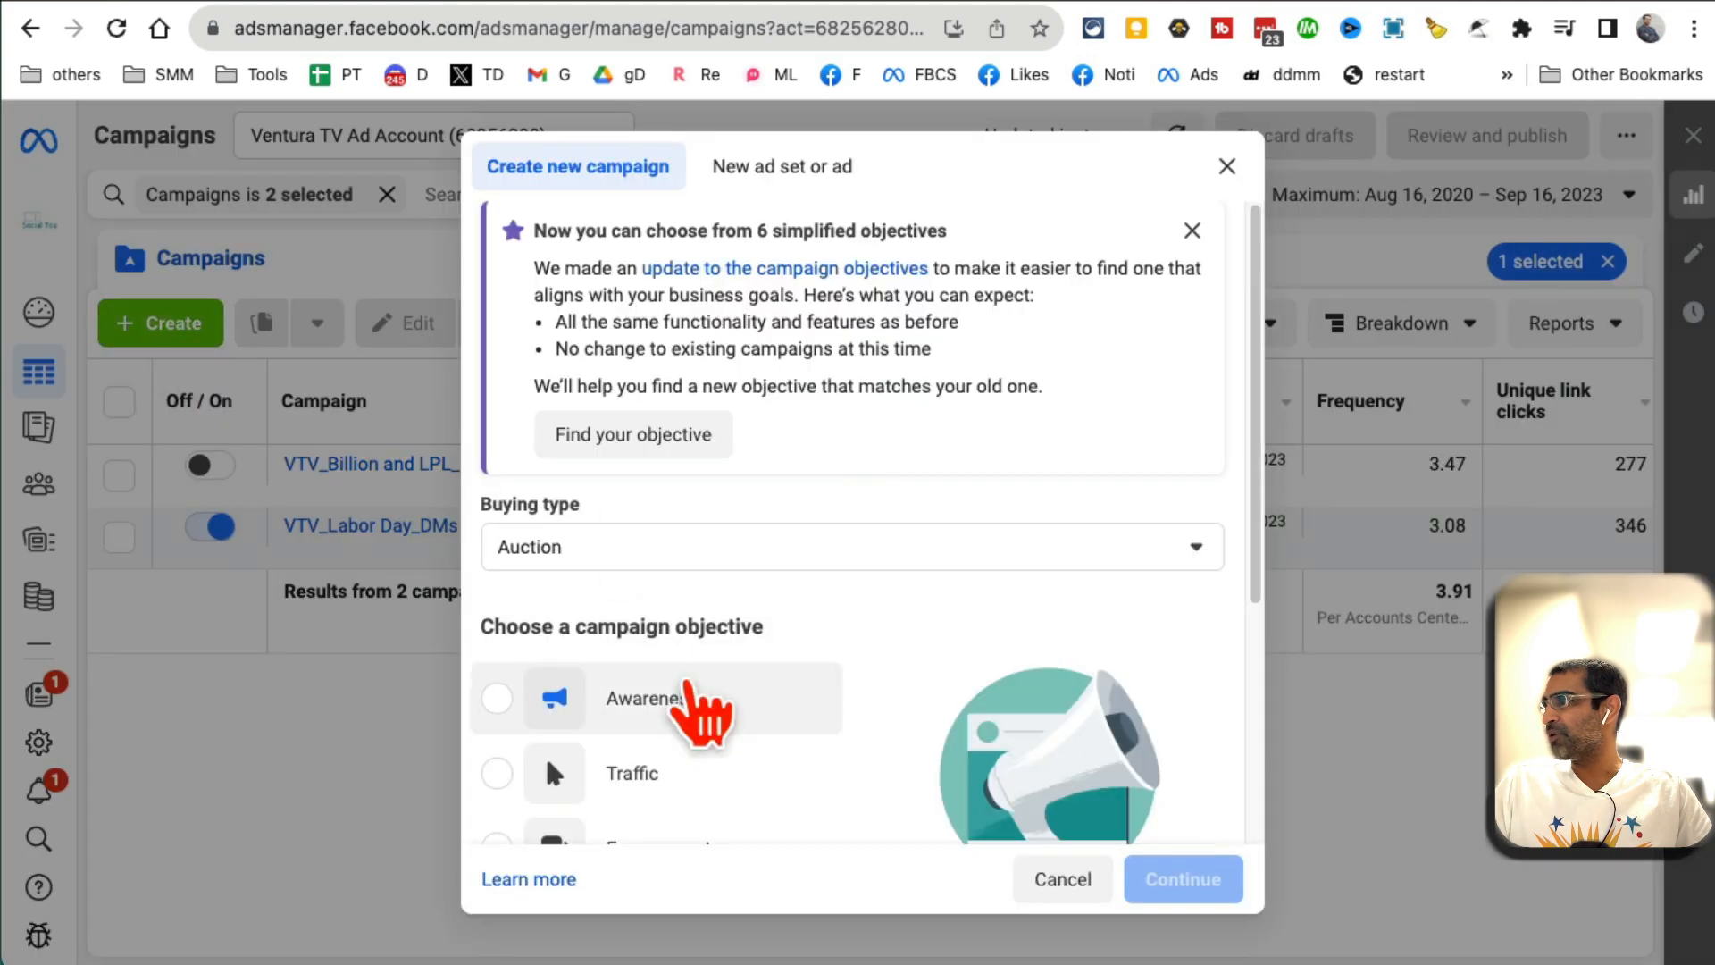
- Choose the Engagement objective and continue to the draft campaign editor
click(1192, 231)
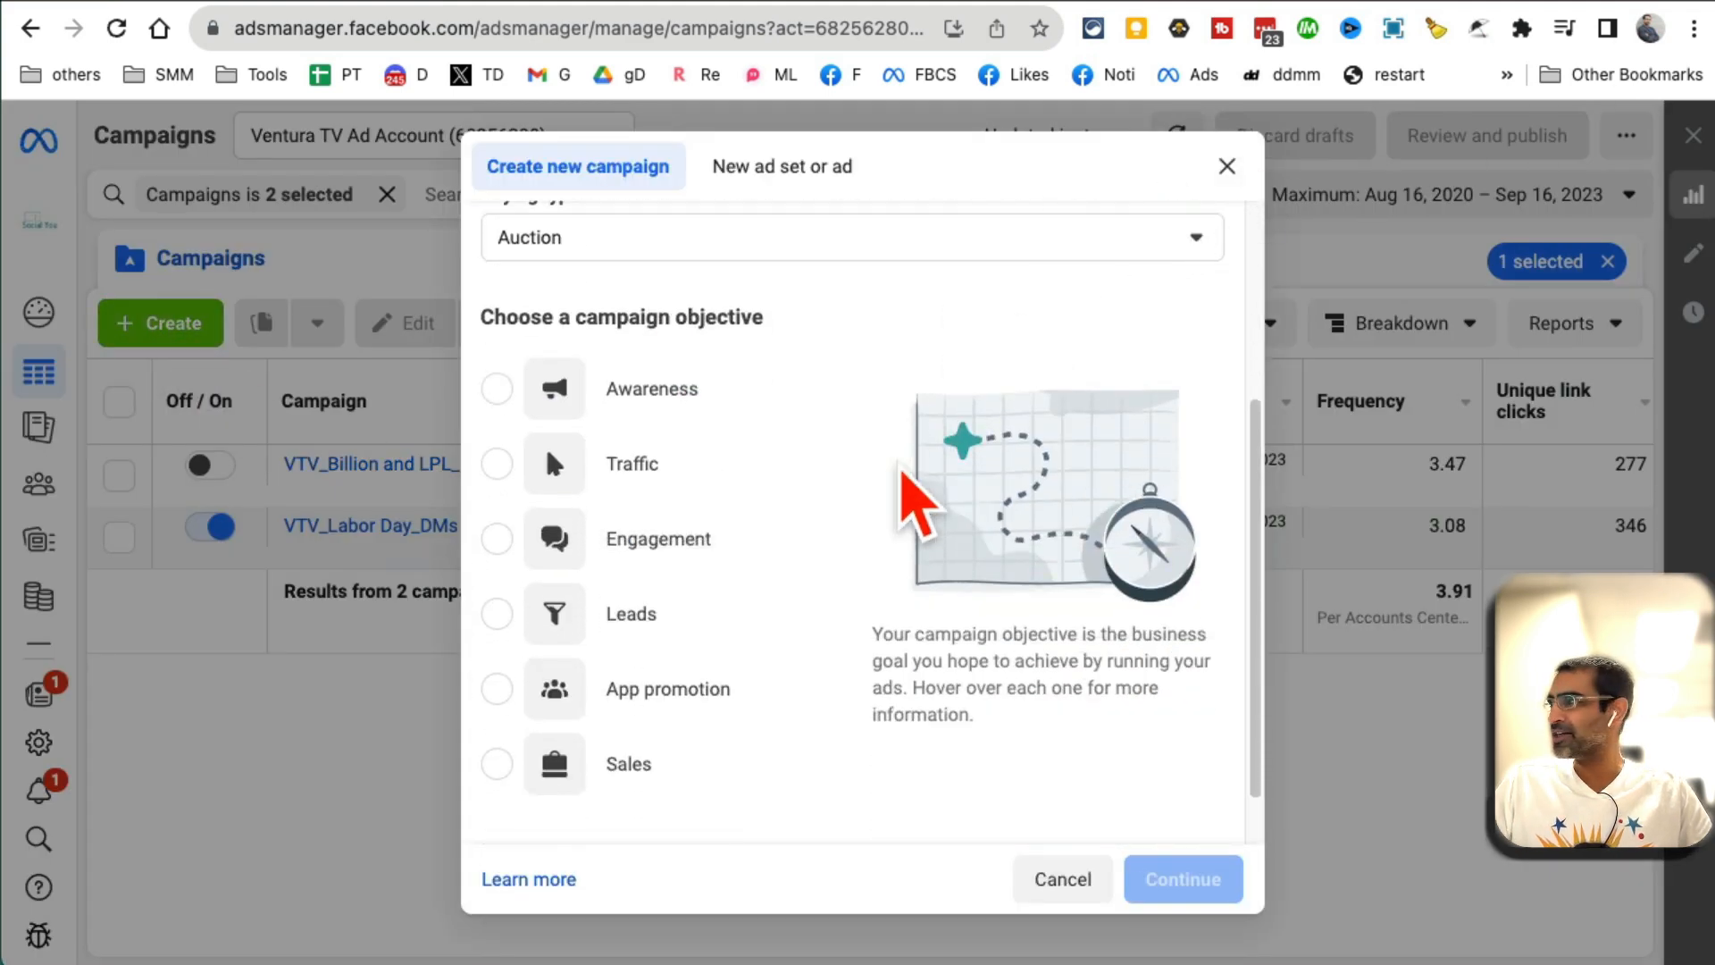
mouse_move(656, 538)
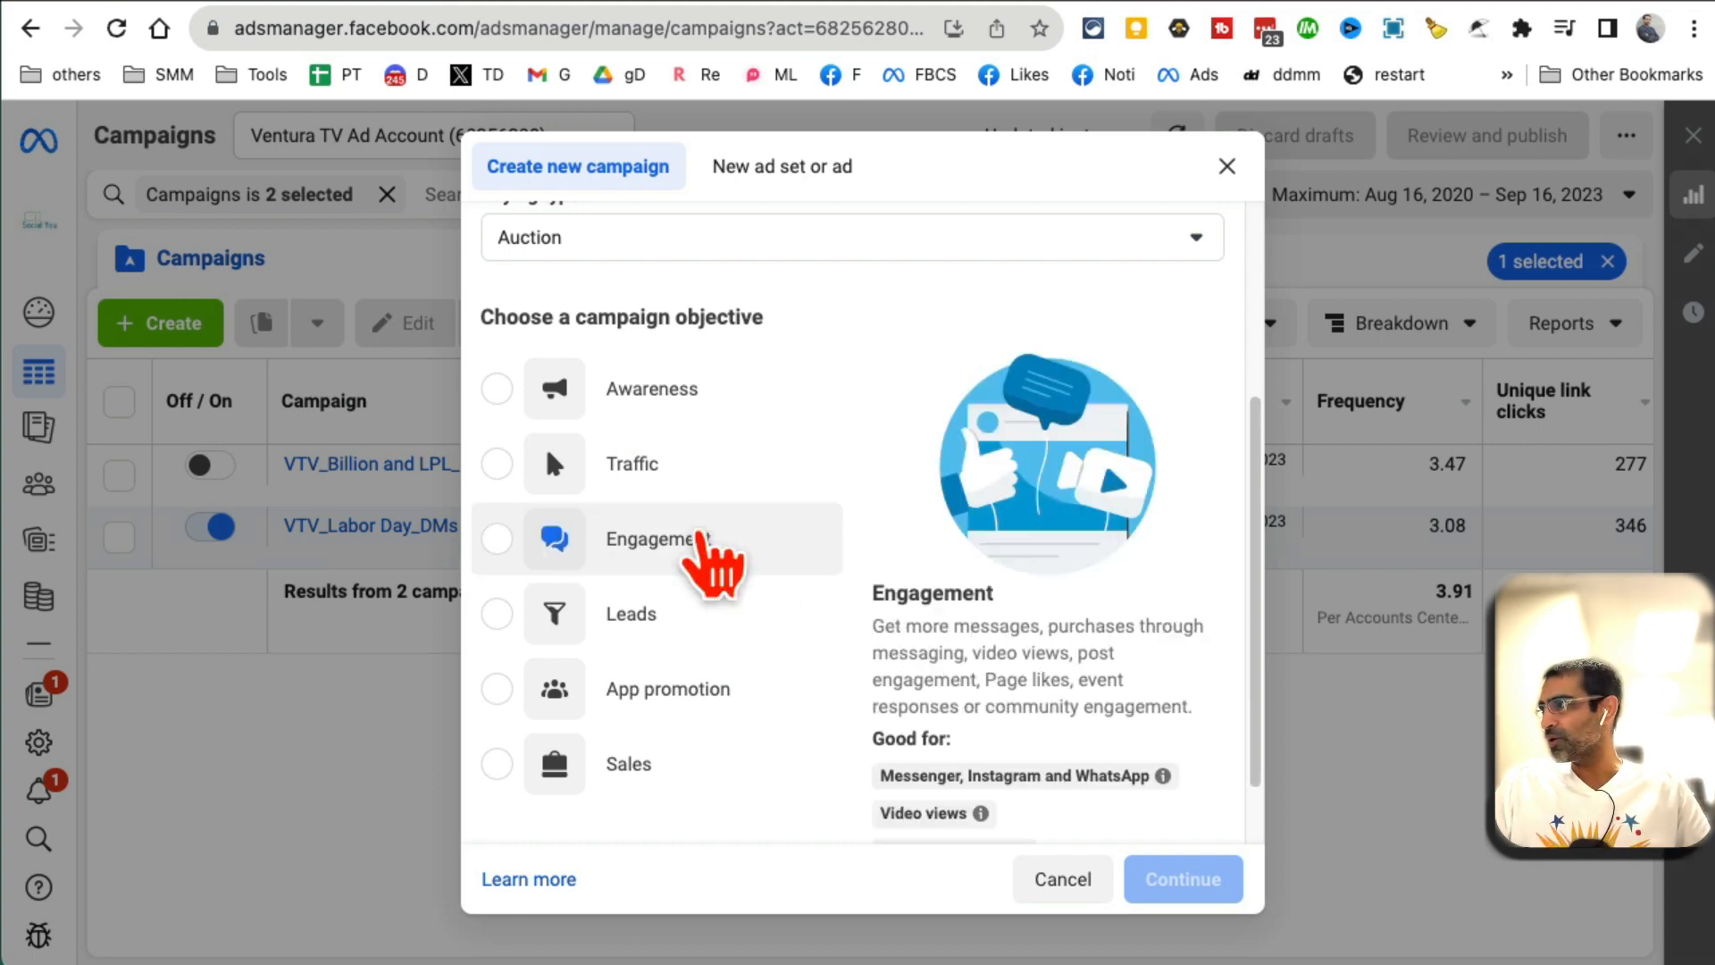
click(495, 538)
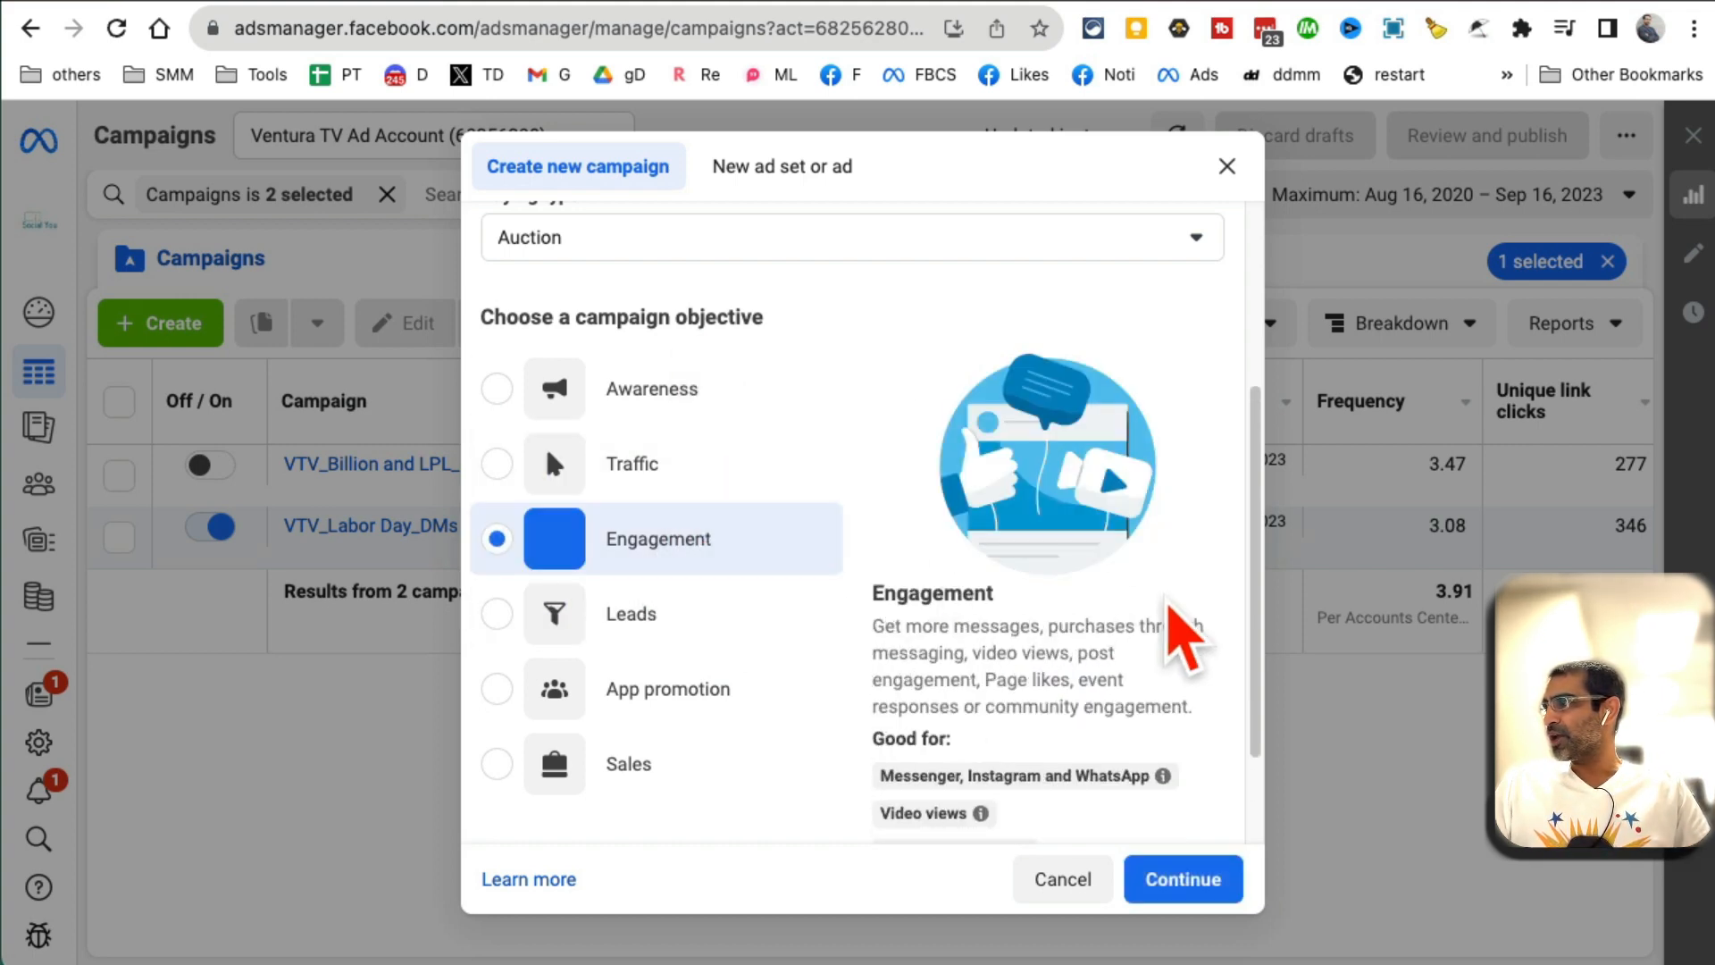
scroll(down, 3)
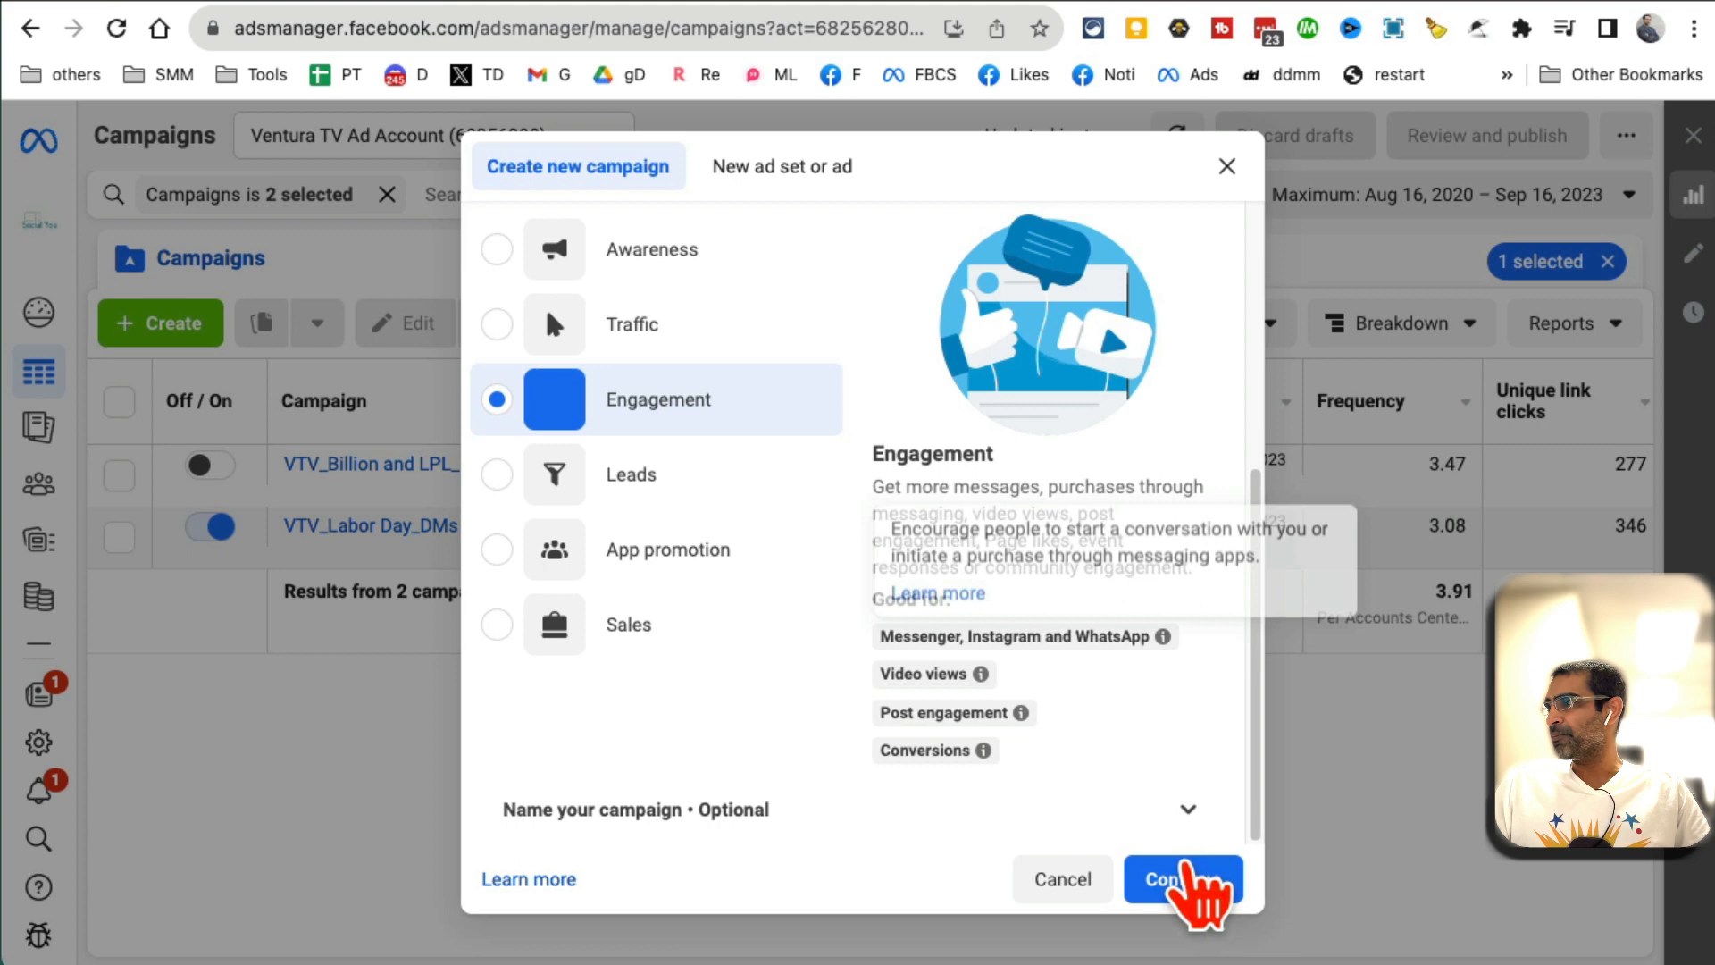
click(1183, 879)
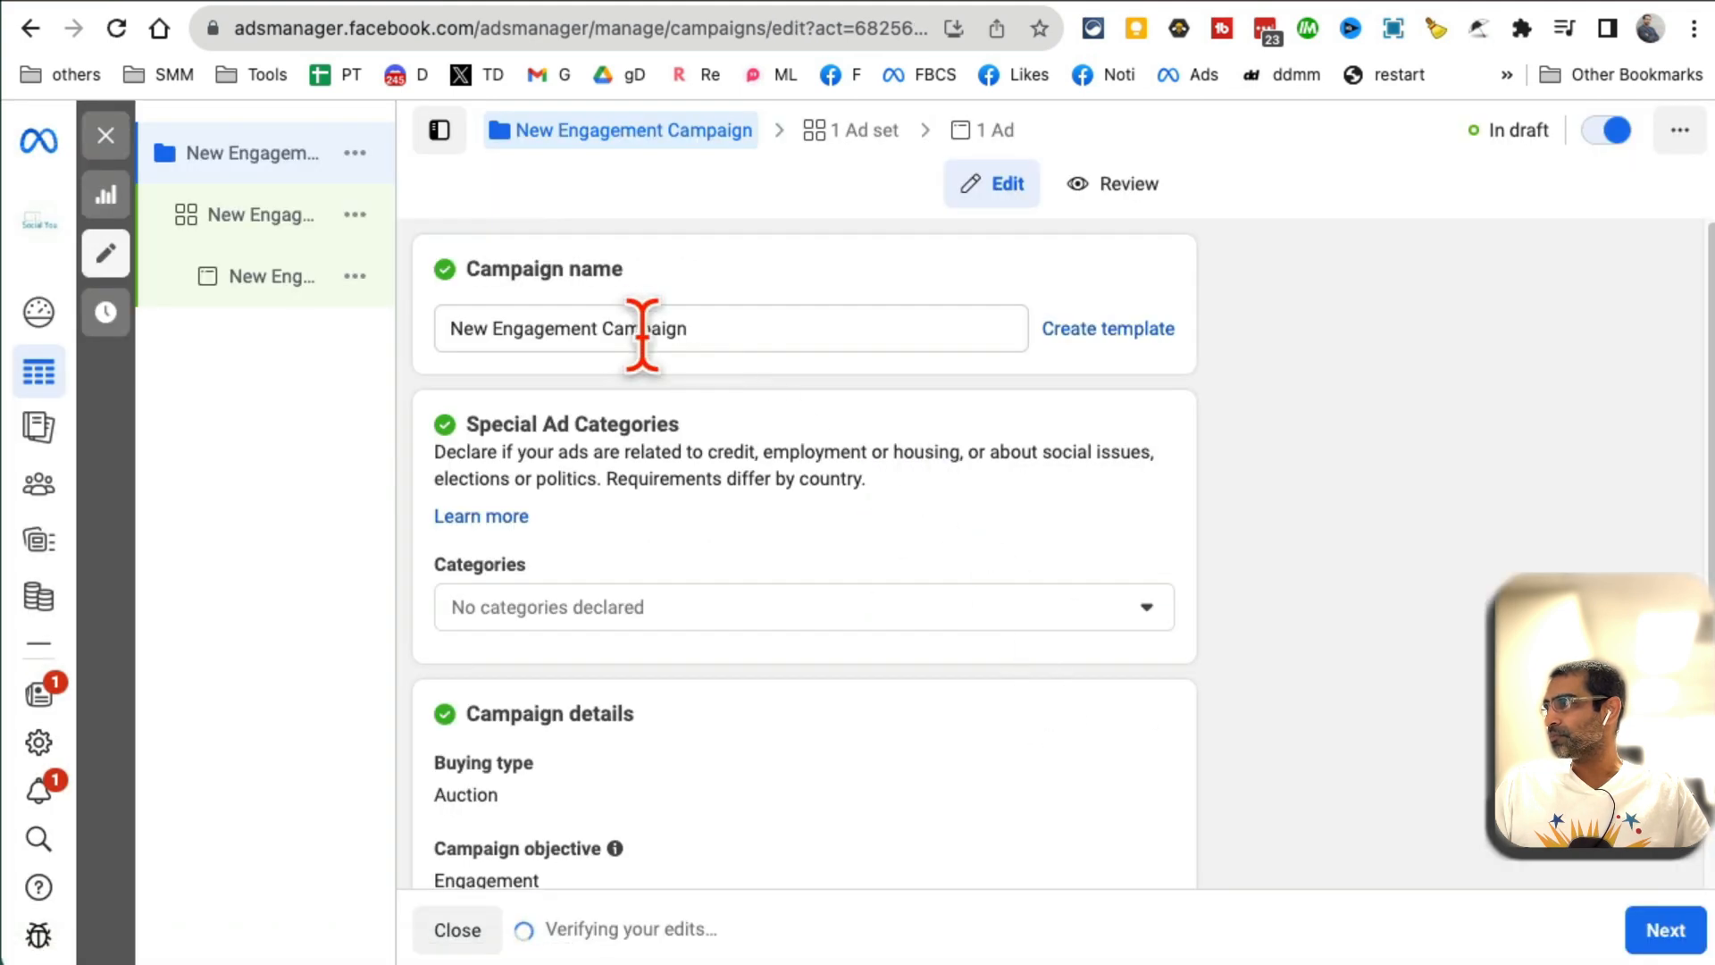
- Name the campaign 'test' and turn on Create A/B Test
text(test)
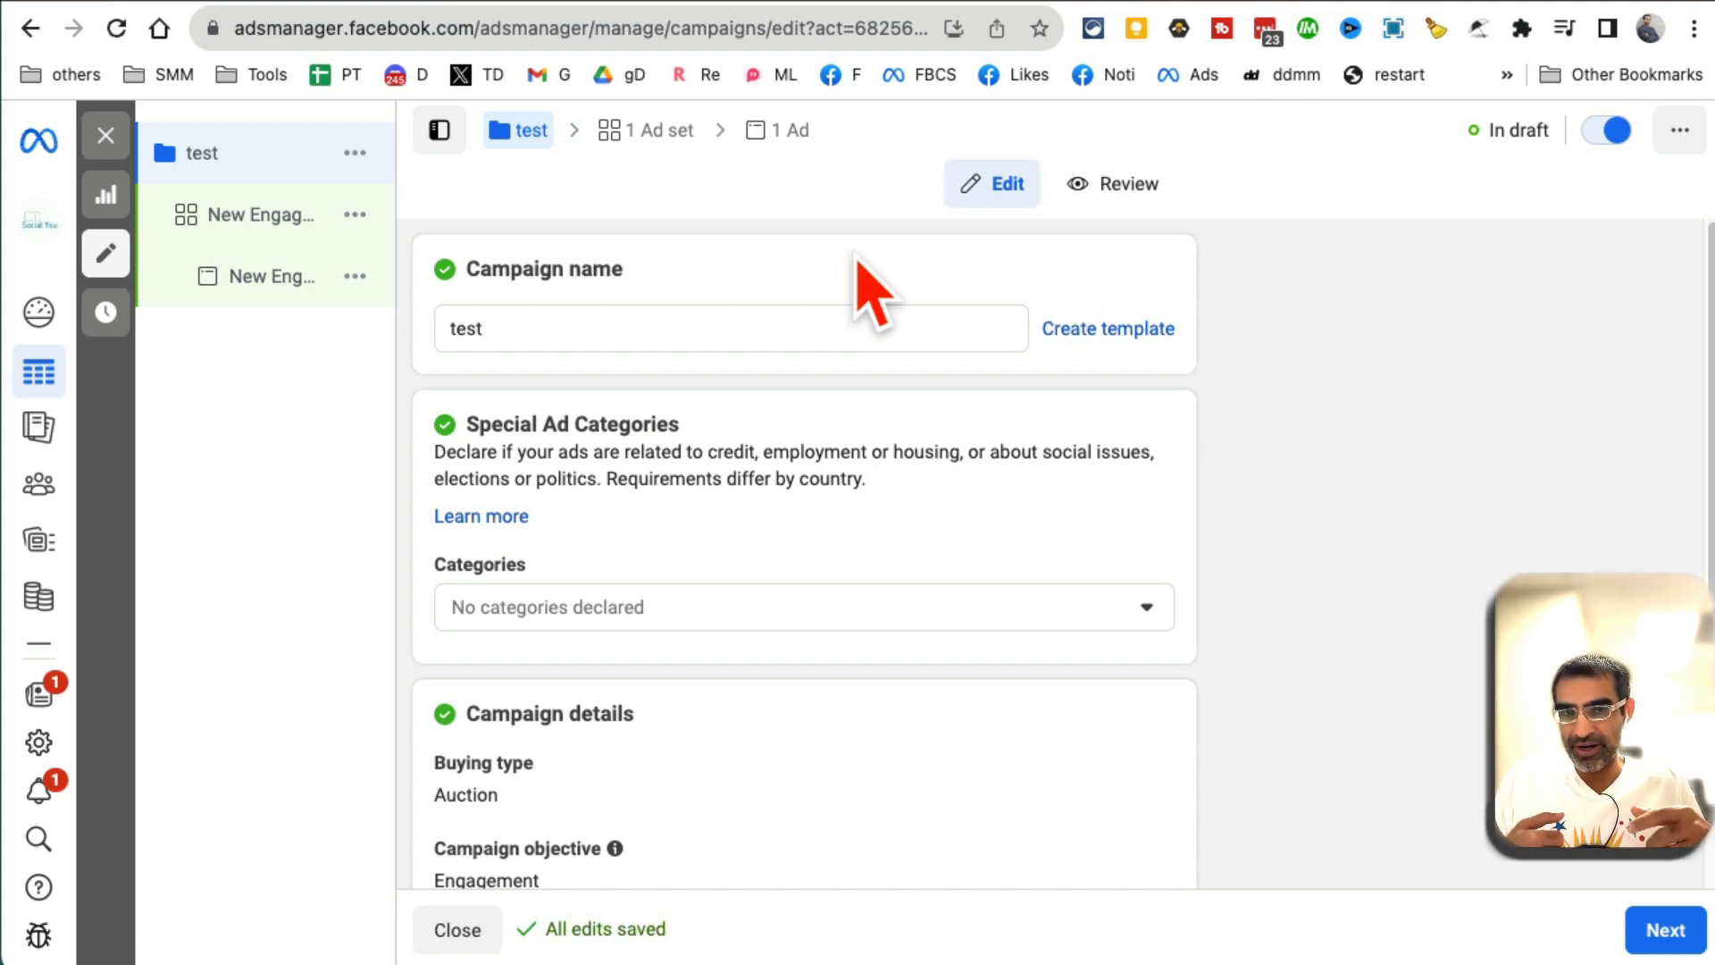
mouse_move(924, 586)
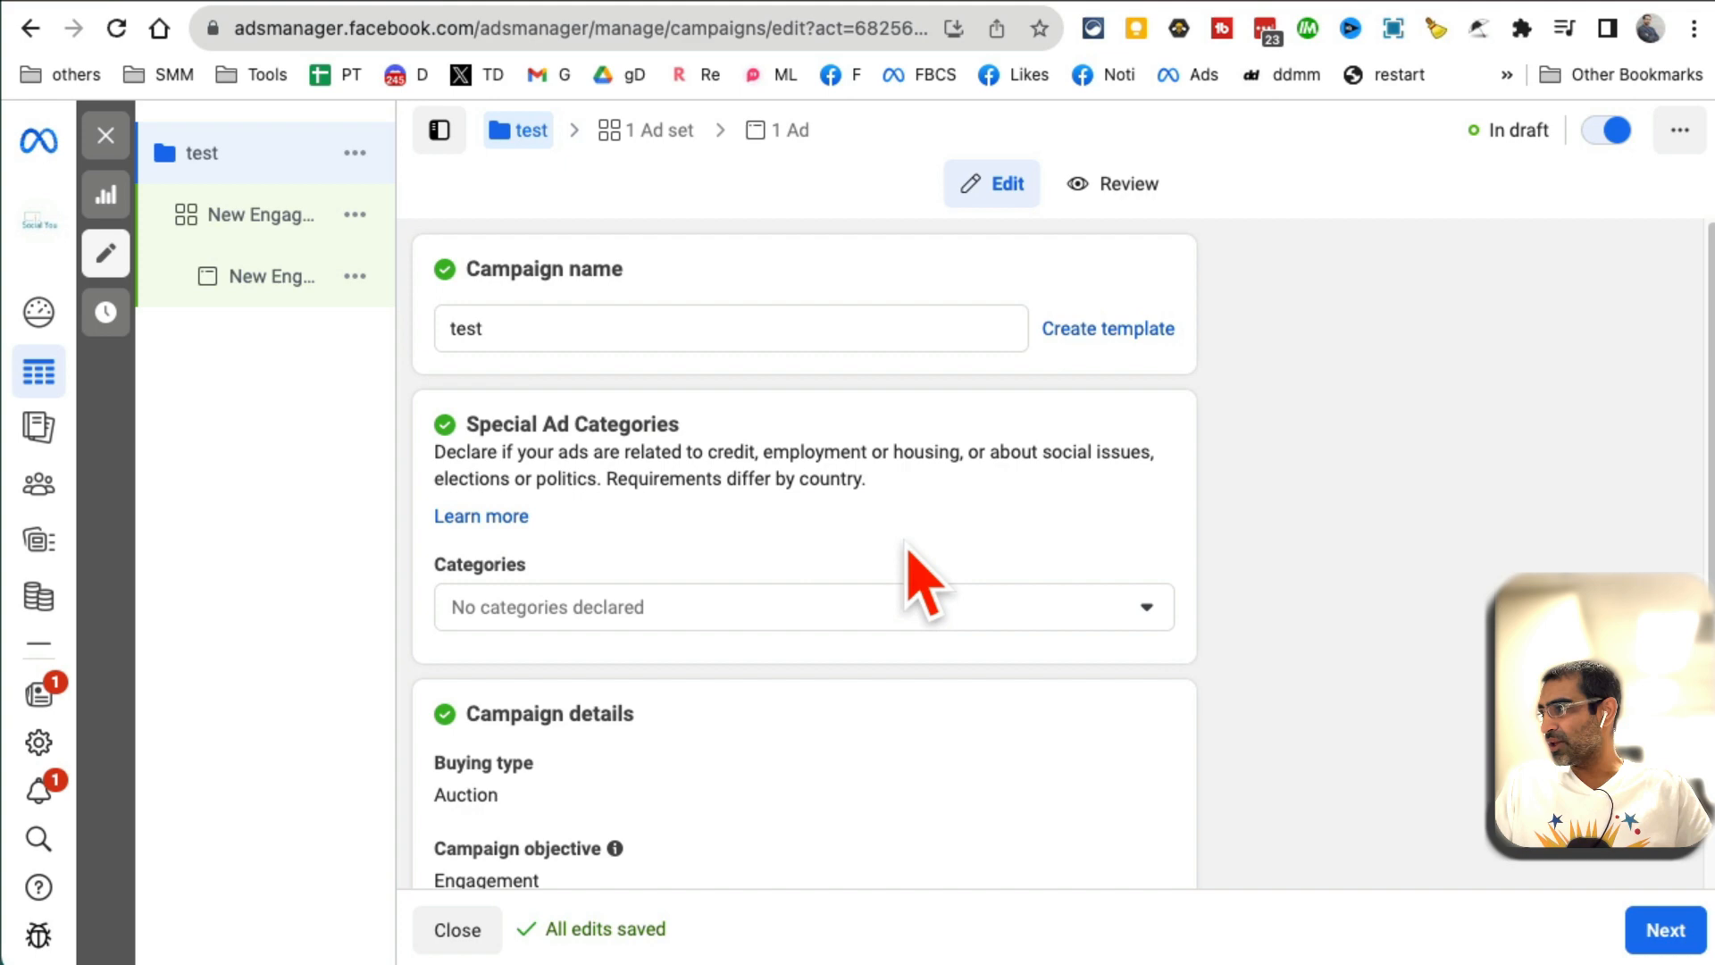
scroll(down, 3)
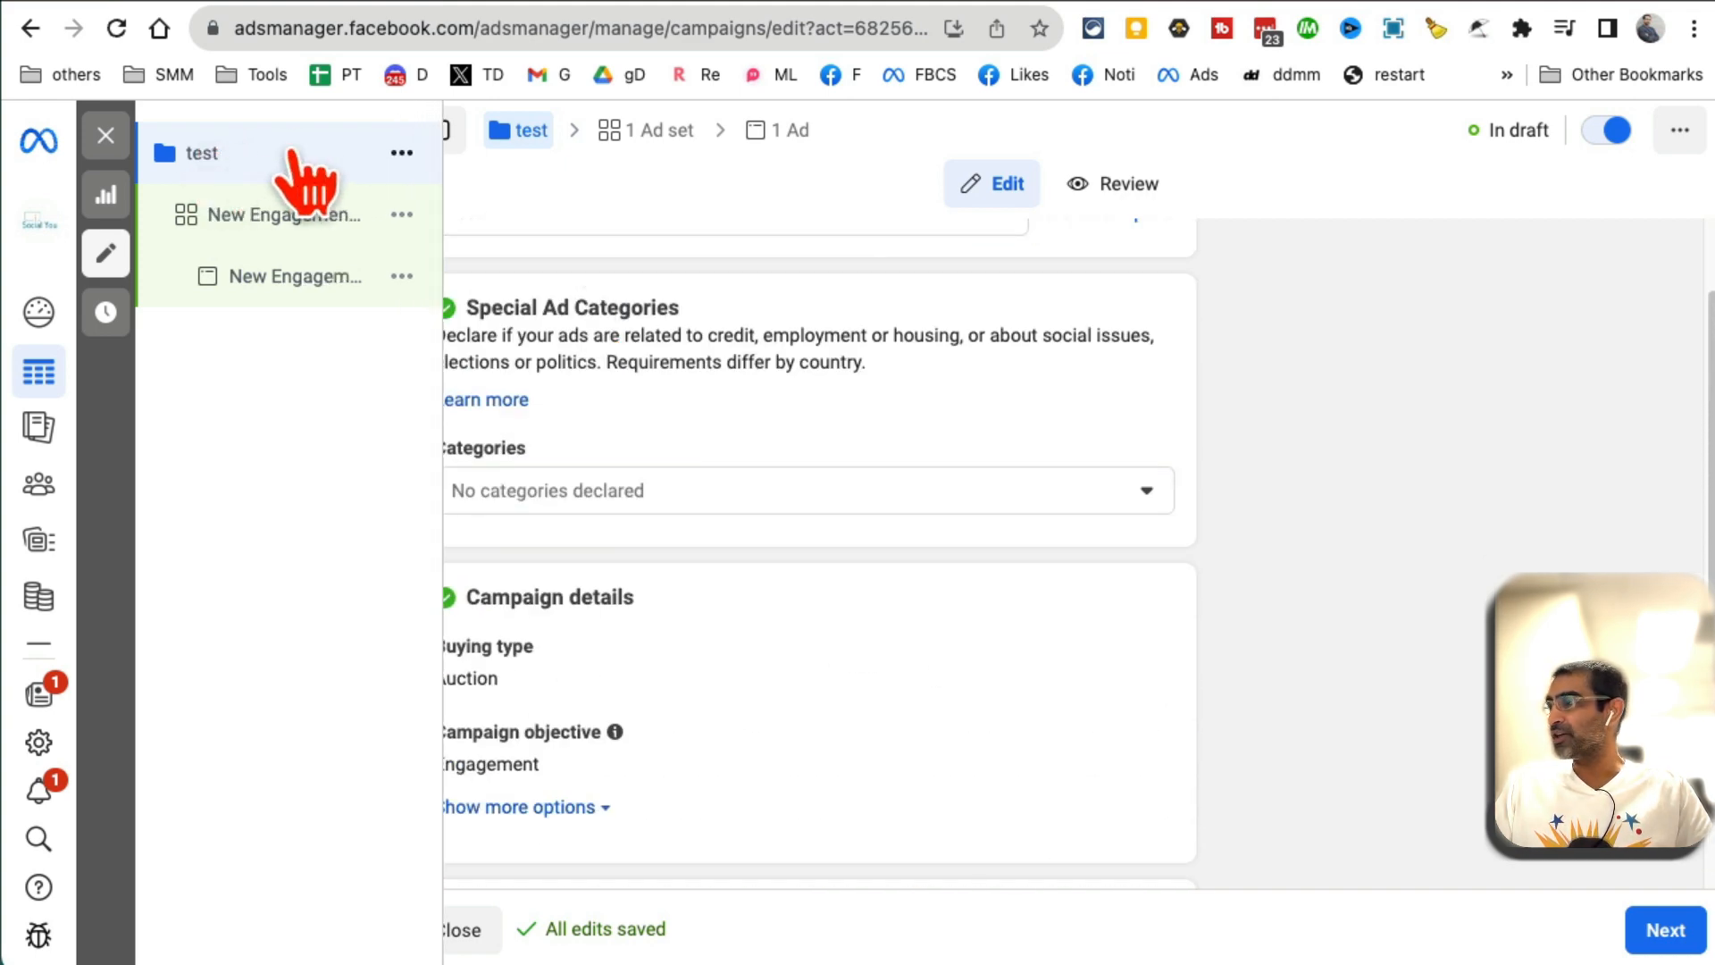
mouse_move(295, 231)
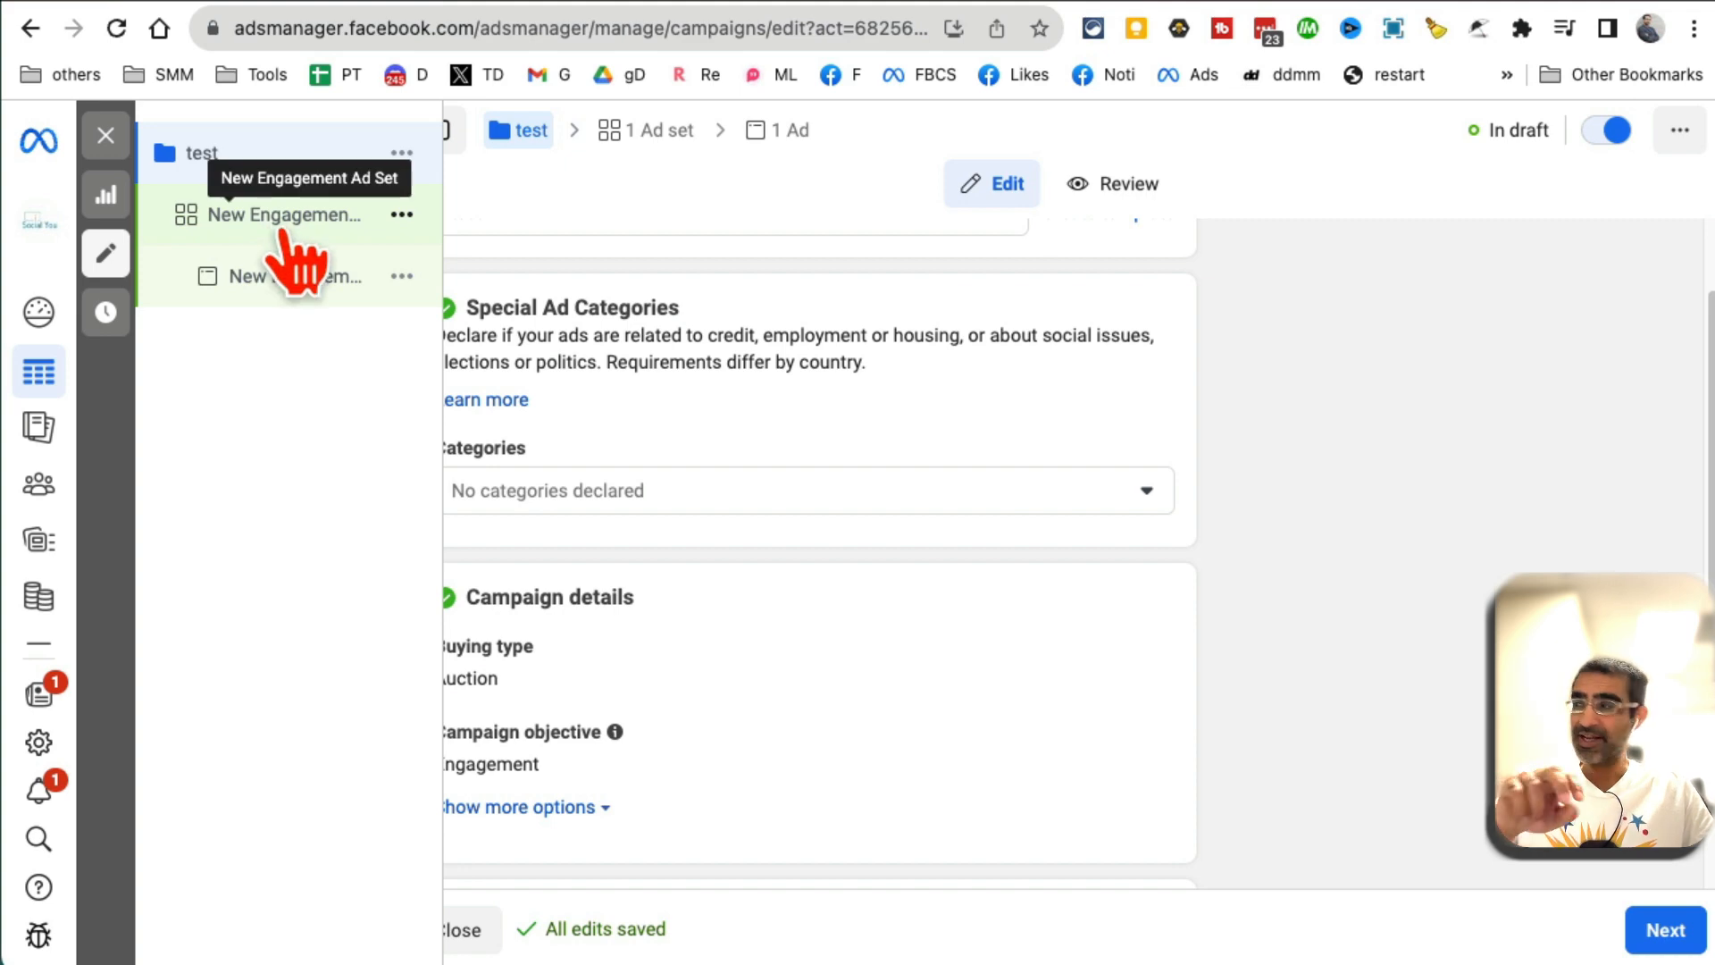
scroll(down, 3)
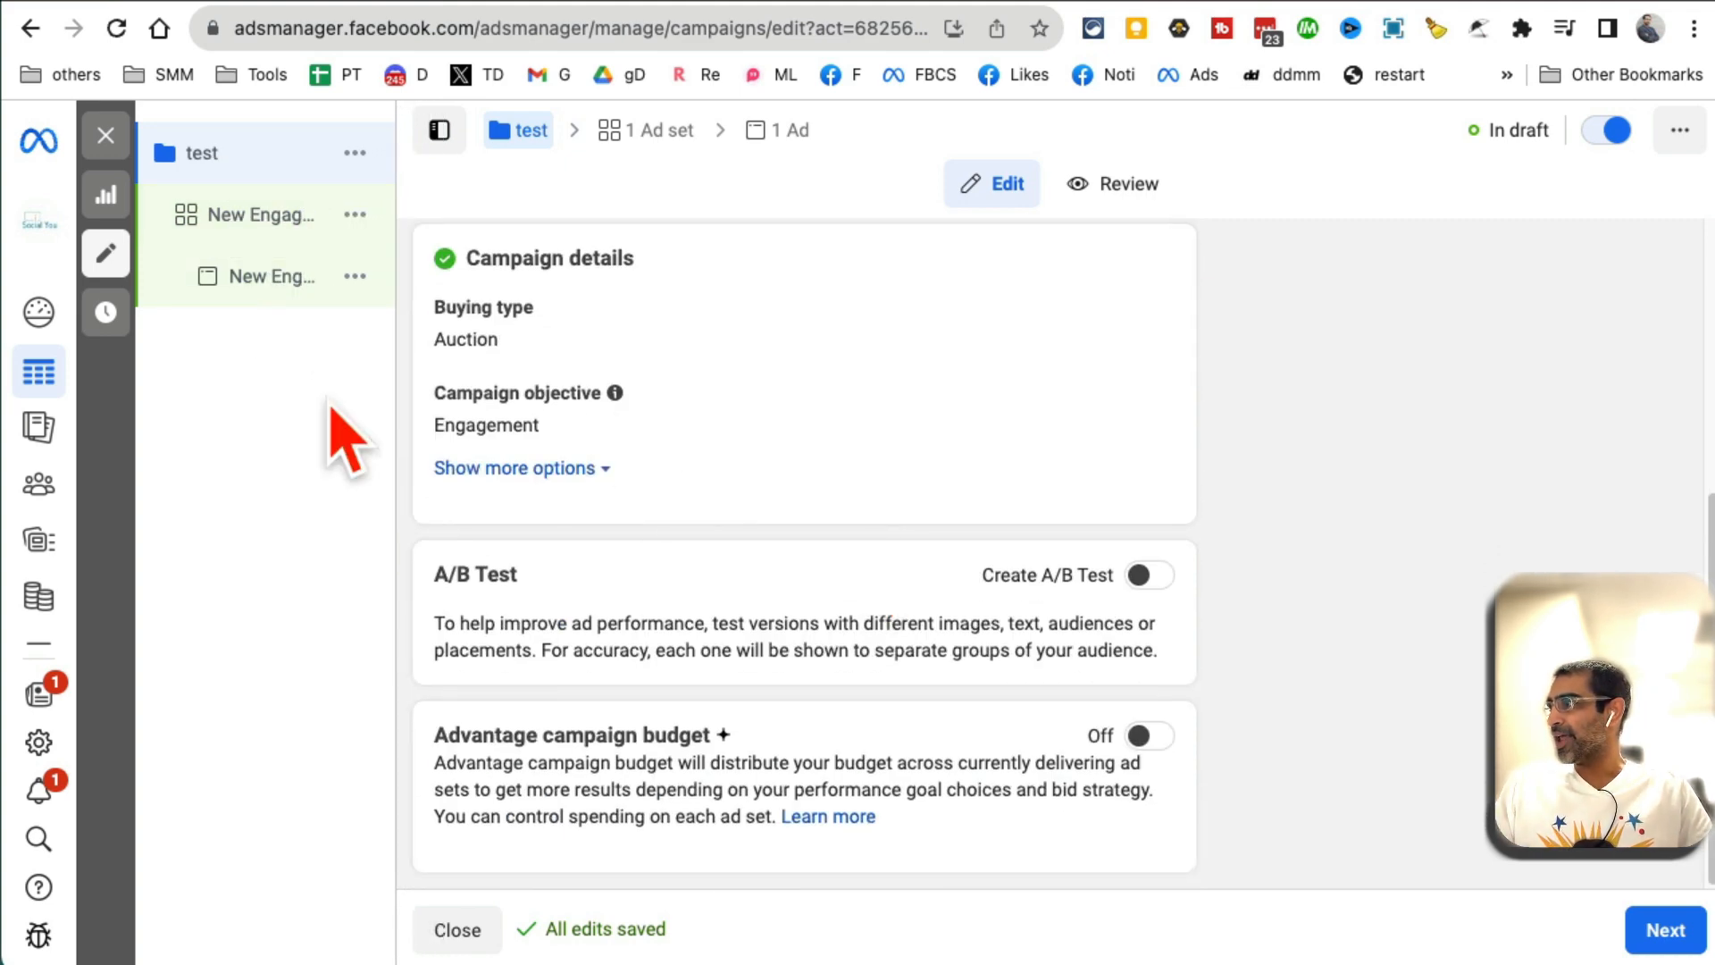
click(1149, 574)
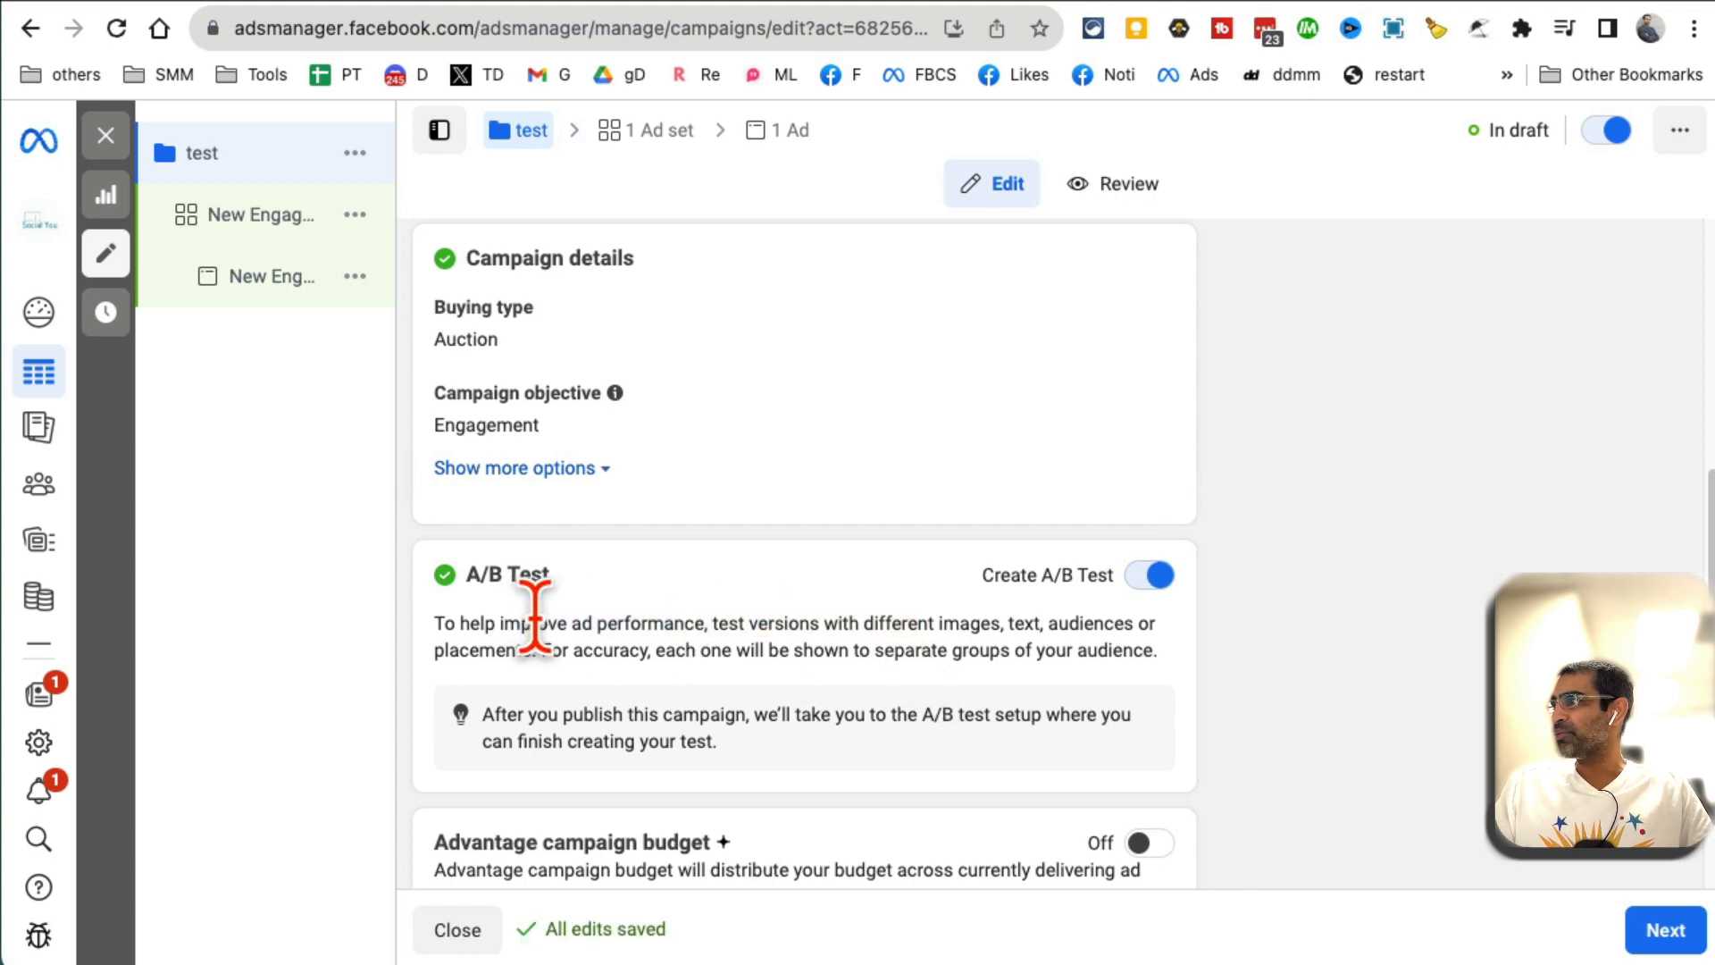
mouse_move(1078, 640)
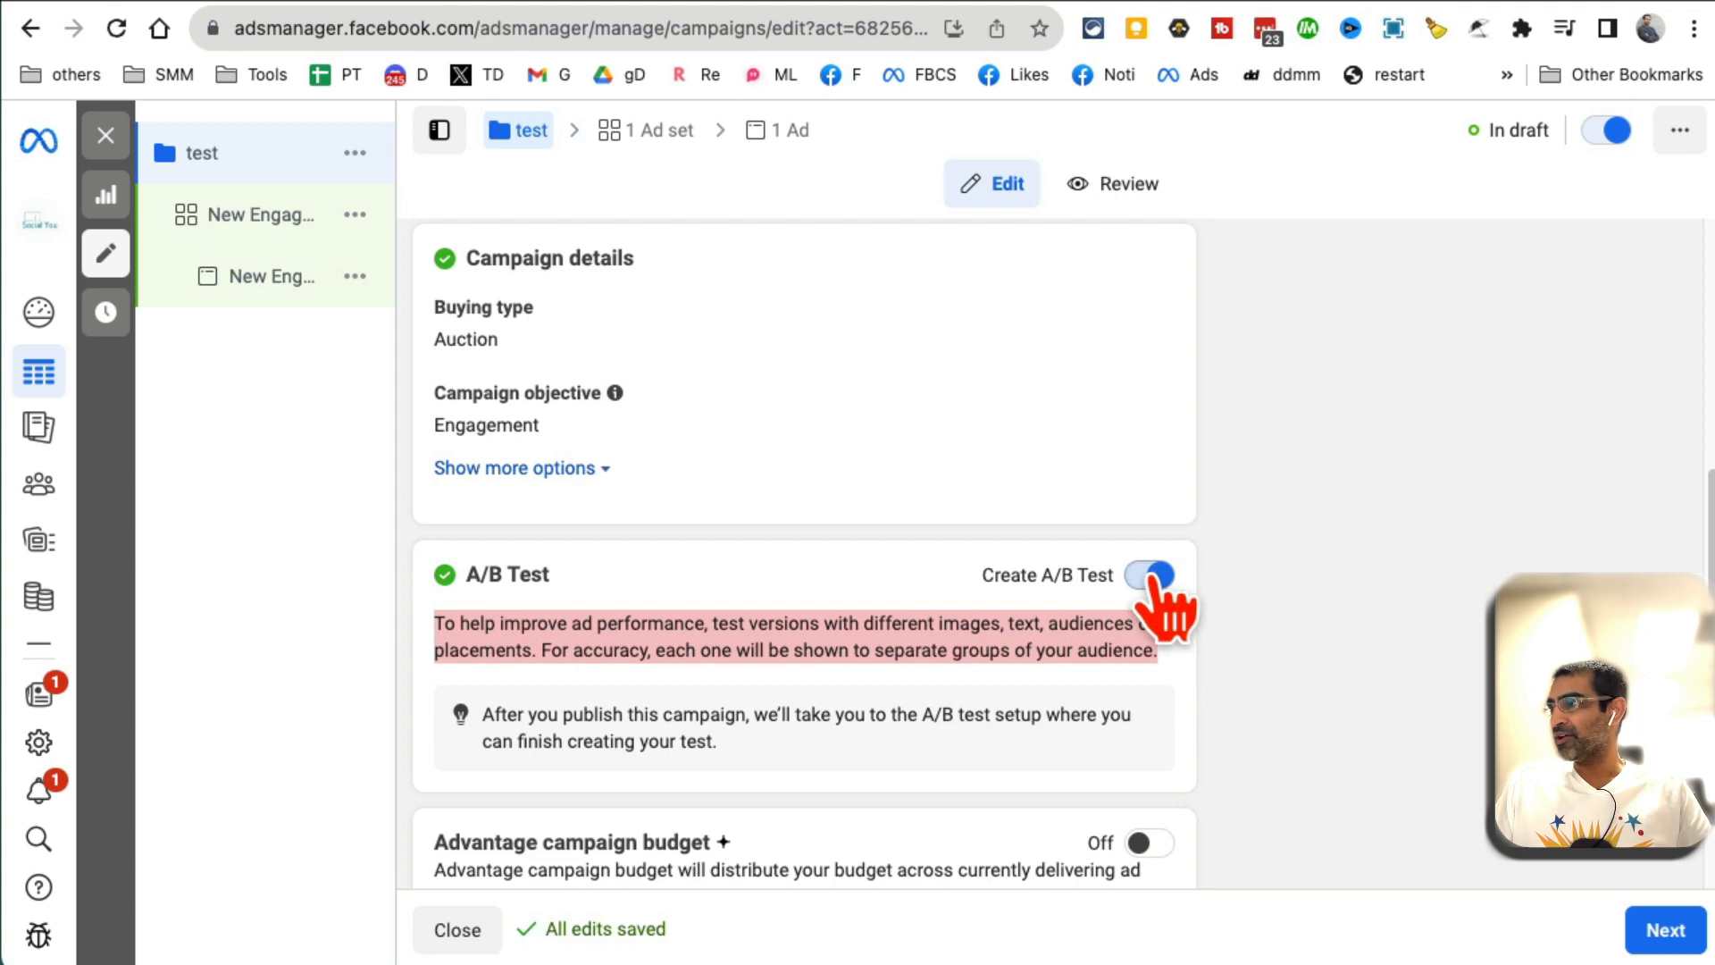
click(1149, 574)
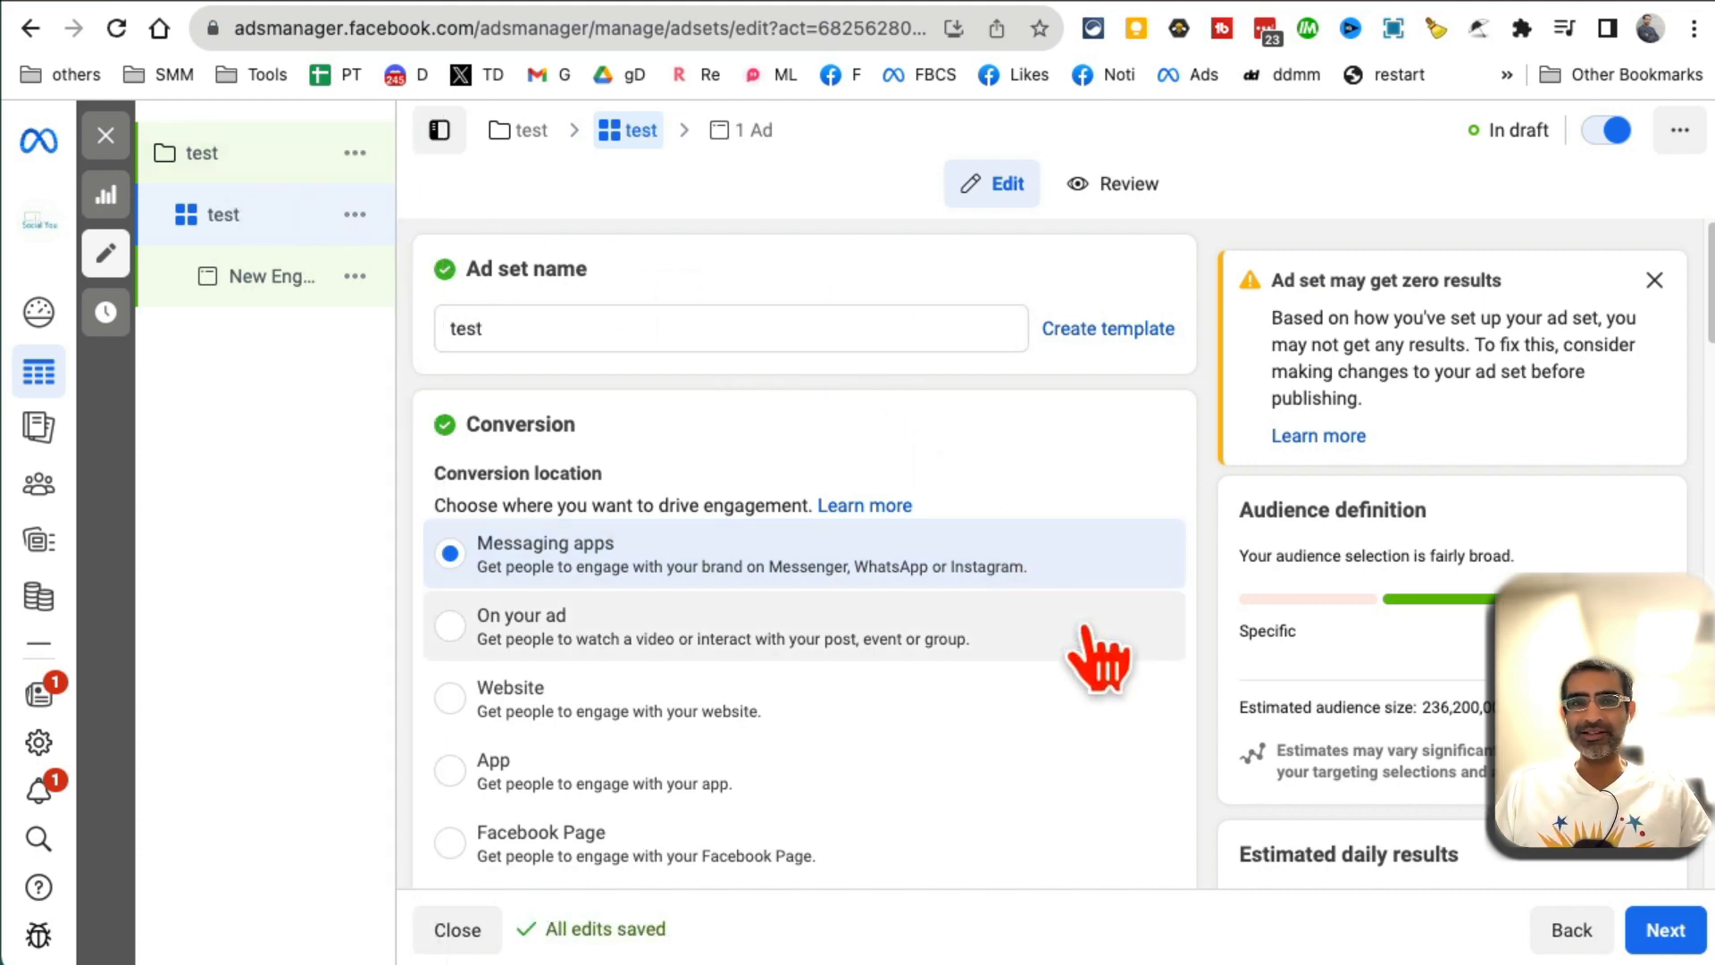
- Select the ad inside the test ad set and rename it 'ad 1'
scroll(down, 3)
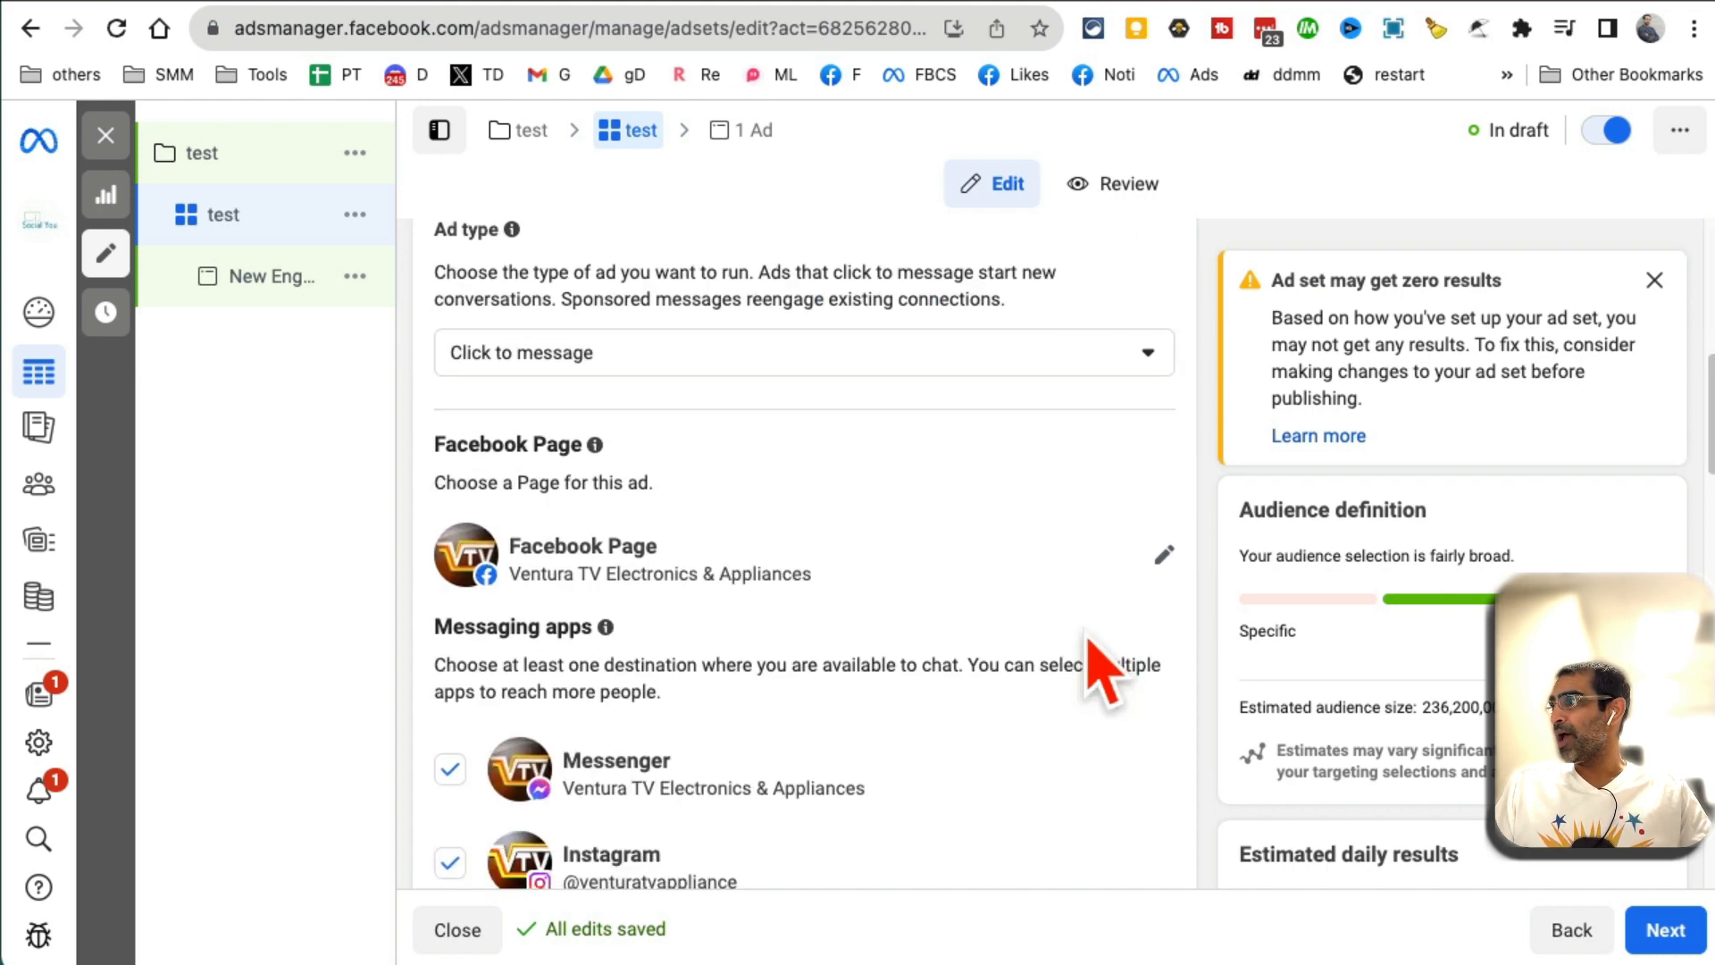
click(262, 275)
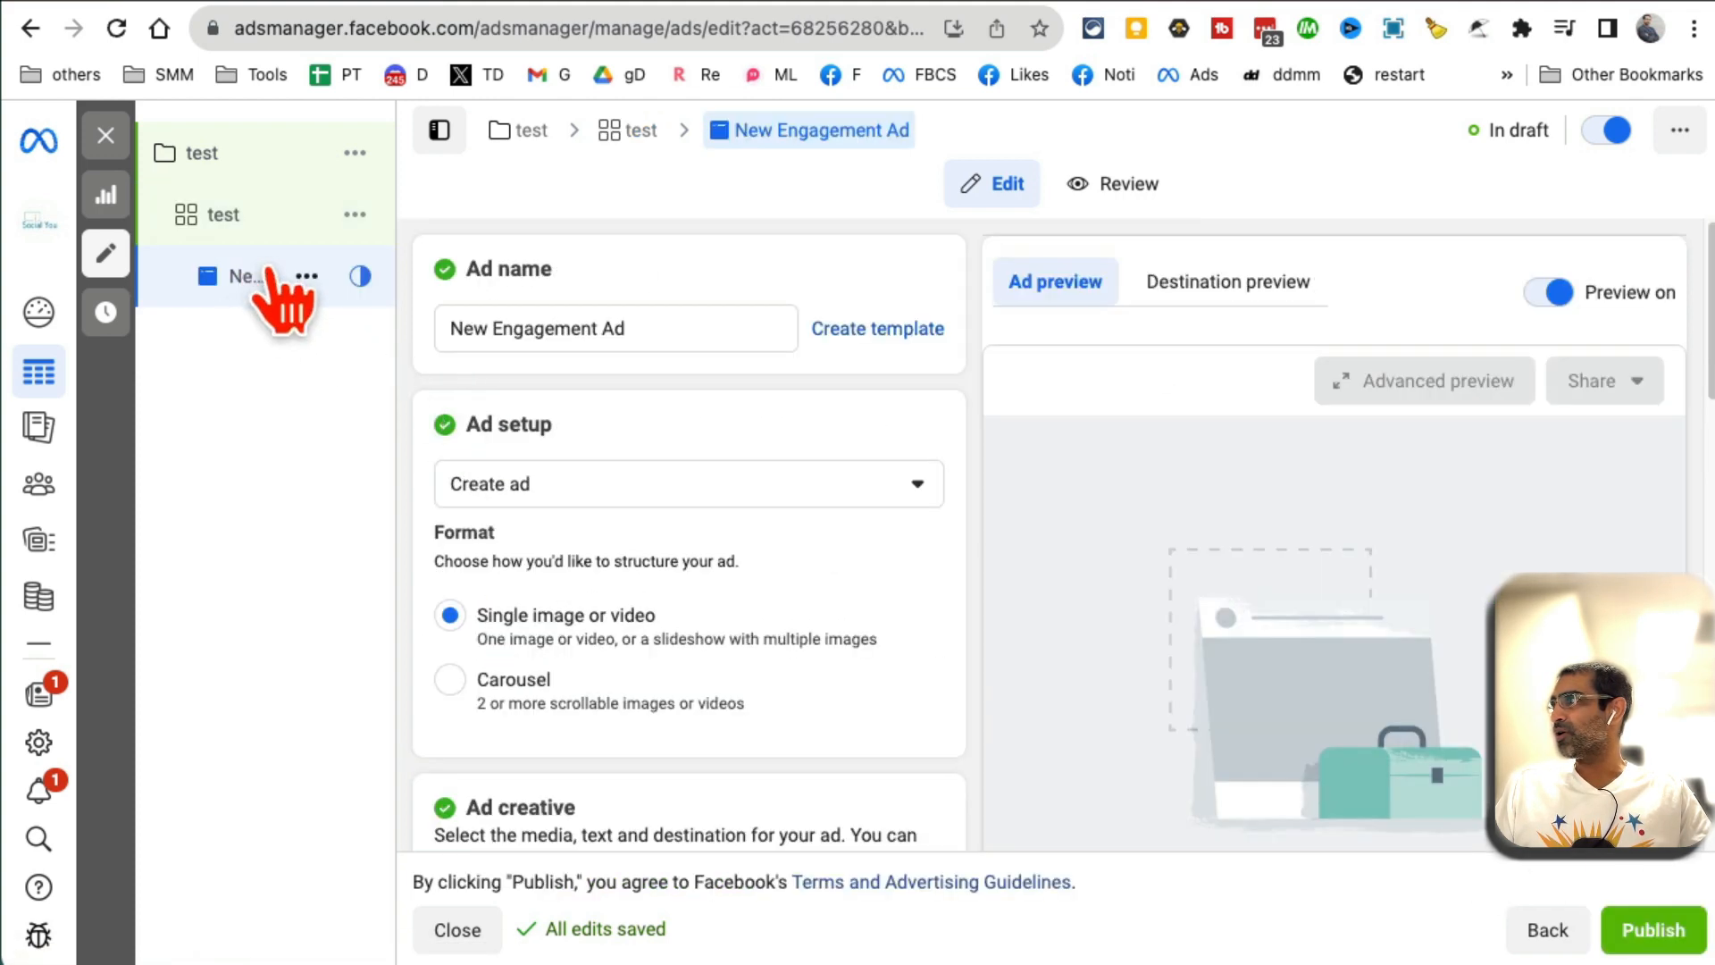
click(613, 329)
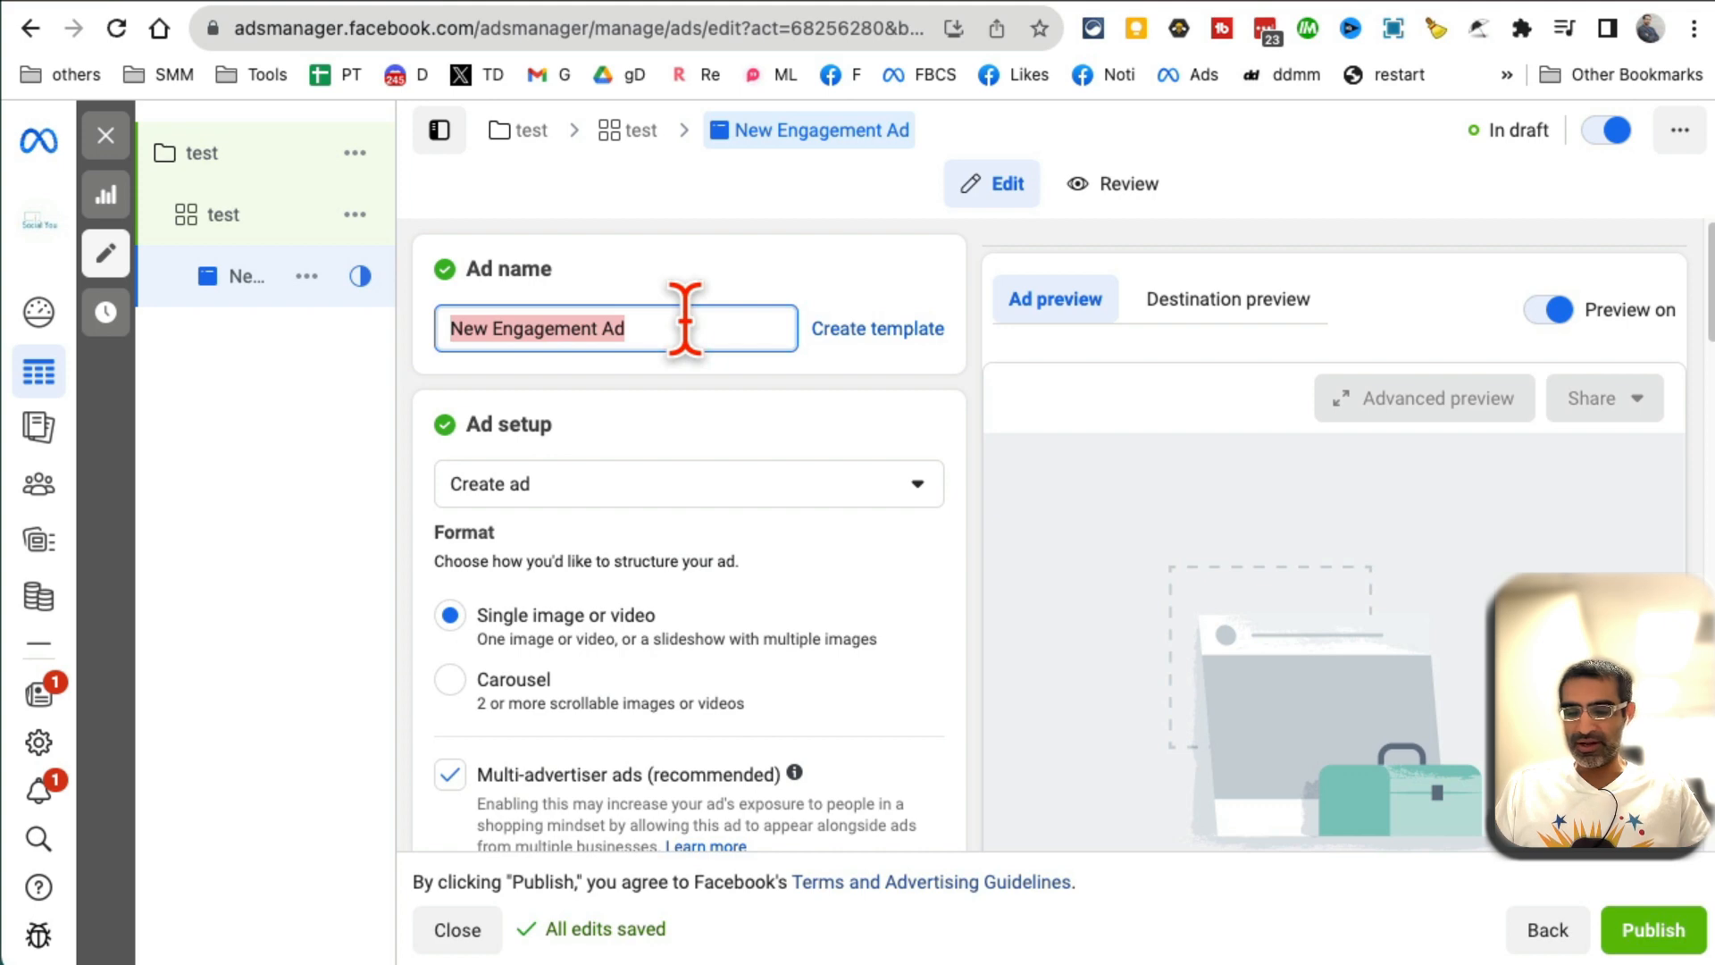
text(ad 1)
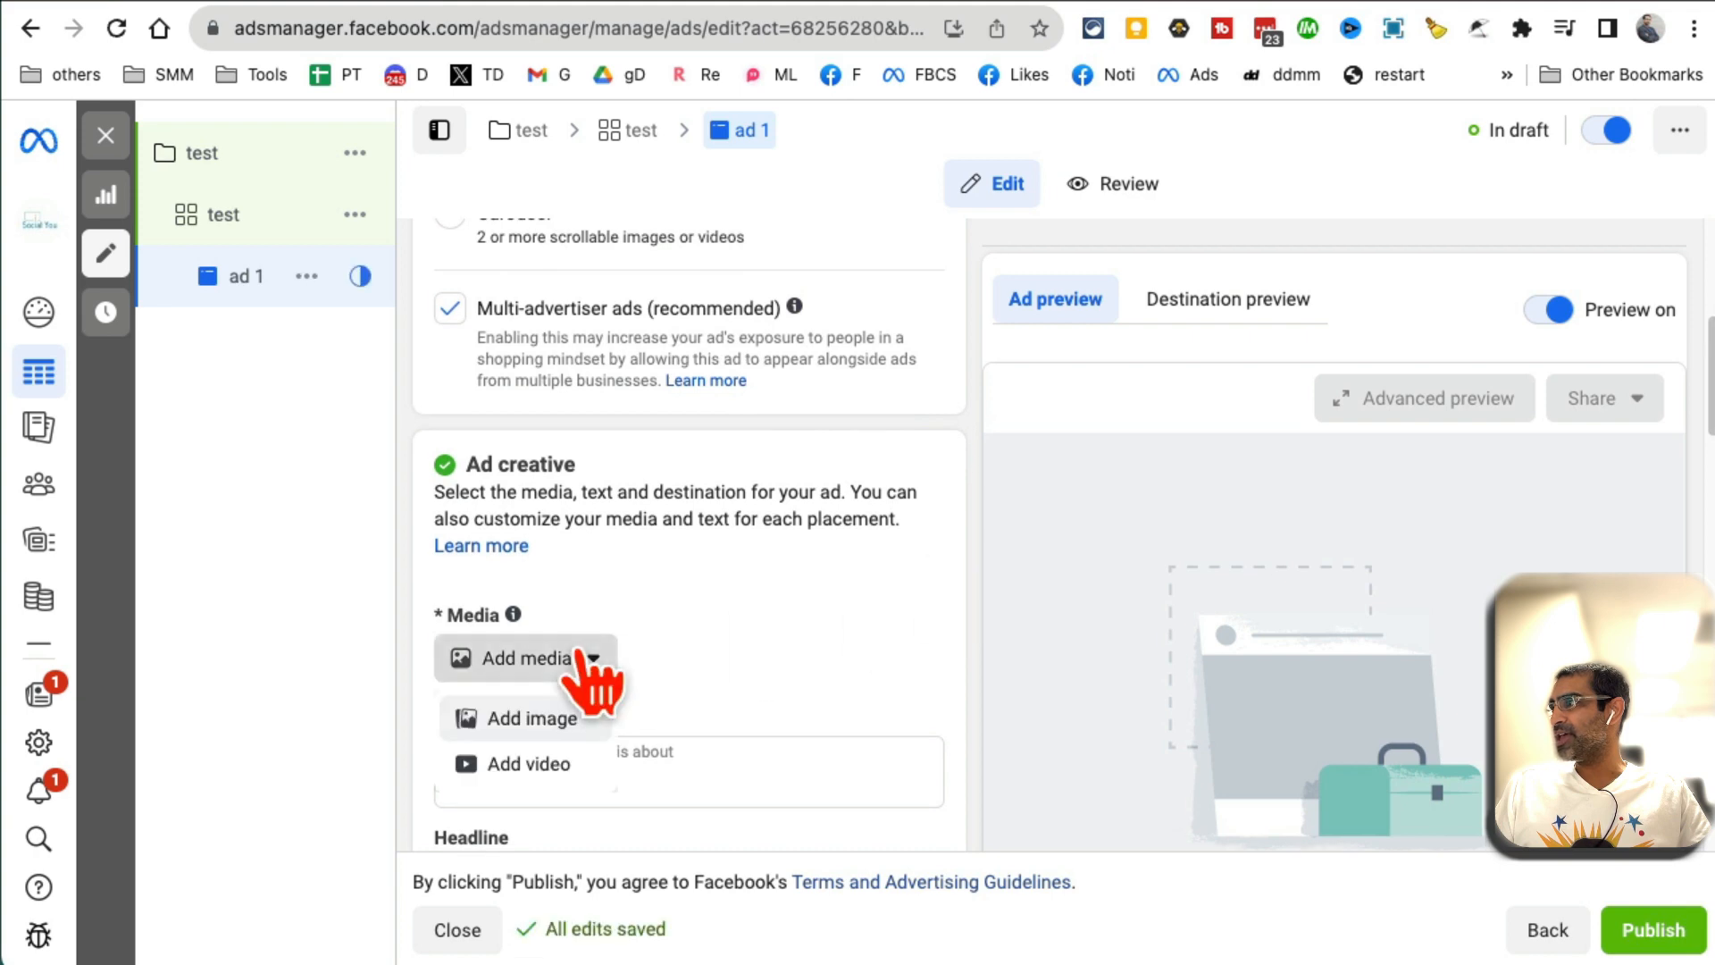
- Add the untitled_105 refrigerator image as media and enter primary text 'test'
click(515, 657)
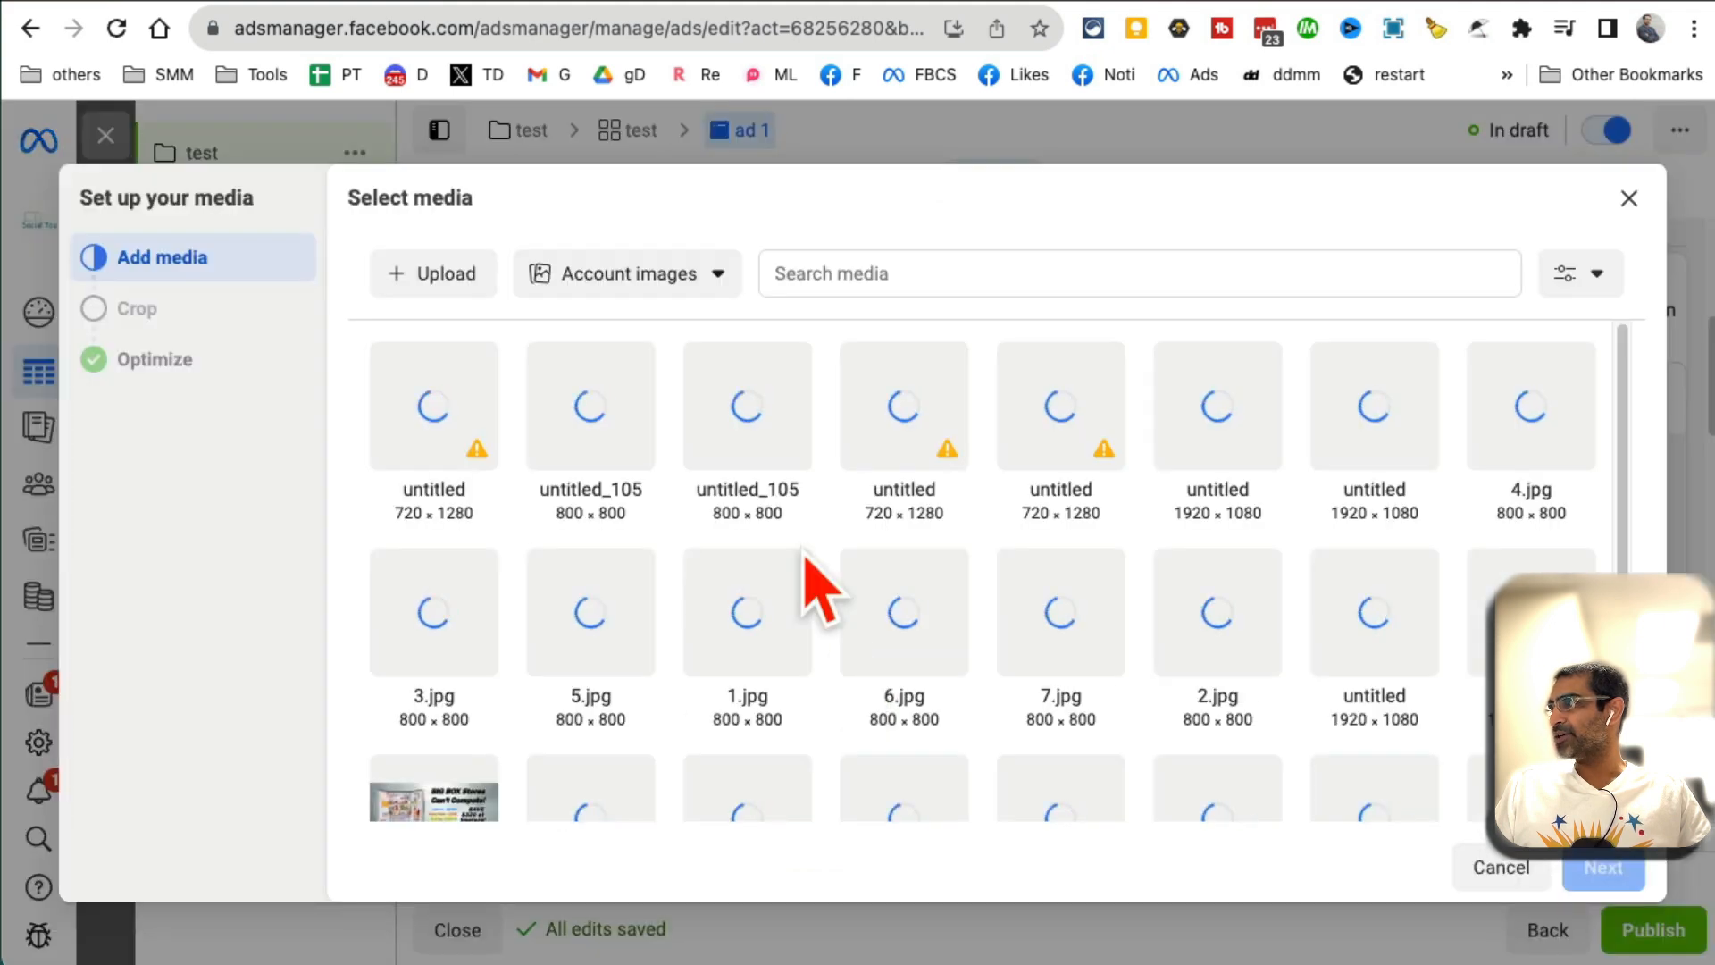
click(590, 406)
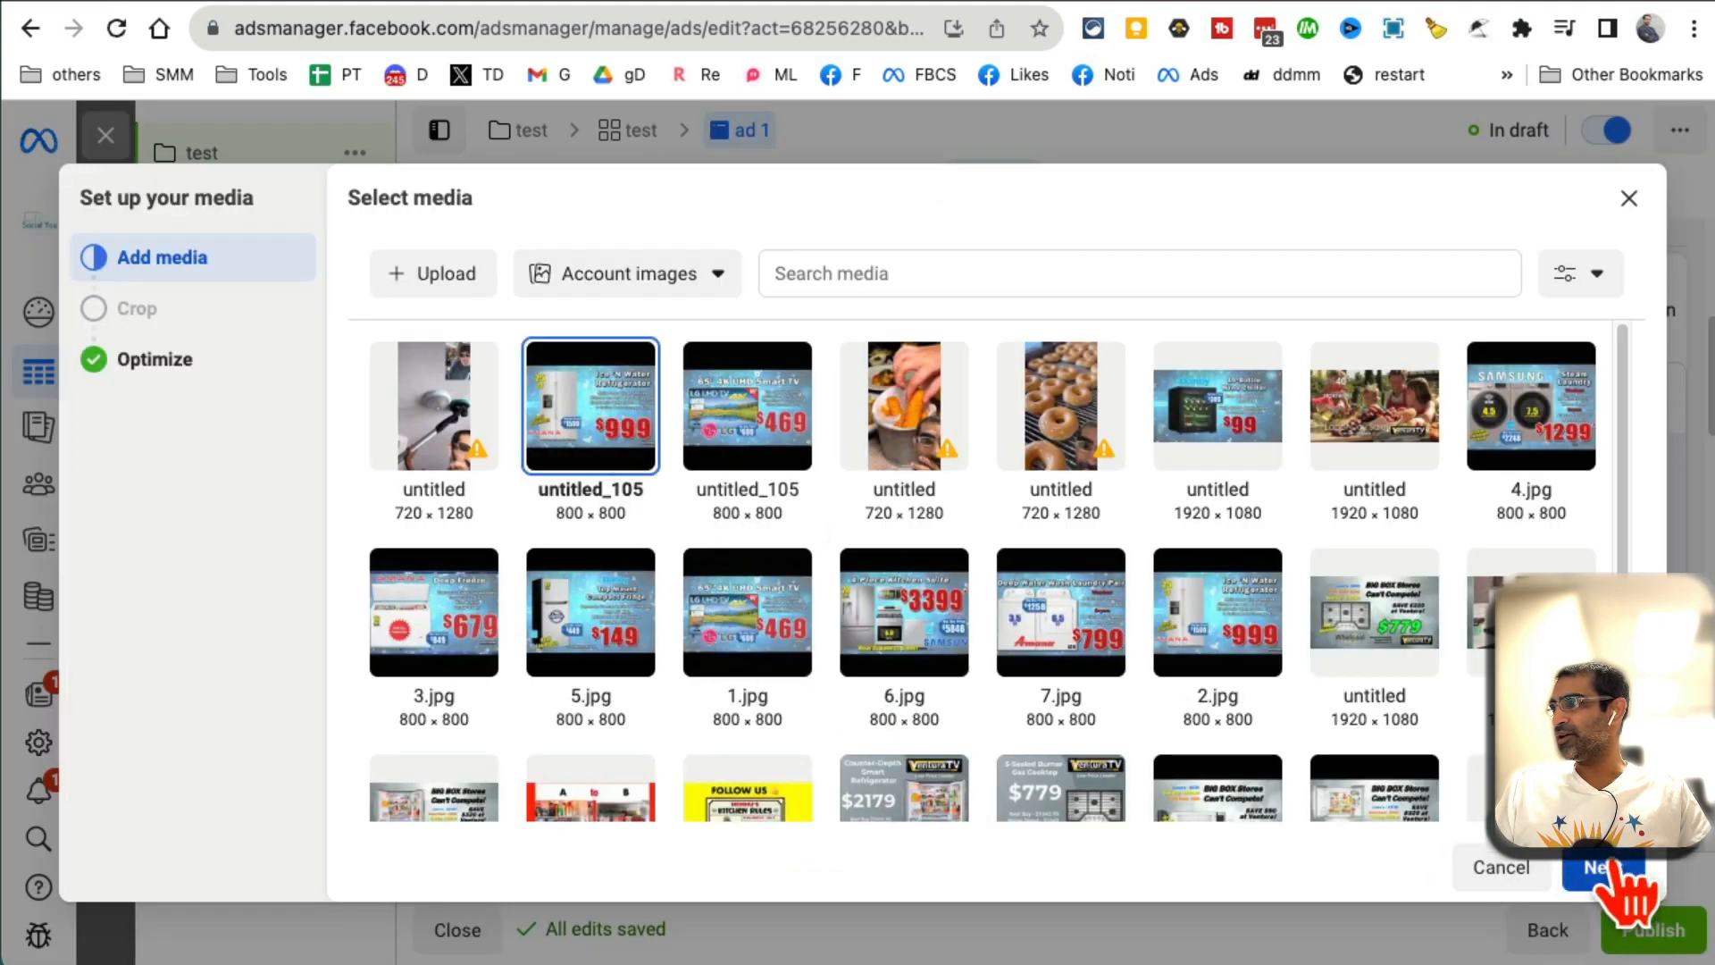
click(1601, 869)
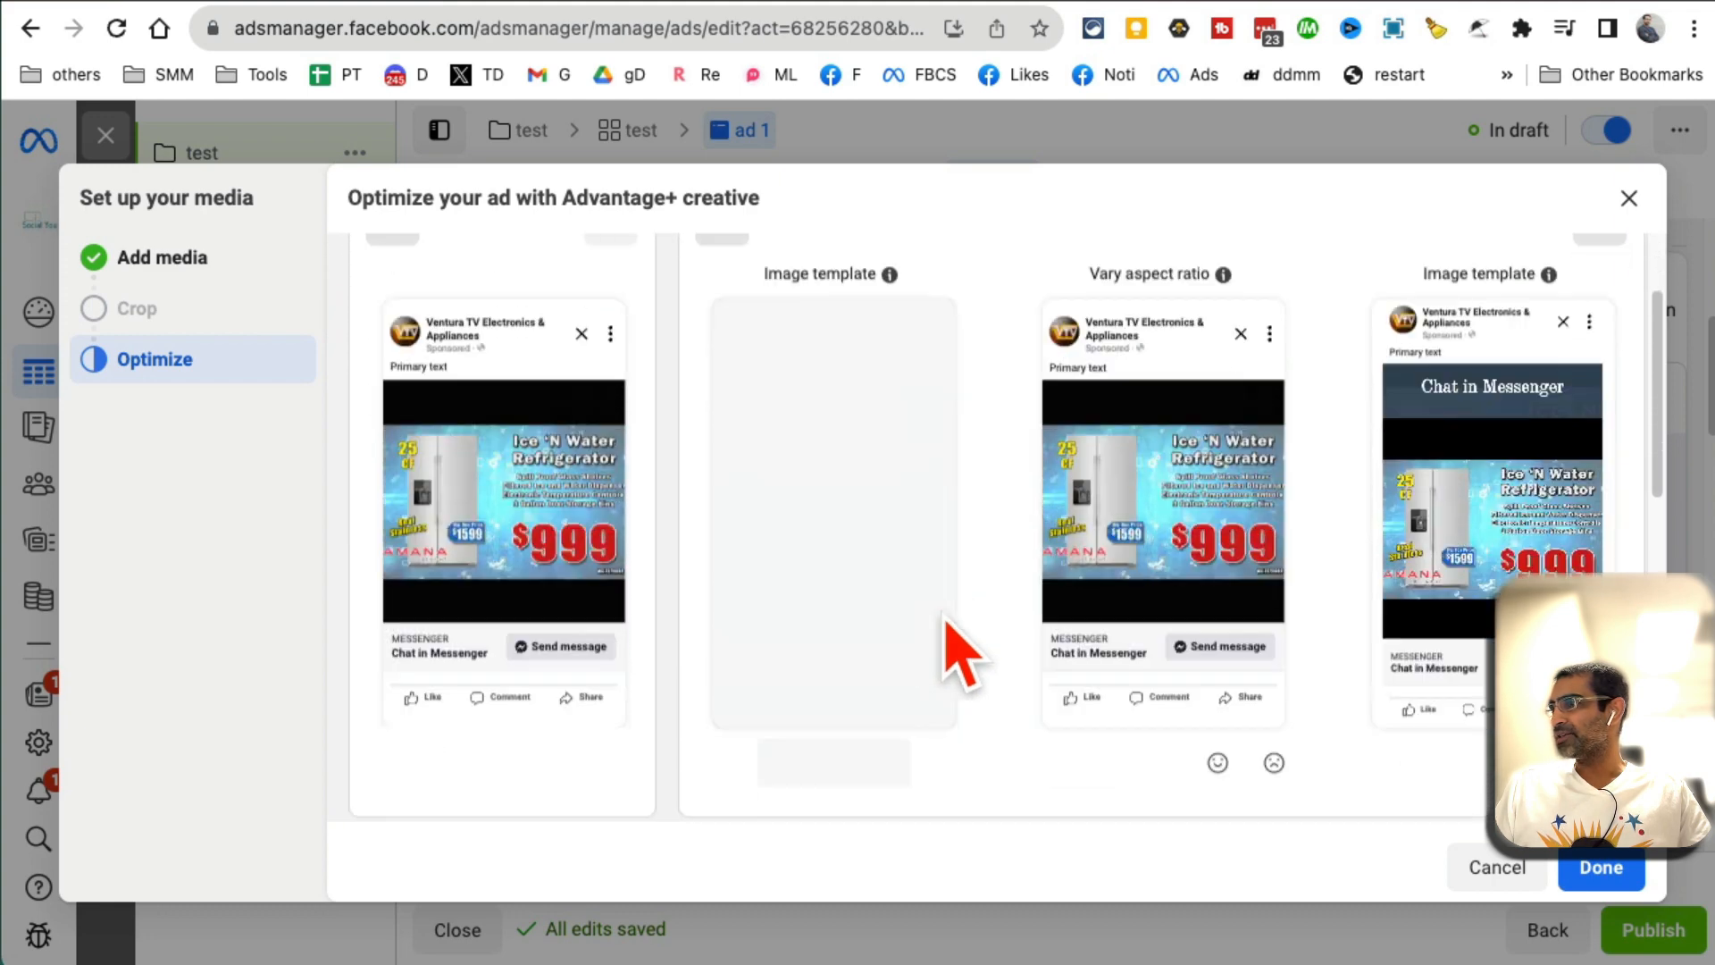
click(1599, 867)
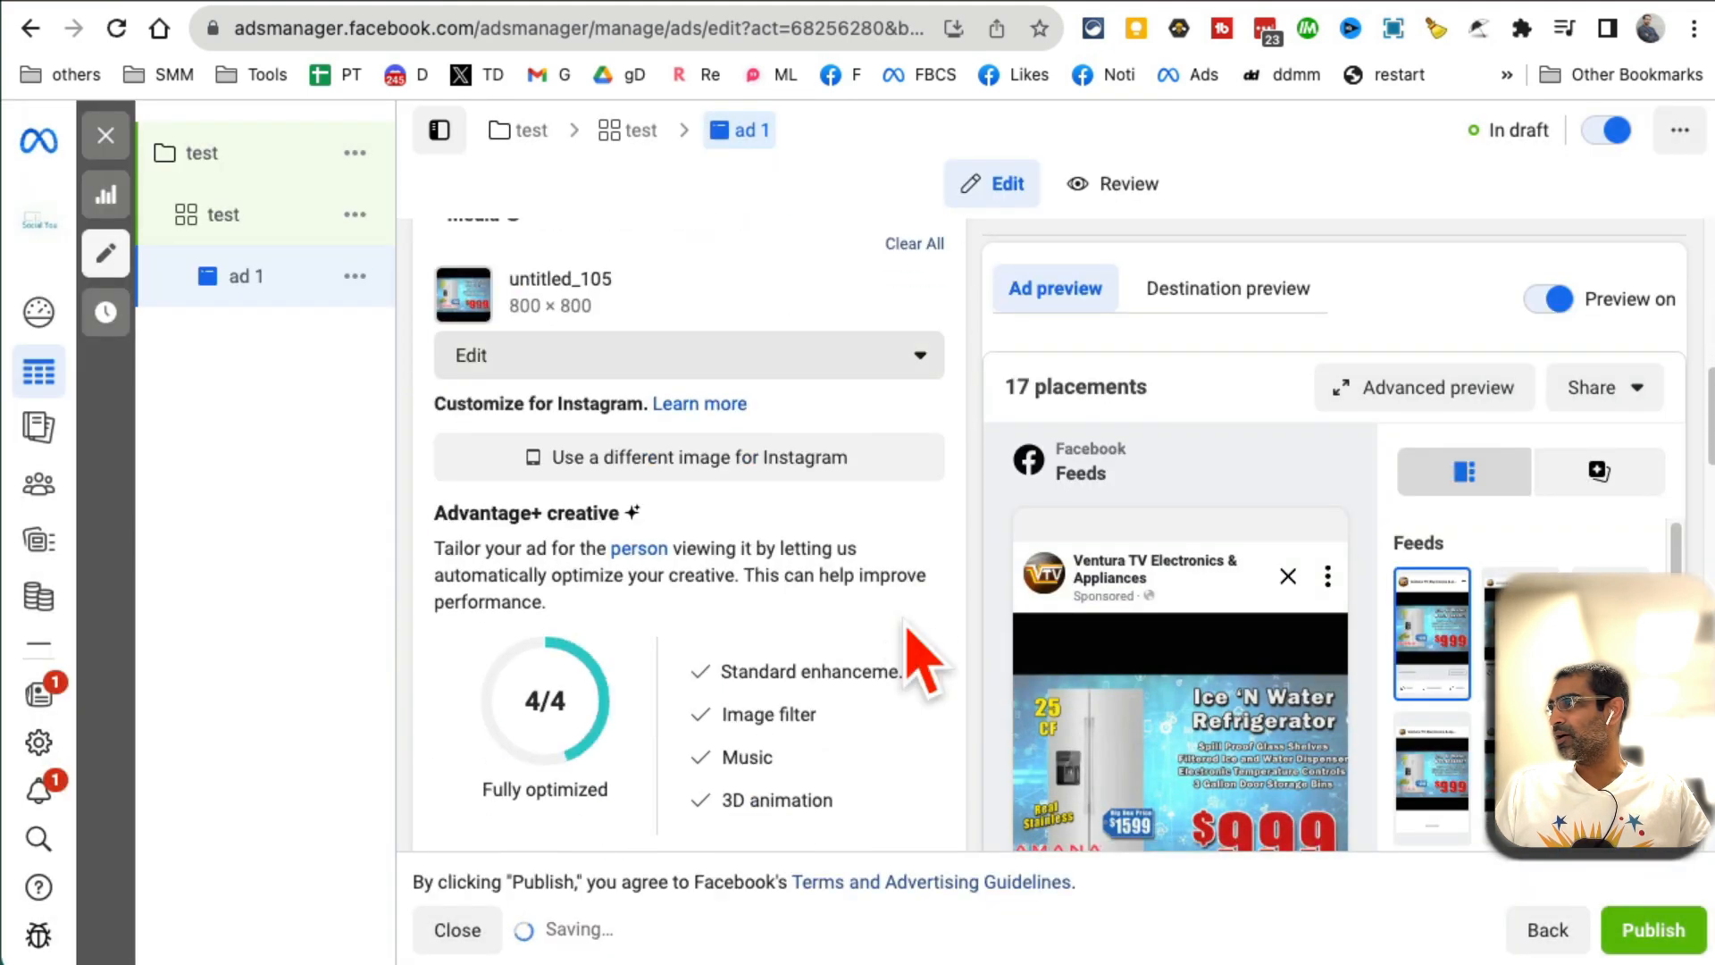
scroll(down, 3)
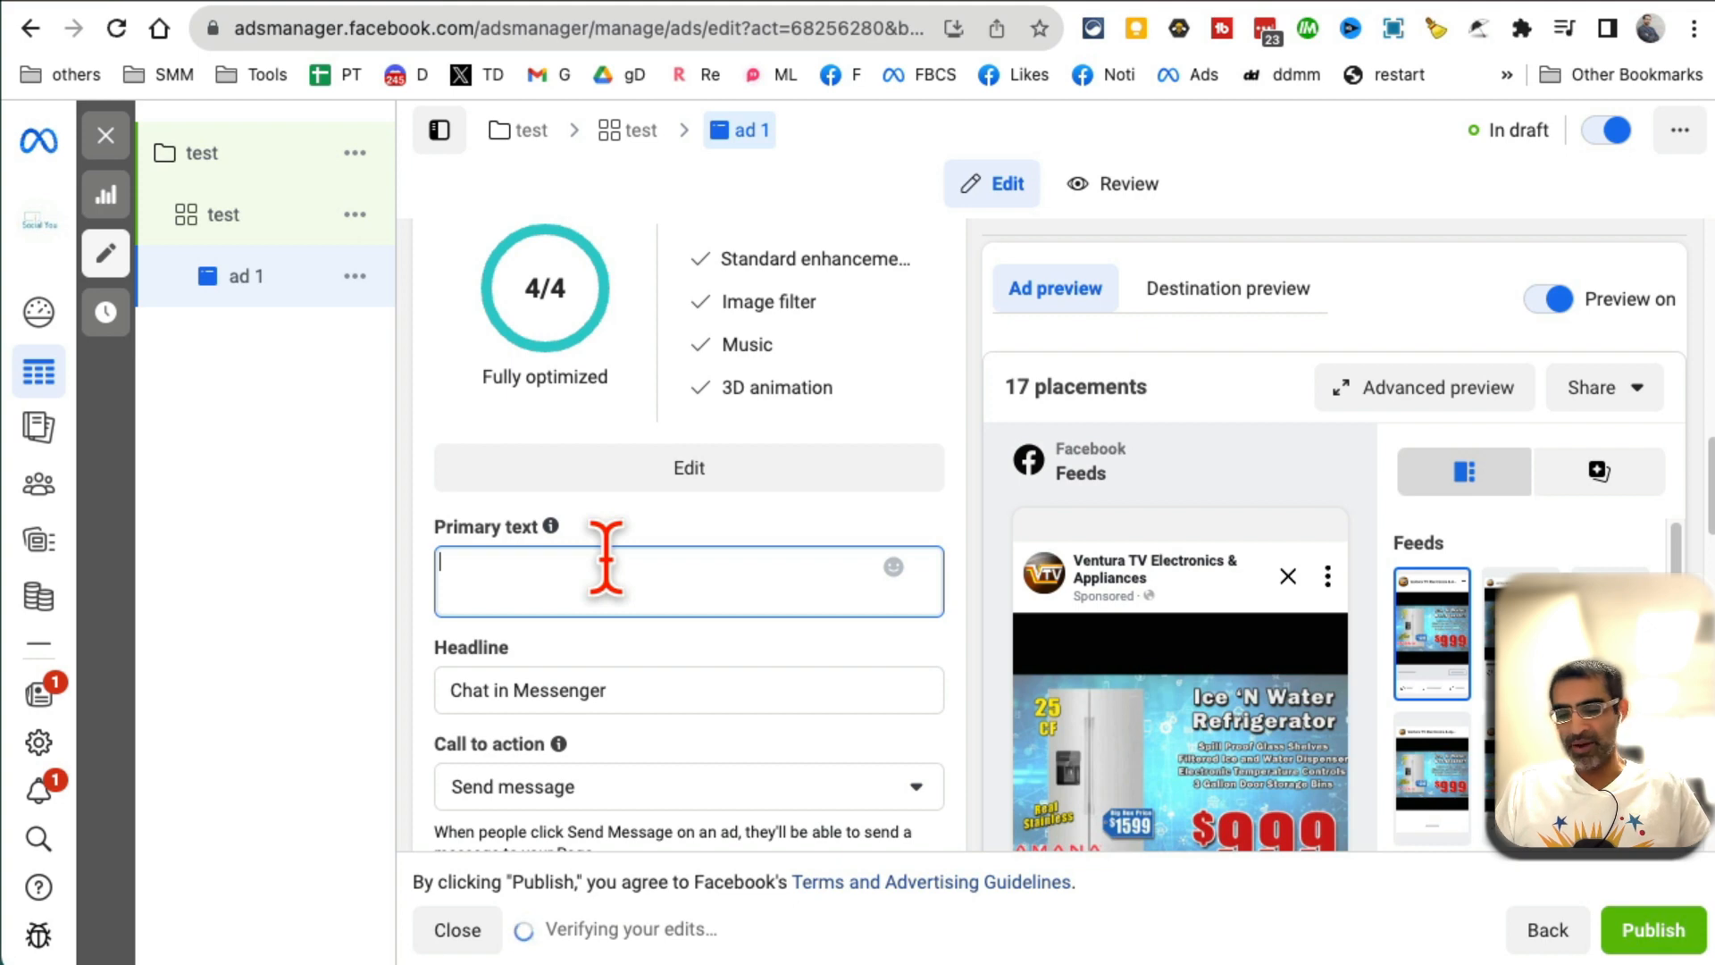
text(test)
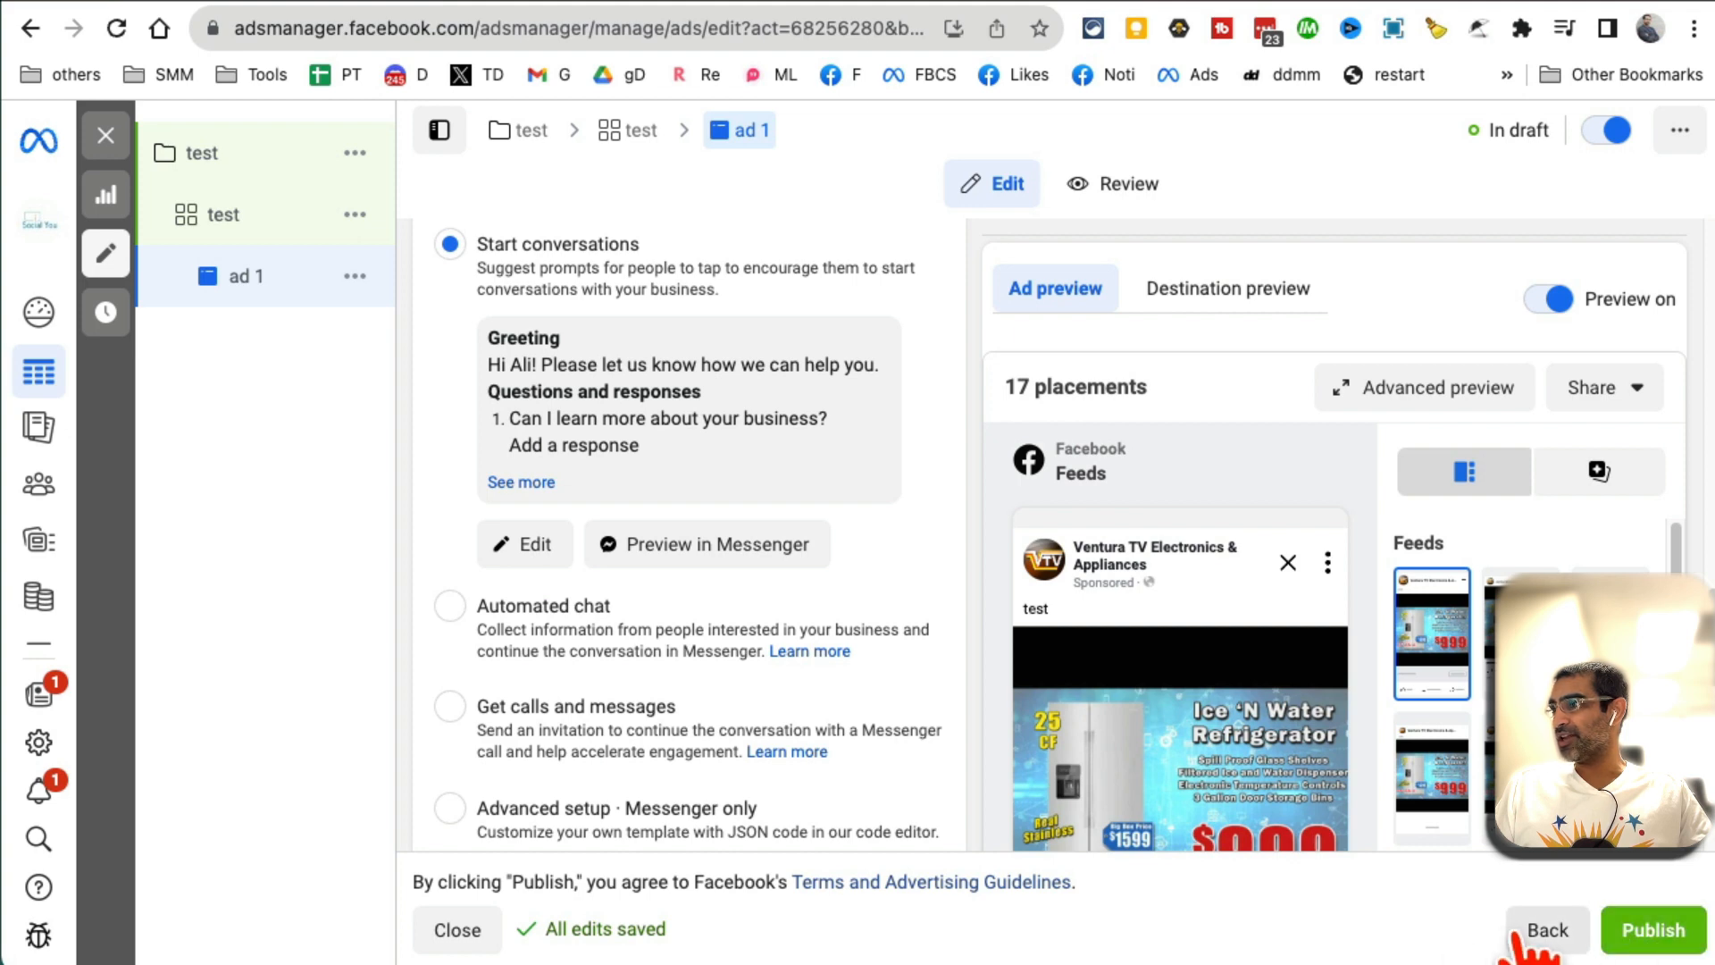
- Close the ad 1 editor and dismiss the publish prompt without publishing
click(1651, 929)
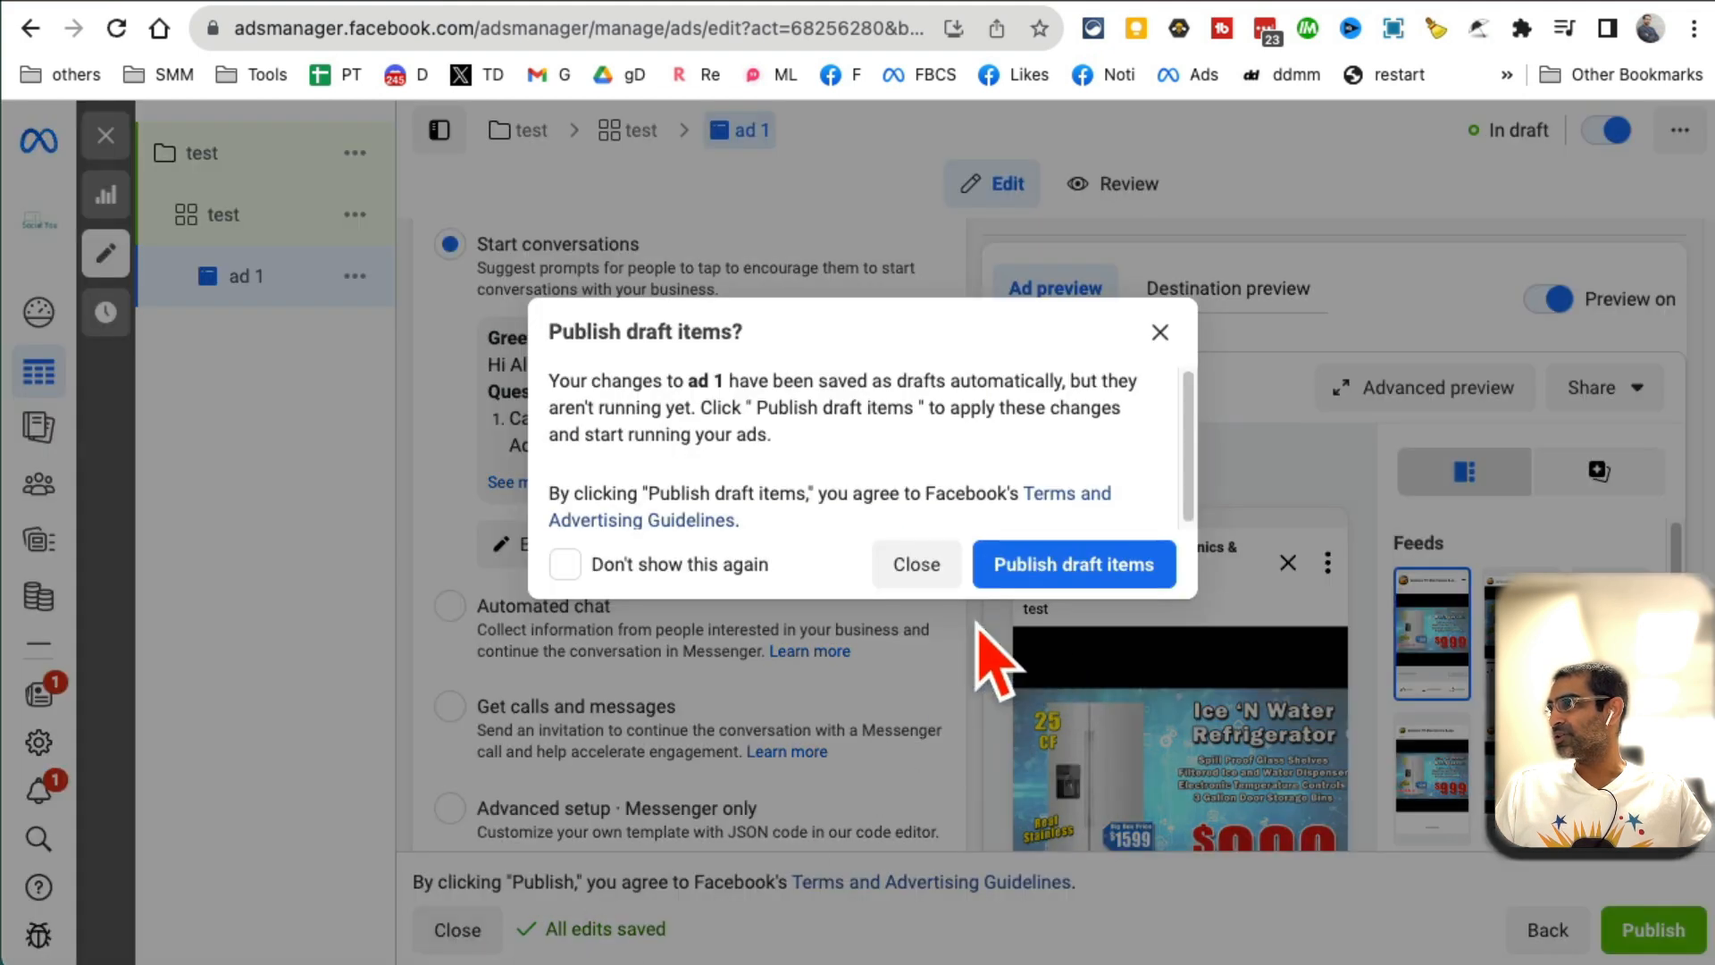
click(914, 565)
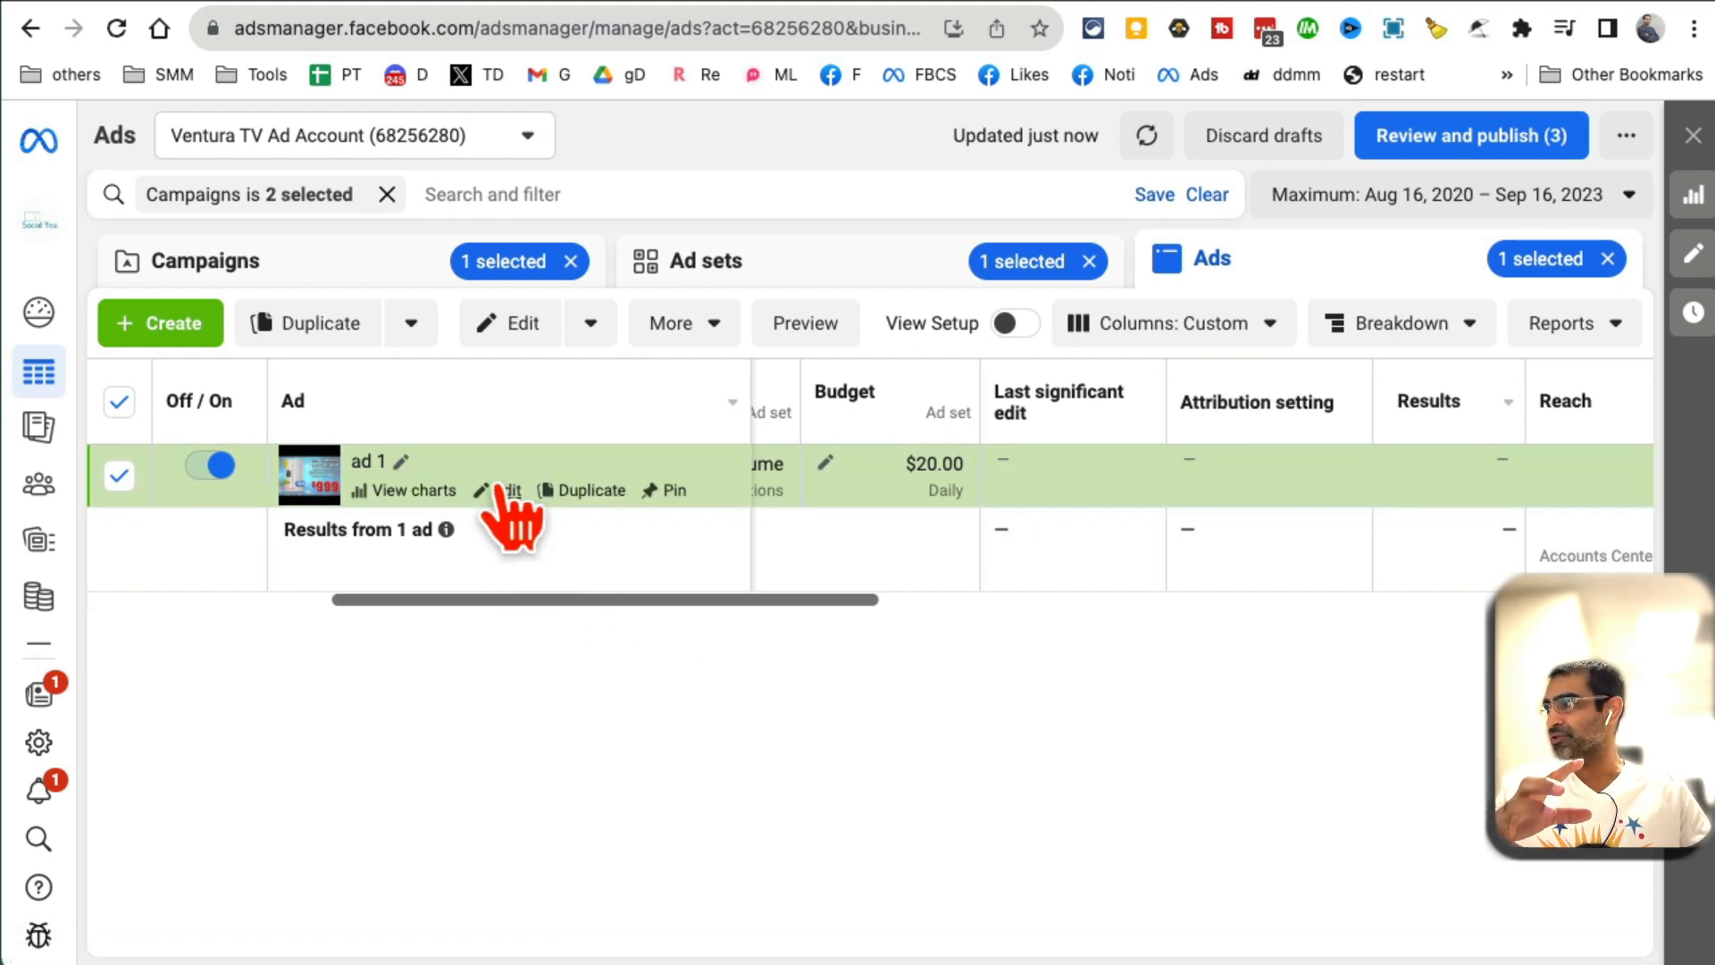
mouse_move(592, 490)
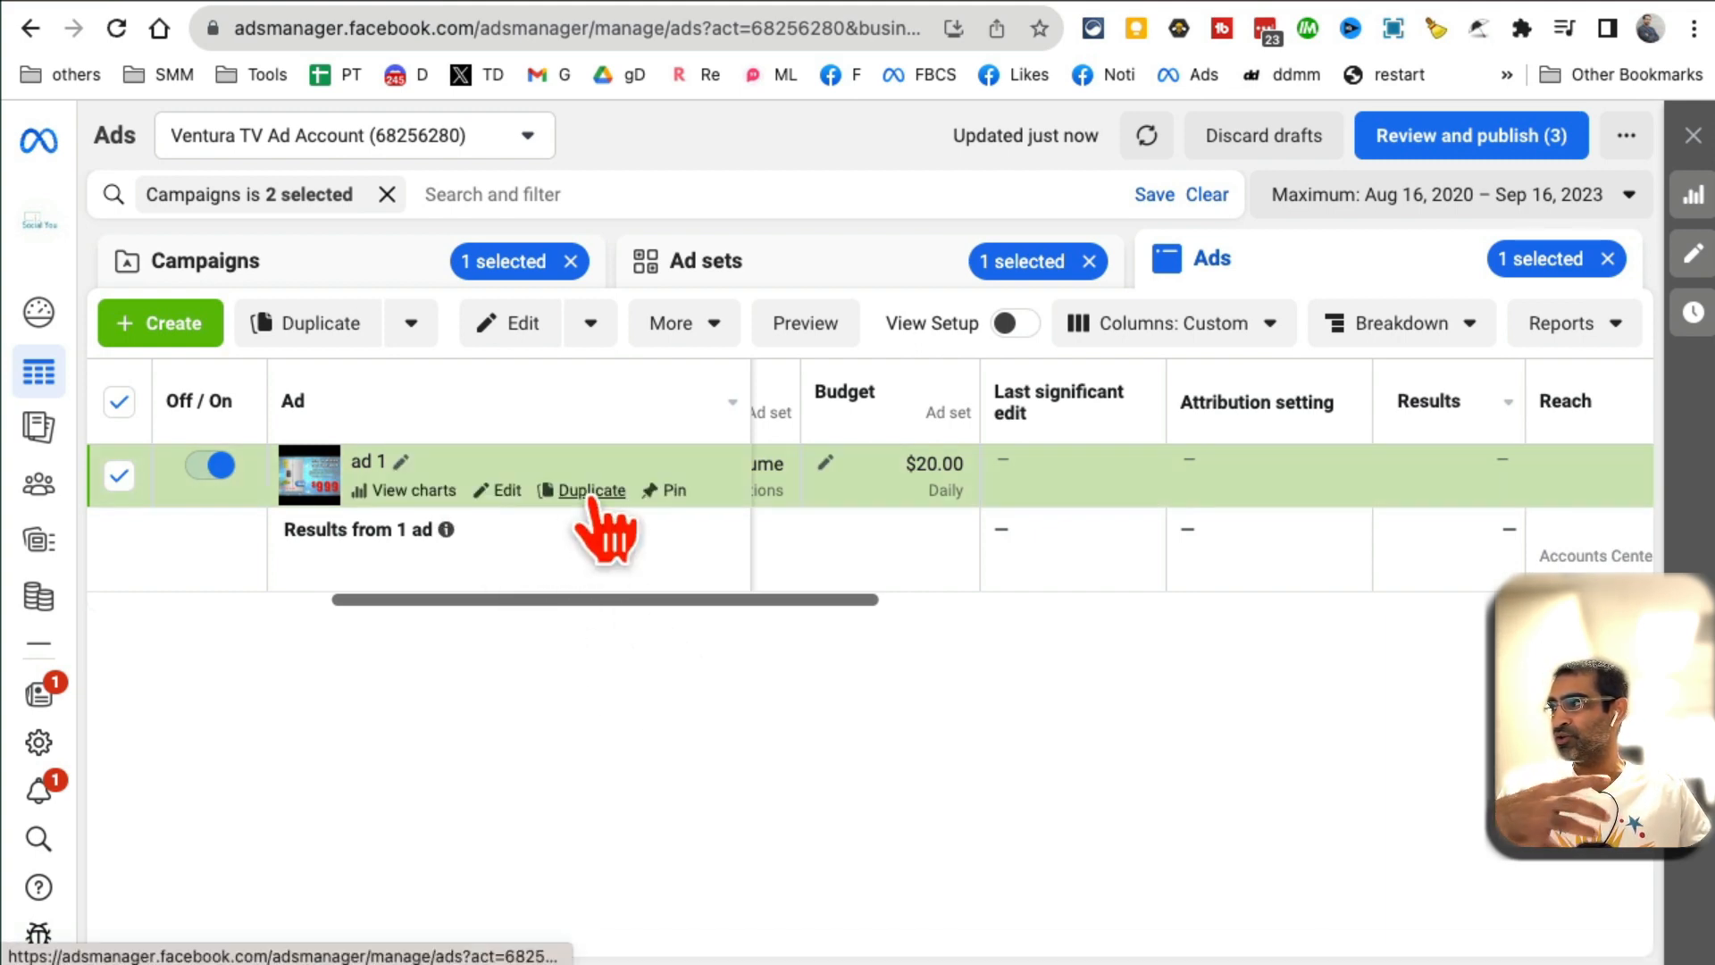
- Duplicate ad 1 into the existing 'test' campaign and 'test' ad set
click(591, 489)
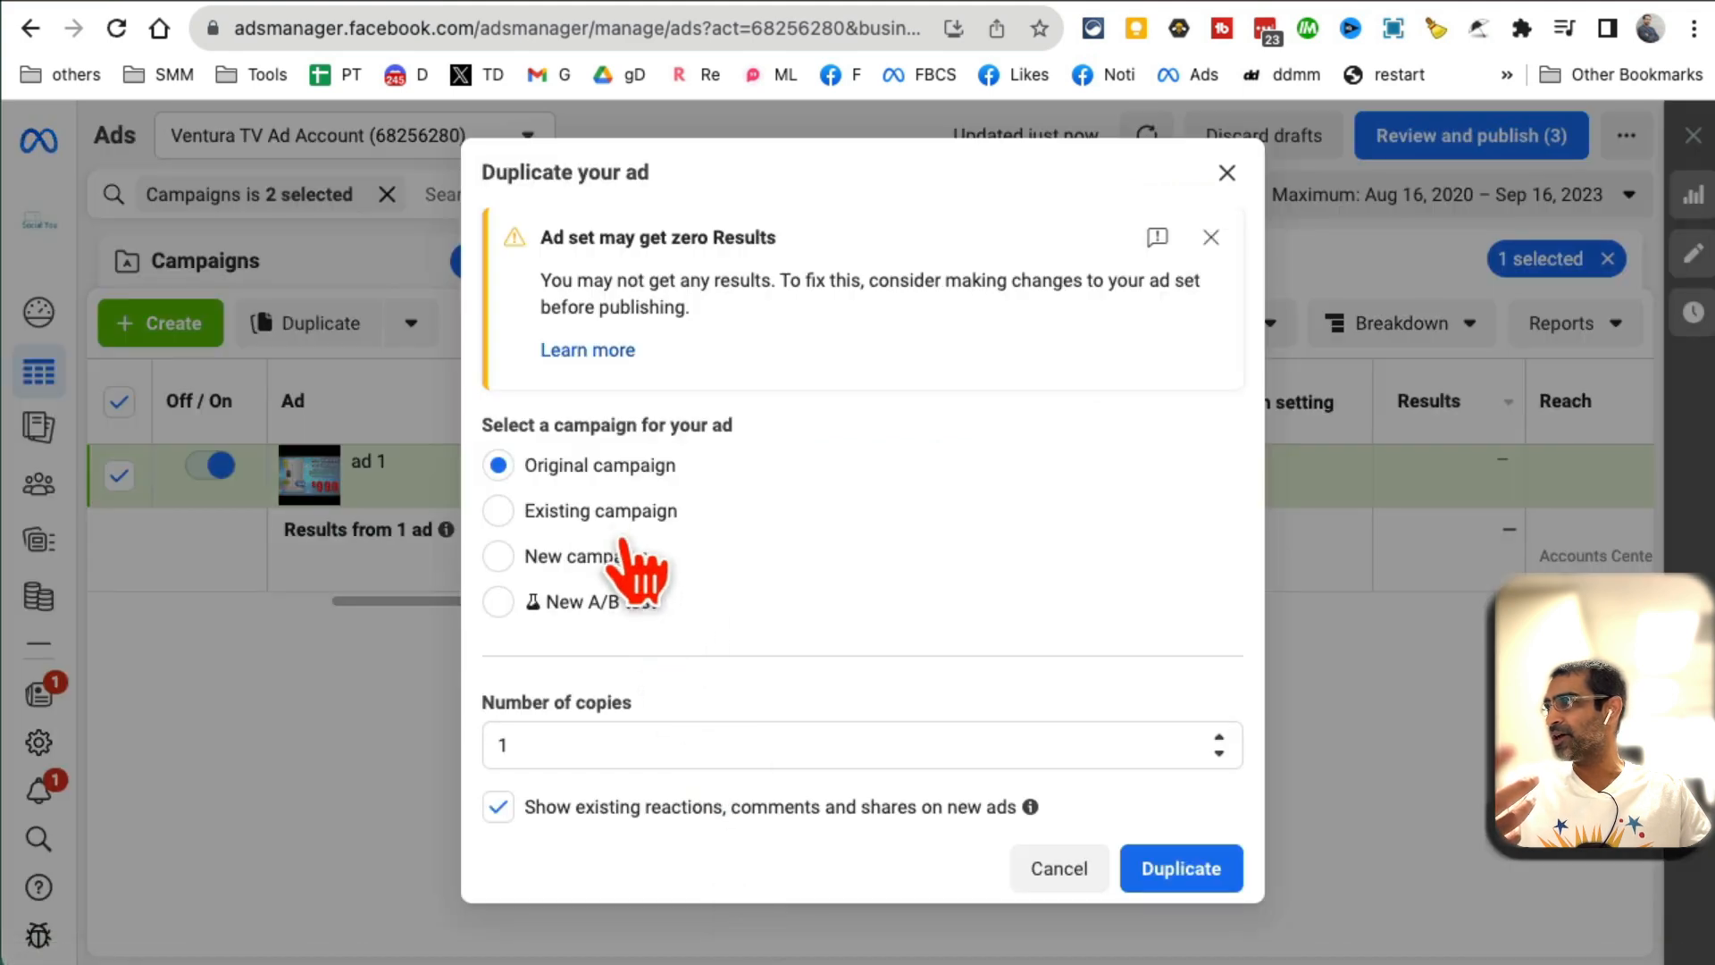
click(499, 511)
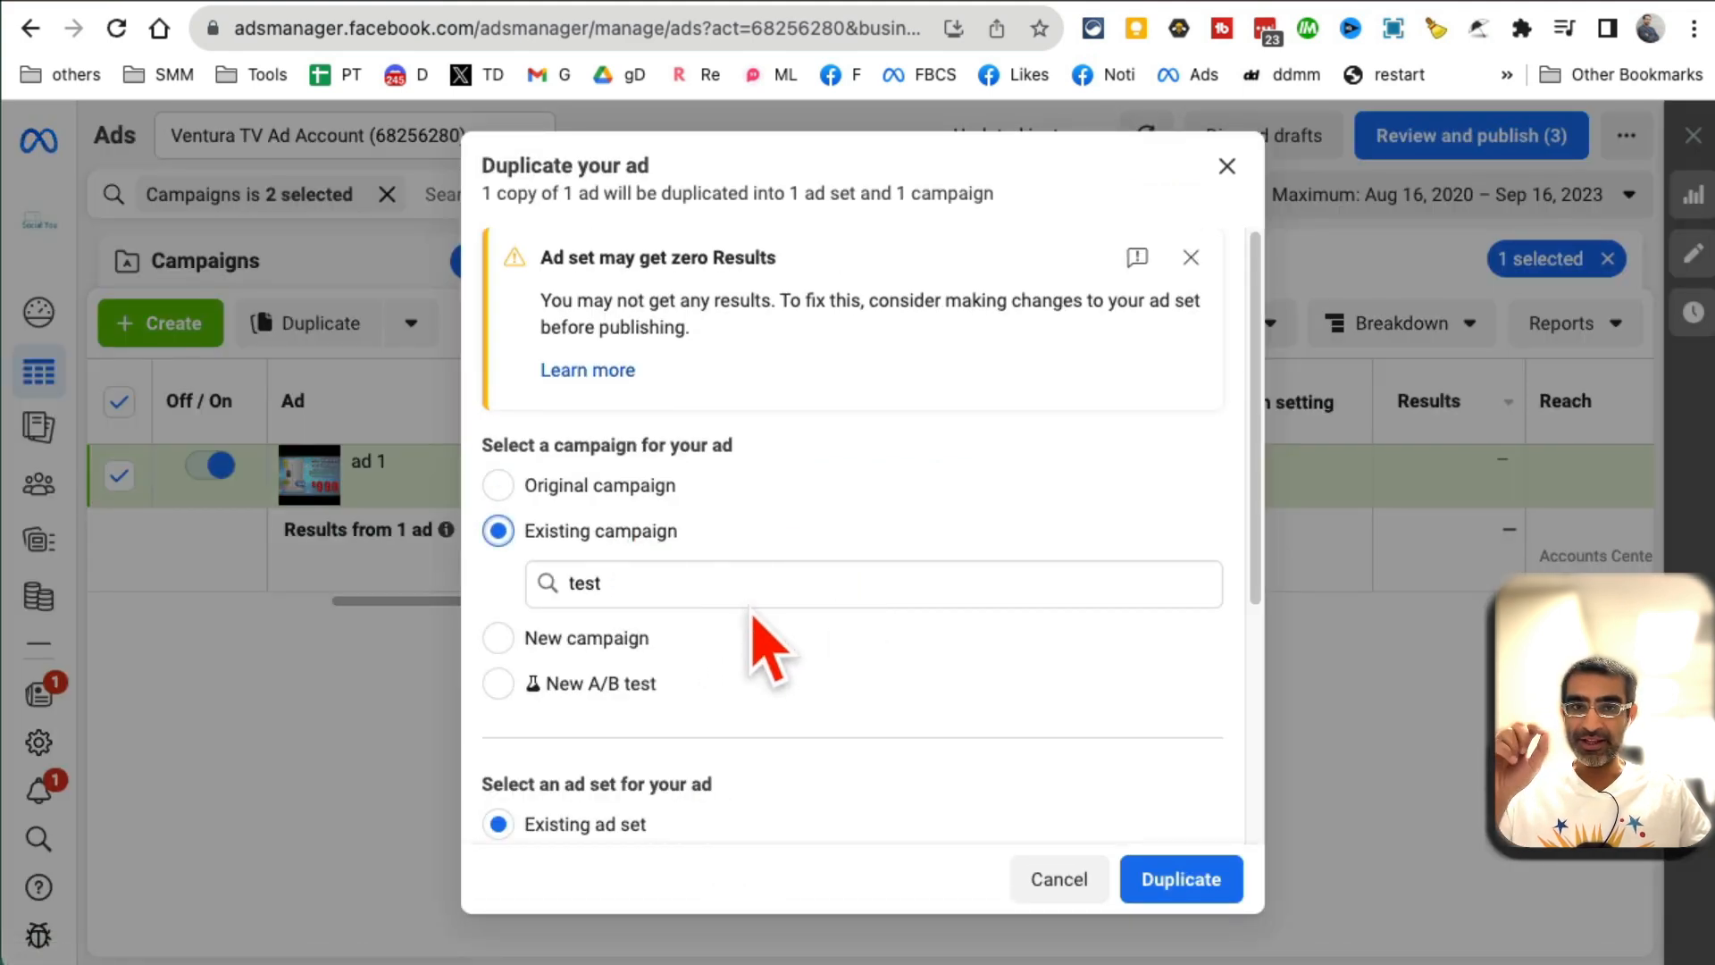
scroll(down, 3)
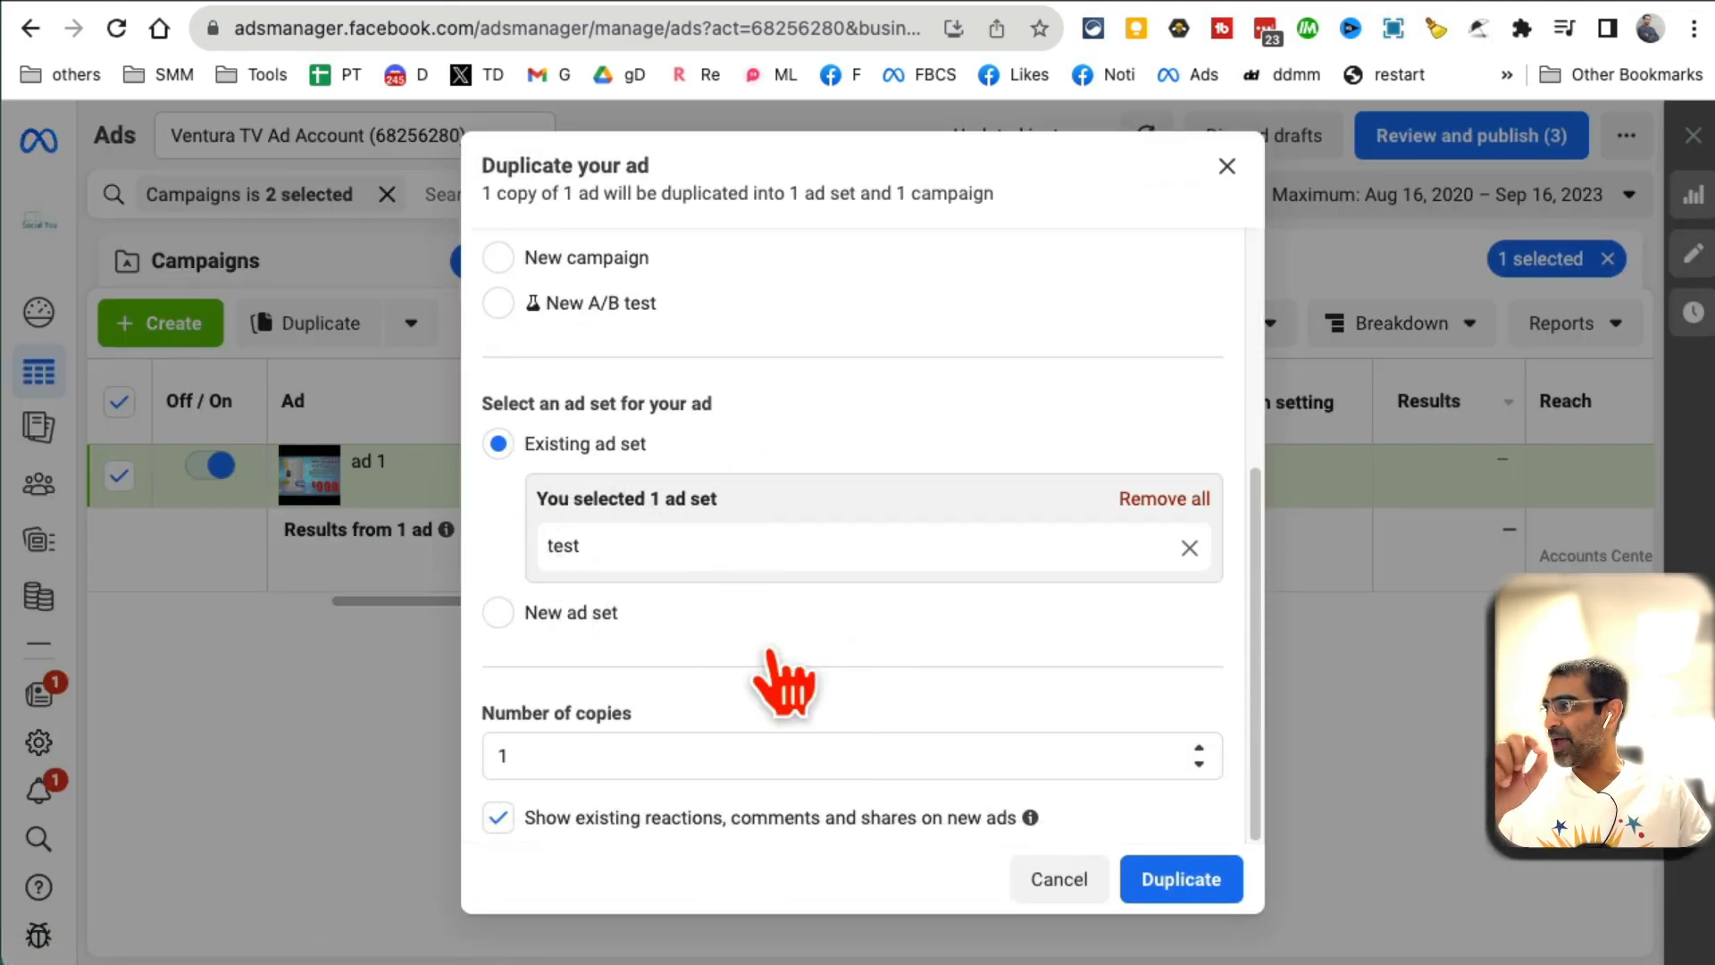
click(1181, 880)
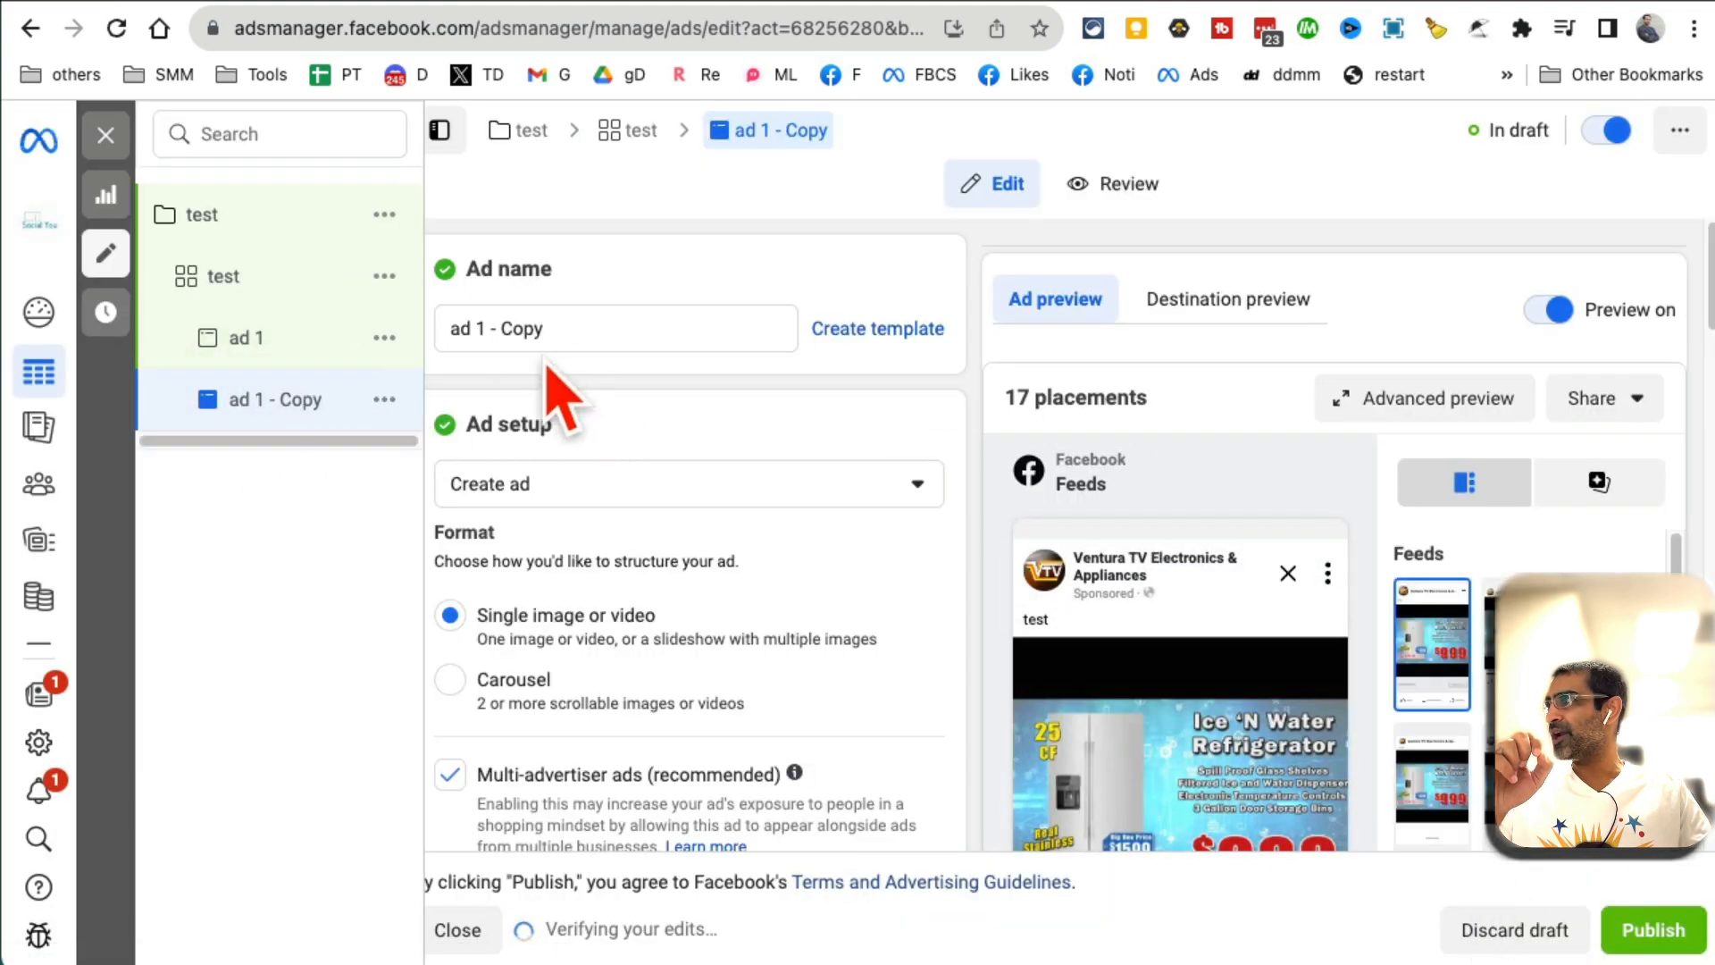
- Rename the copy to 'ad 2' and clear its untitled_105 image from Media
double_click(515, 328)
text(ad 2)
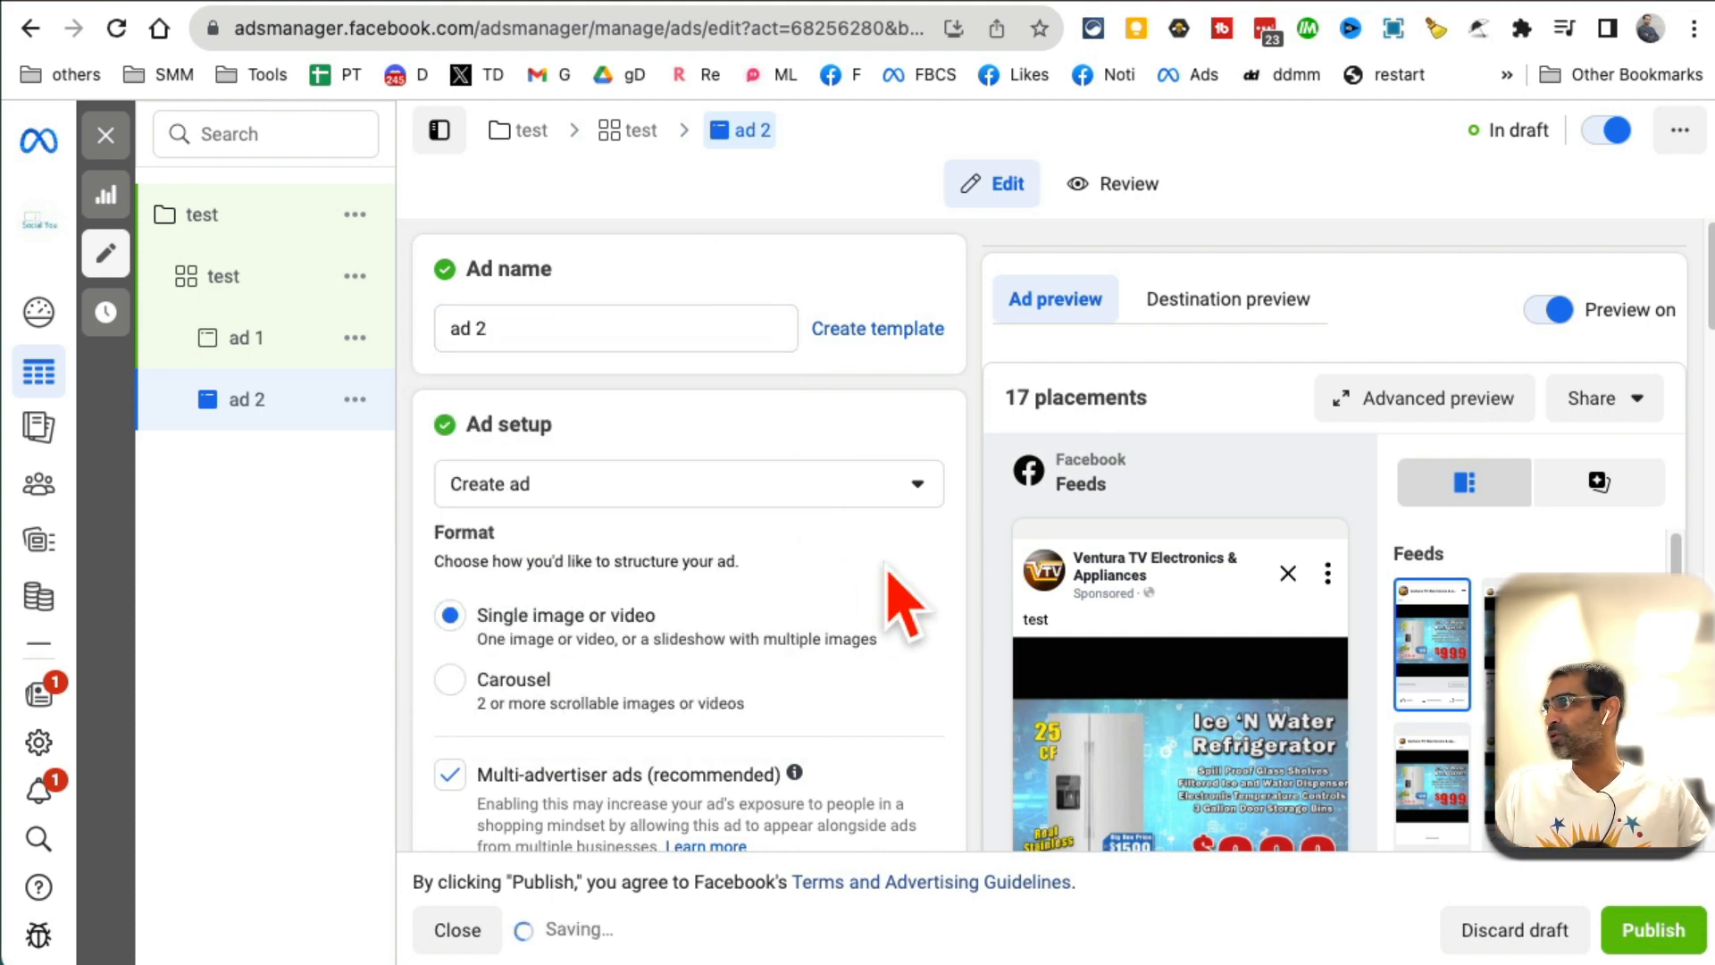
scroll(down, 3)
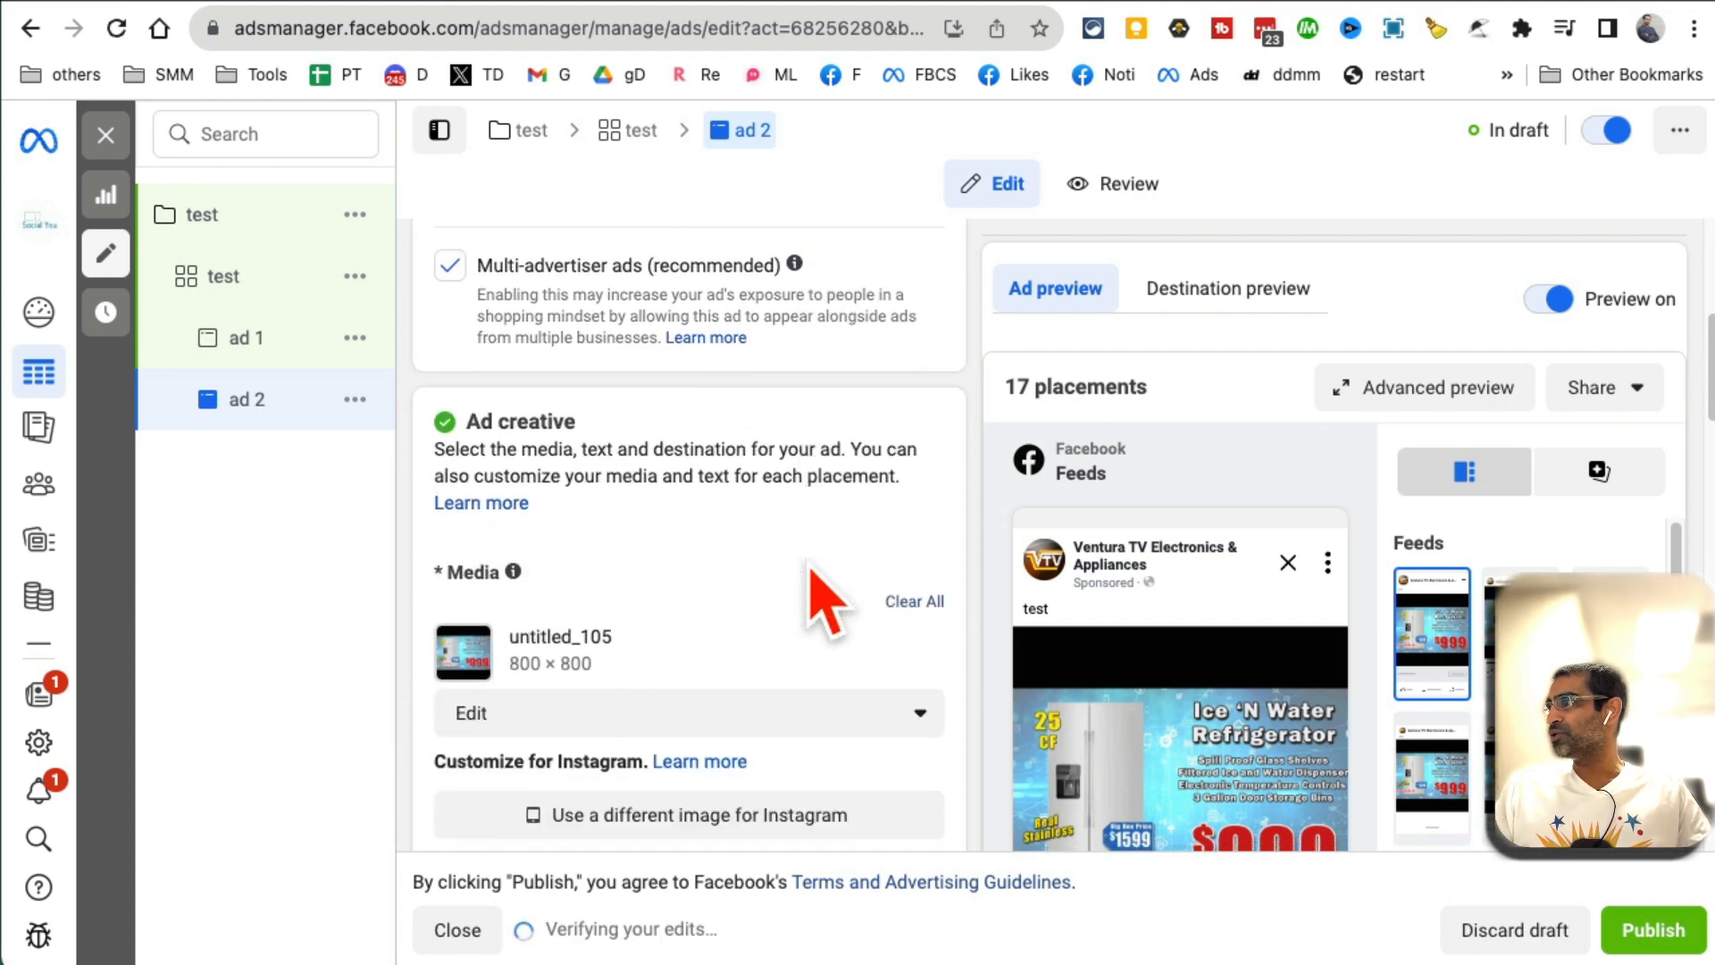
scroll(down, 3)
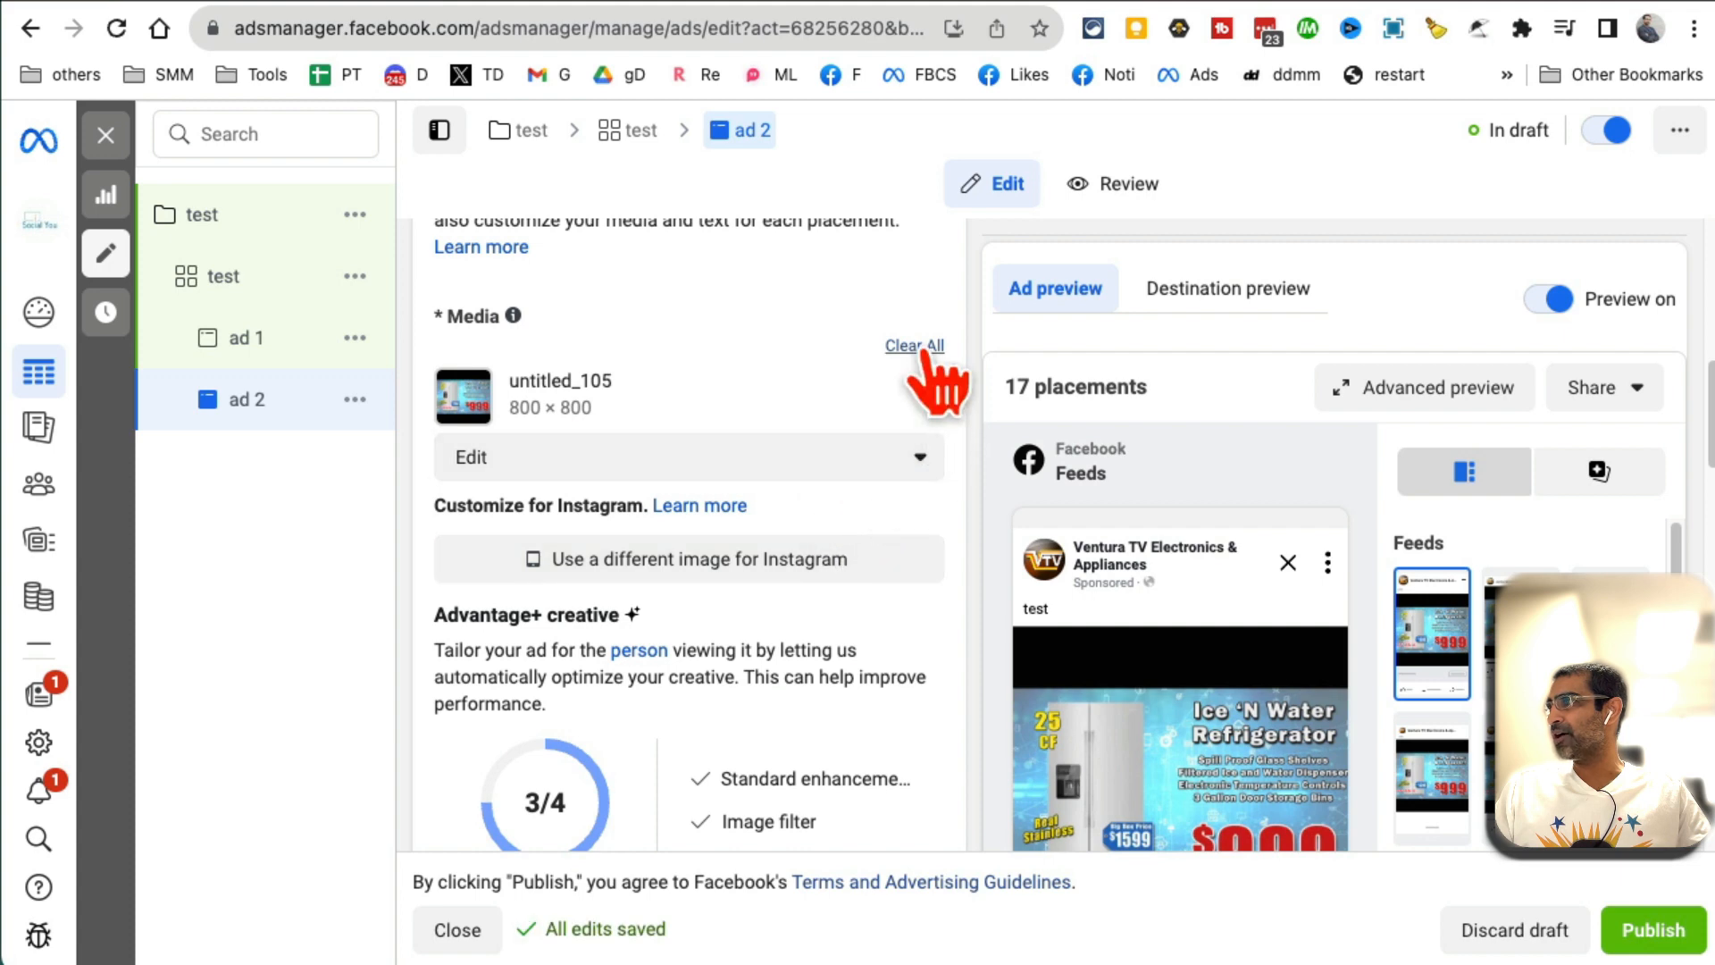
click(913, 345)
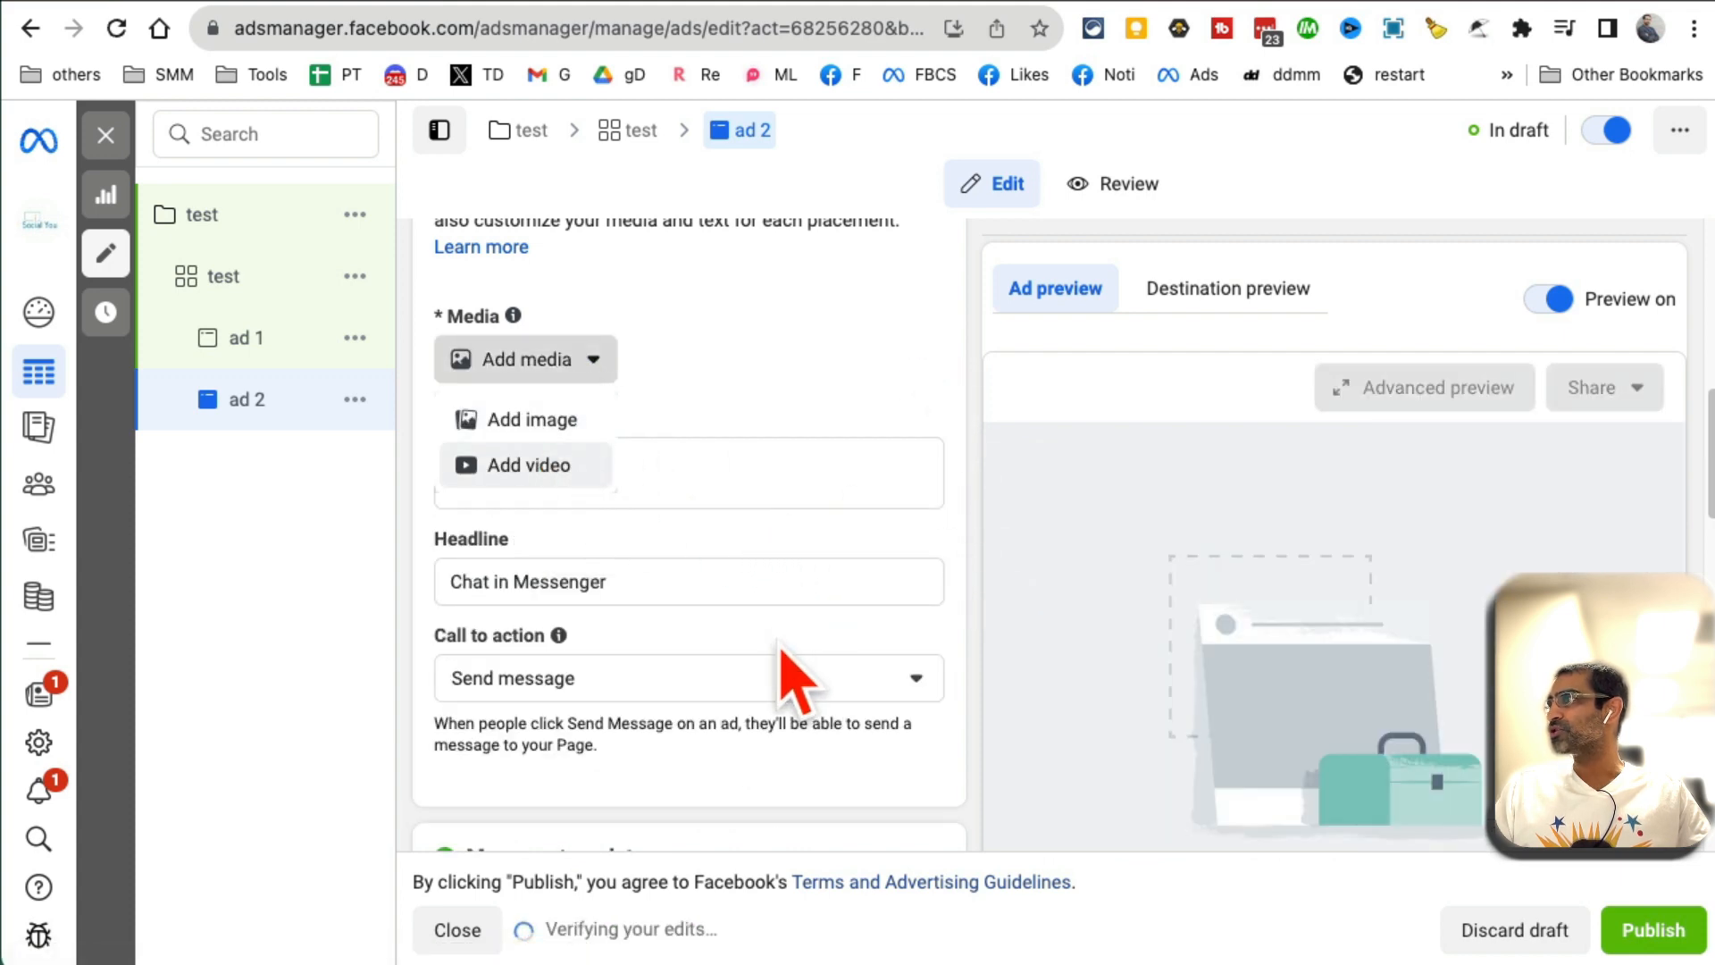
- Add a Labor Day sale video from Account Videos, keeping full length and standard enhancements
click(529, 464)
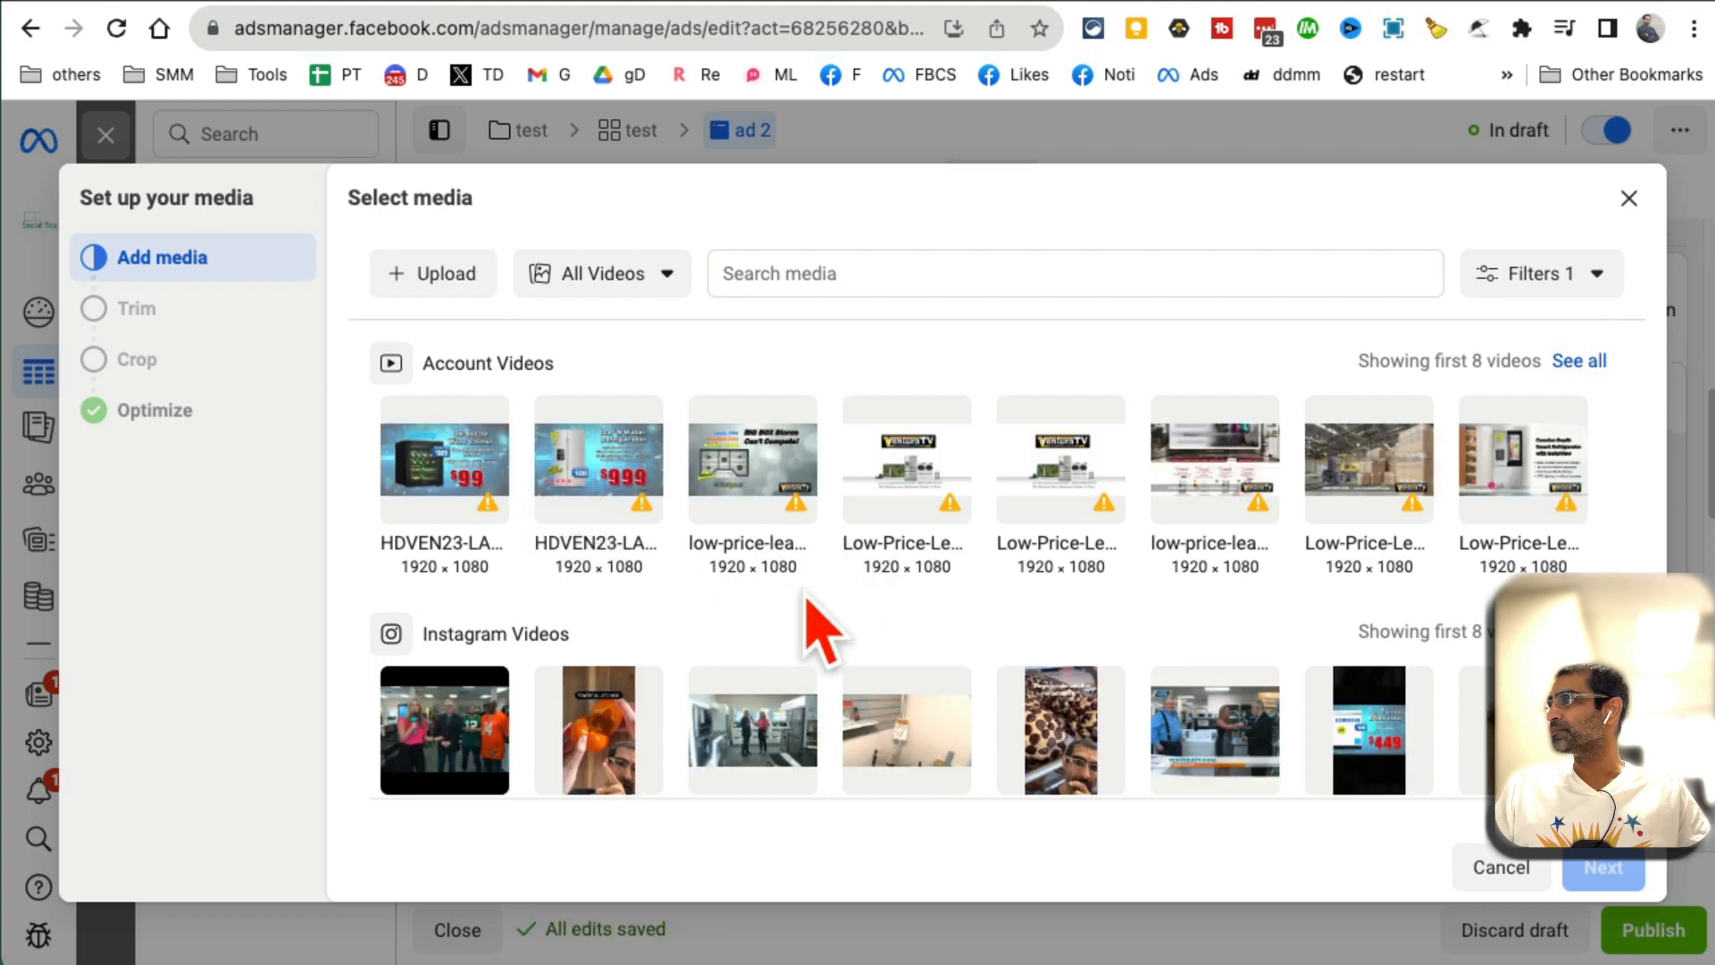
click(600, 273)
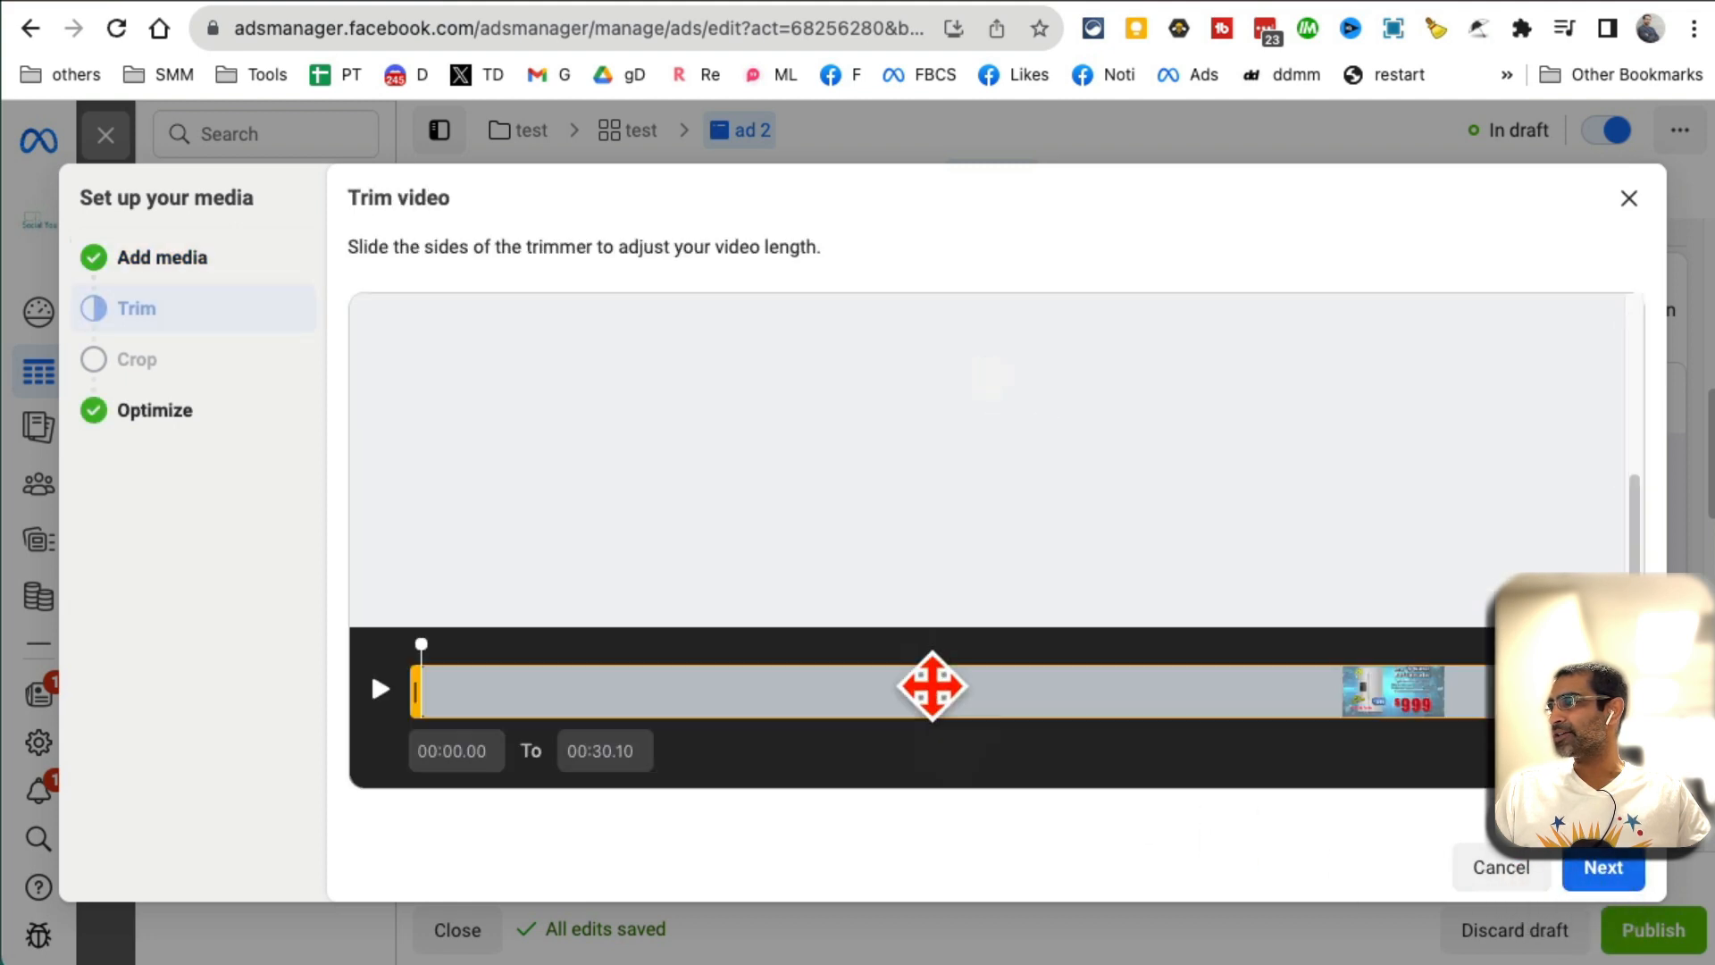
click(1601, 867)
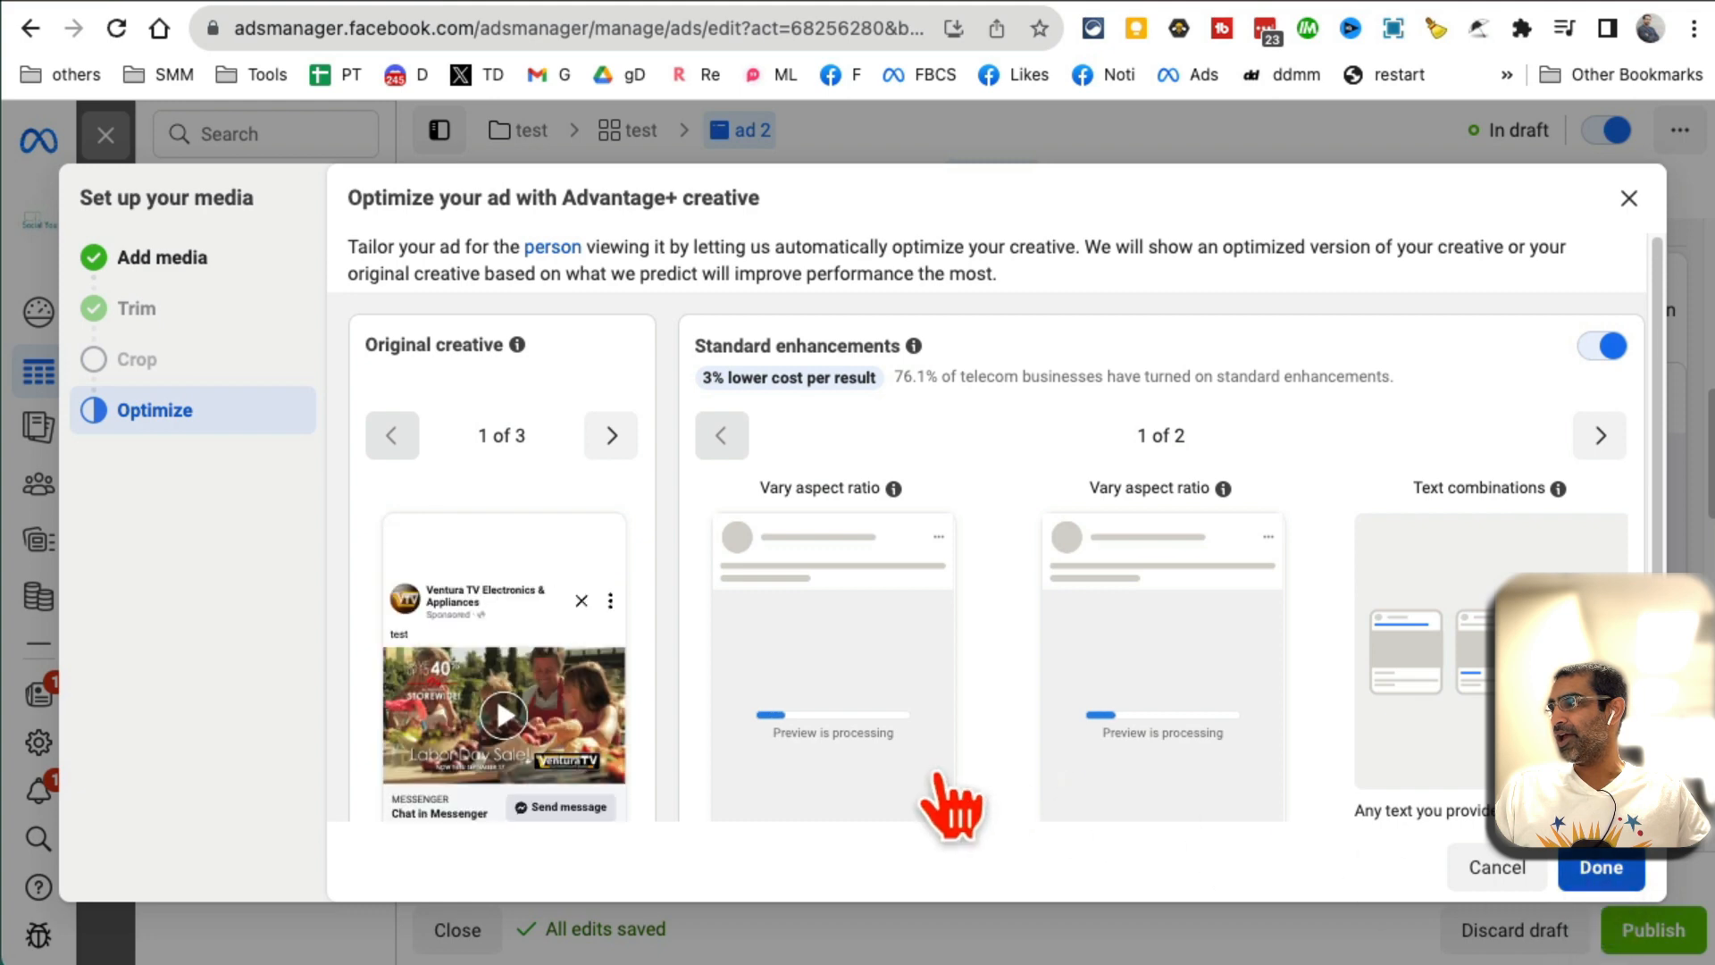
click(1600, 867)
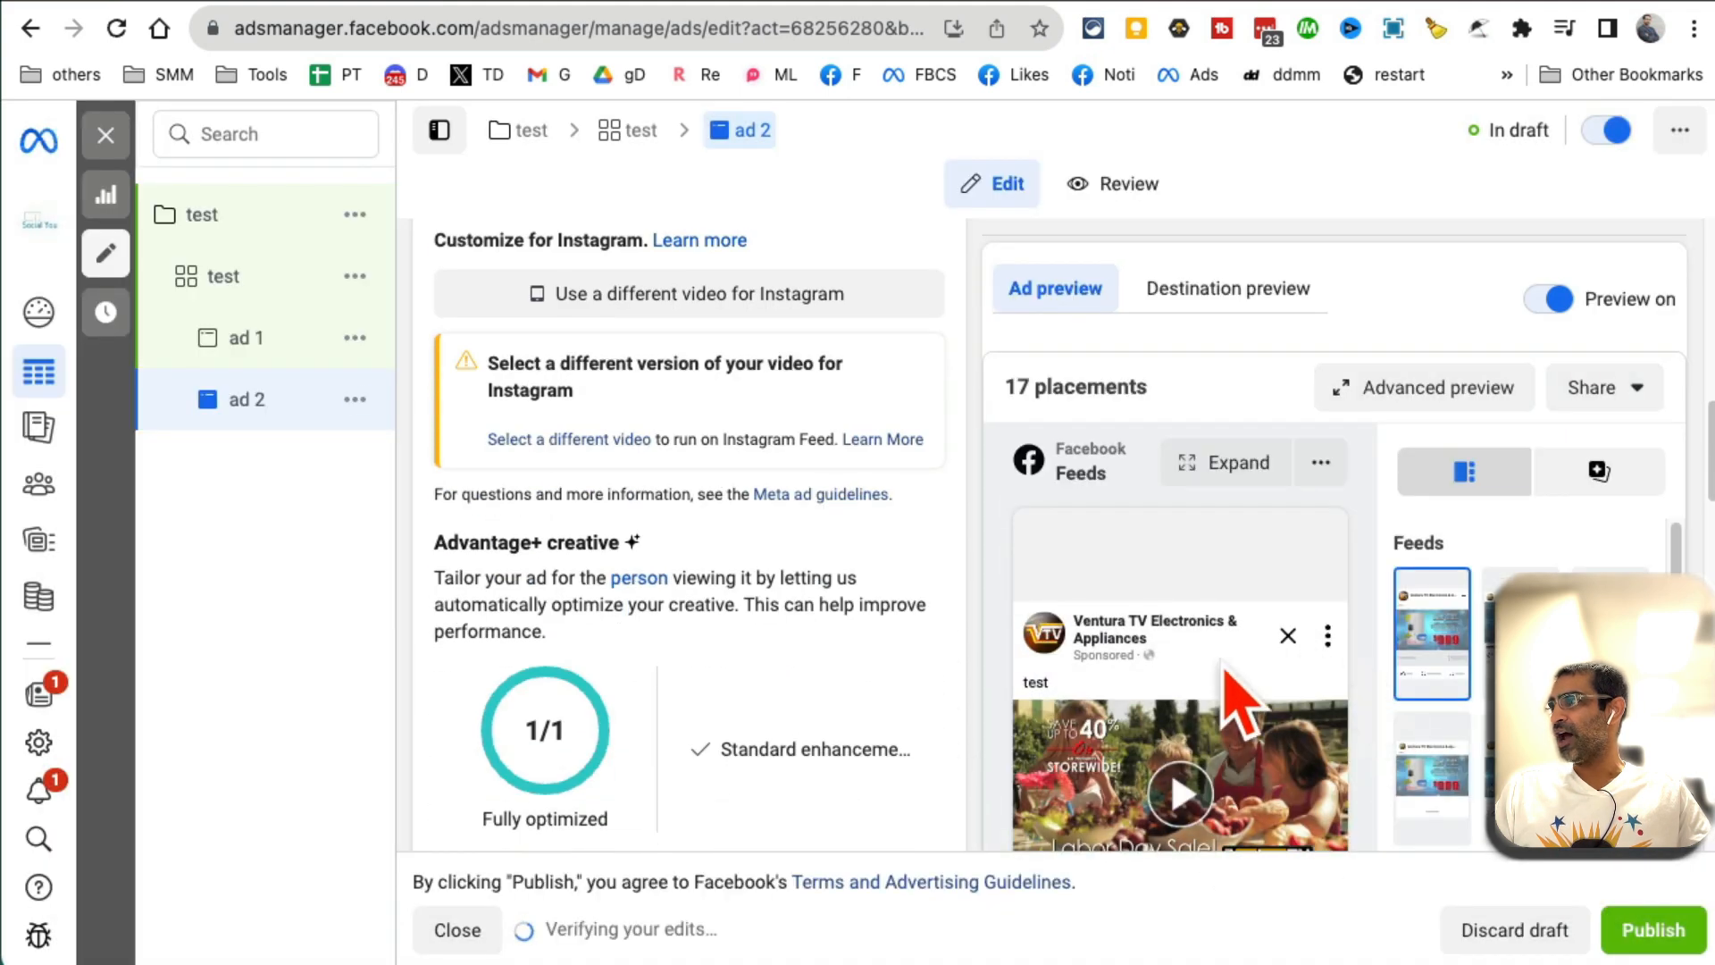
- Cancel the discard prompt to keep the ad 2 draft, then close the editor without publishing
click(1514, 929)
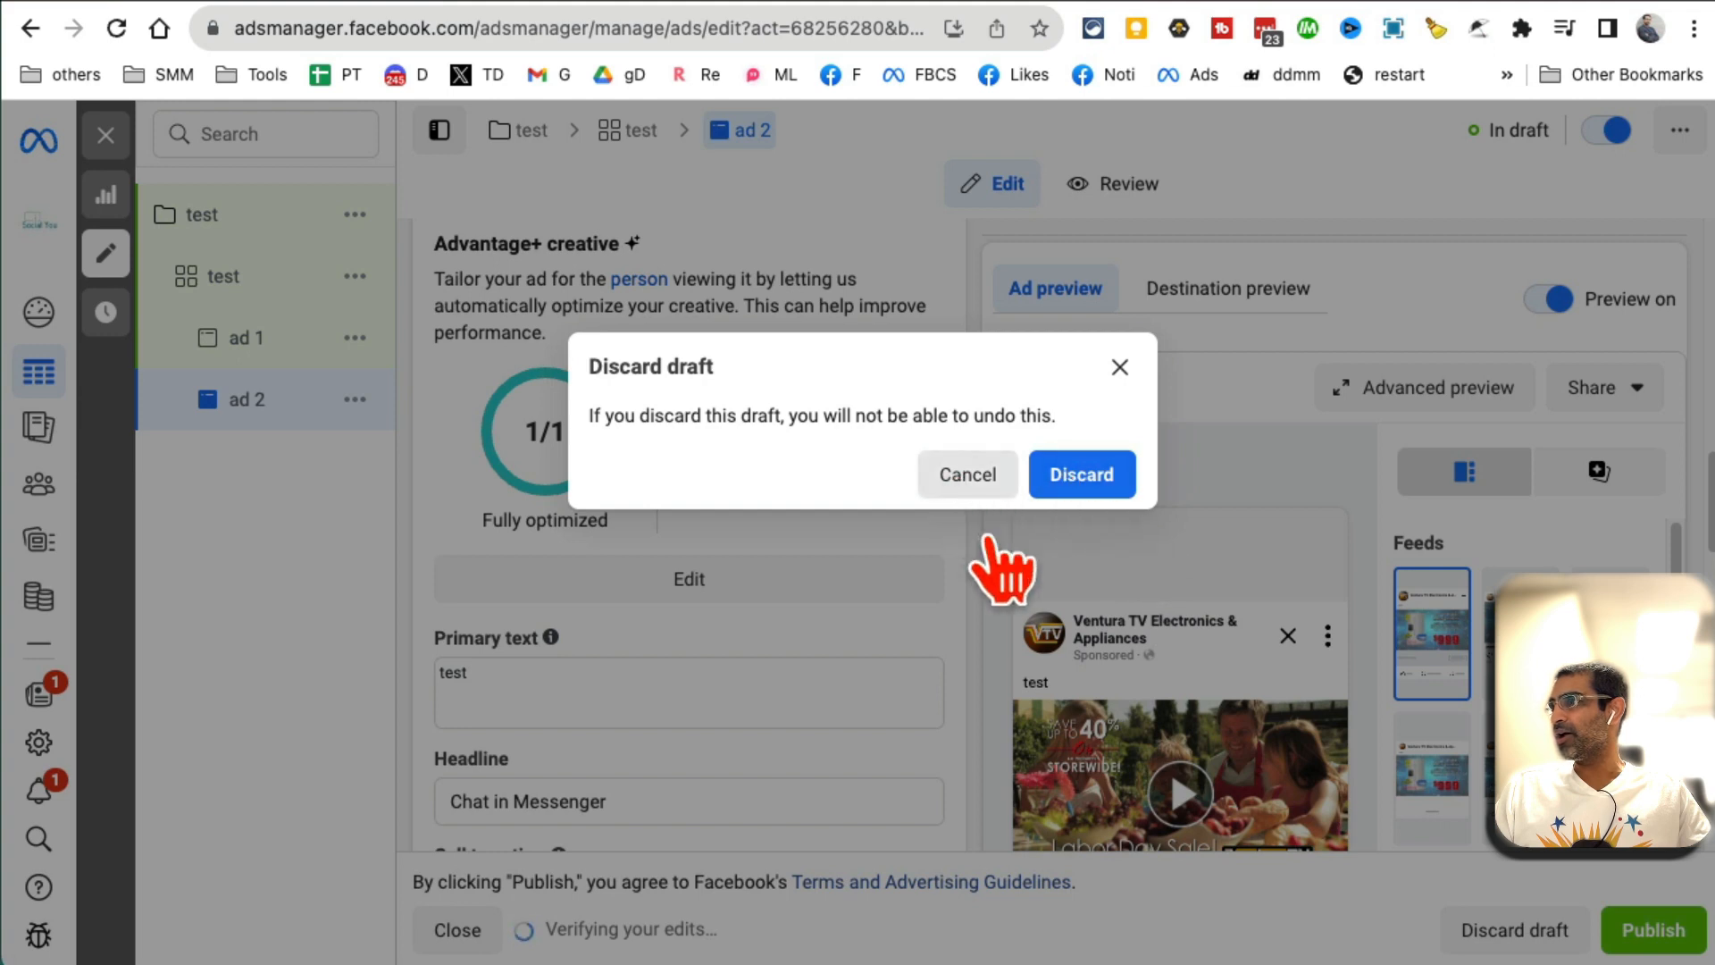
click(967, 474)
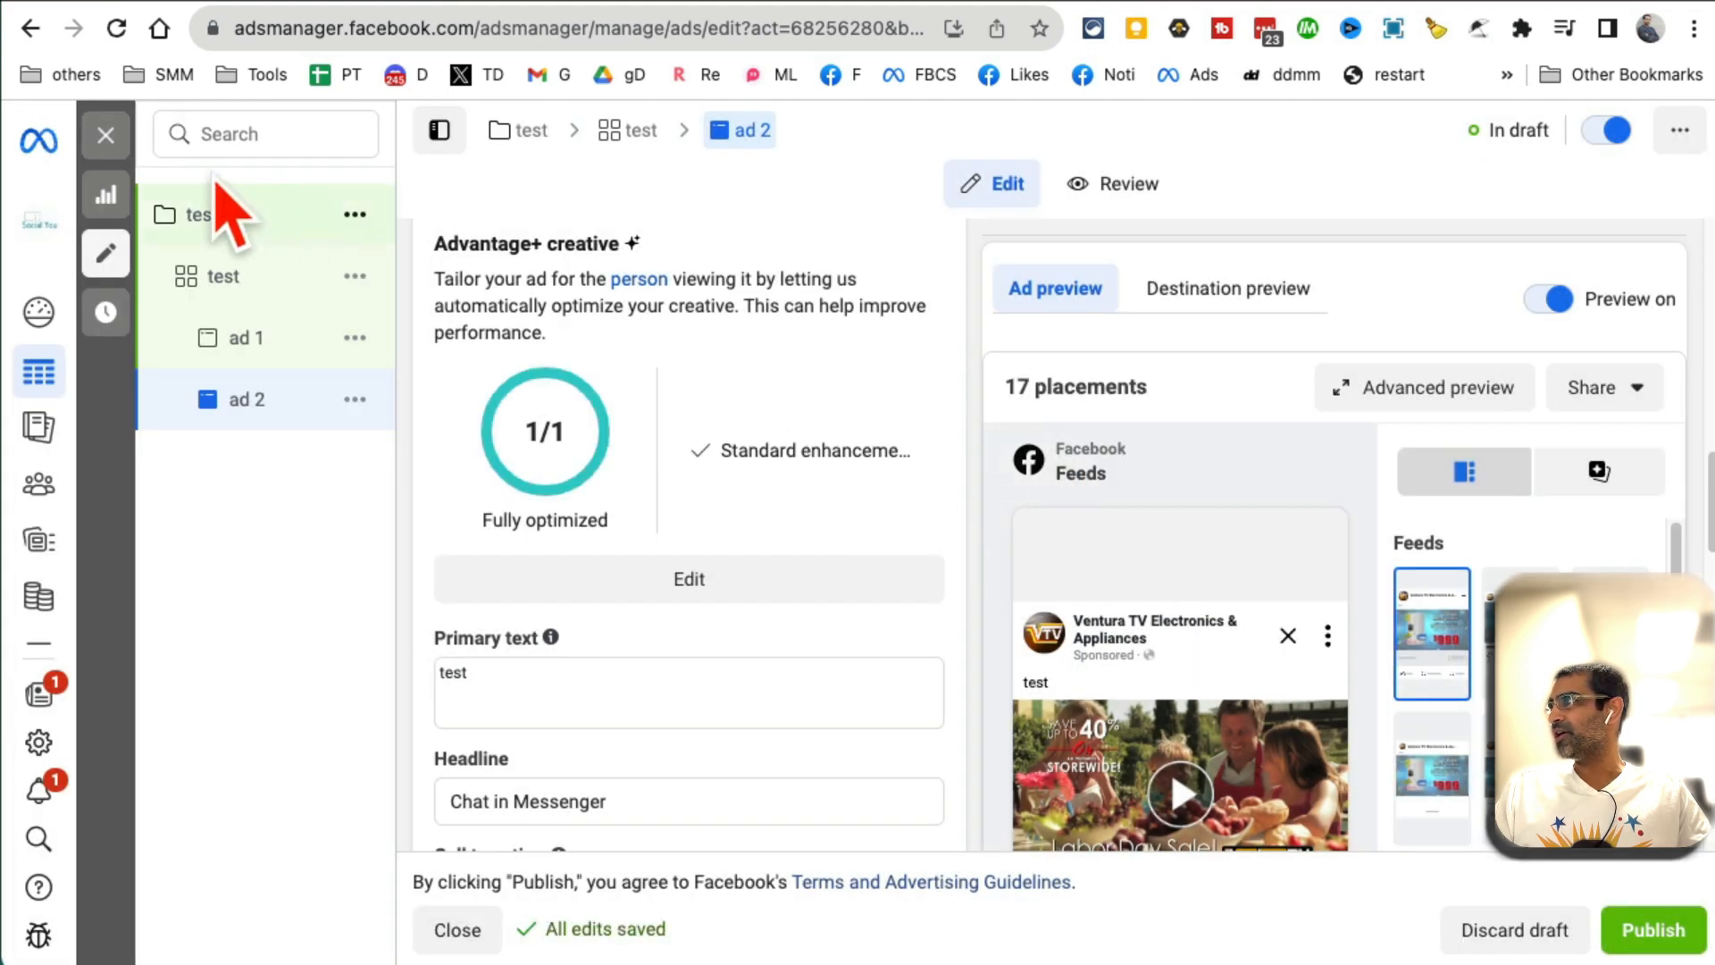
click(1651, 929)
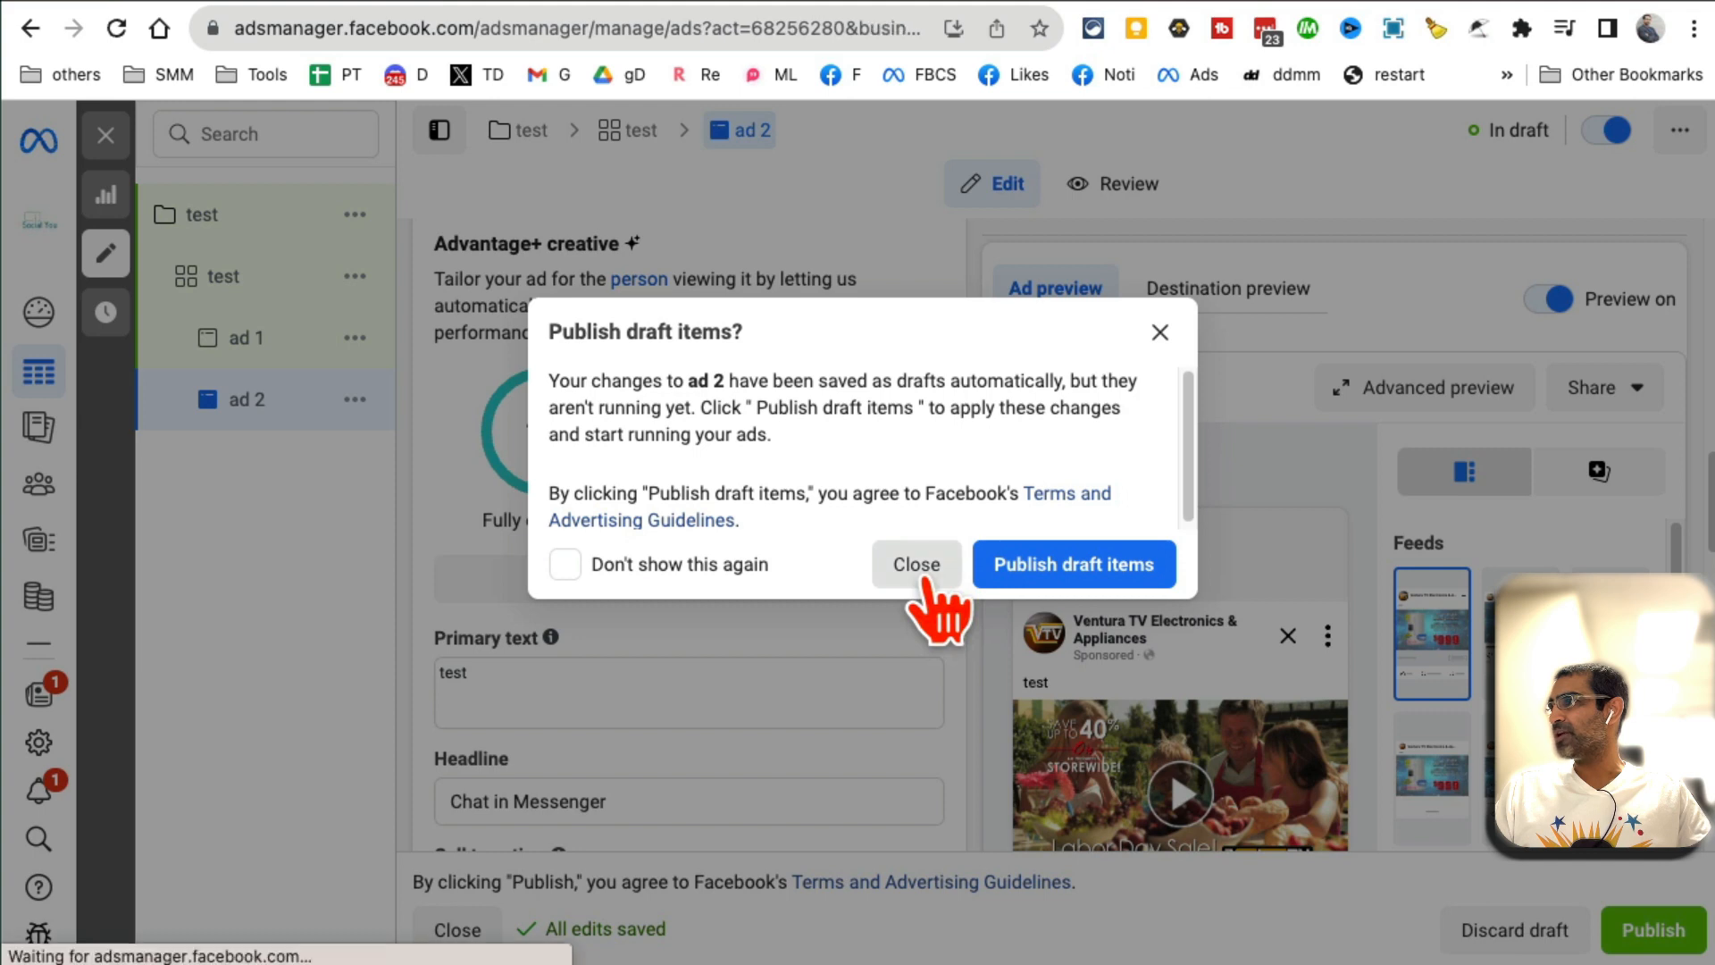
click(915, 565)
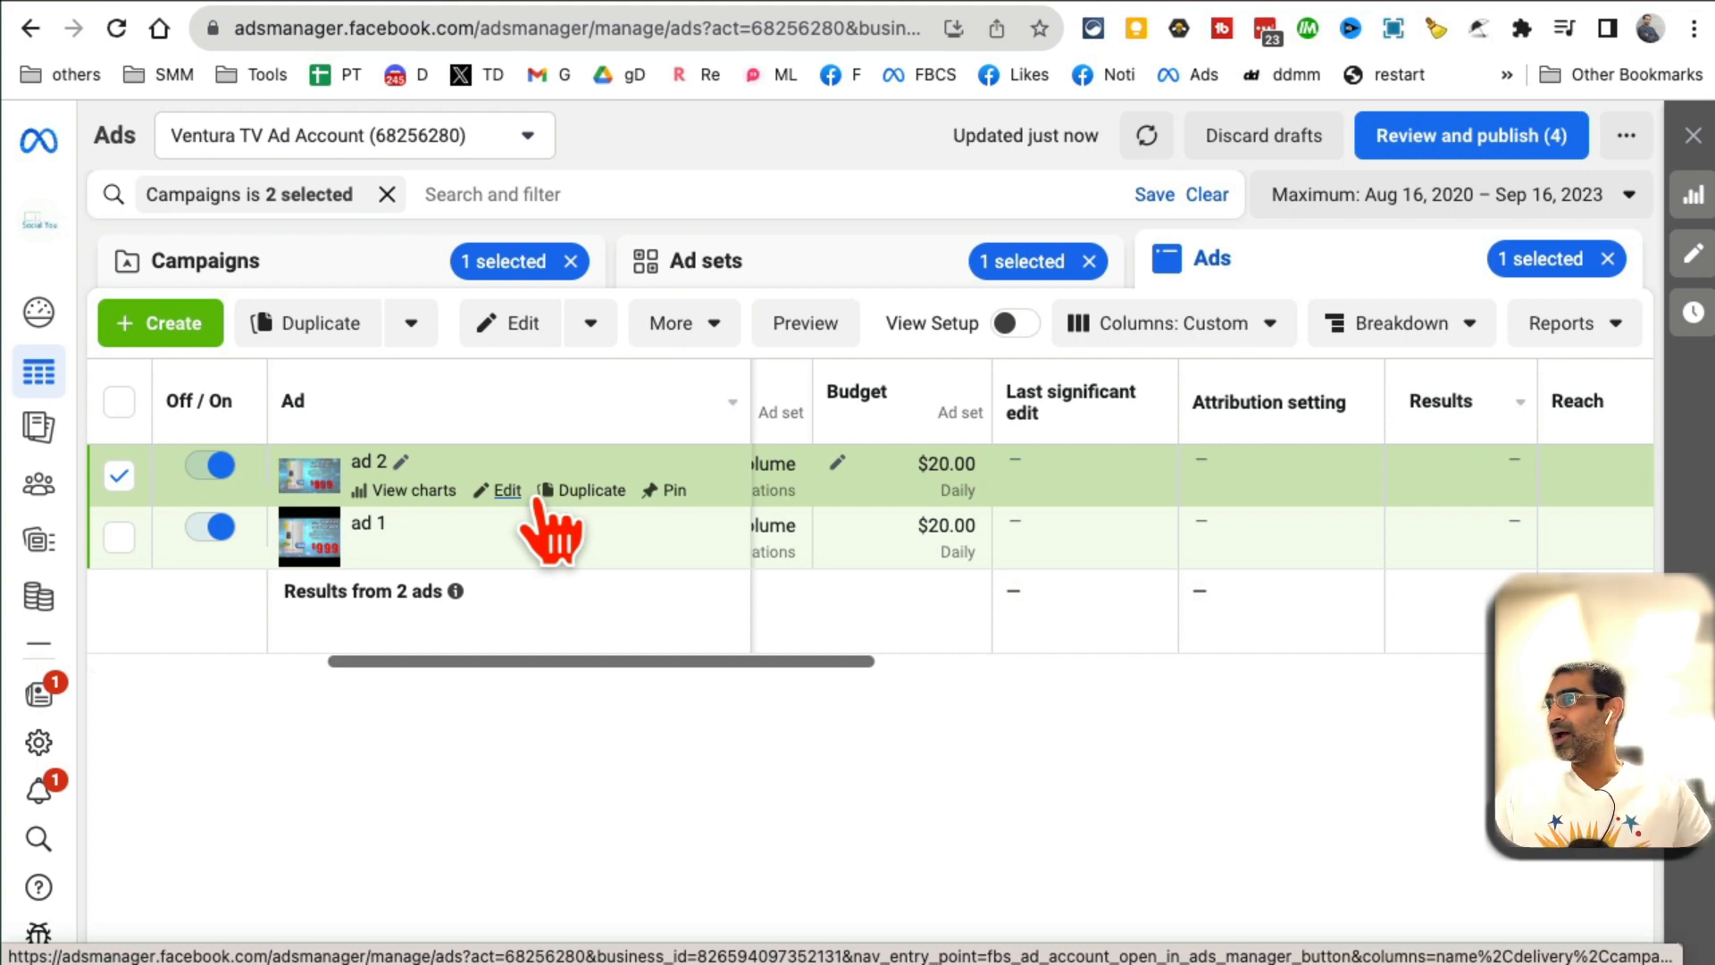
mouse_move(1460, 645)
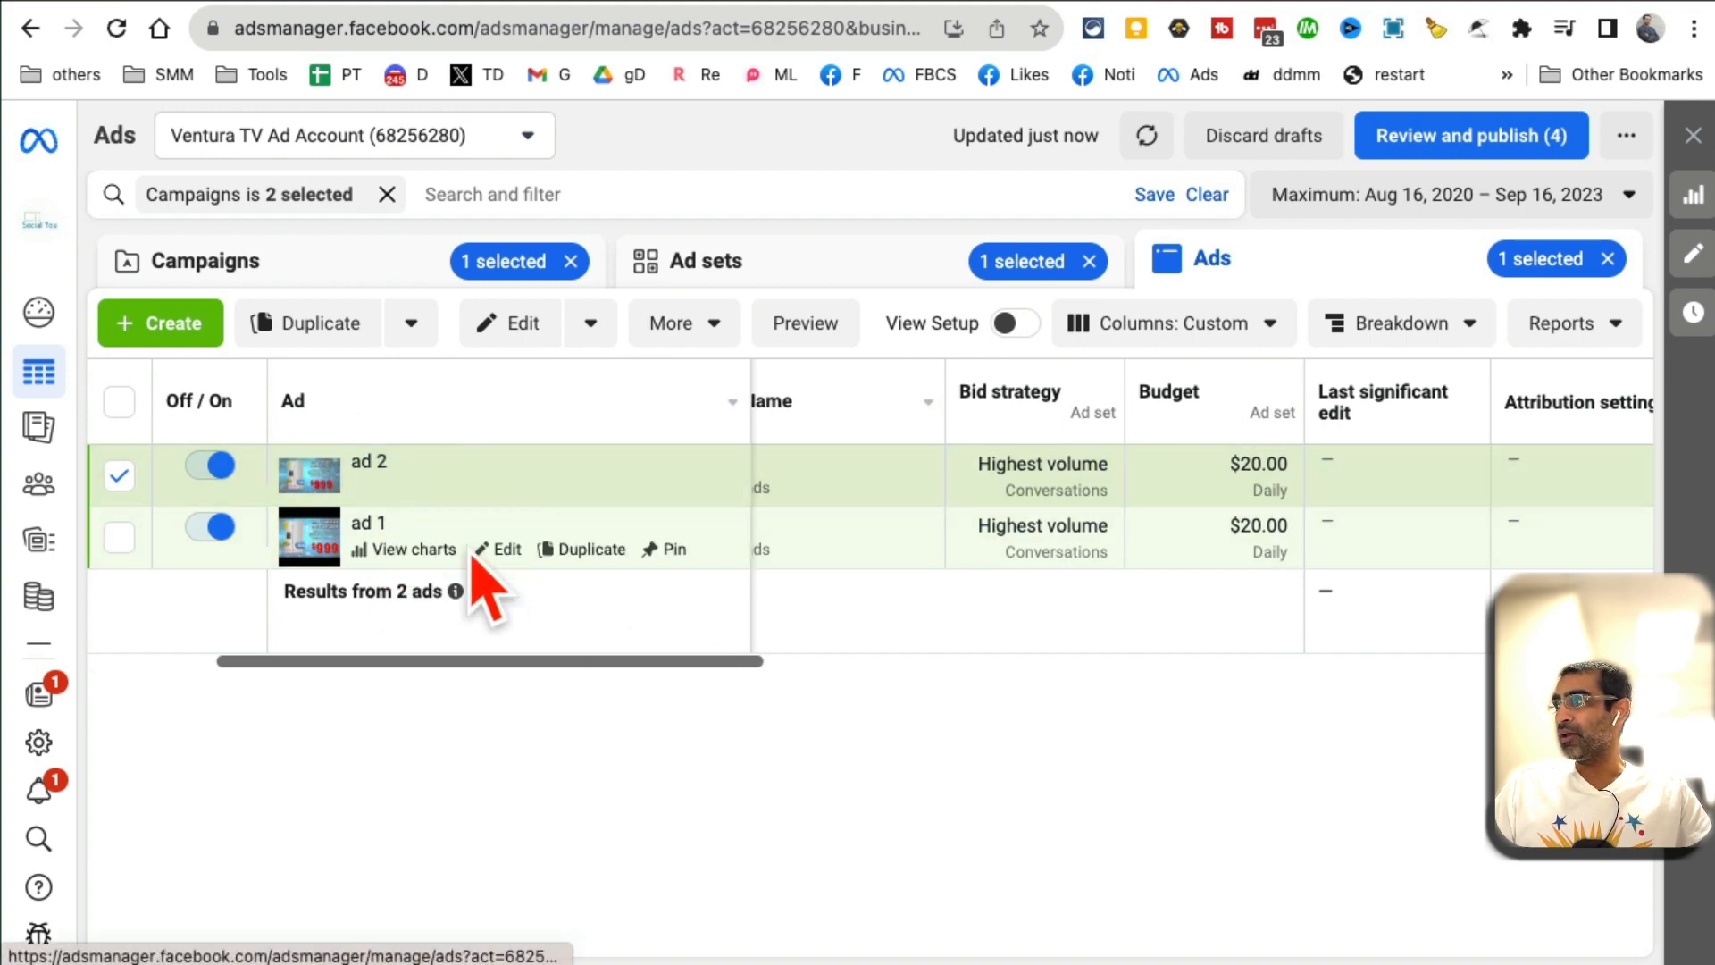
mouse_move(579, 515)
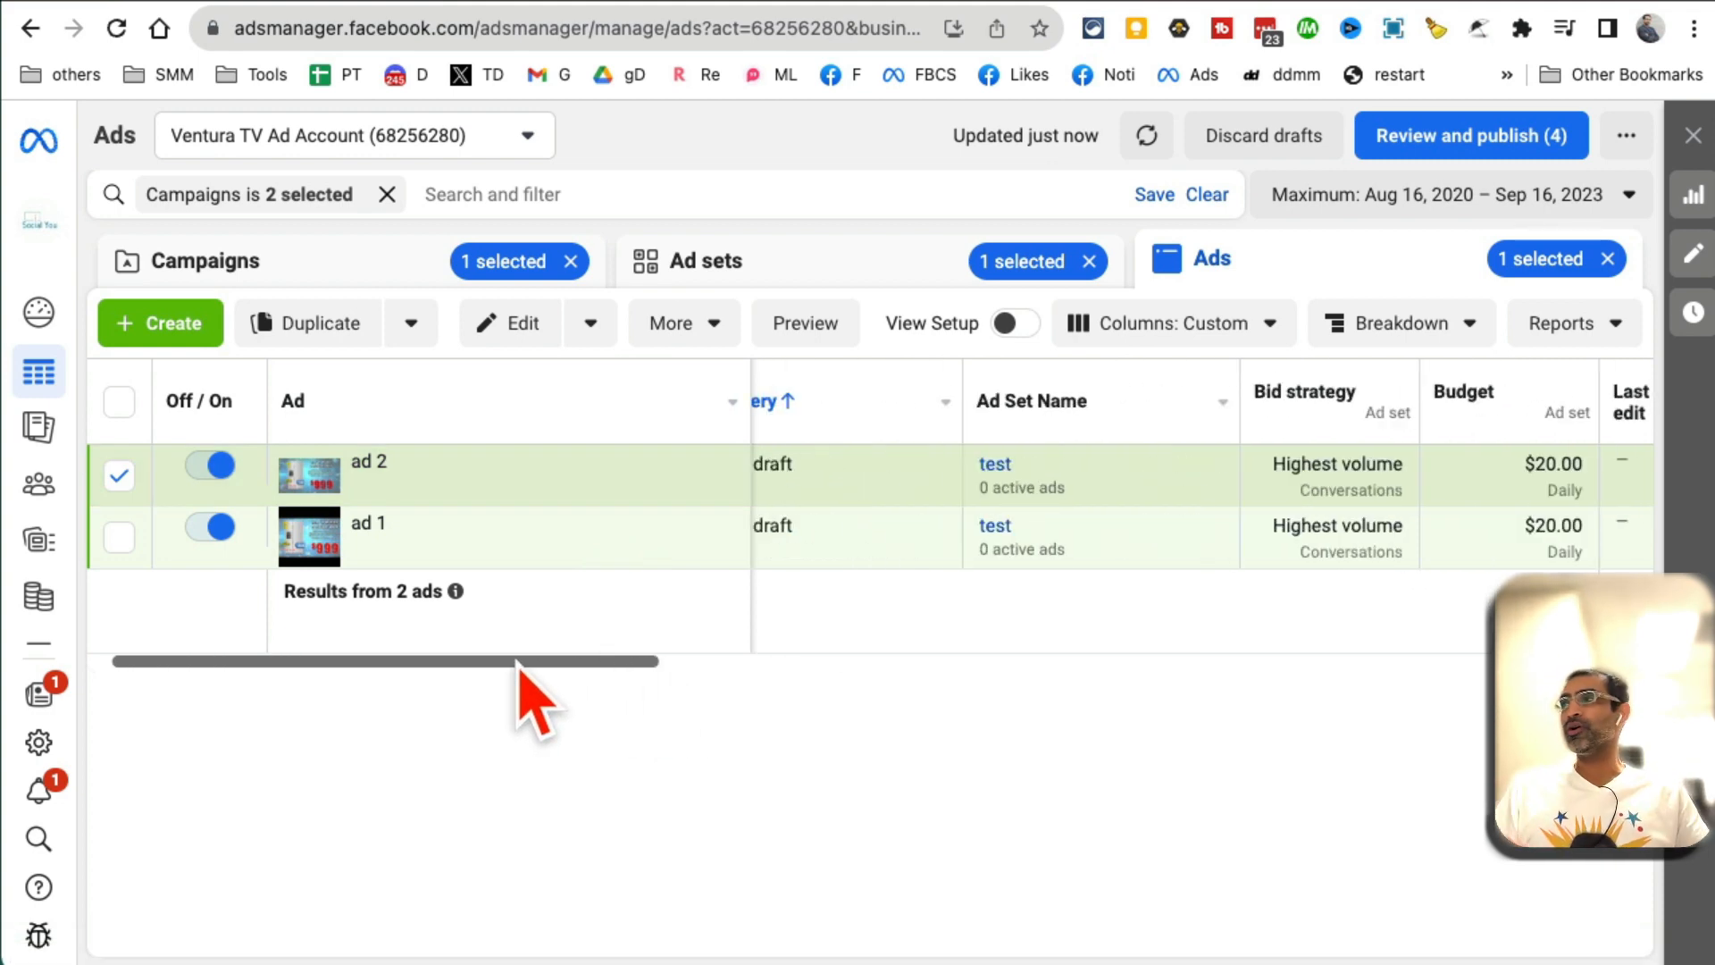
- Switch to the Campaigns list and scroll its table to see the test campaign
click(207, 260)
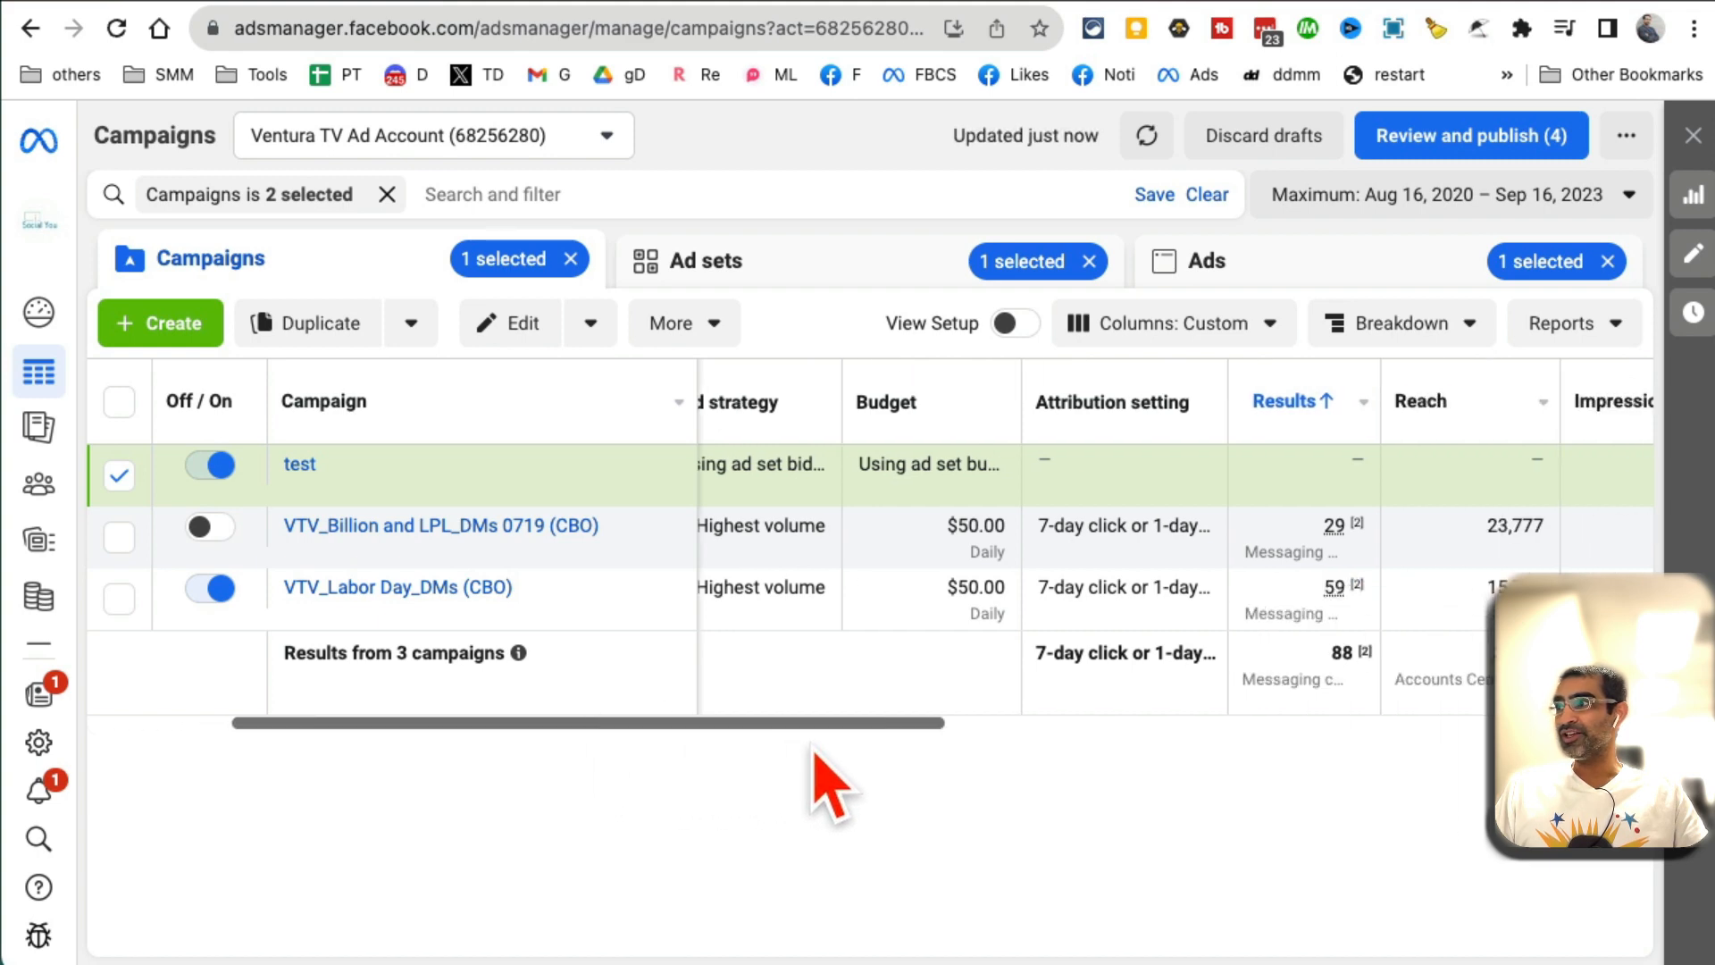
scroll(right, 3)
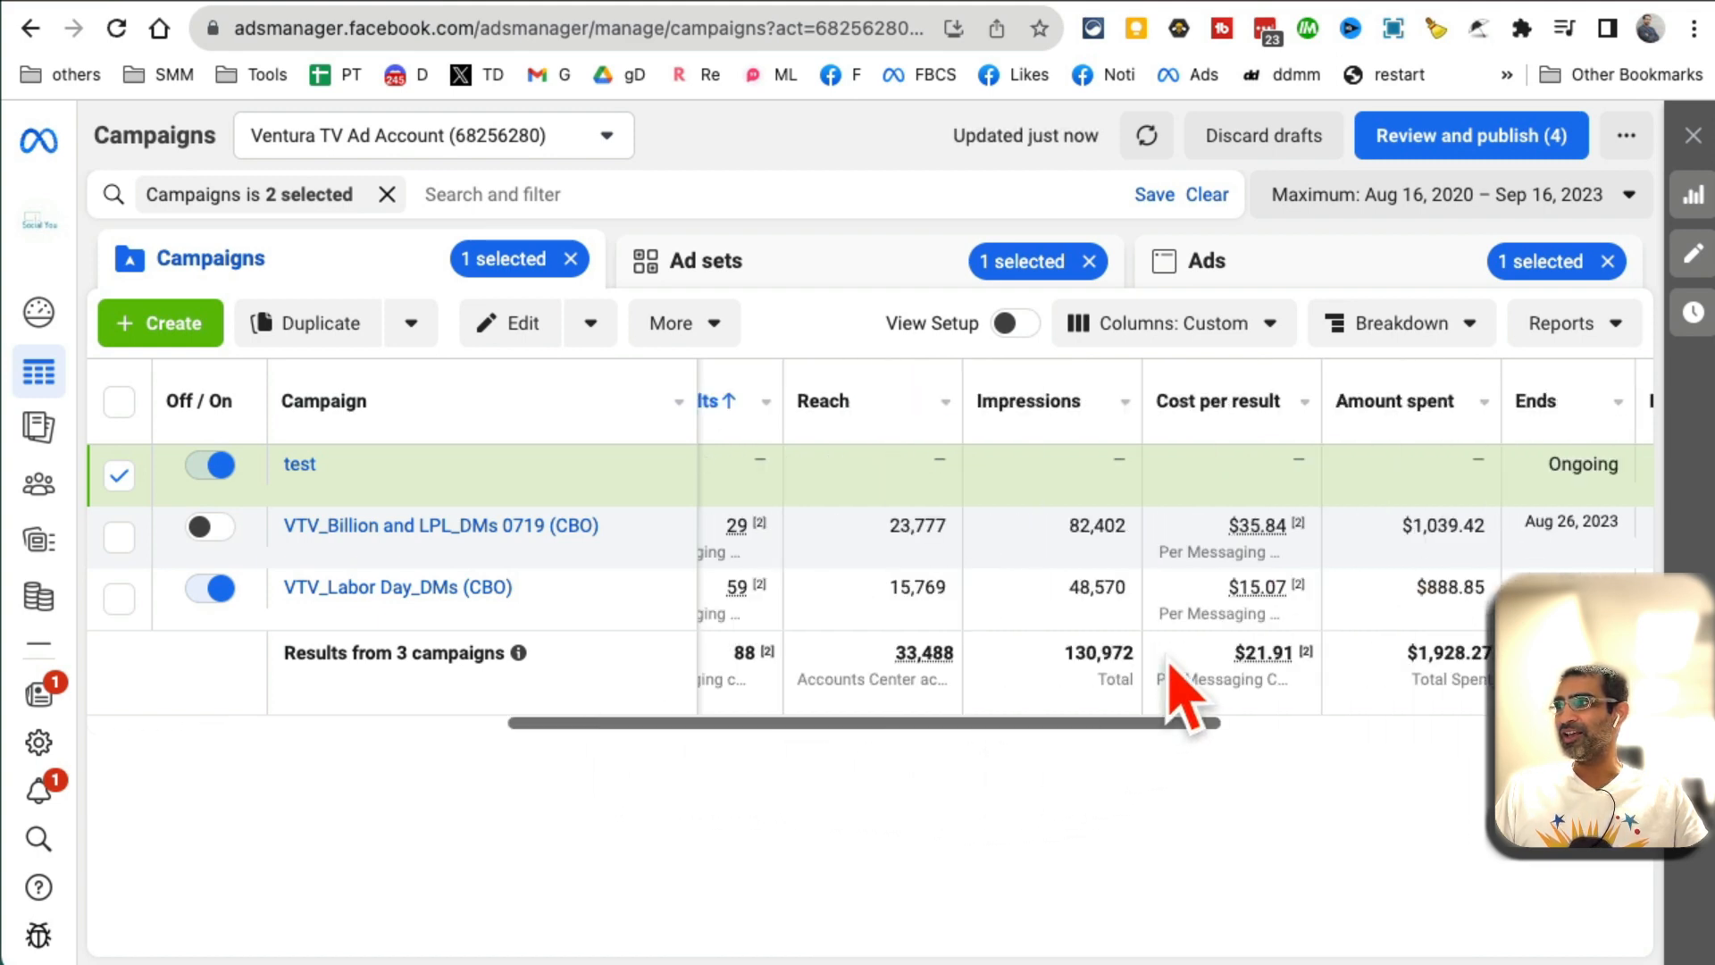